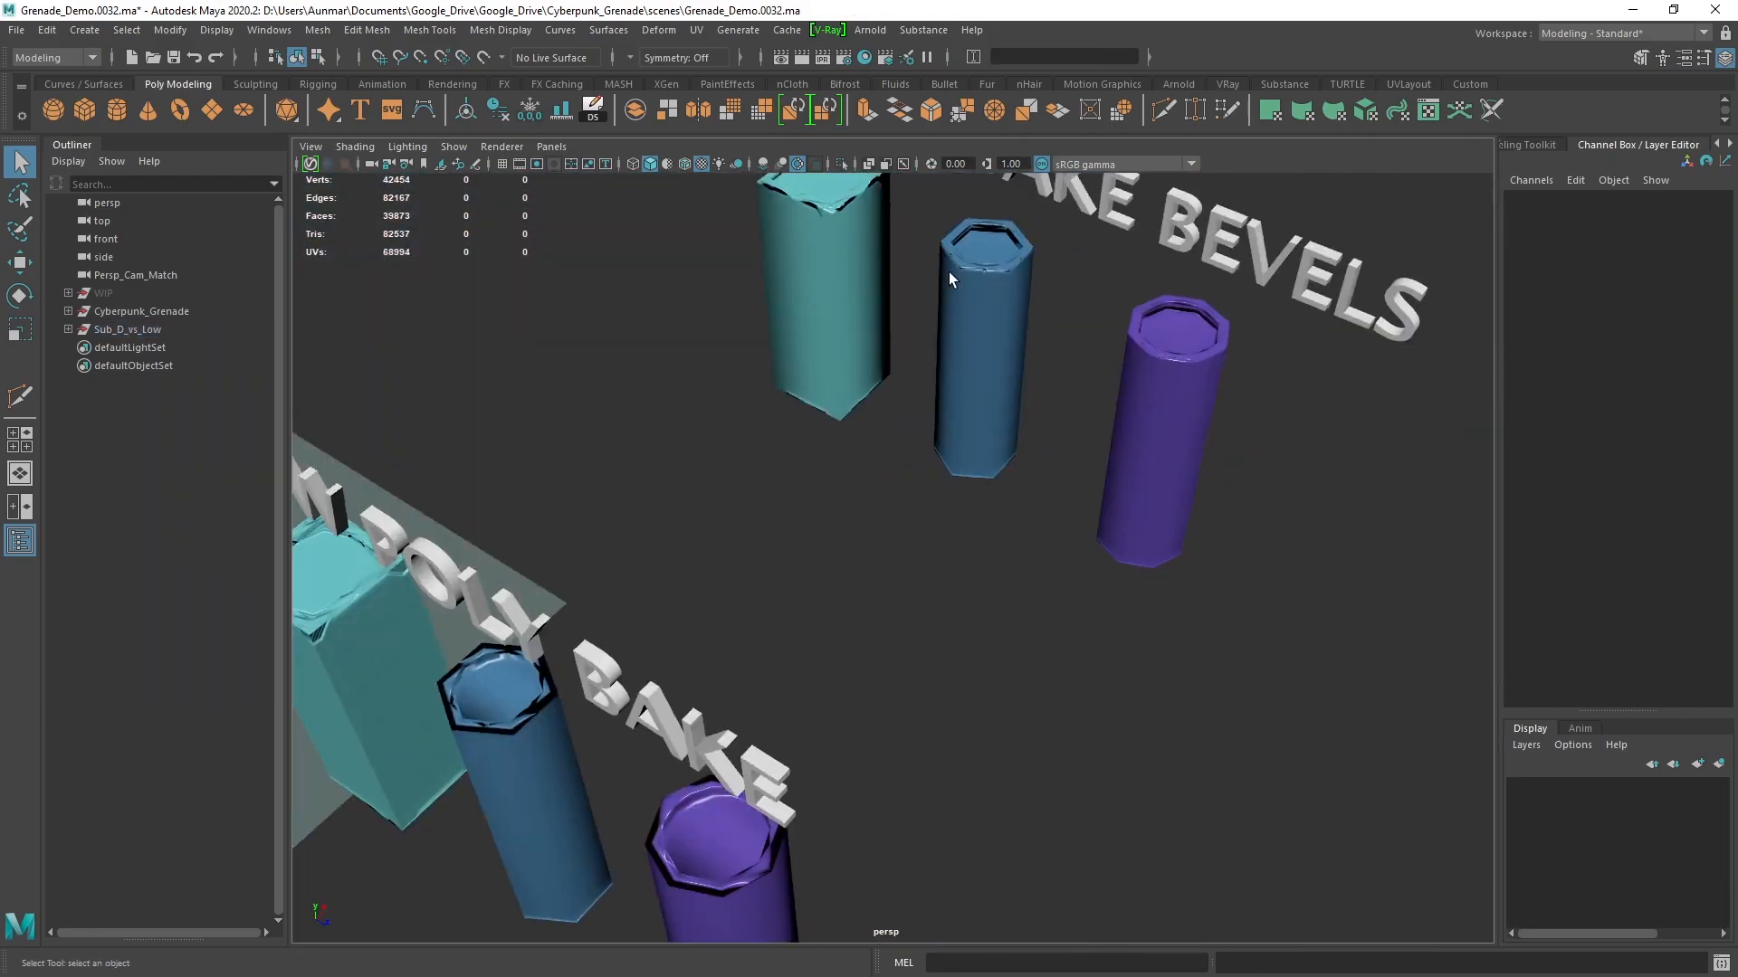
# Select the purple Cylinder_8_Sided_low to inspect its bevels, then switch windows
pyautogui.click(1152, 420)
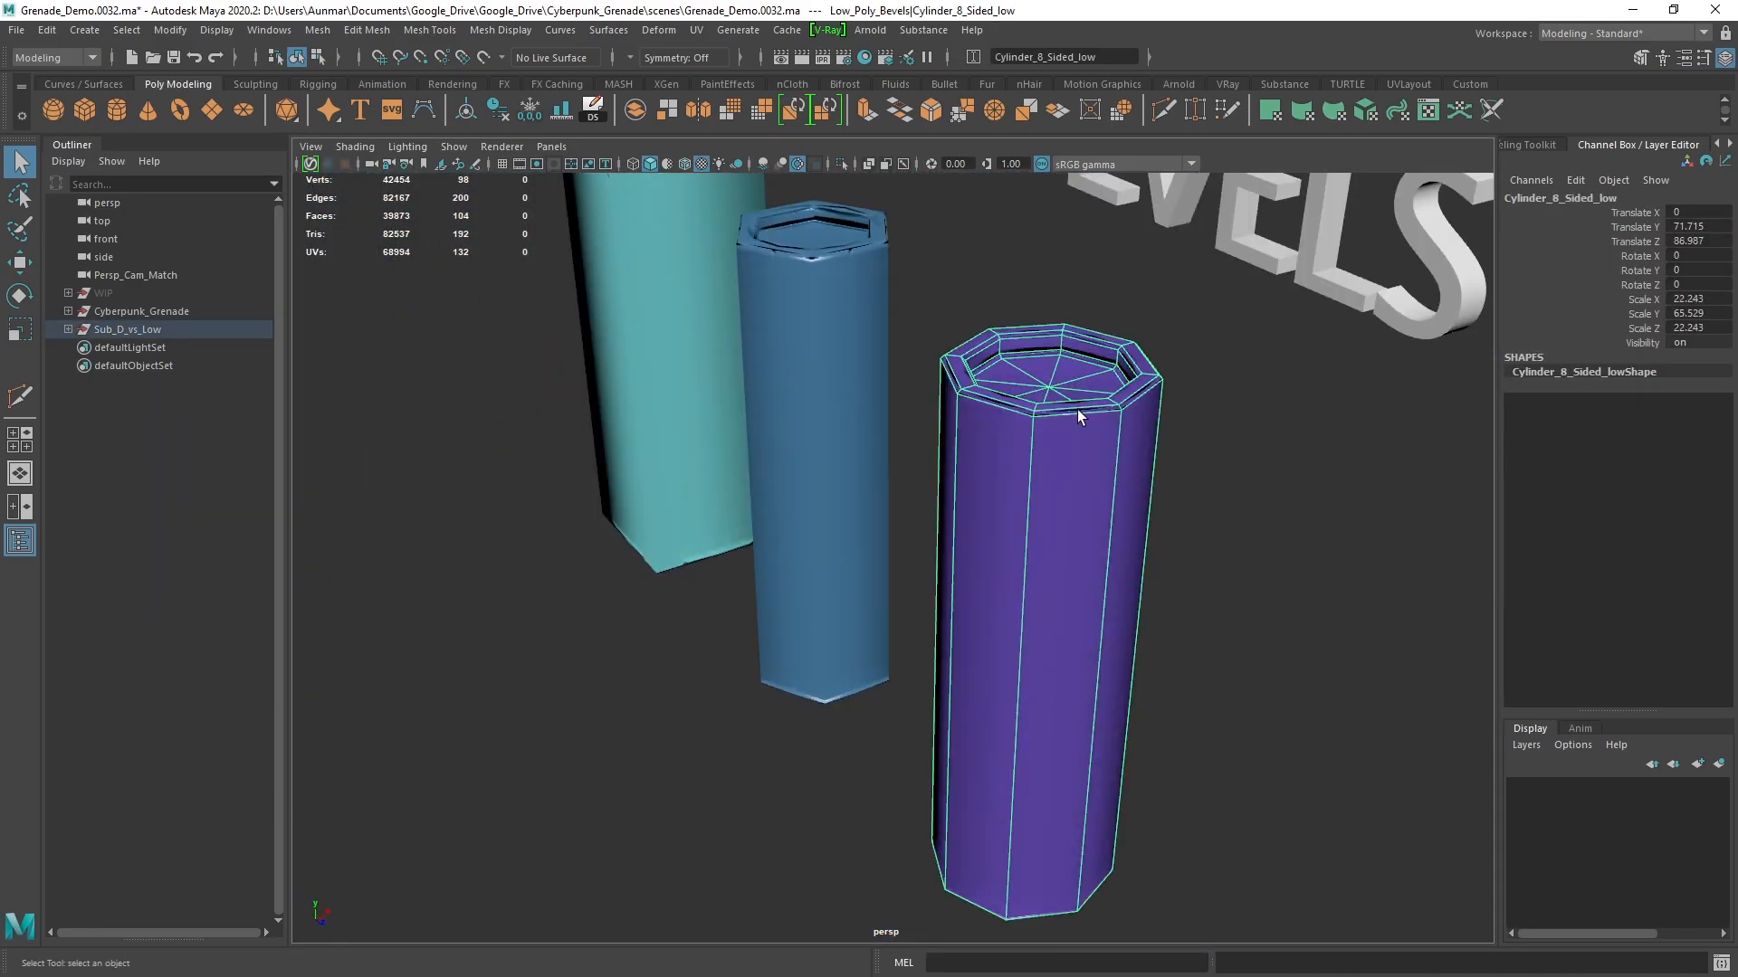
pyautogui.press('alt+tab')
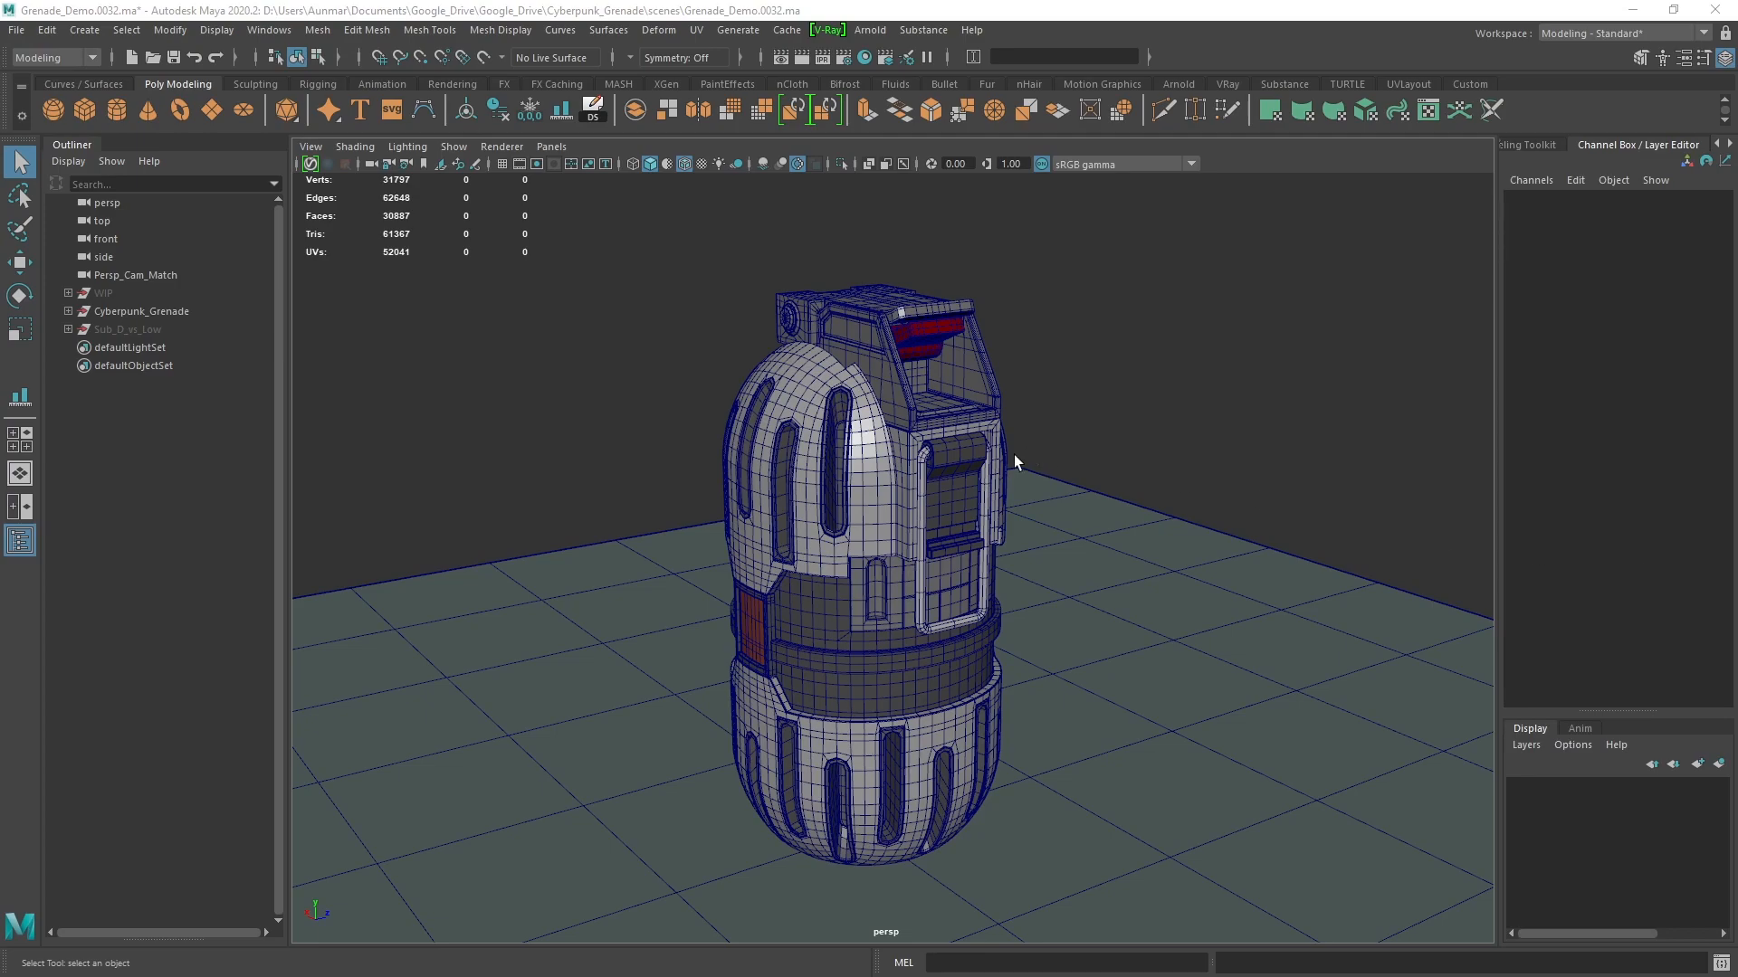
pyautogui.moveTo(1061, 523)
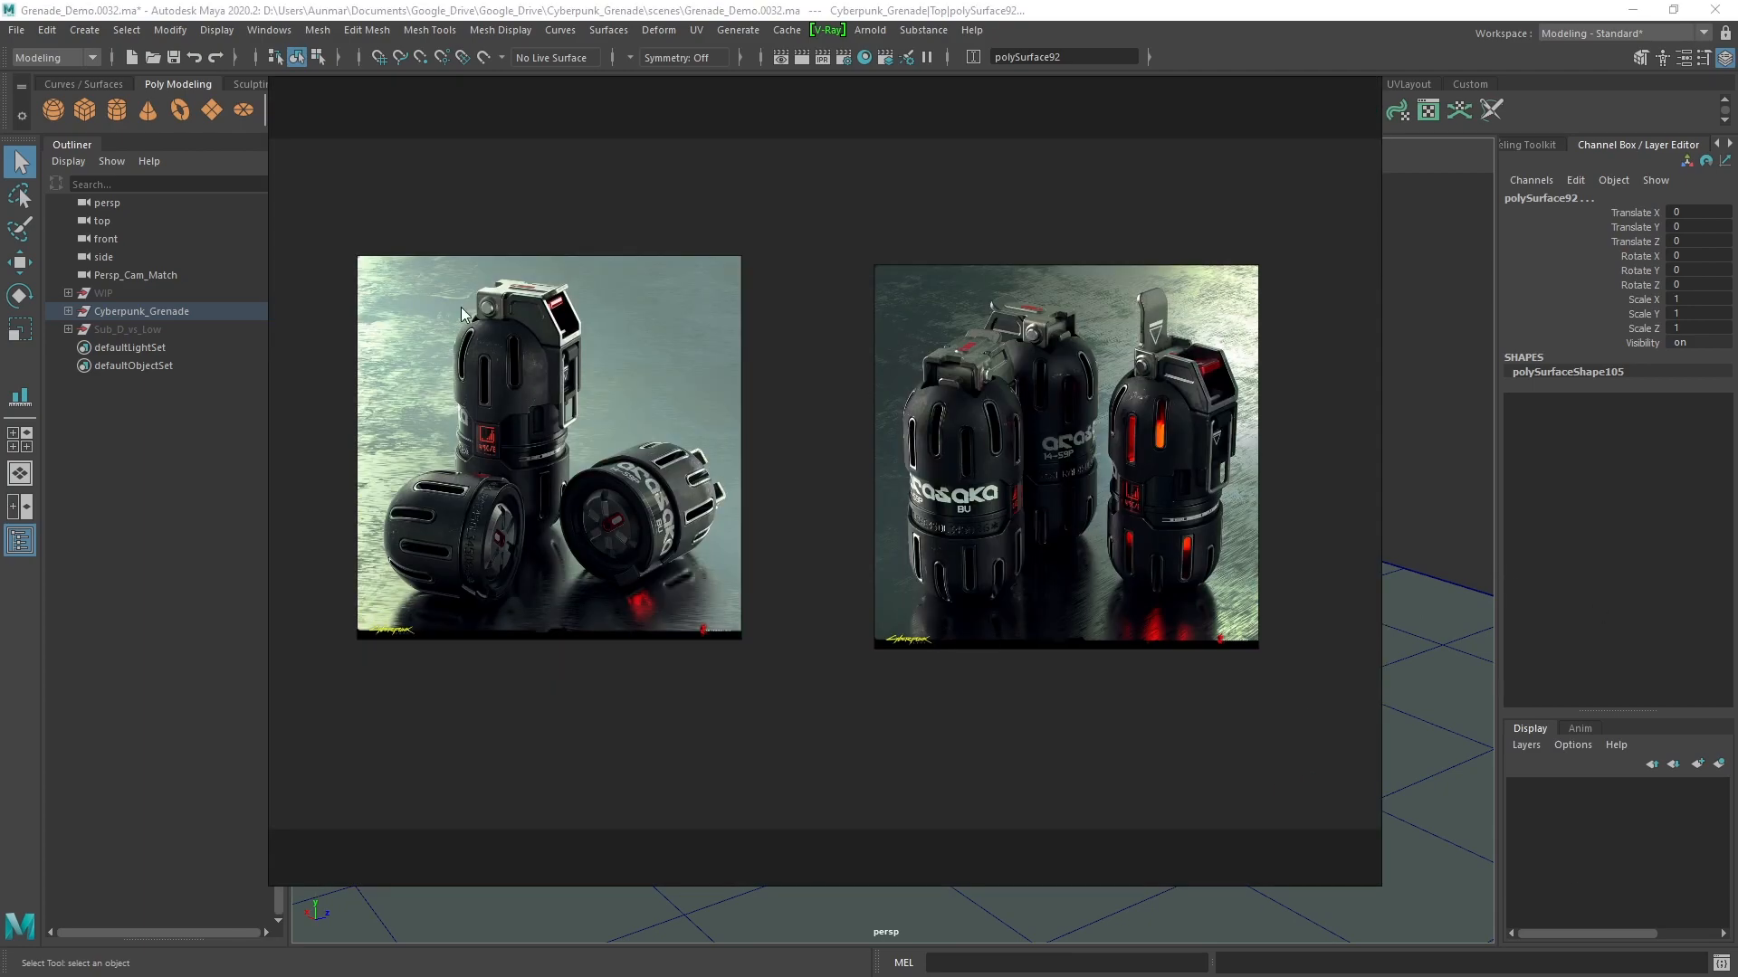
pyautogui.moveTo(471, 690)
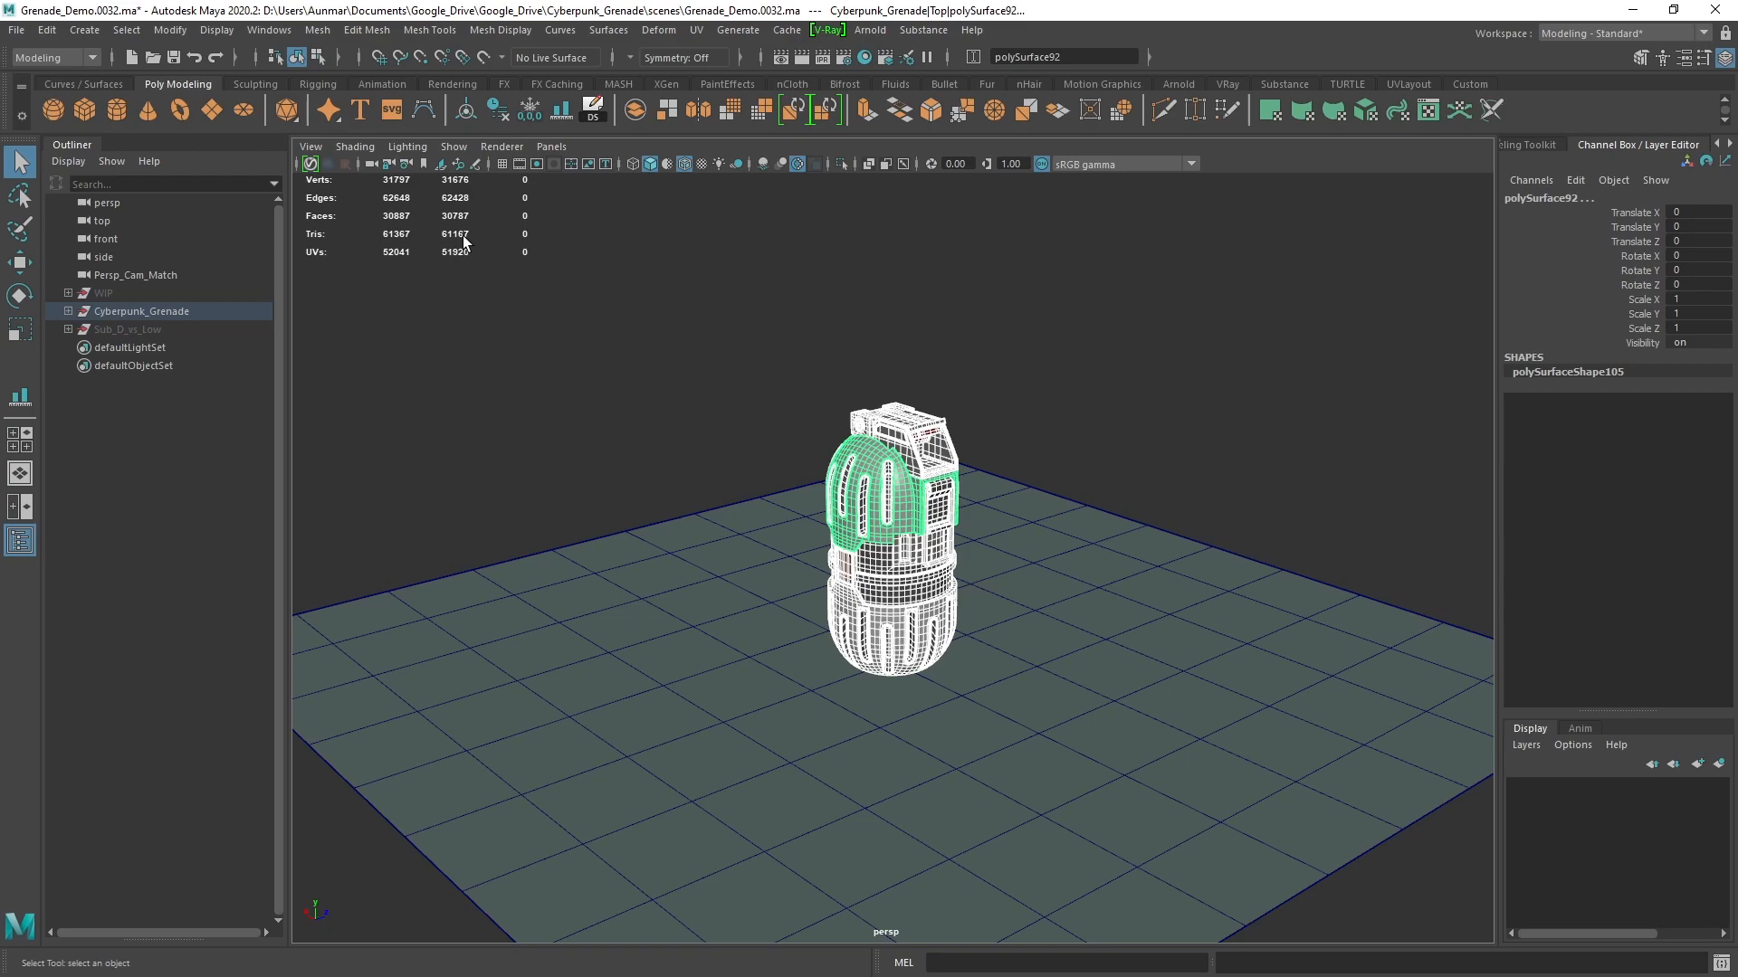
pyautogui.moveTo(455, 251)
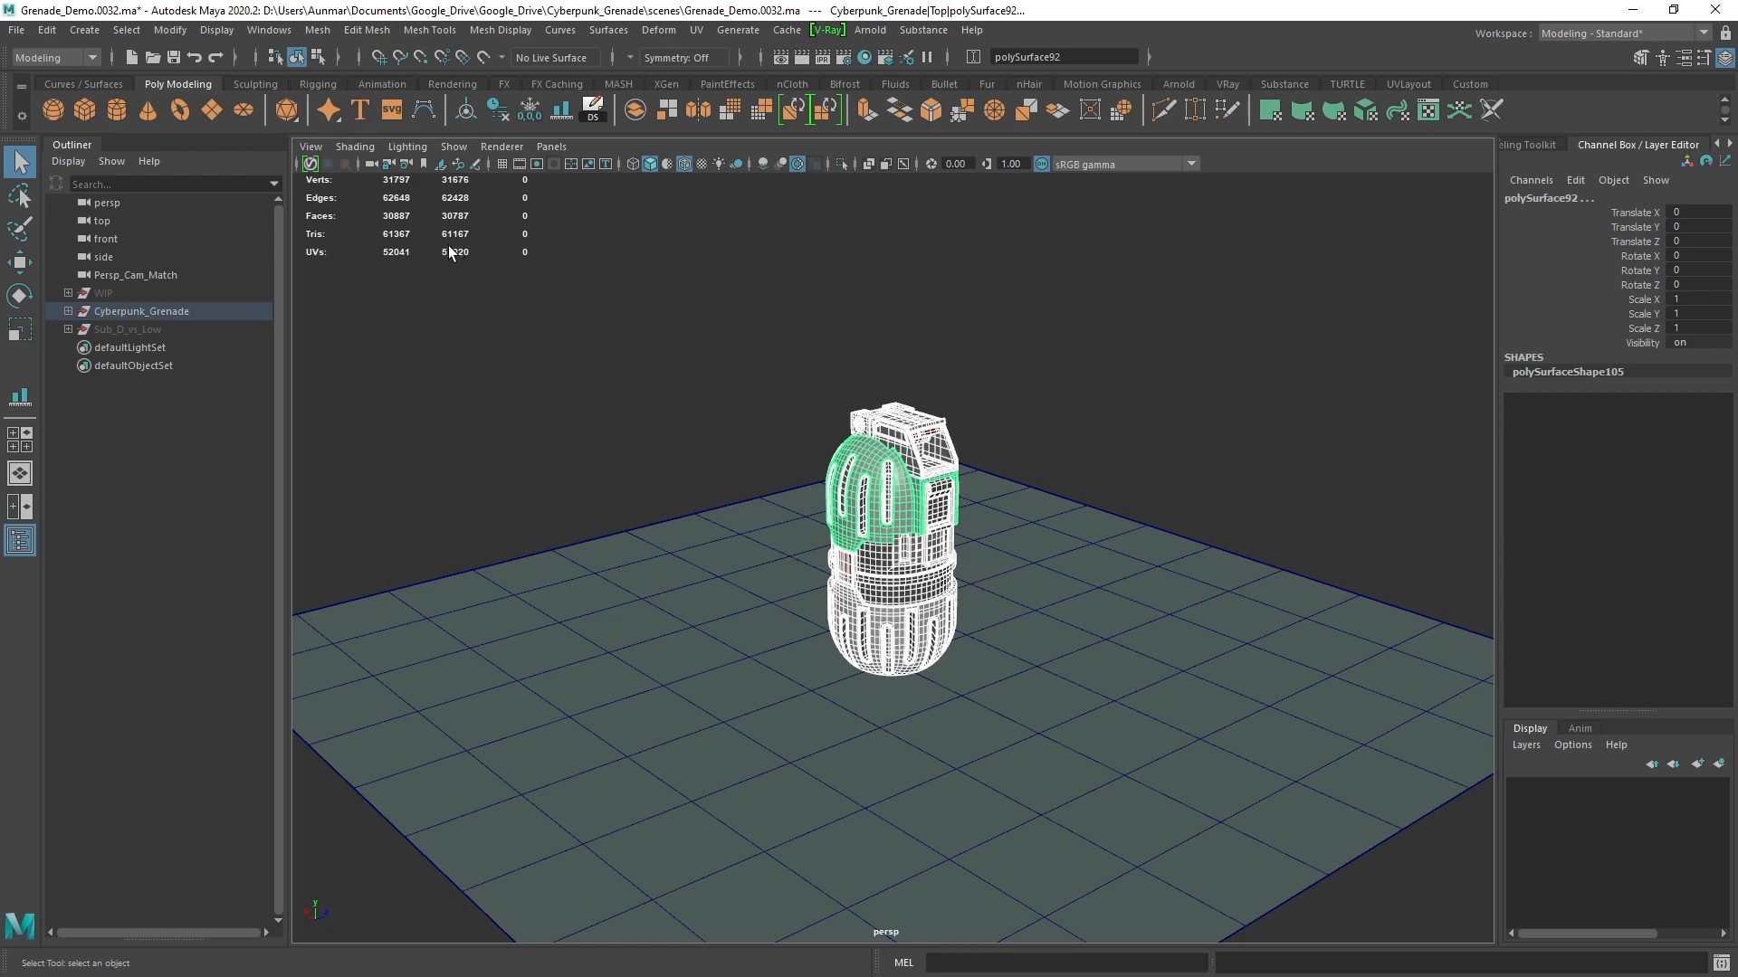
pyautogui.moveTo(994, 467)
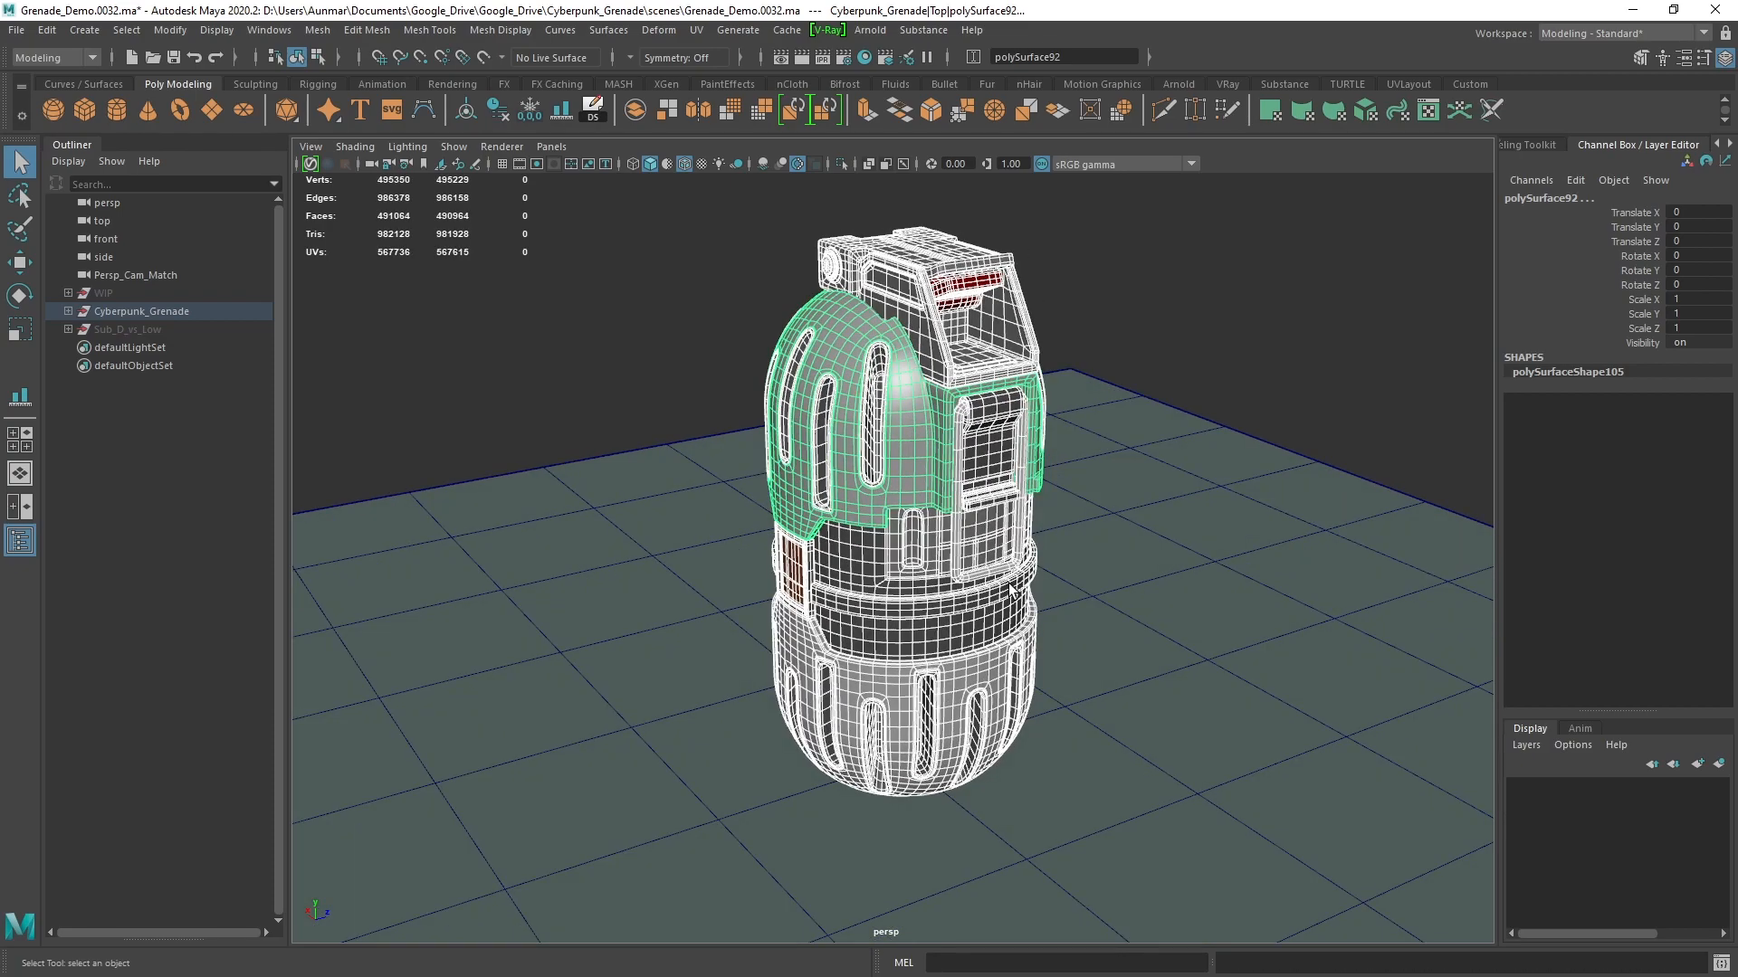
# Deselect the grenade to view it shaded, then reselect its top shell
pyautogui.click(1166, 491)
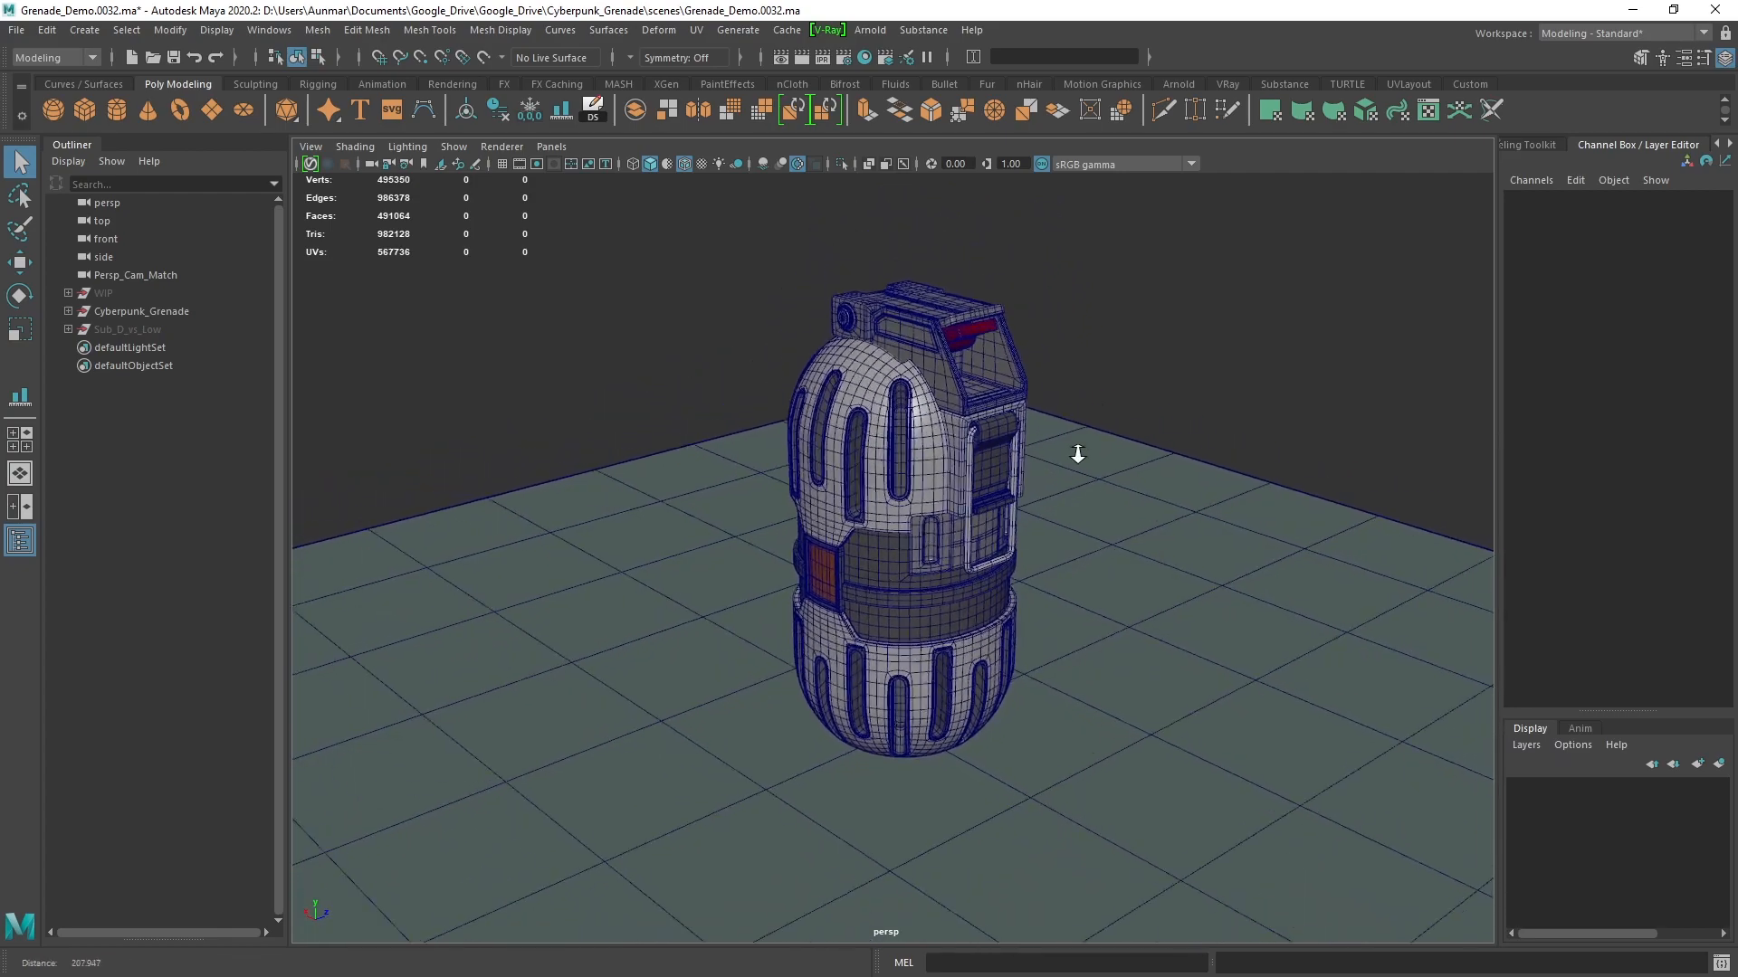
pyautogui.click(909, 444)
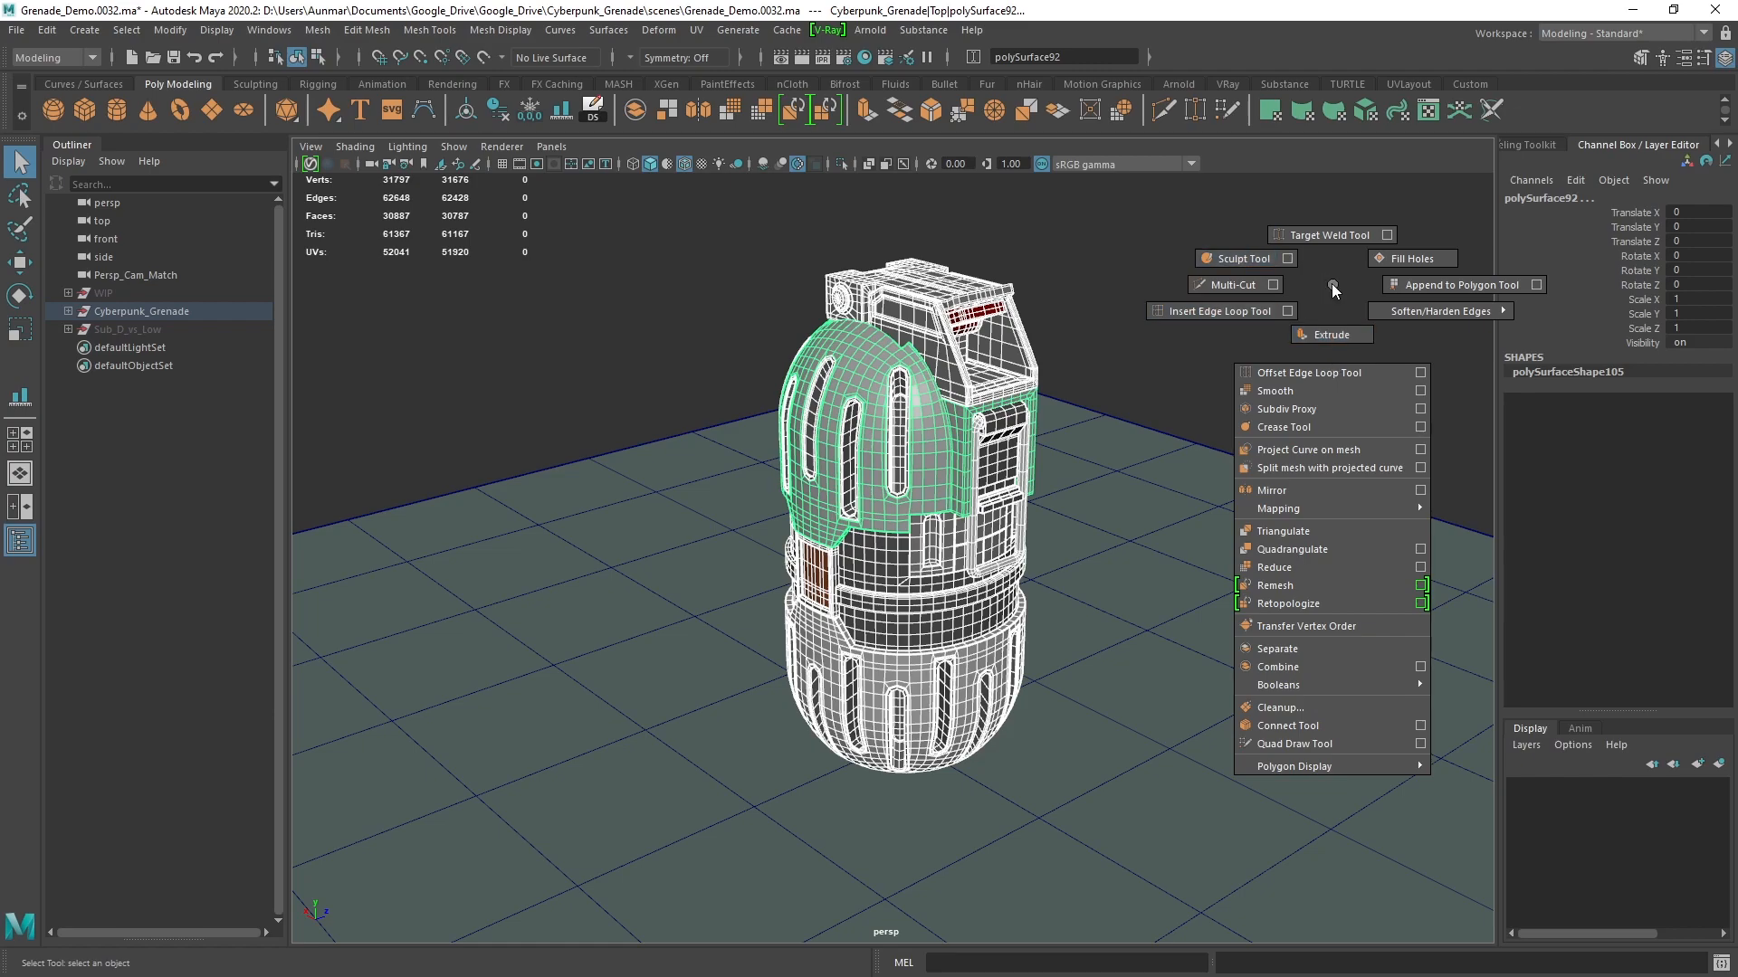
pyautogui.moveTo(1274, 390)
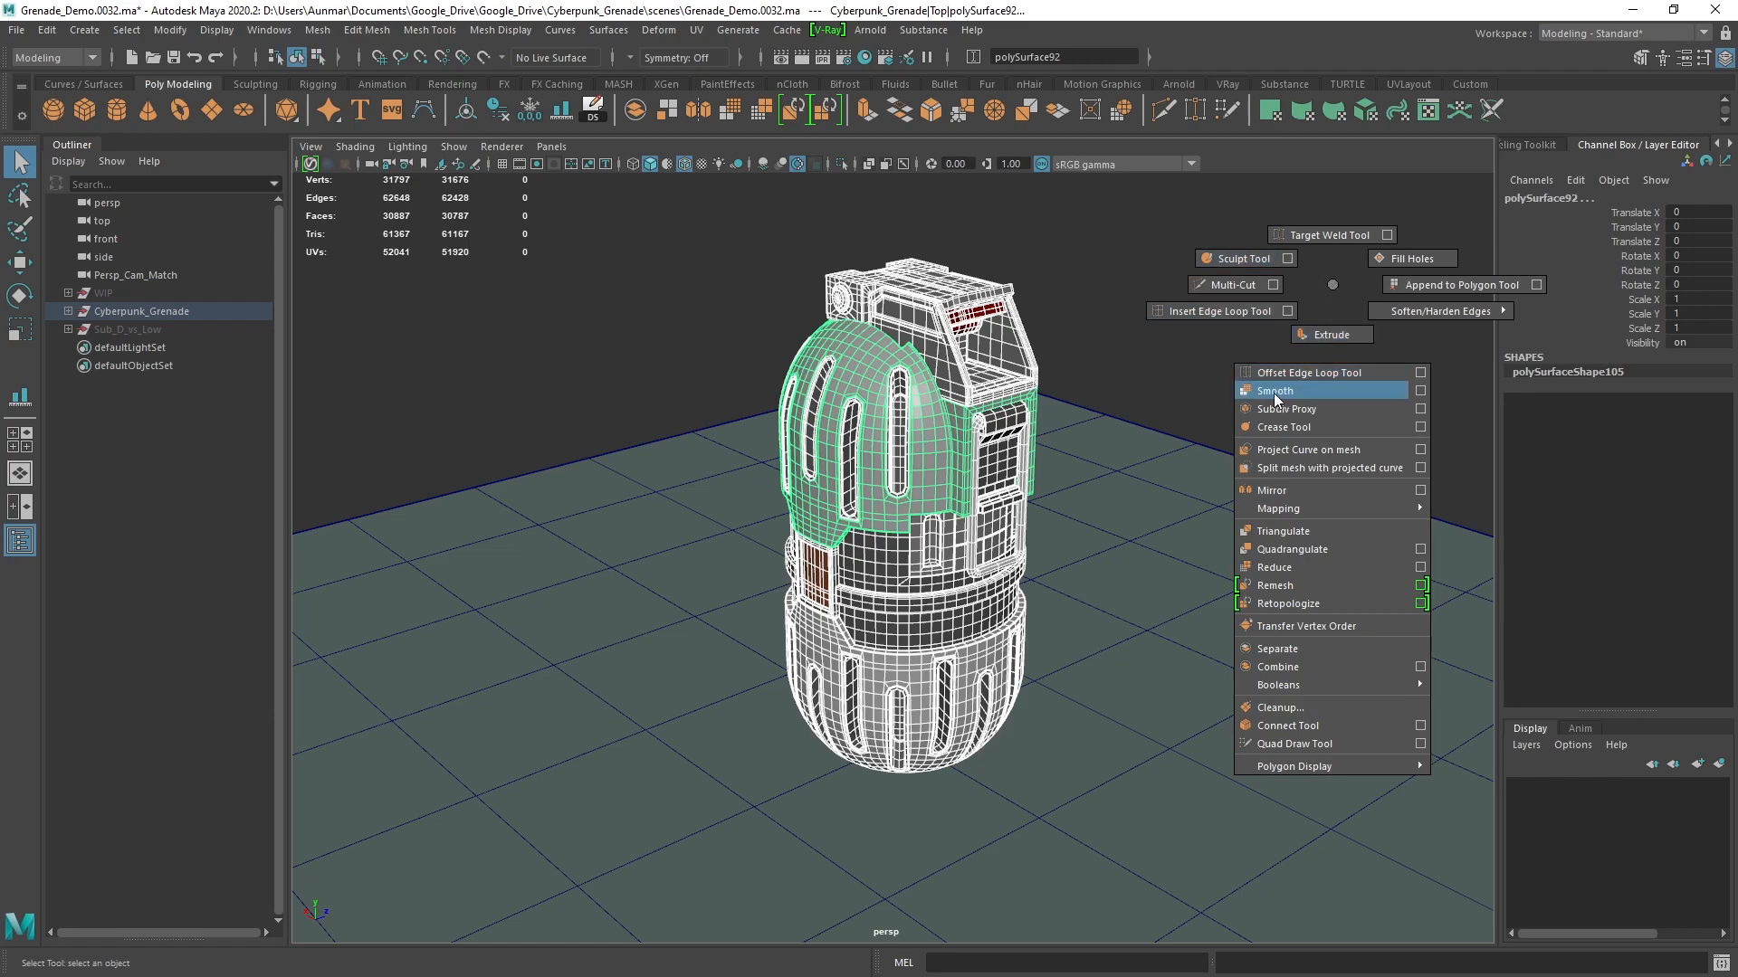
pyautogui.moveTo(1285, 402)
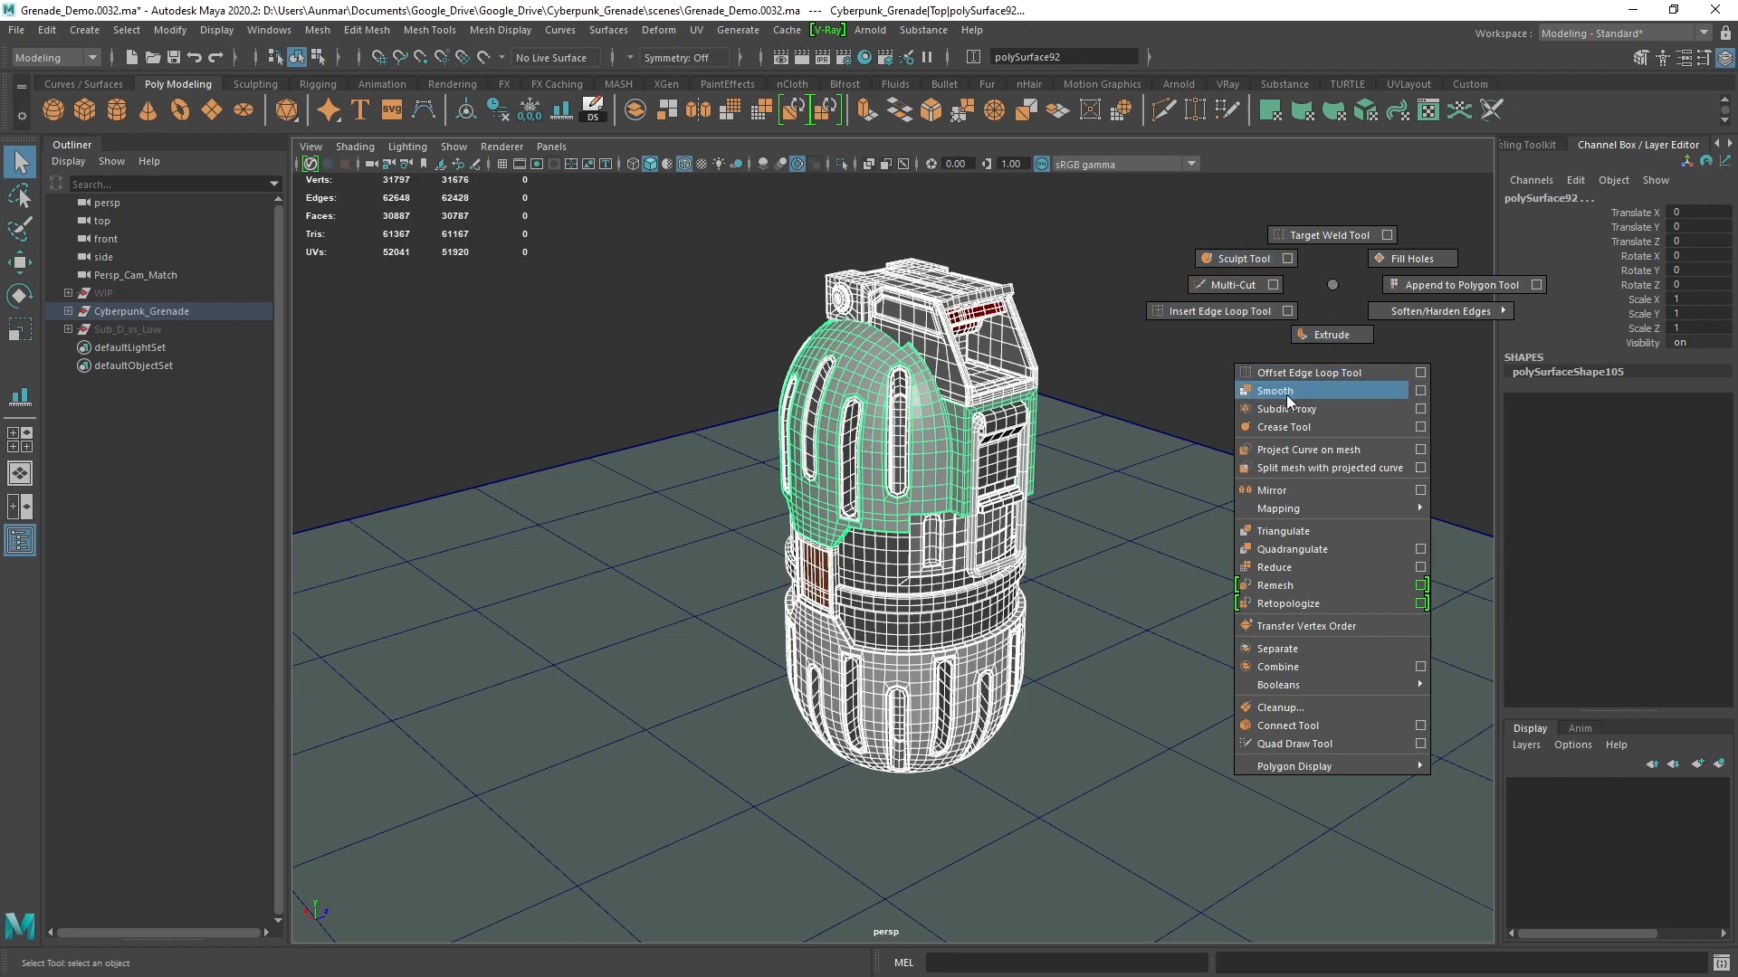
pyautogui.moveTo(1274, 400)
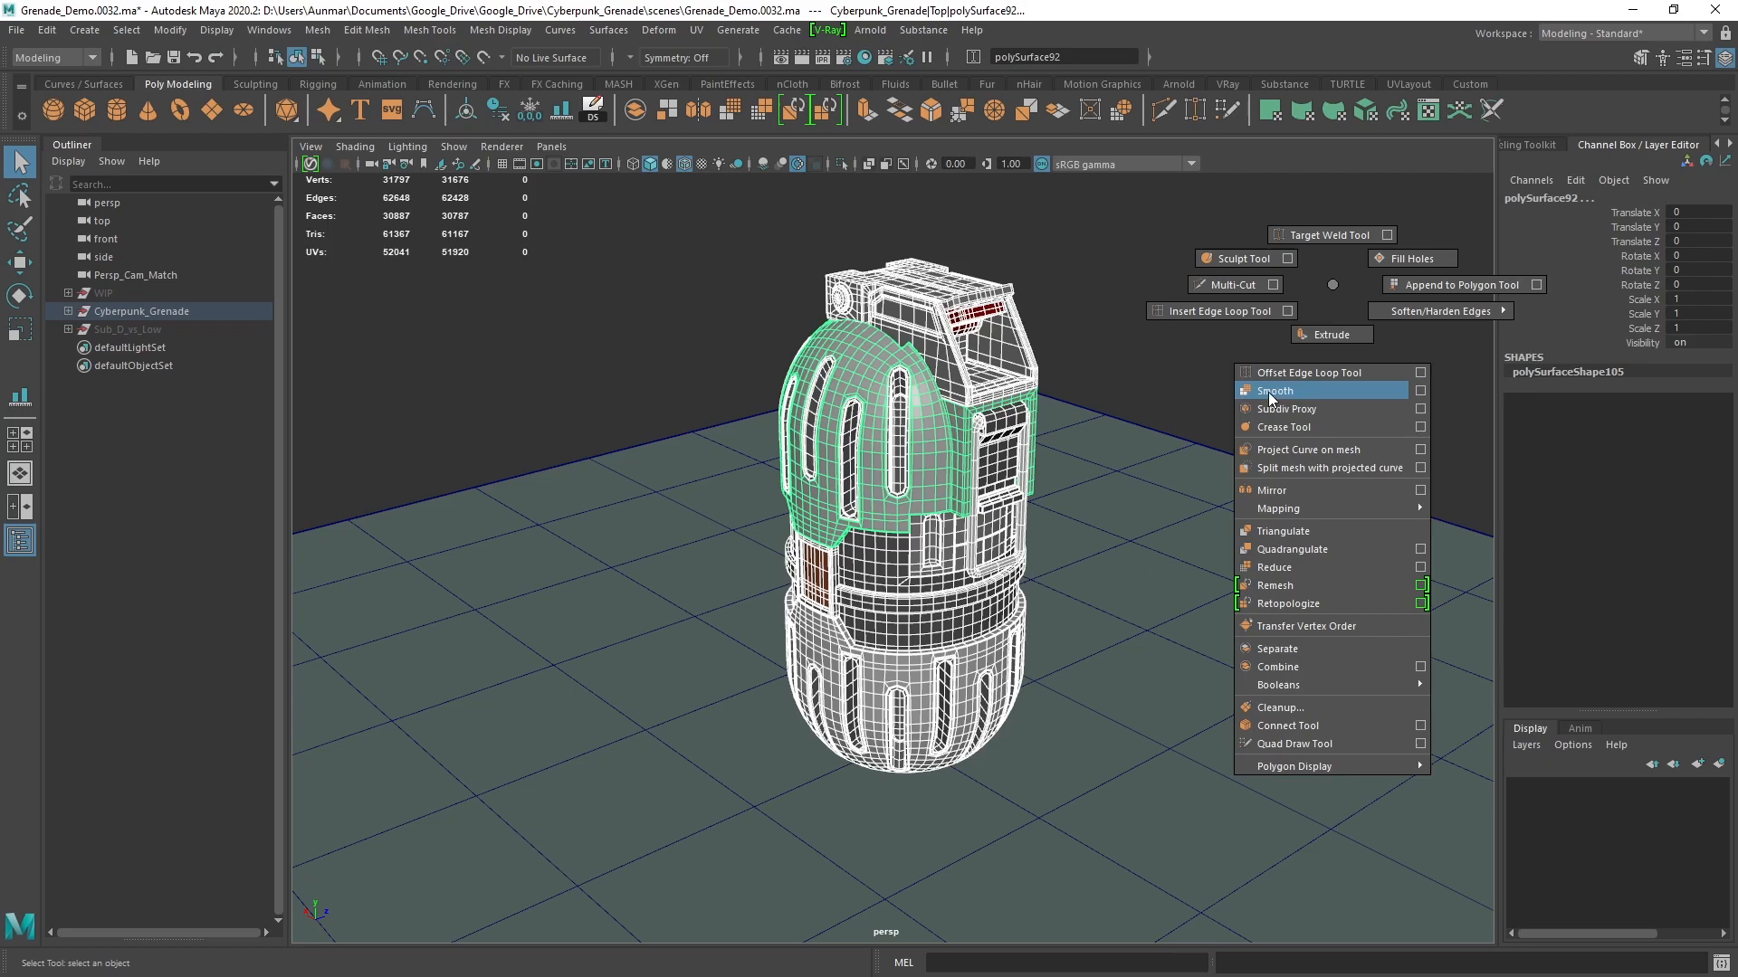
# Apply Smooth to top shell polySurface92 from the marking menu, then deselect it
pyautogui.click(1275, 390)
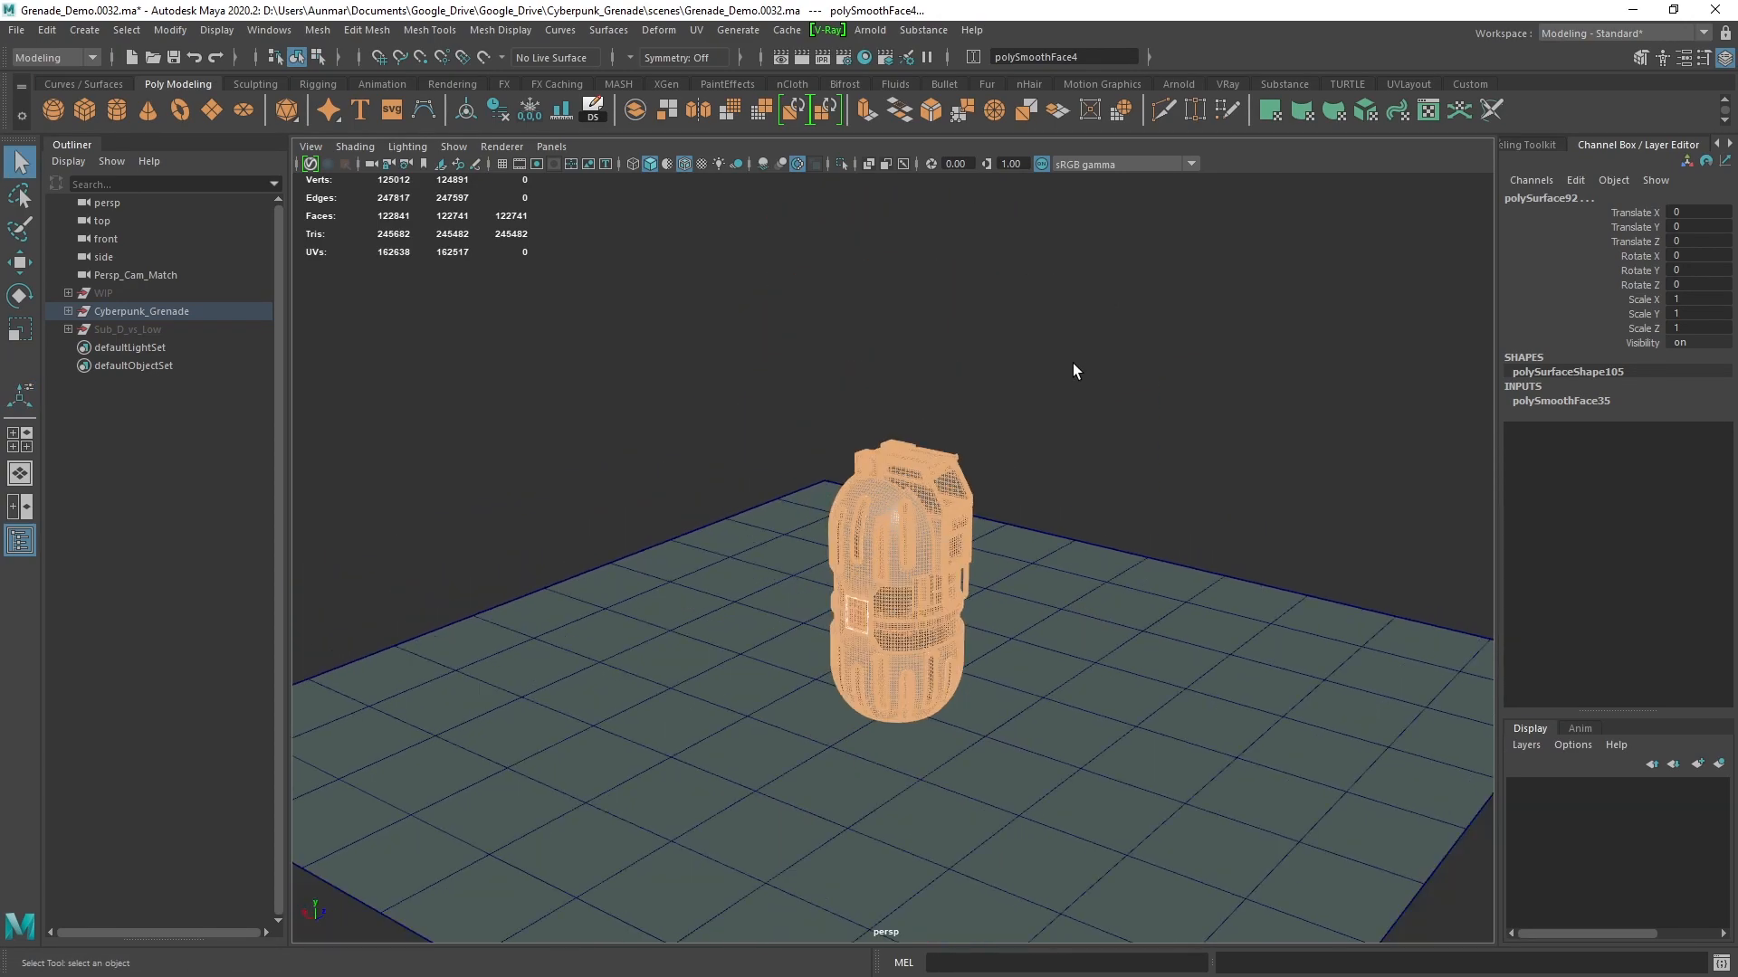
pyautogui.click(898, 488)
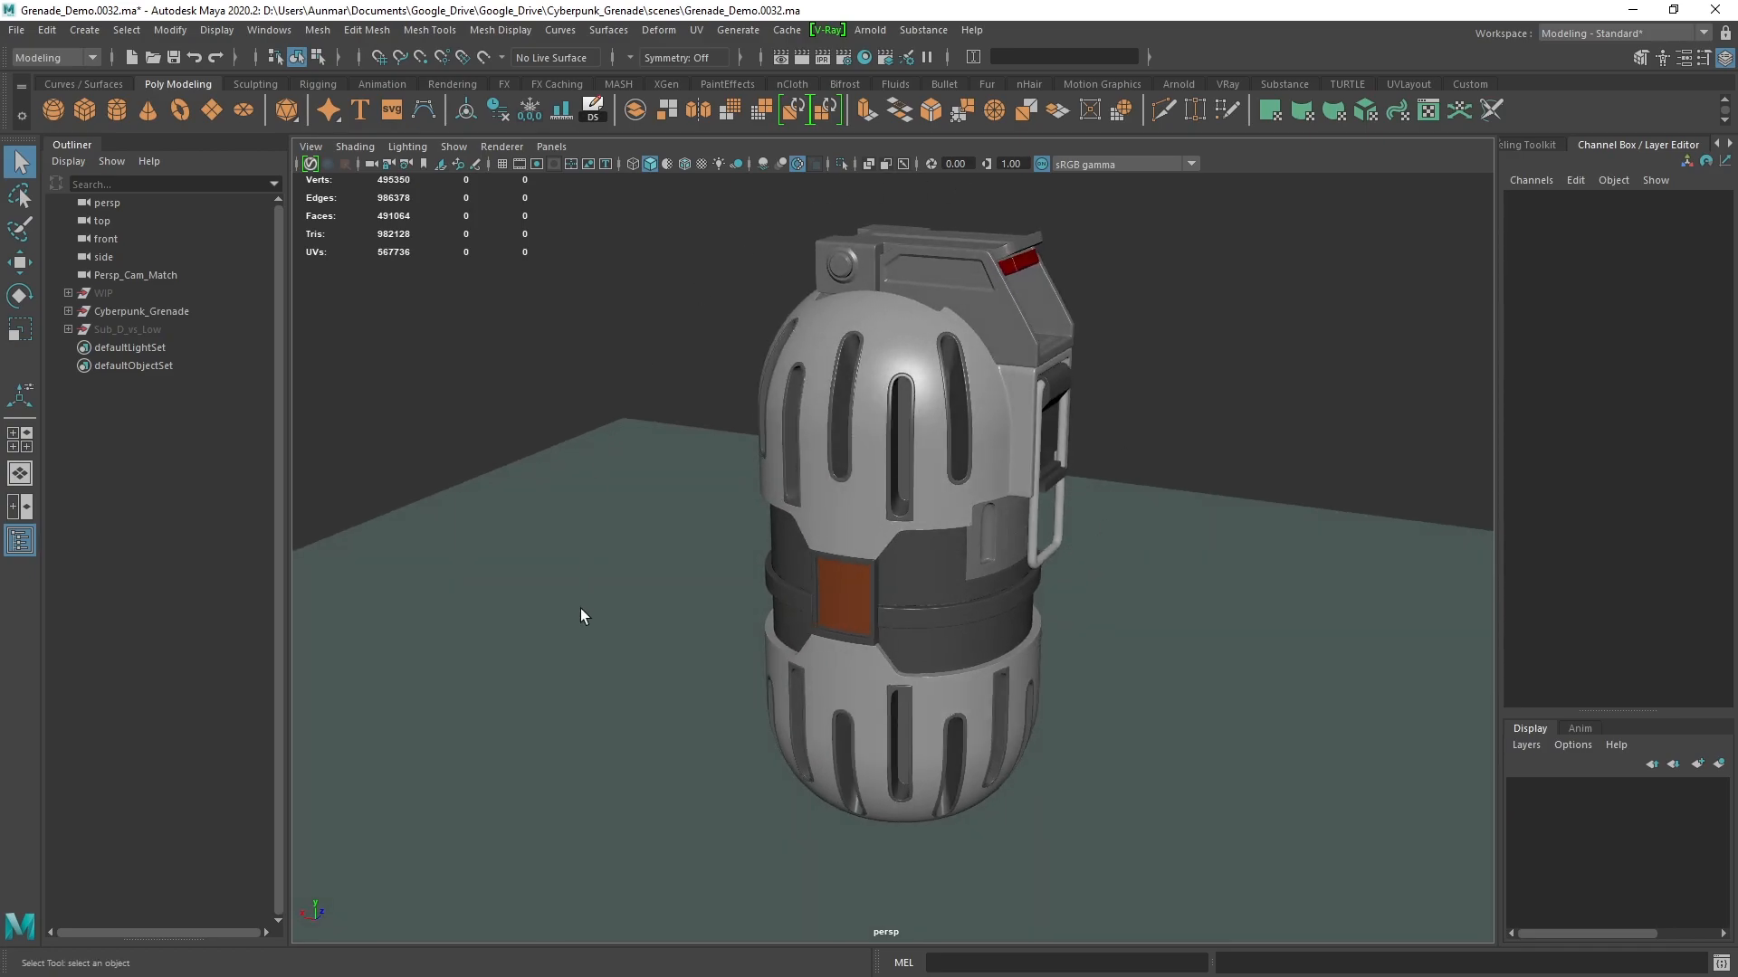
pyautogui.moveTo(848, 574)
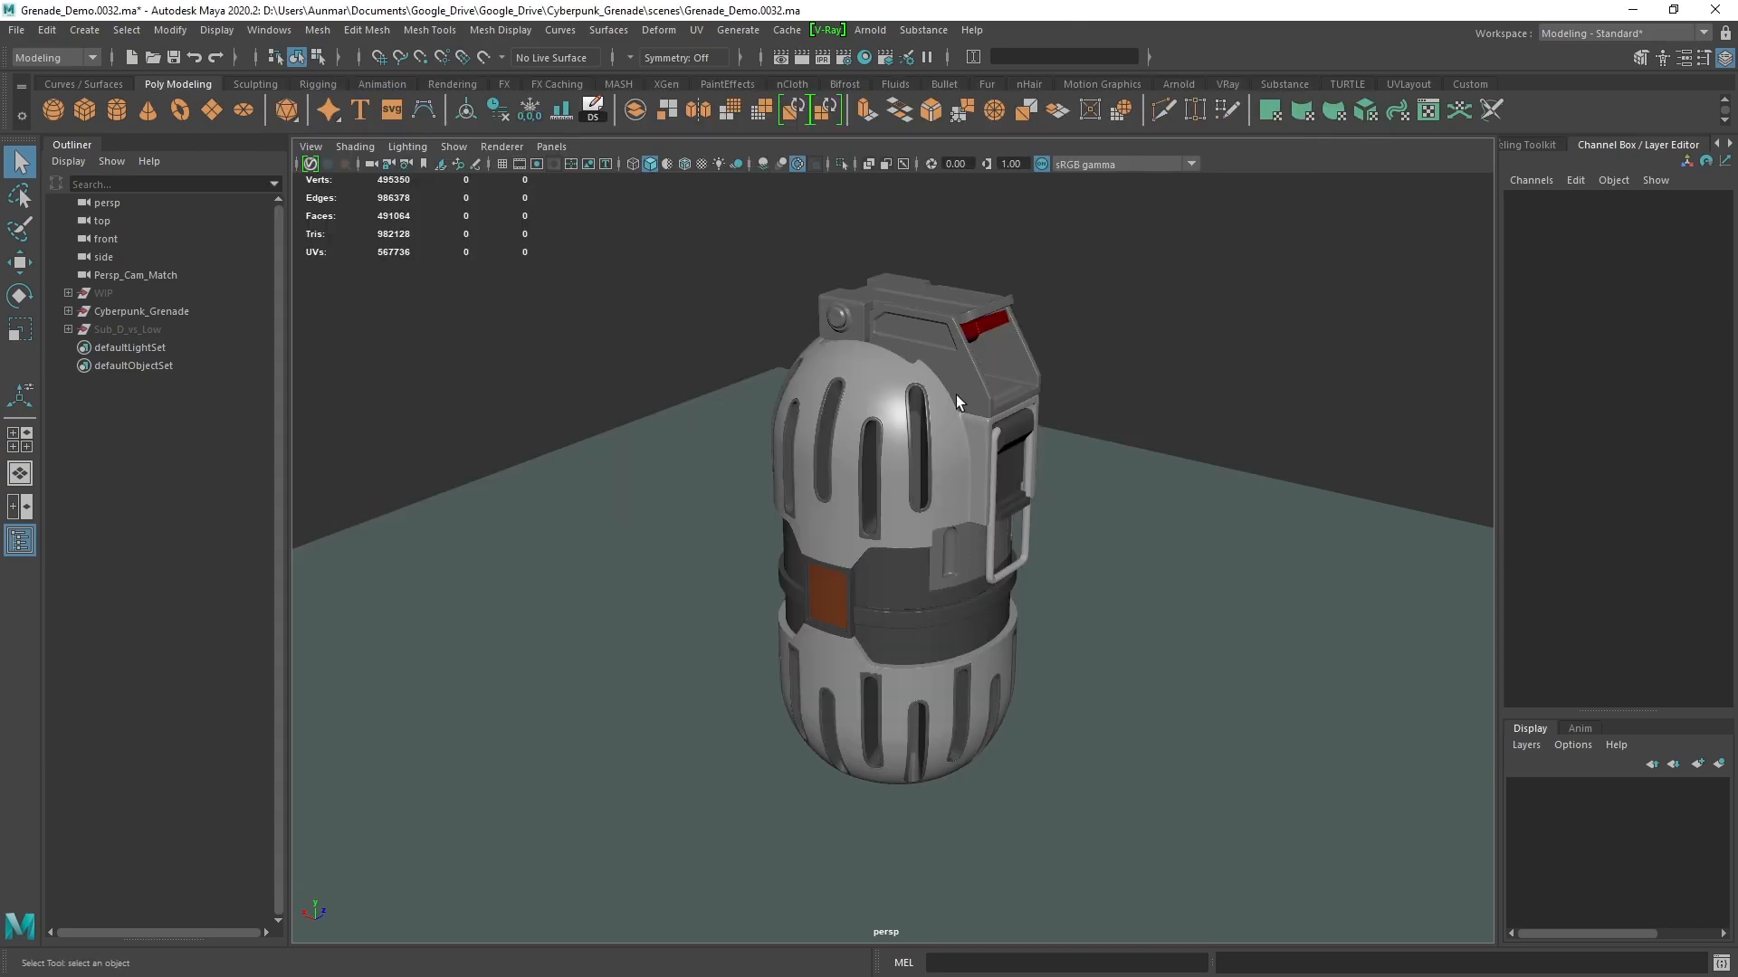
# On polySurface92, set polySmoothFace35 Divisions to 0 in the Channel Box
pyautogui.click(898, 444)
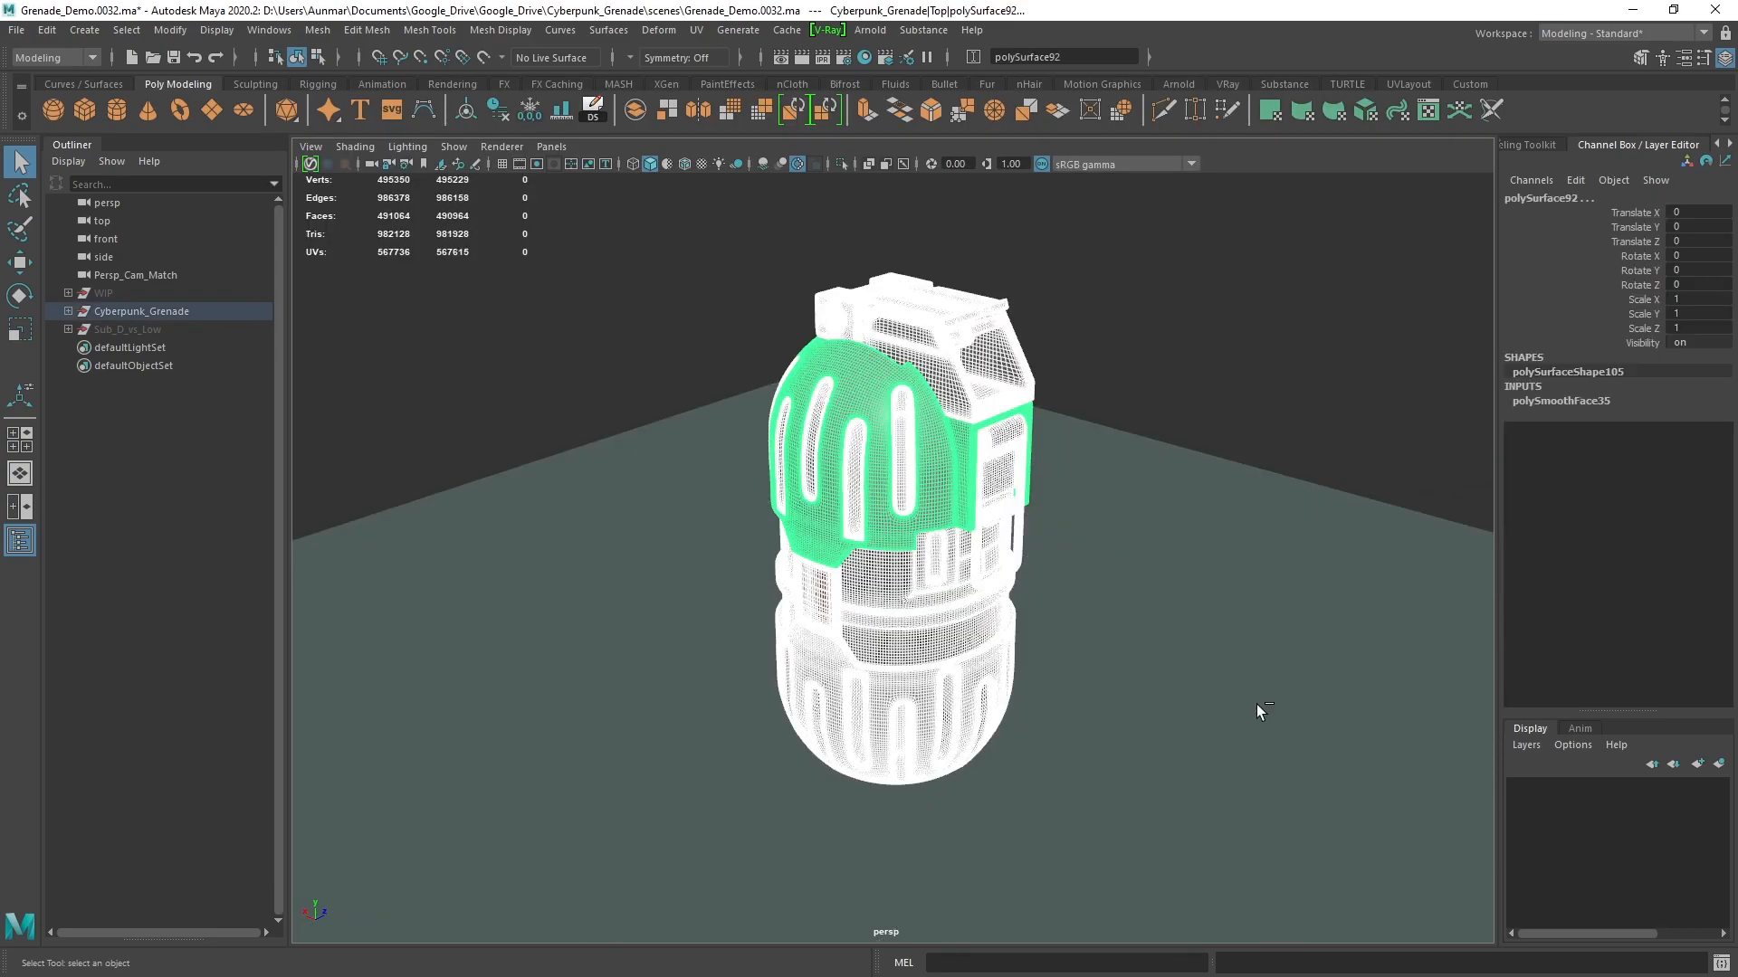
pyautogui.moveTo(975, 331)
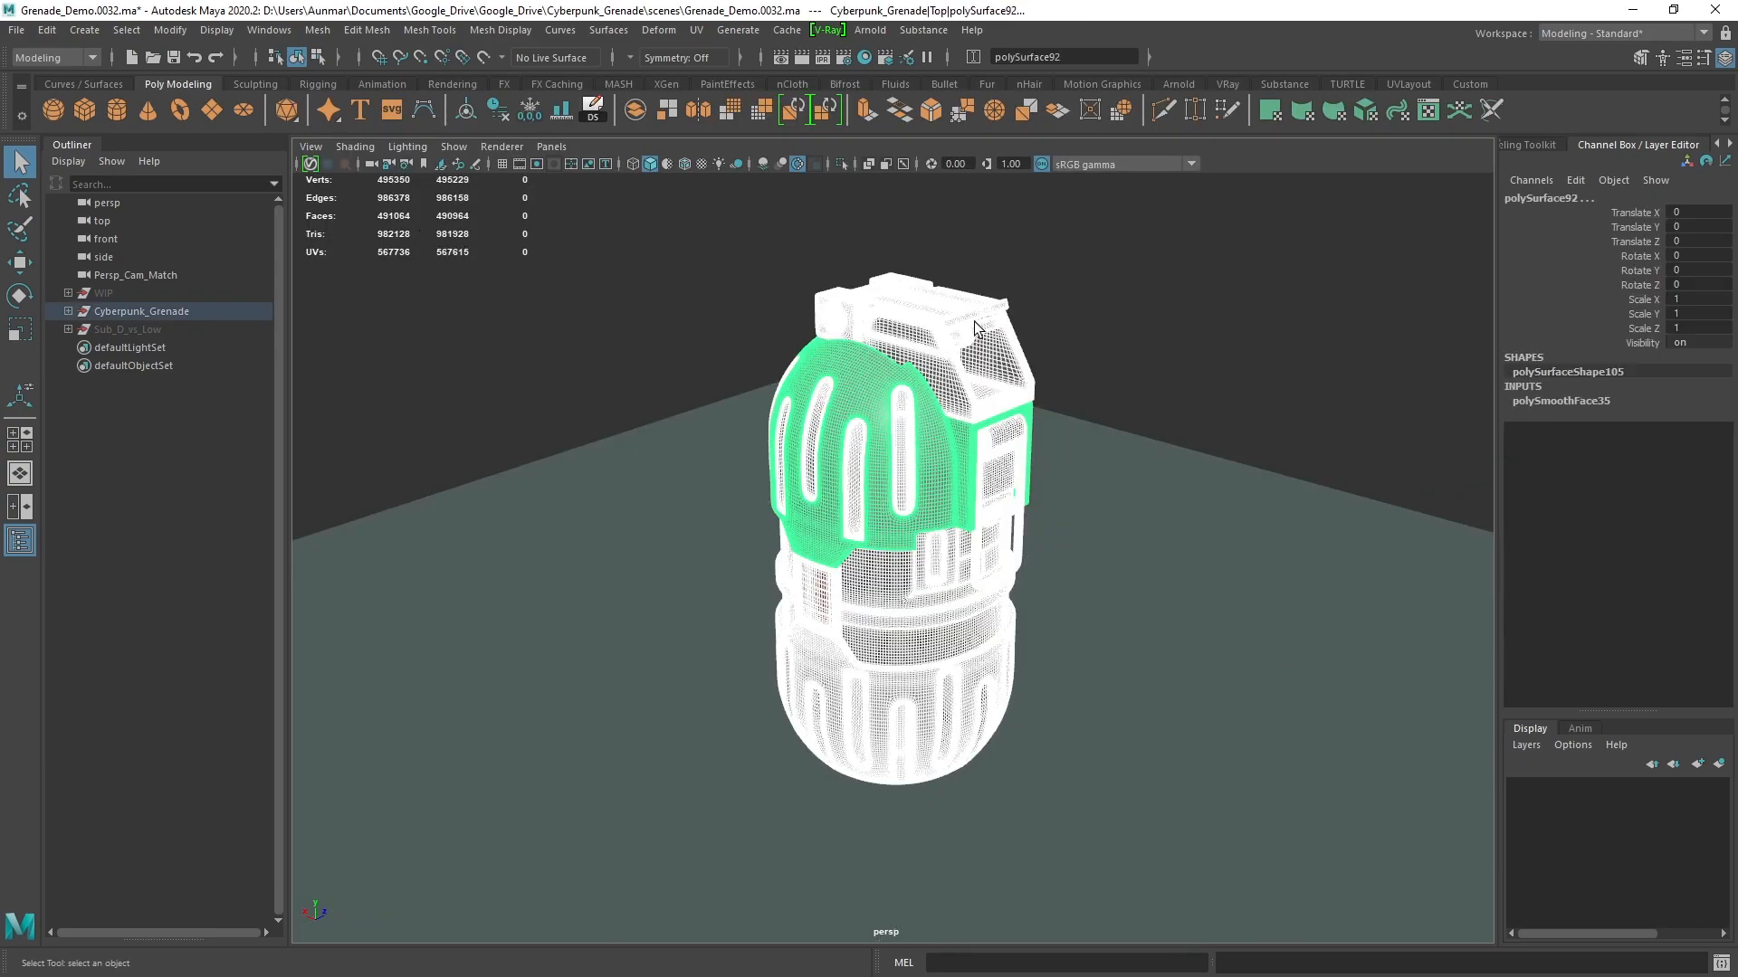
pyautogui.click(1559, 400)
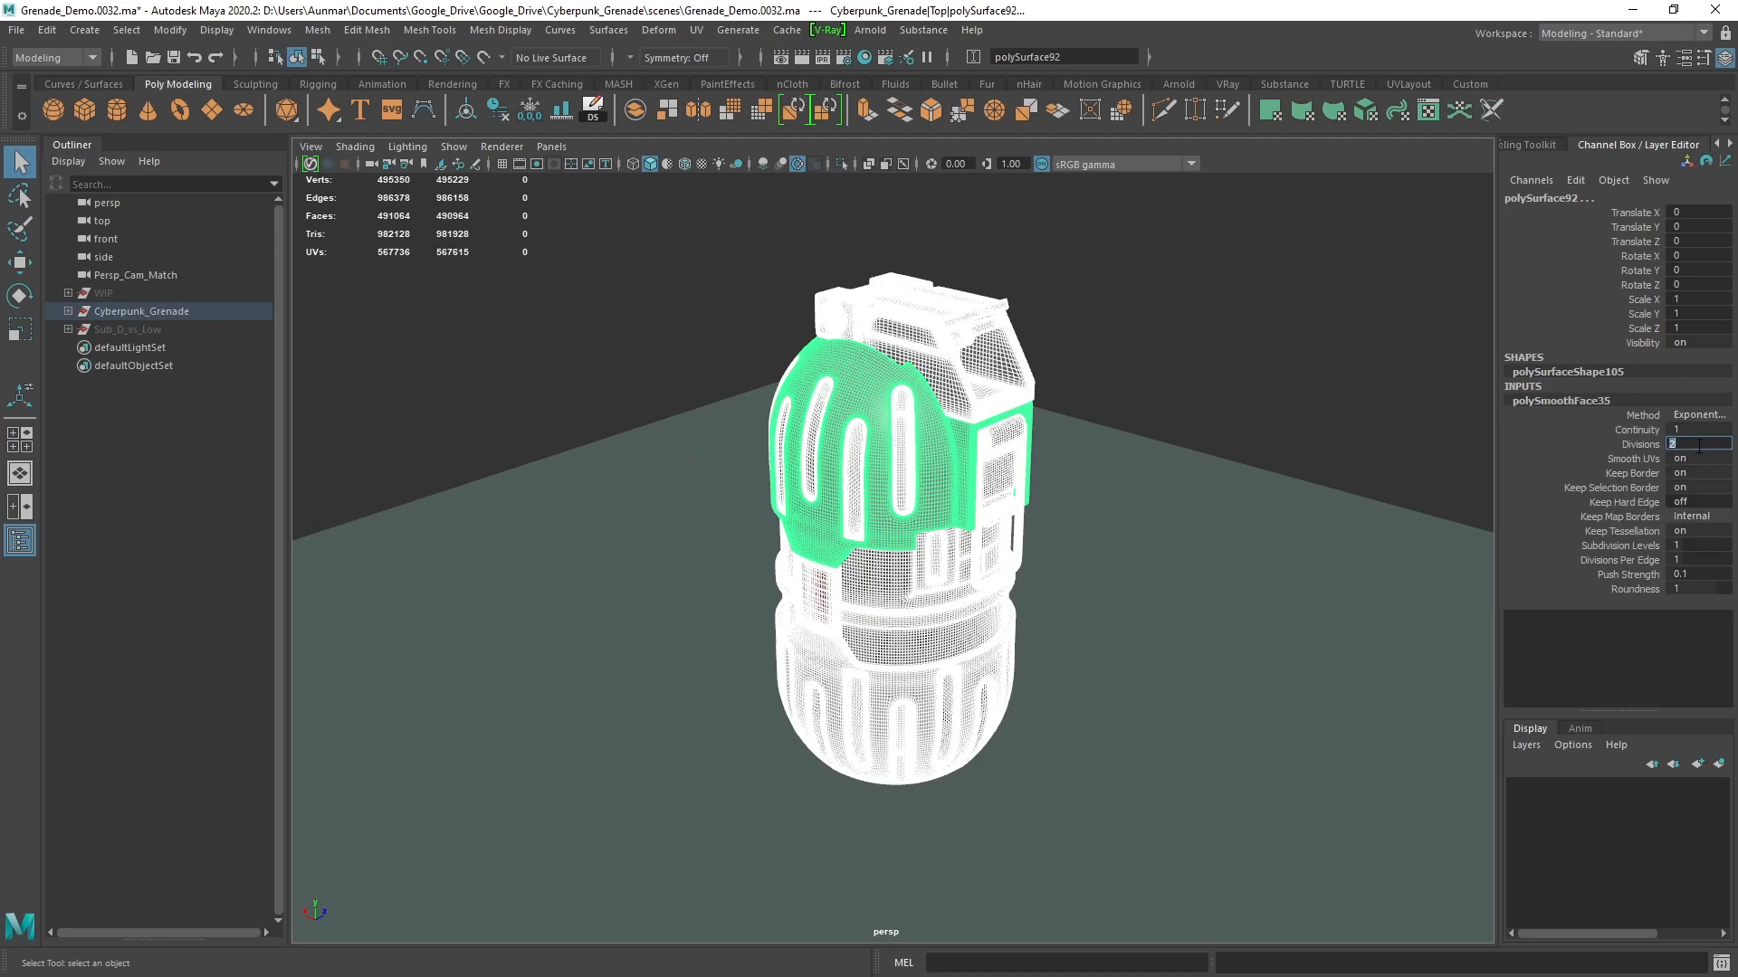
pyautogui.write('1')
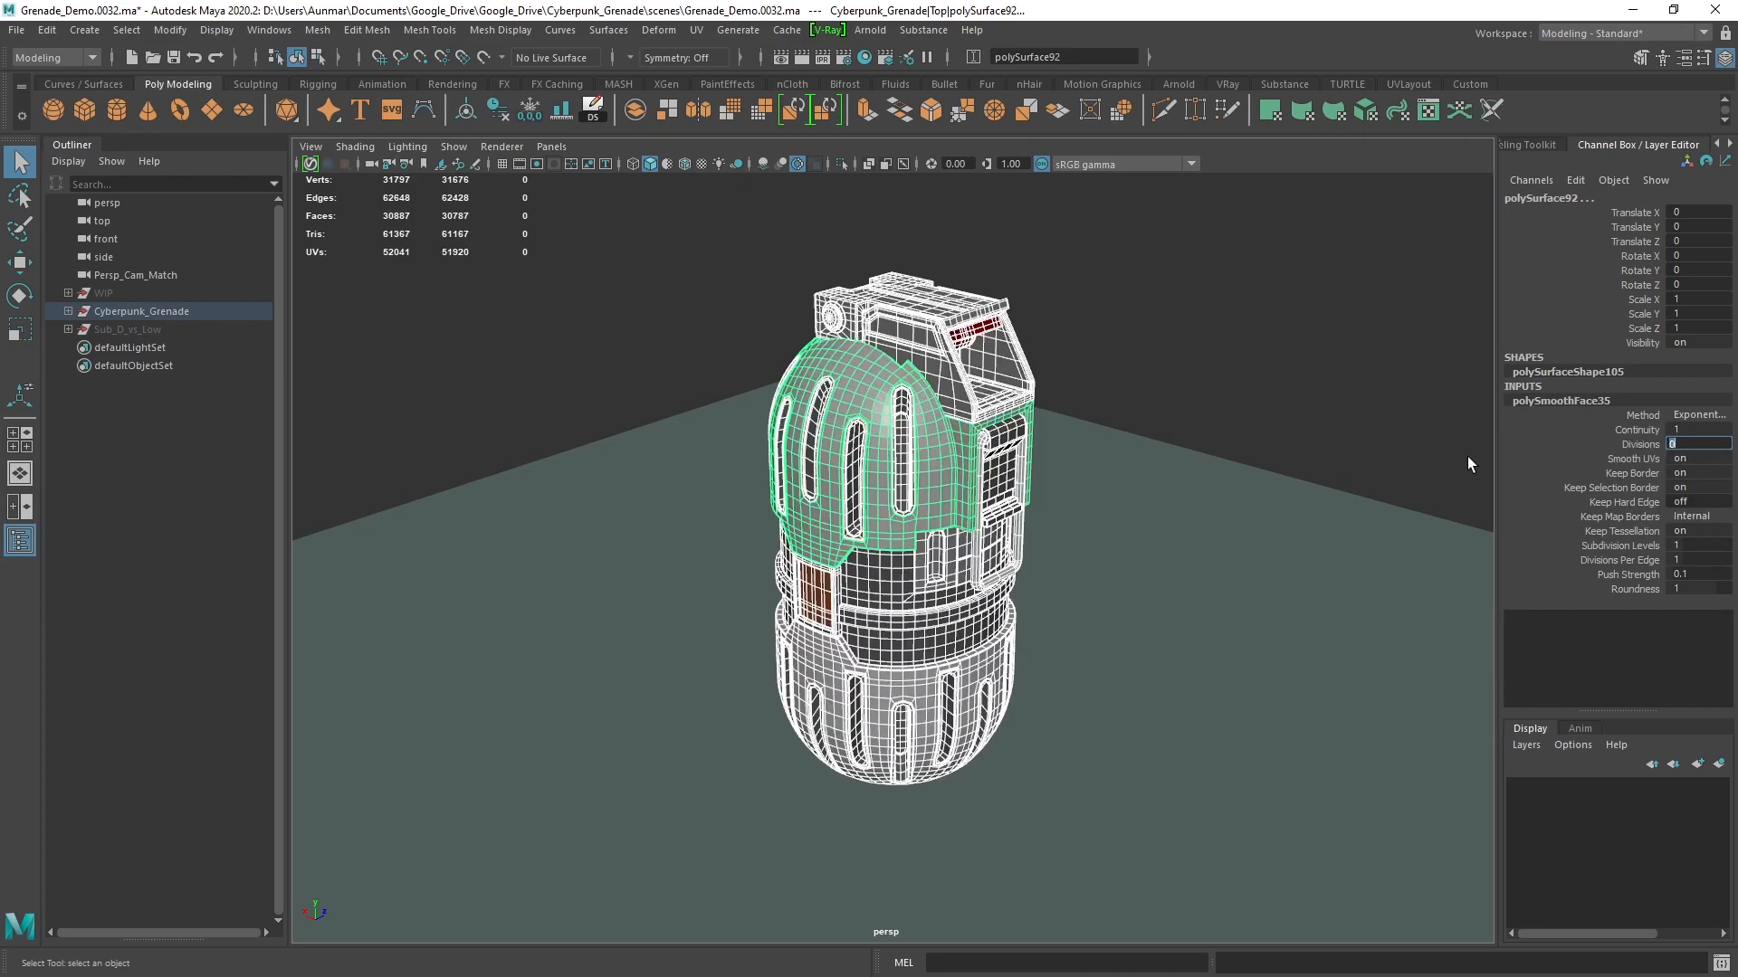
pyautogui.write('0')
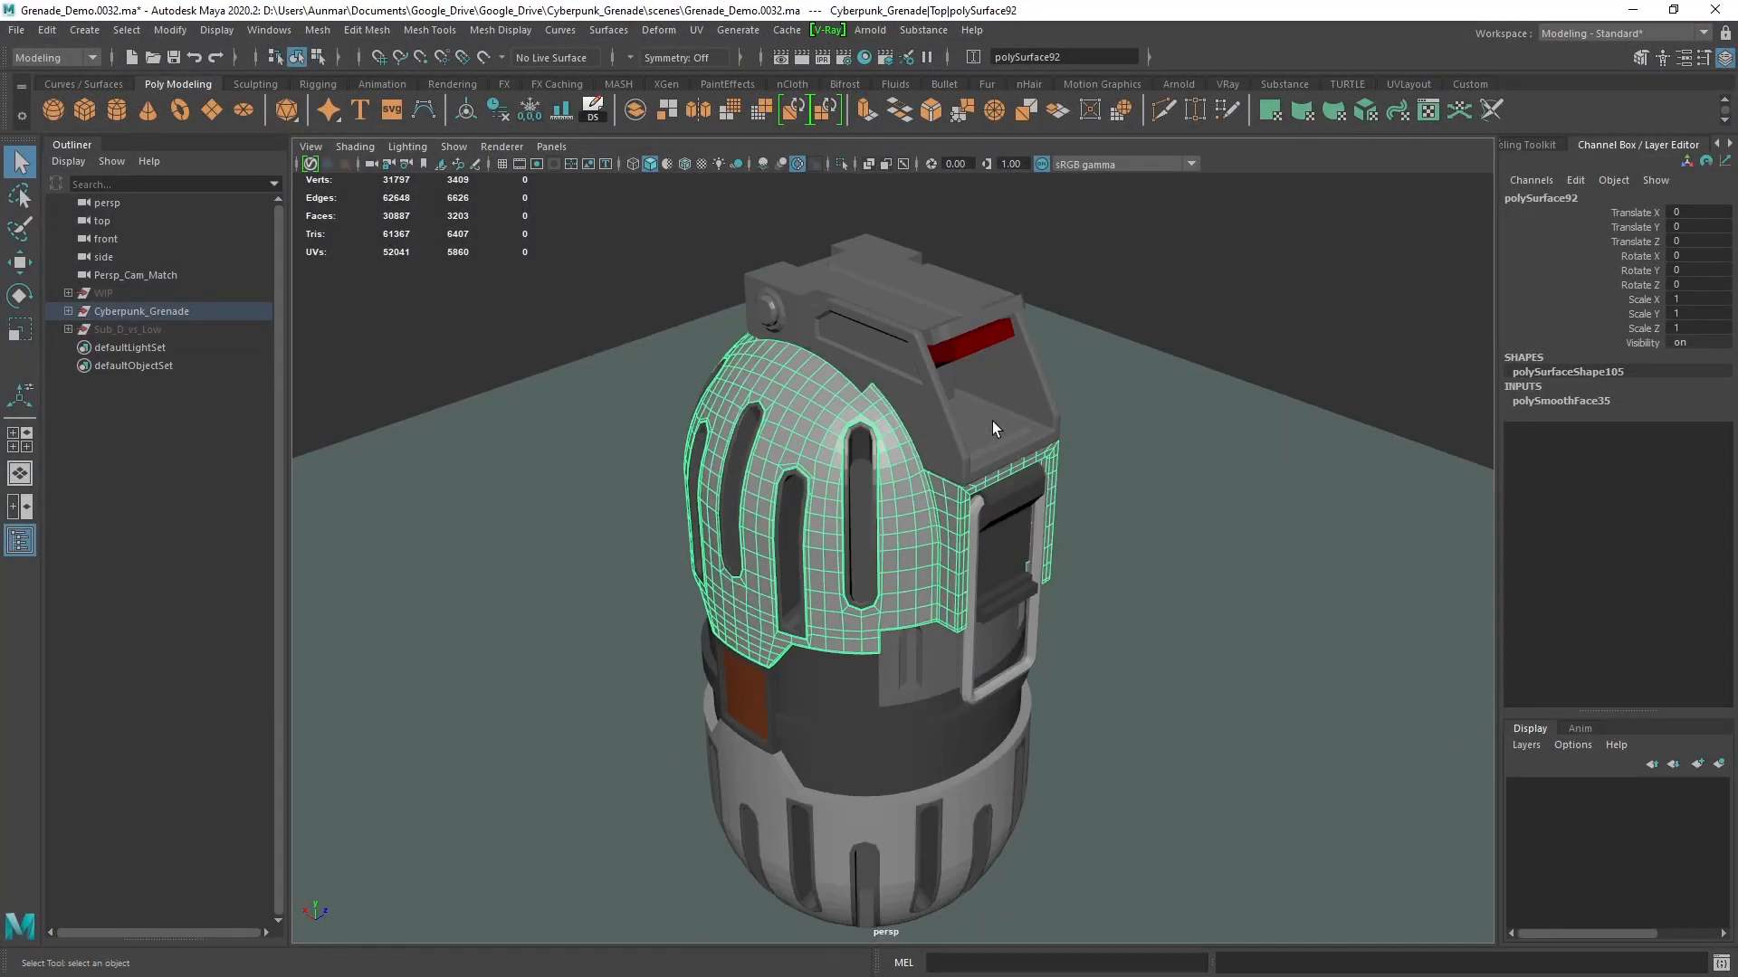
# Deselect the grenade's top shell, then select it again for inspection
pyautogui.click(1042, 548)
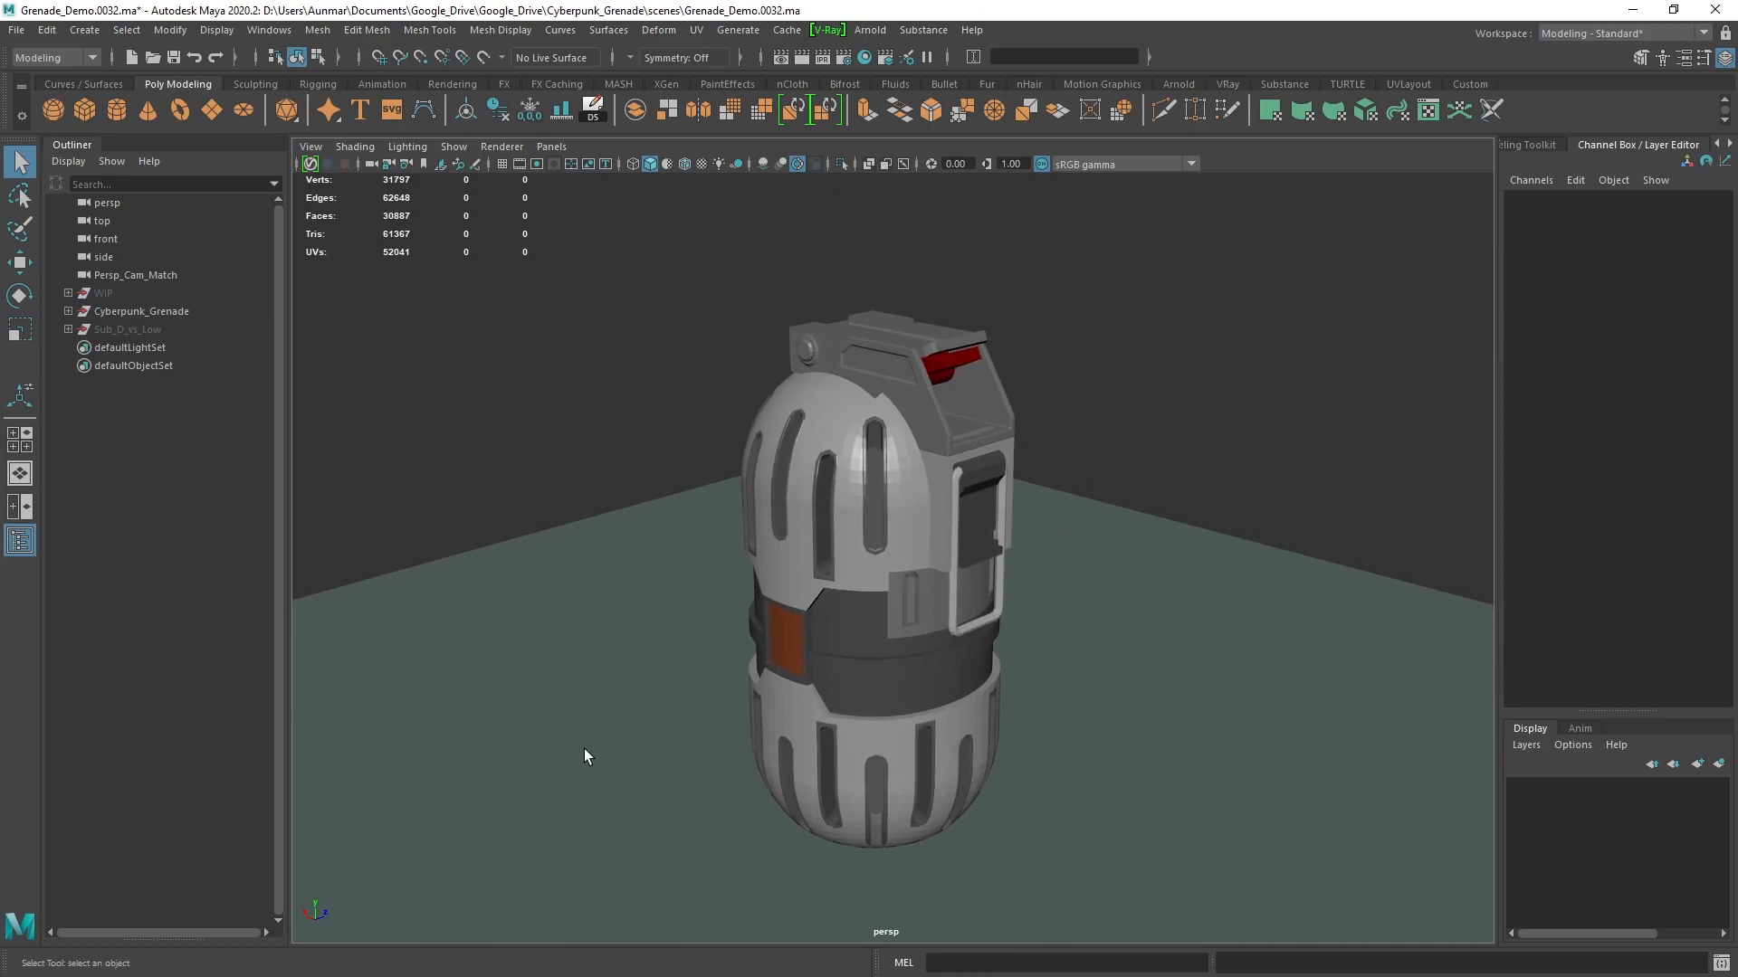
pyautogui.moveTo(1020, 621)
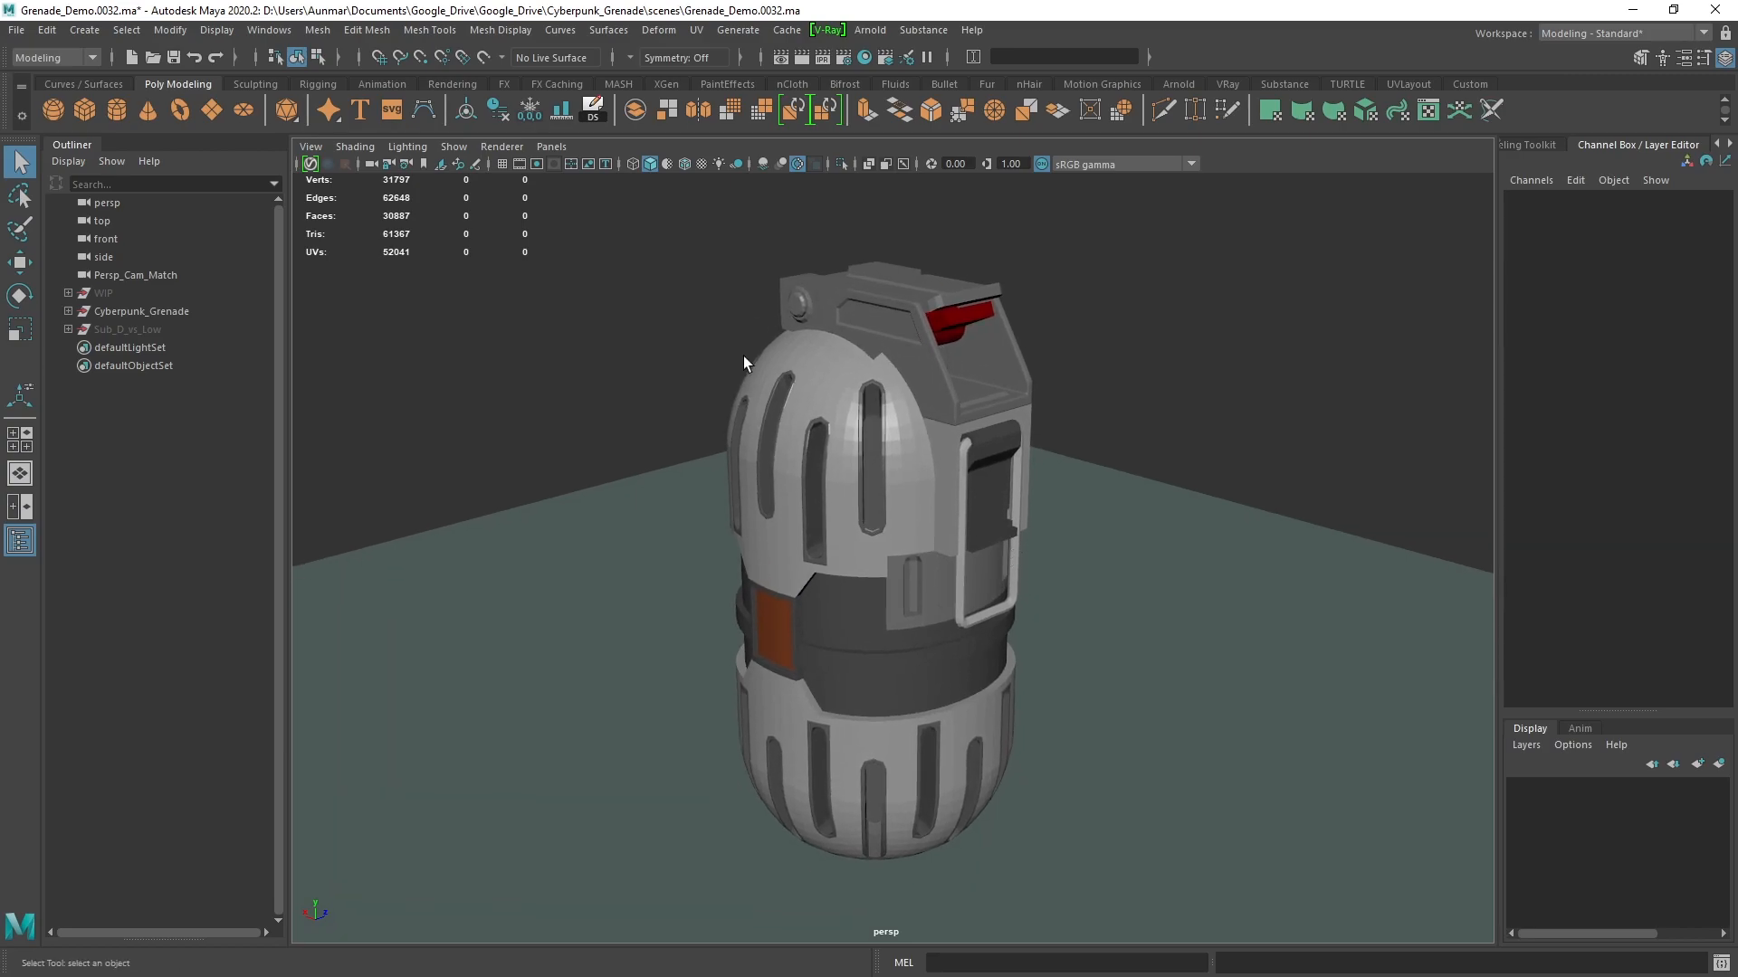
pyautogui.click(809, 443)
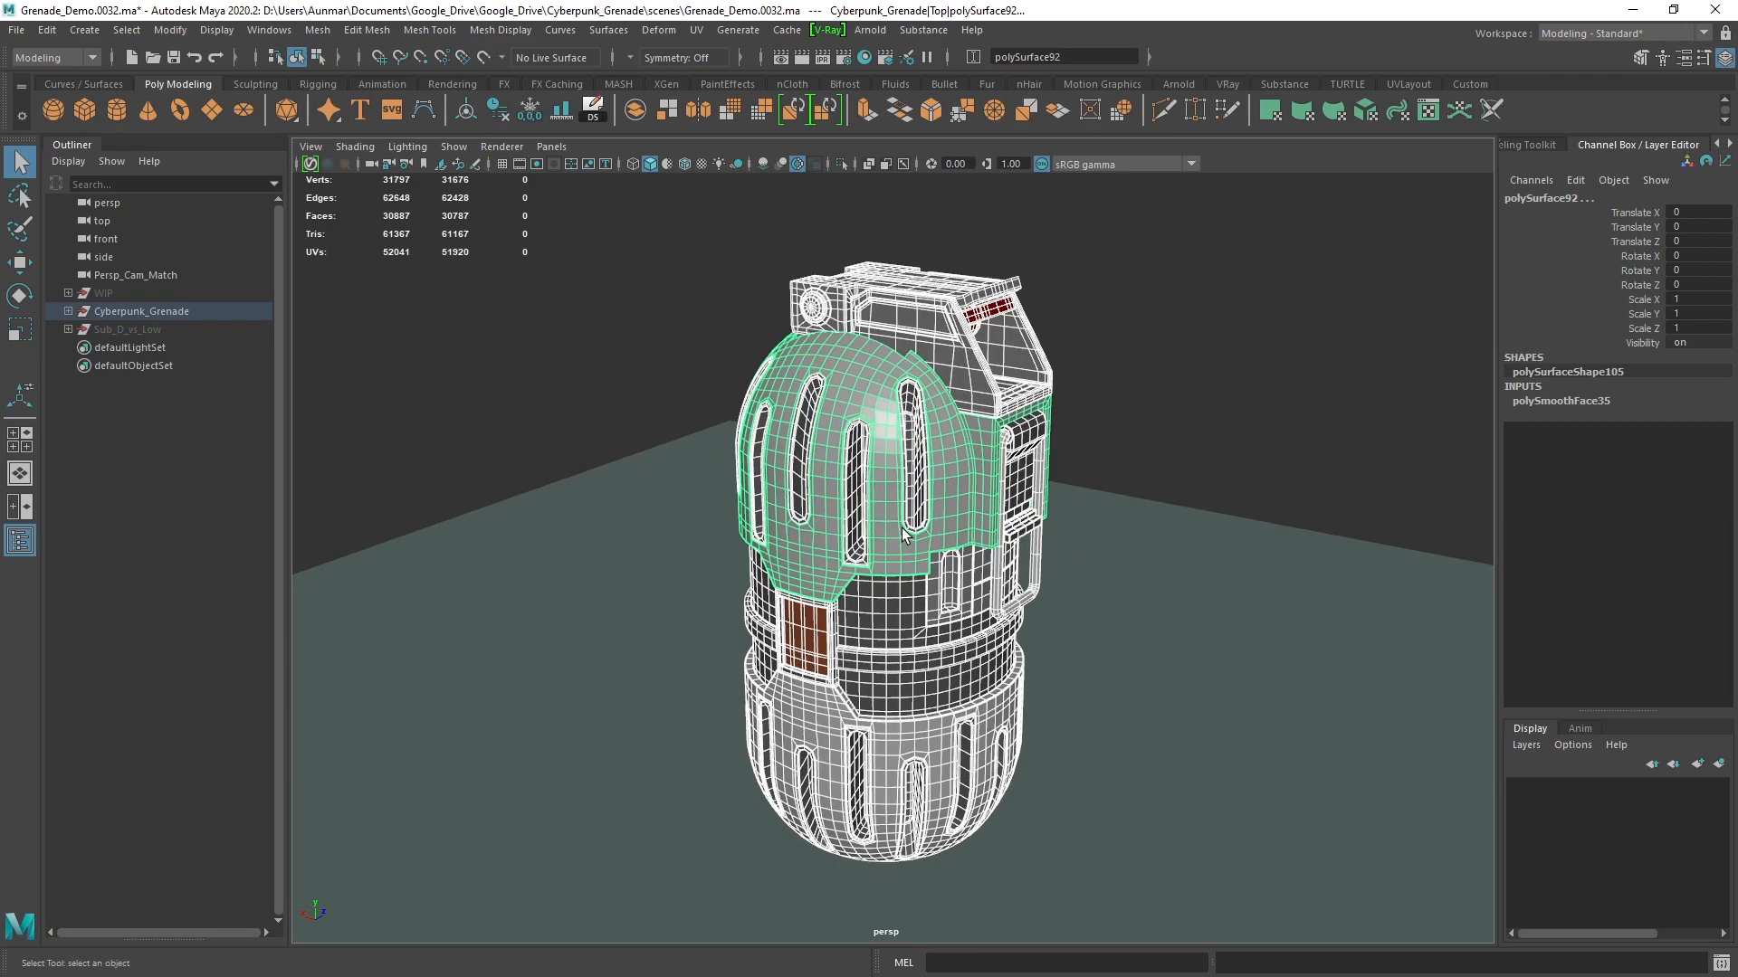
pyautogui.moveTo(1096, 389)
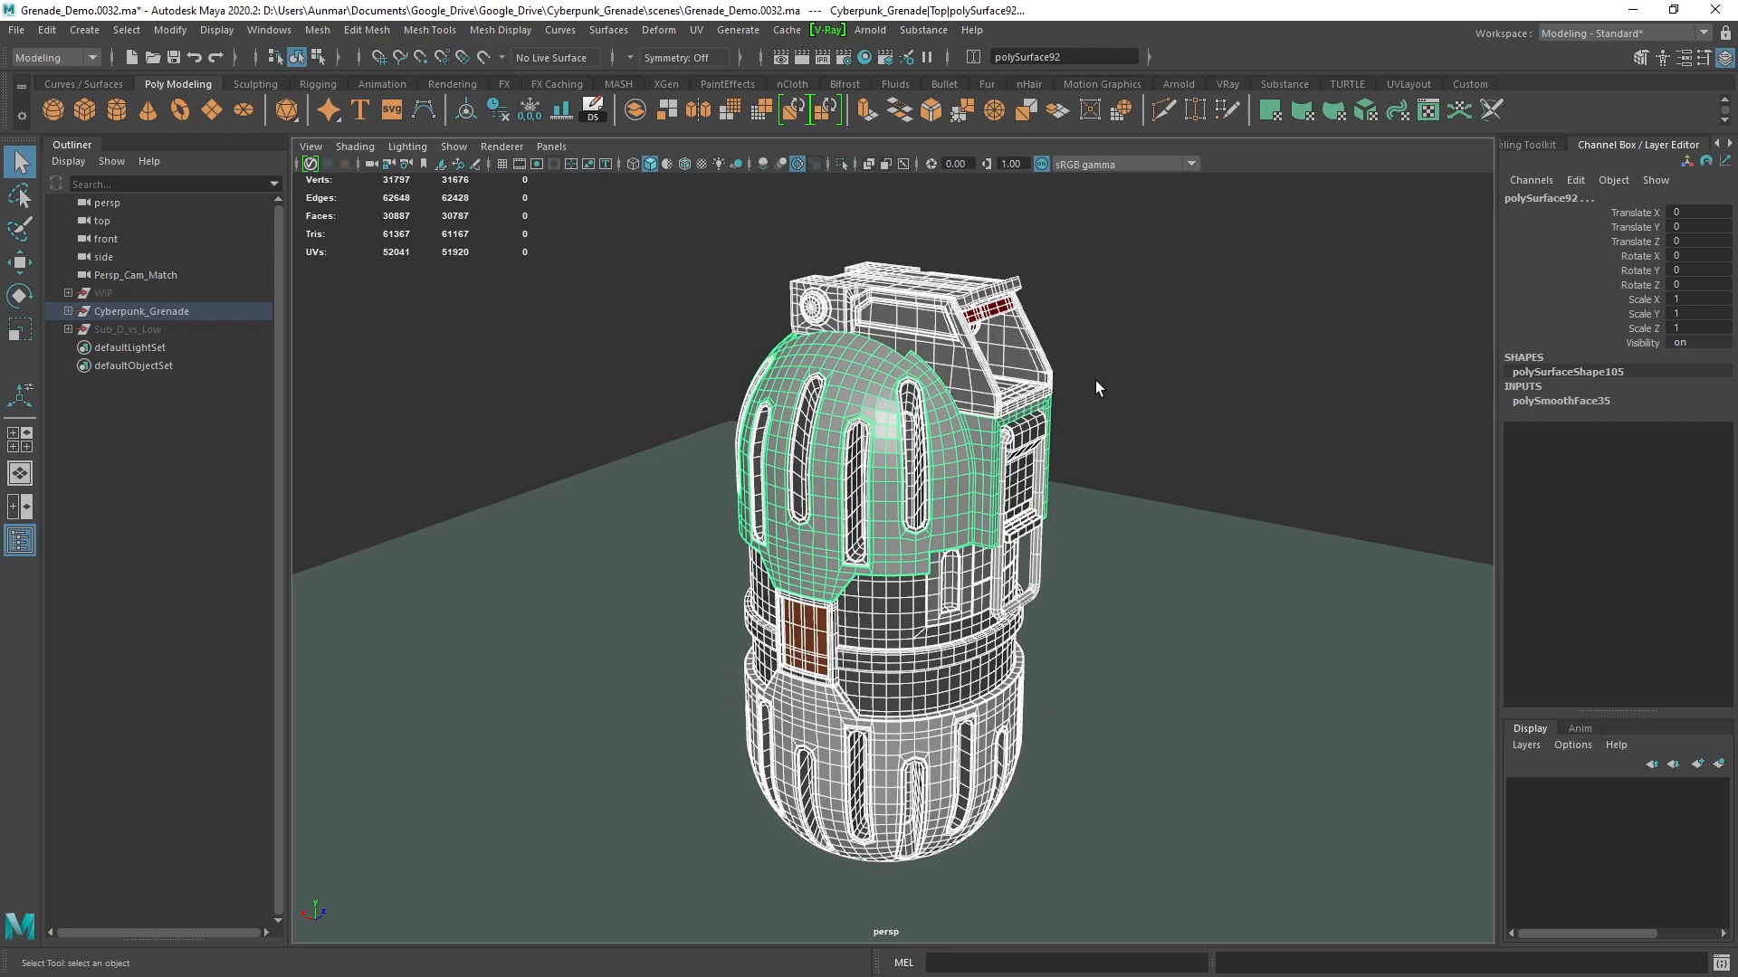
pyautogui.moveTo(850, 380)
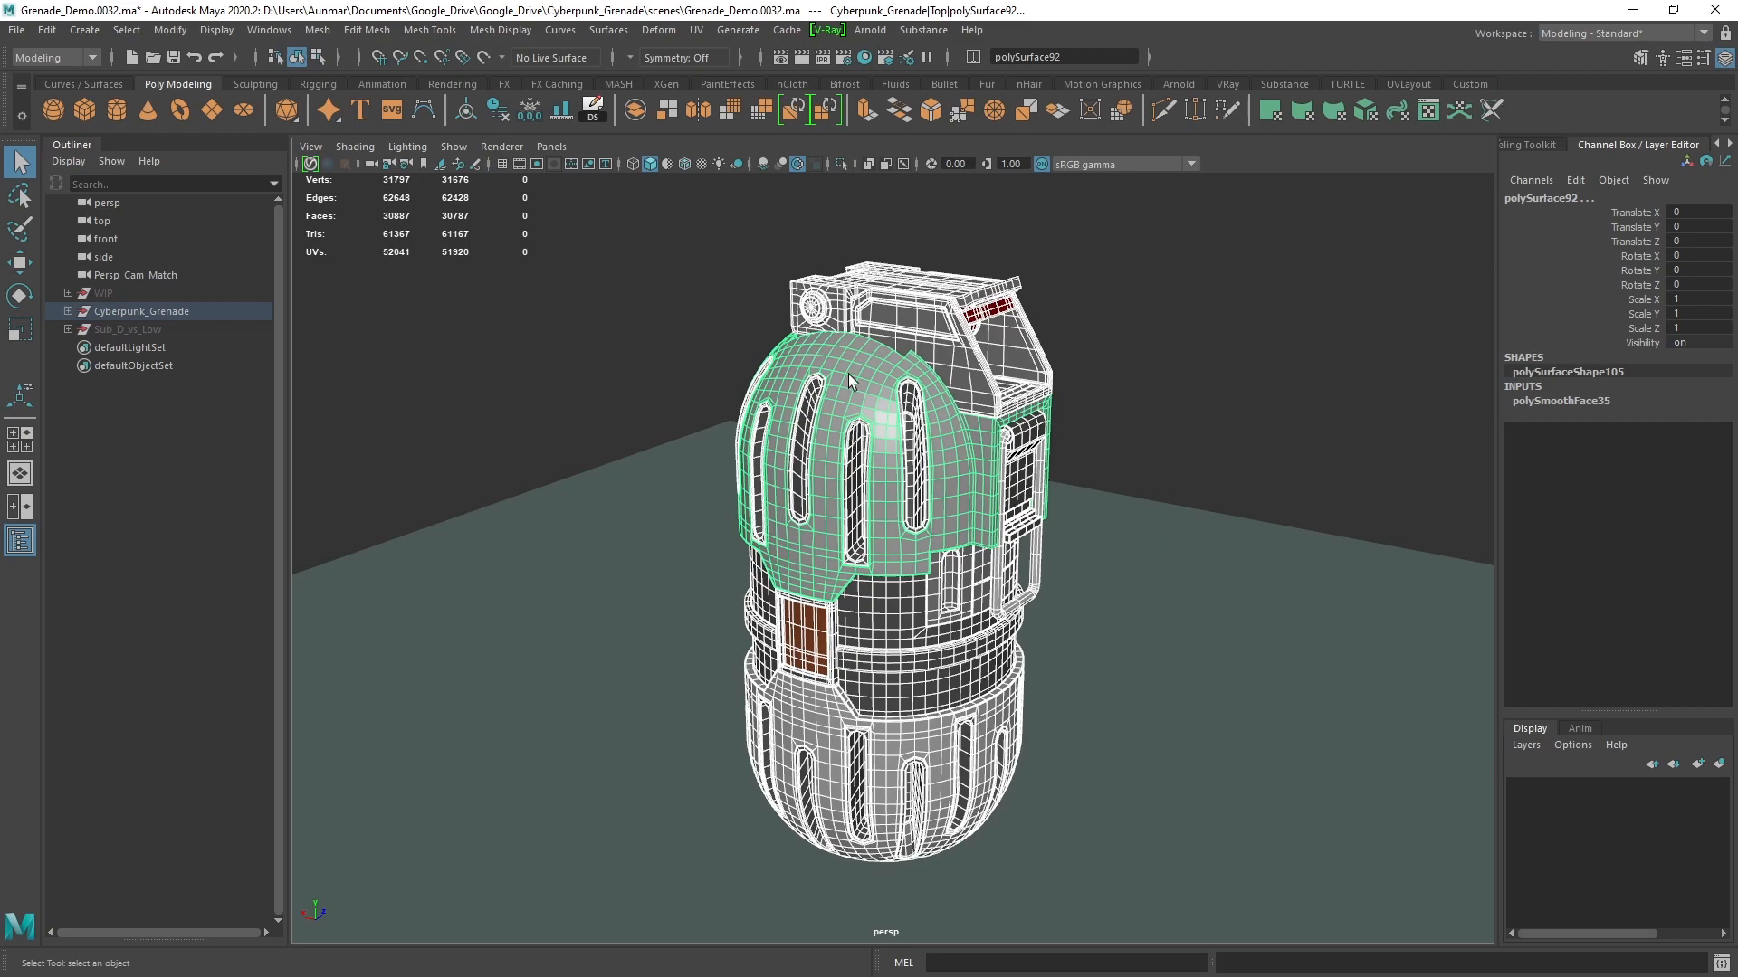
pyautogui.moveTo(1175, 474)
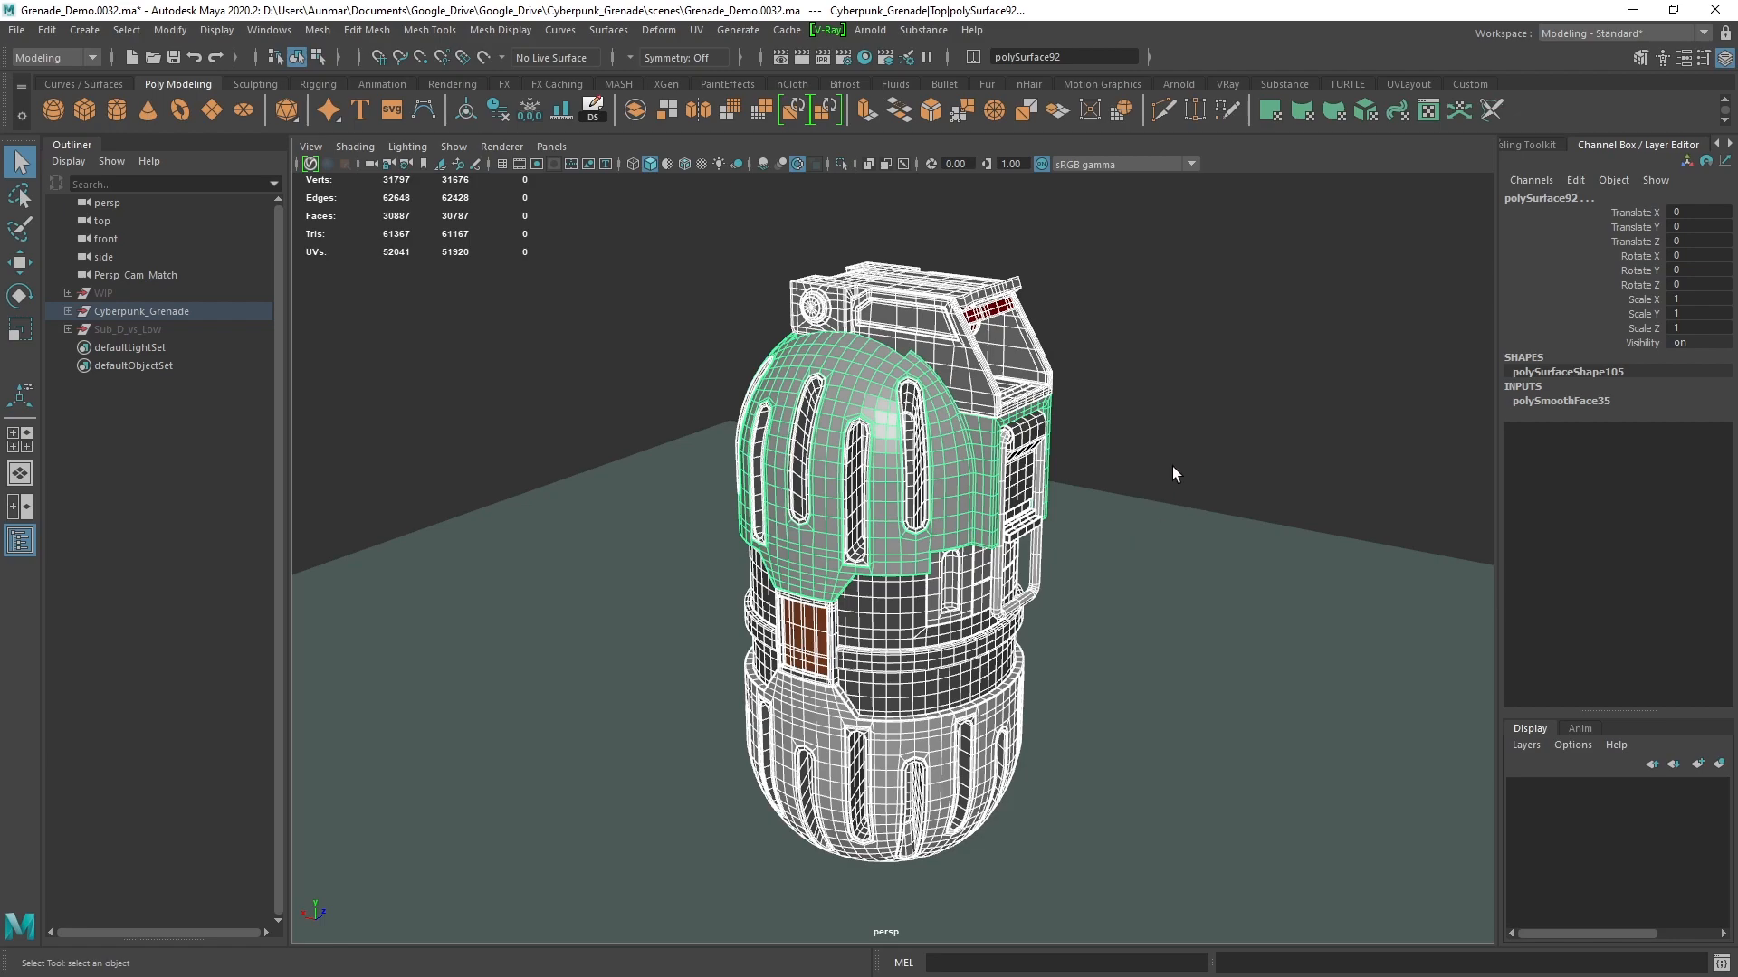
pyautogui.moveTo(1291, 532)
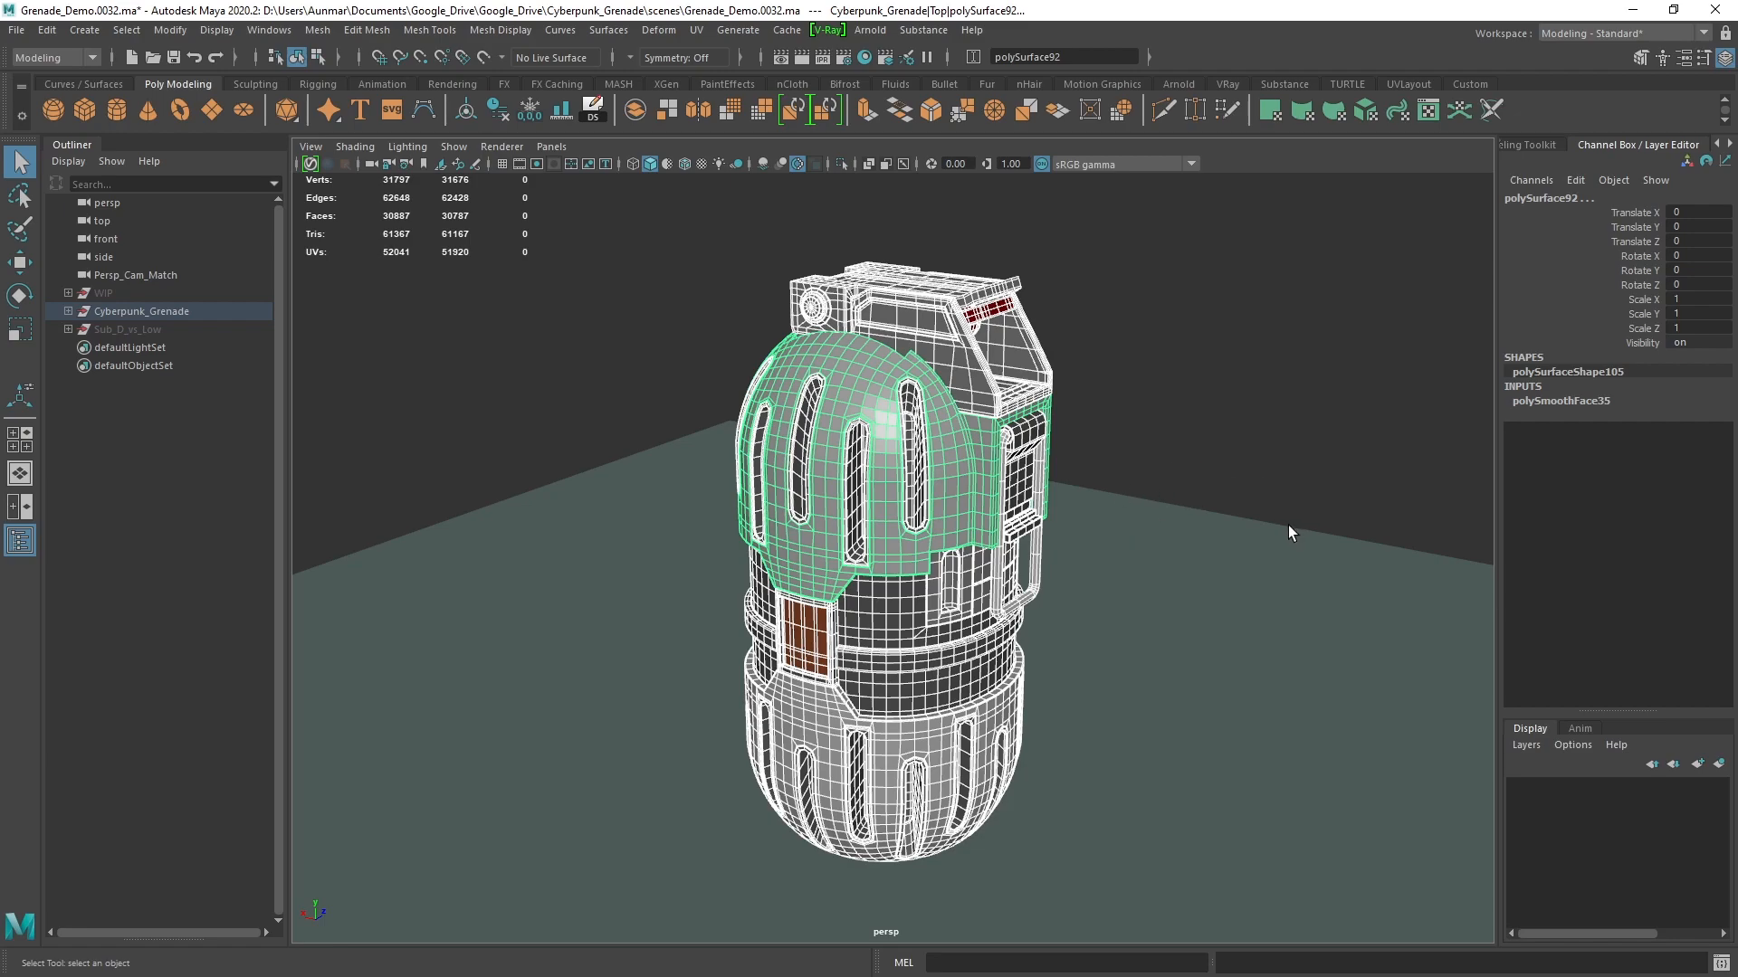
pyautogui.moveTo(1225, 449)
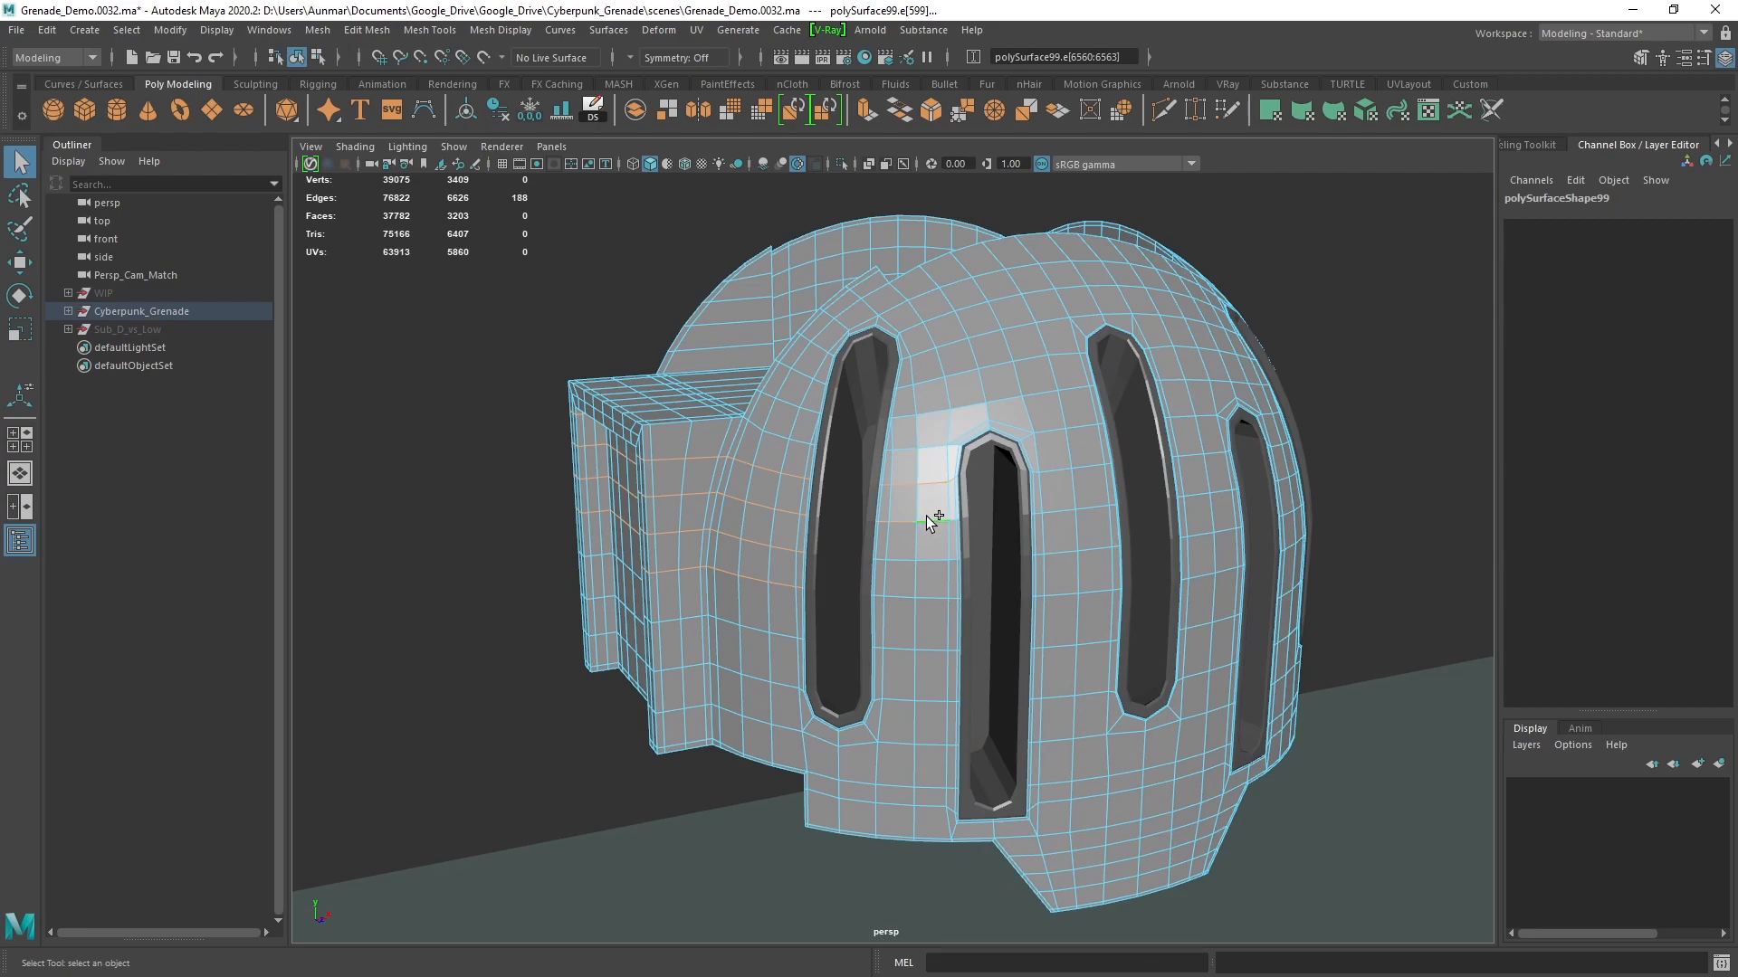
# Select the dense smoothed dome shell of roughly 112k vertices
pyautogui.click(934, 602)
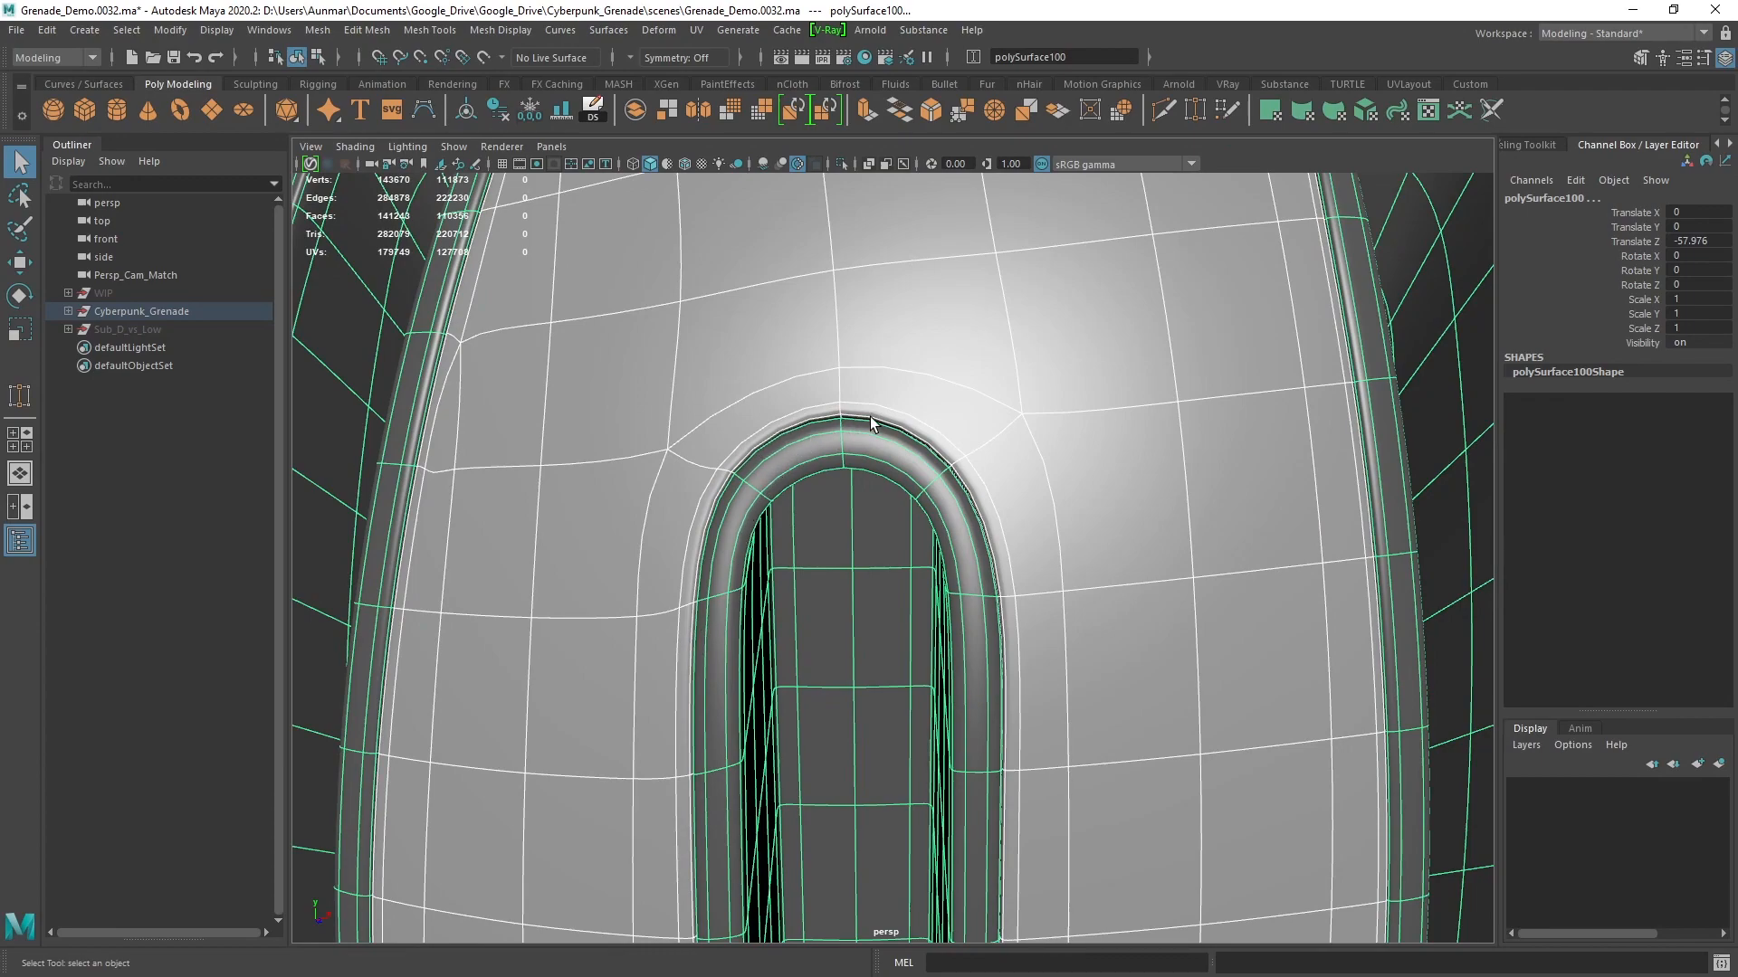
pyautogui.moveTo(1086, 676)
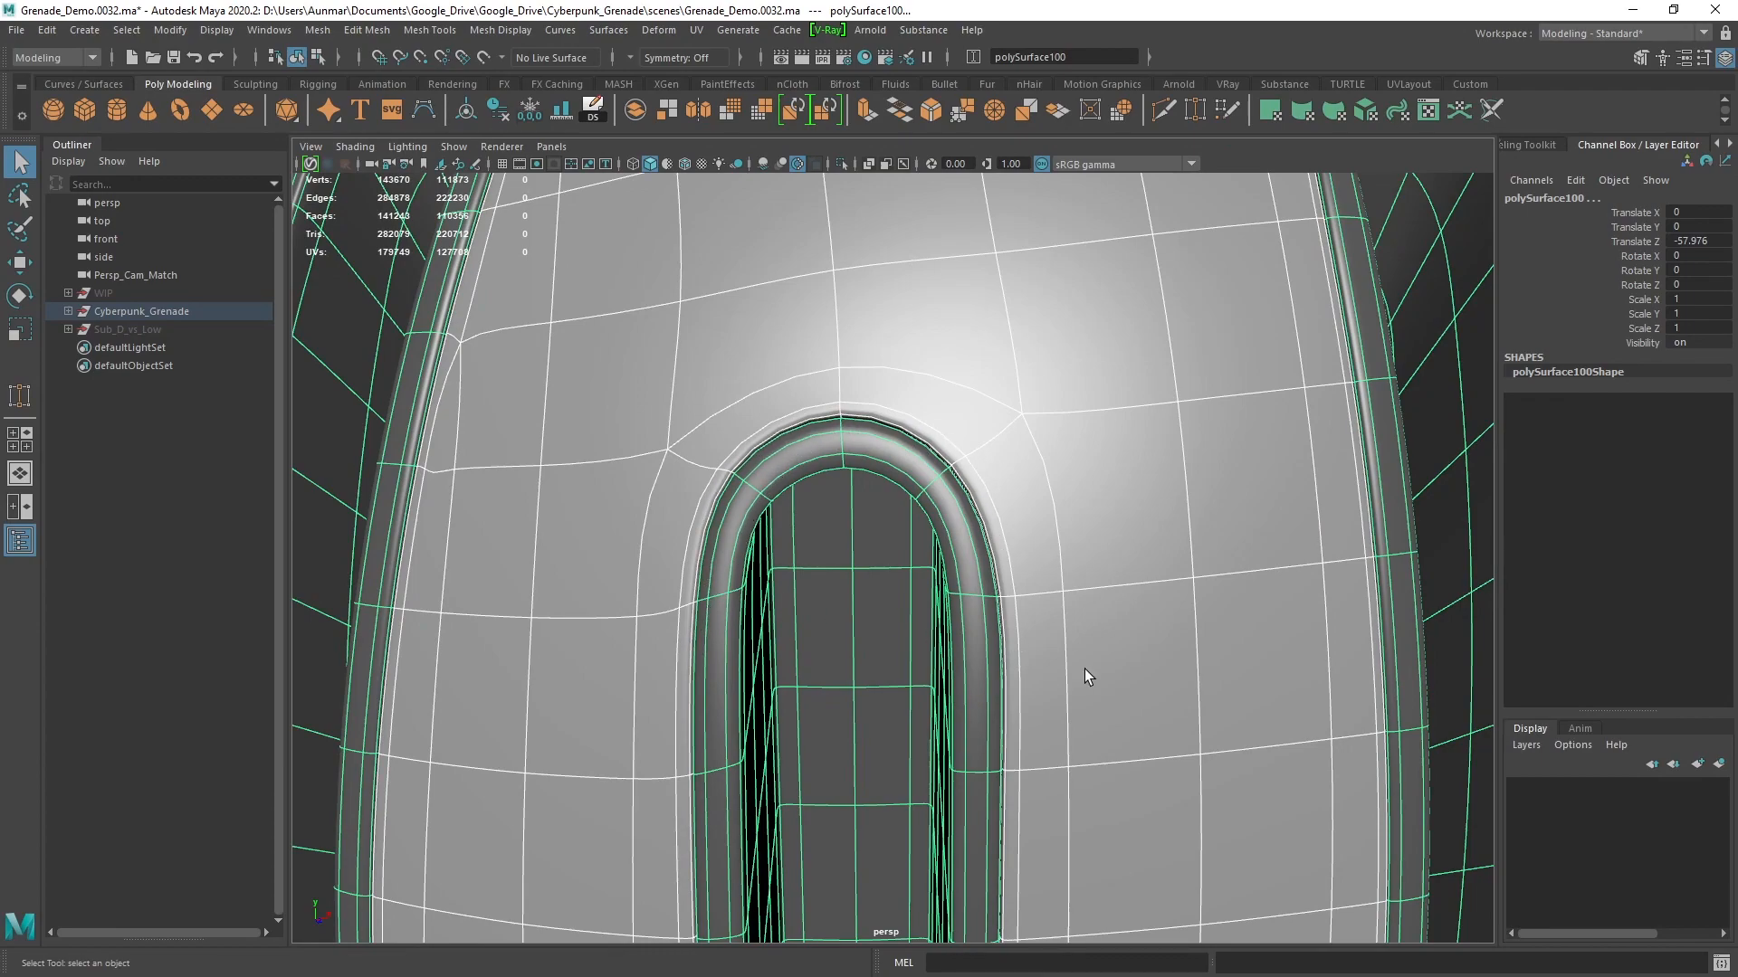
# Switch to Edge mode and pick the edge at a slot's pointed tip
pyautogui.rightClick(958, 438)
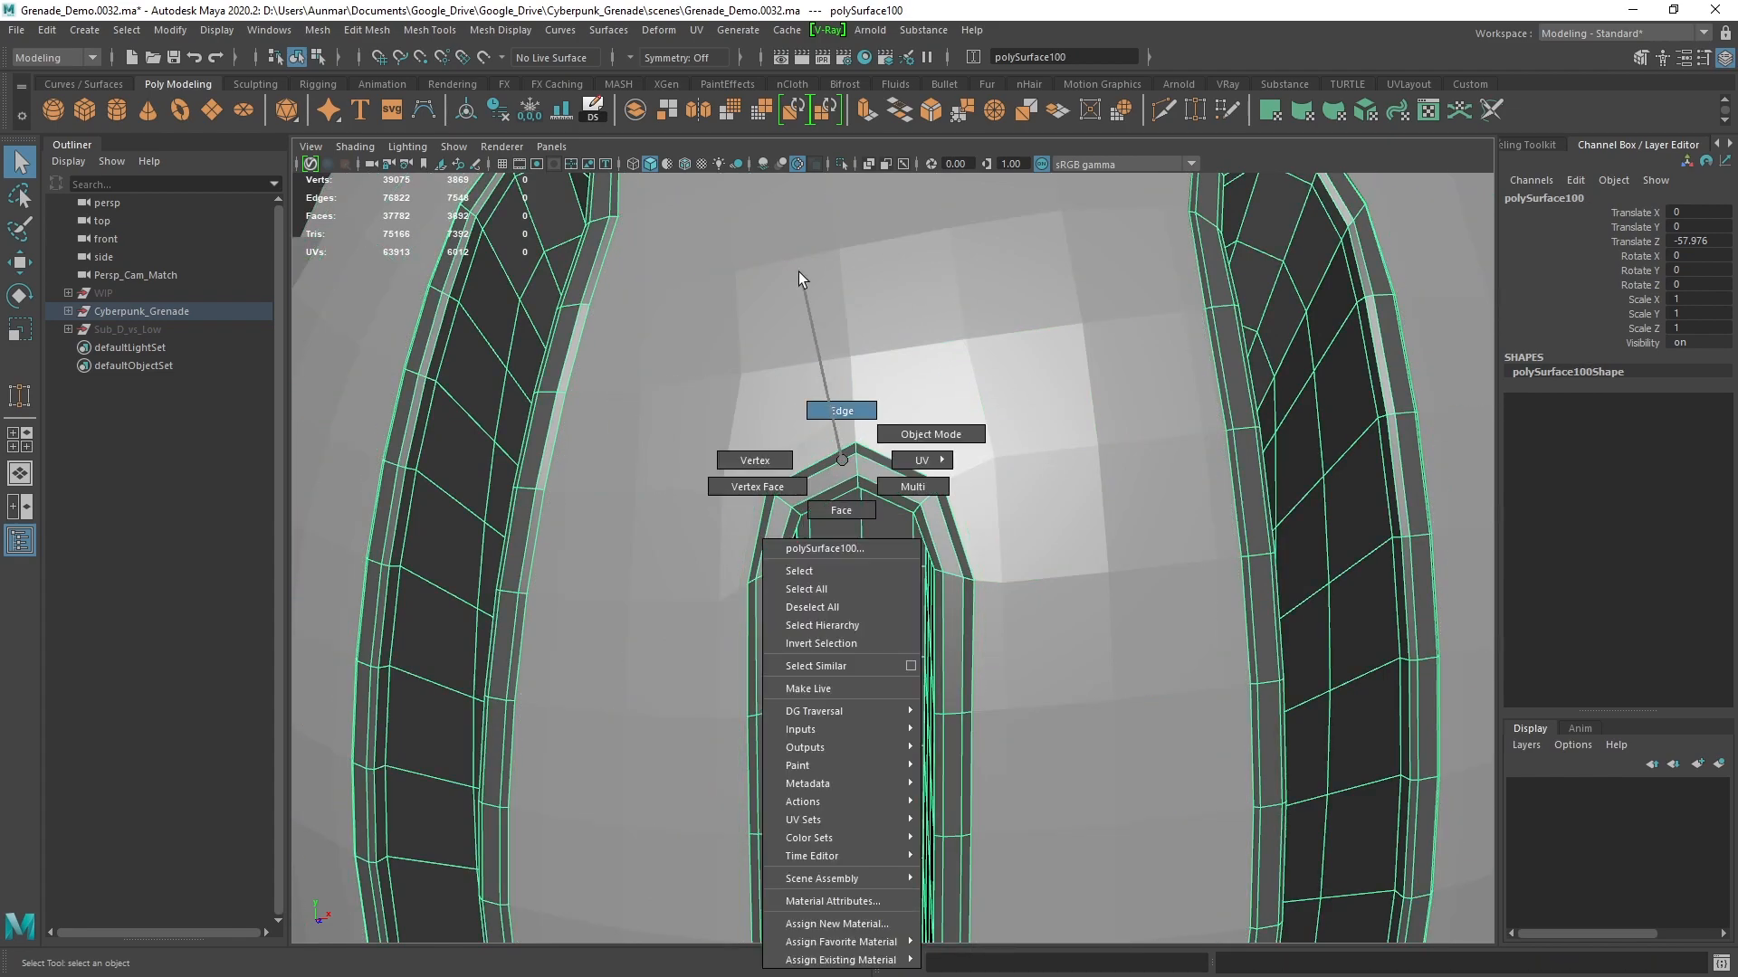
pyautogui.click(840, 410)
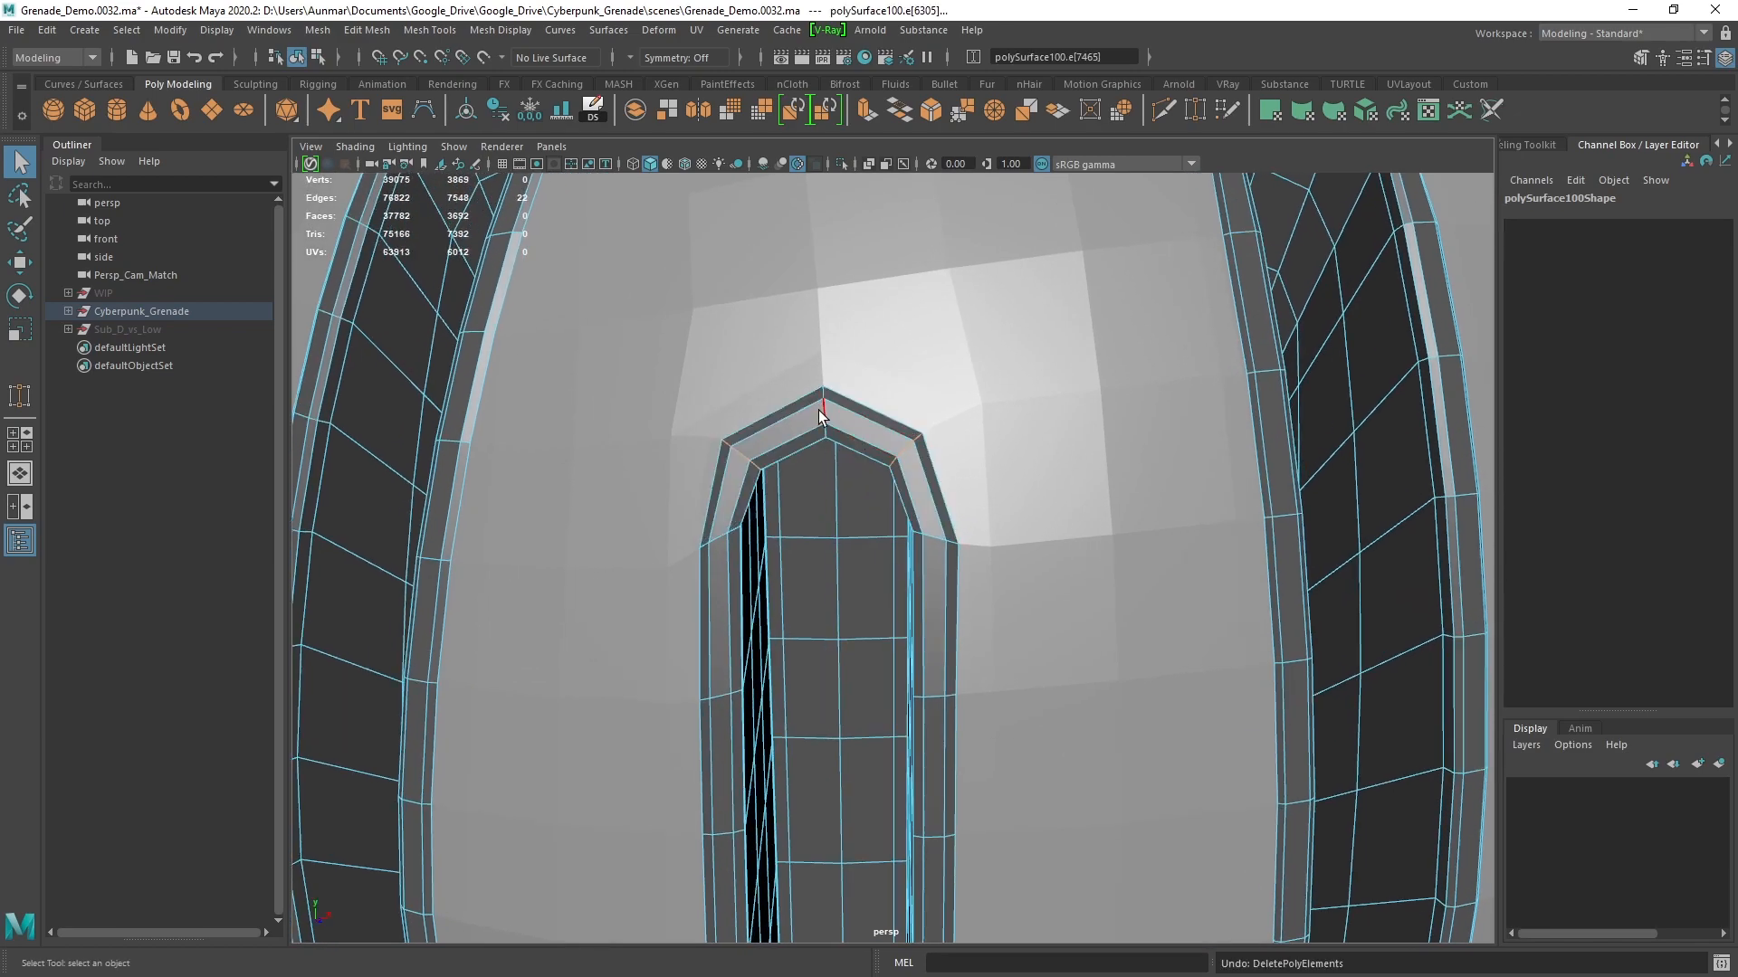
pyautogui.click(822, 416)
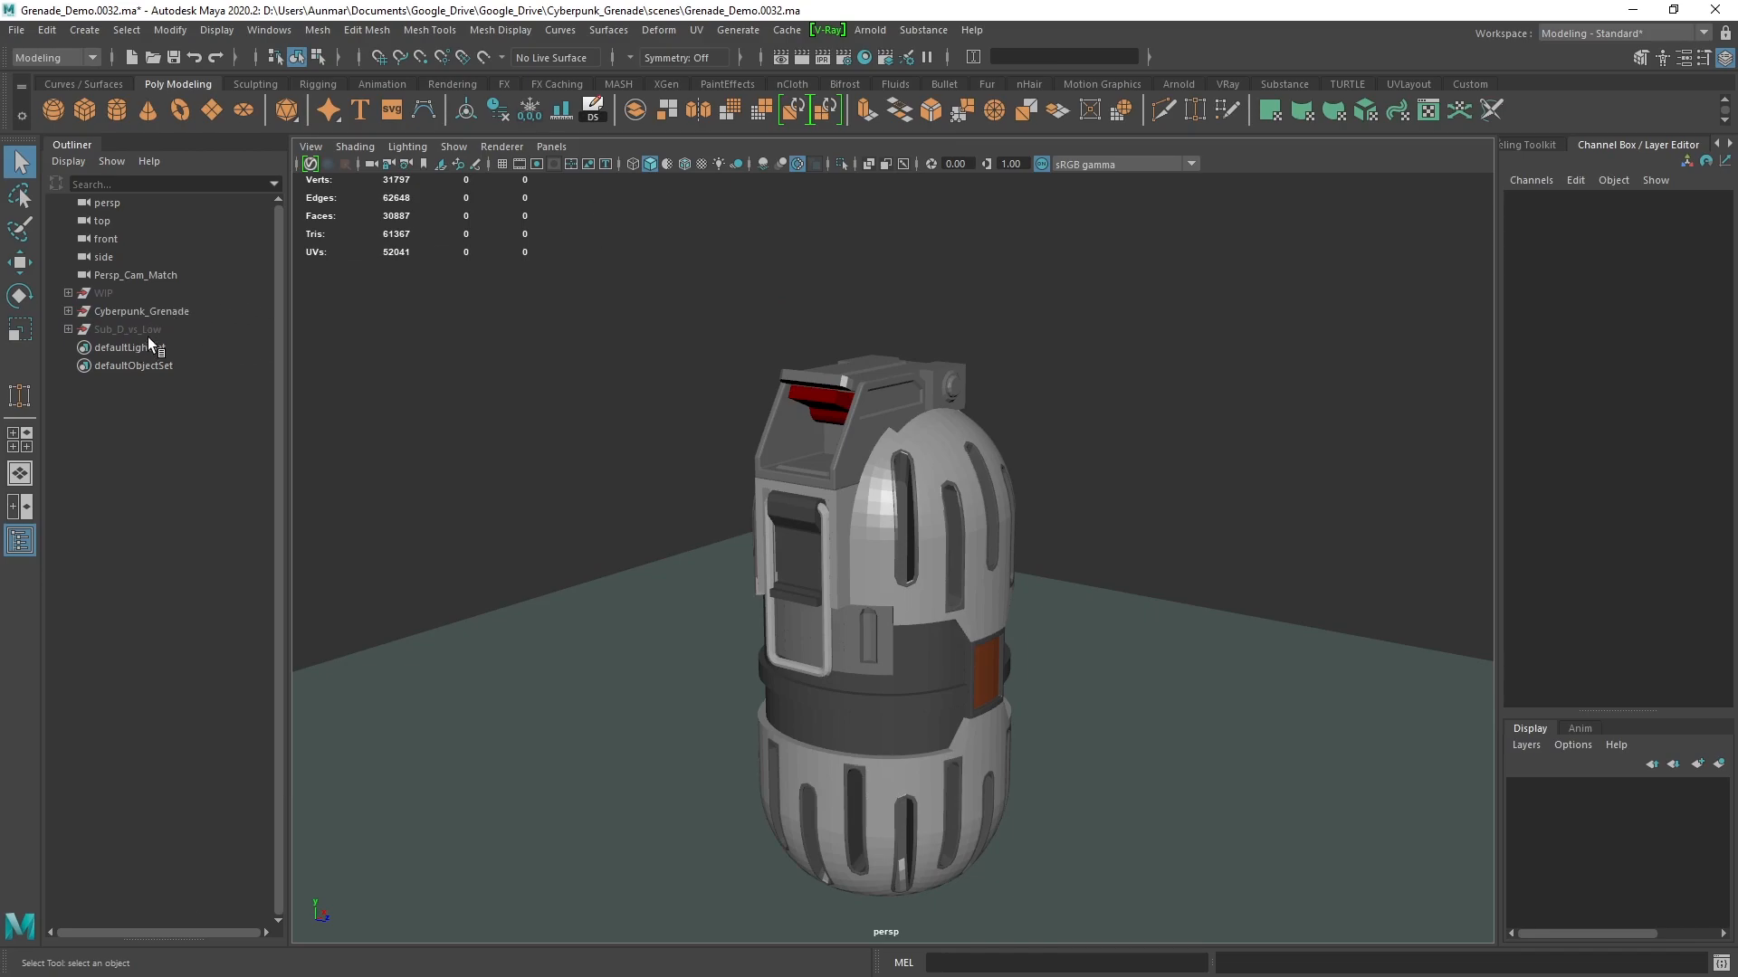
# Unhide the Sub_D_vs_Low group and select the purple eight-sided cylinder
pyautogui.click(126, 329)
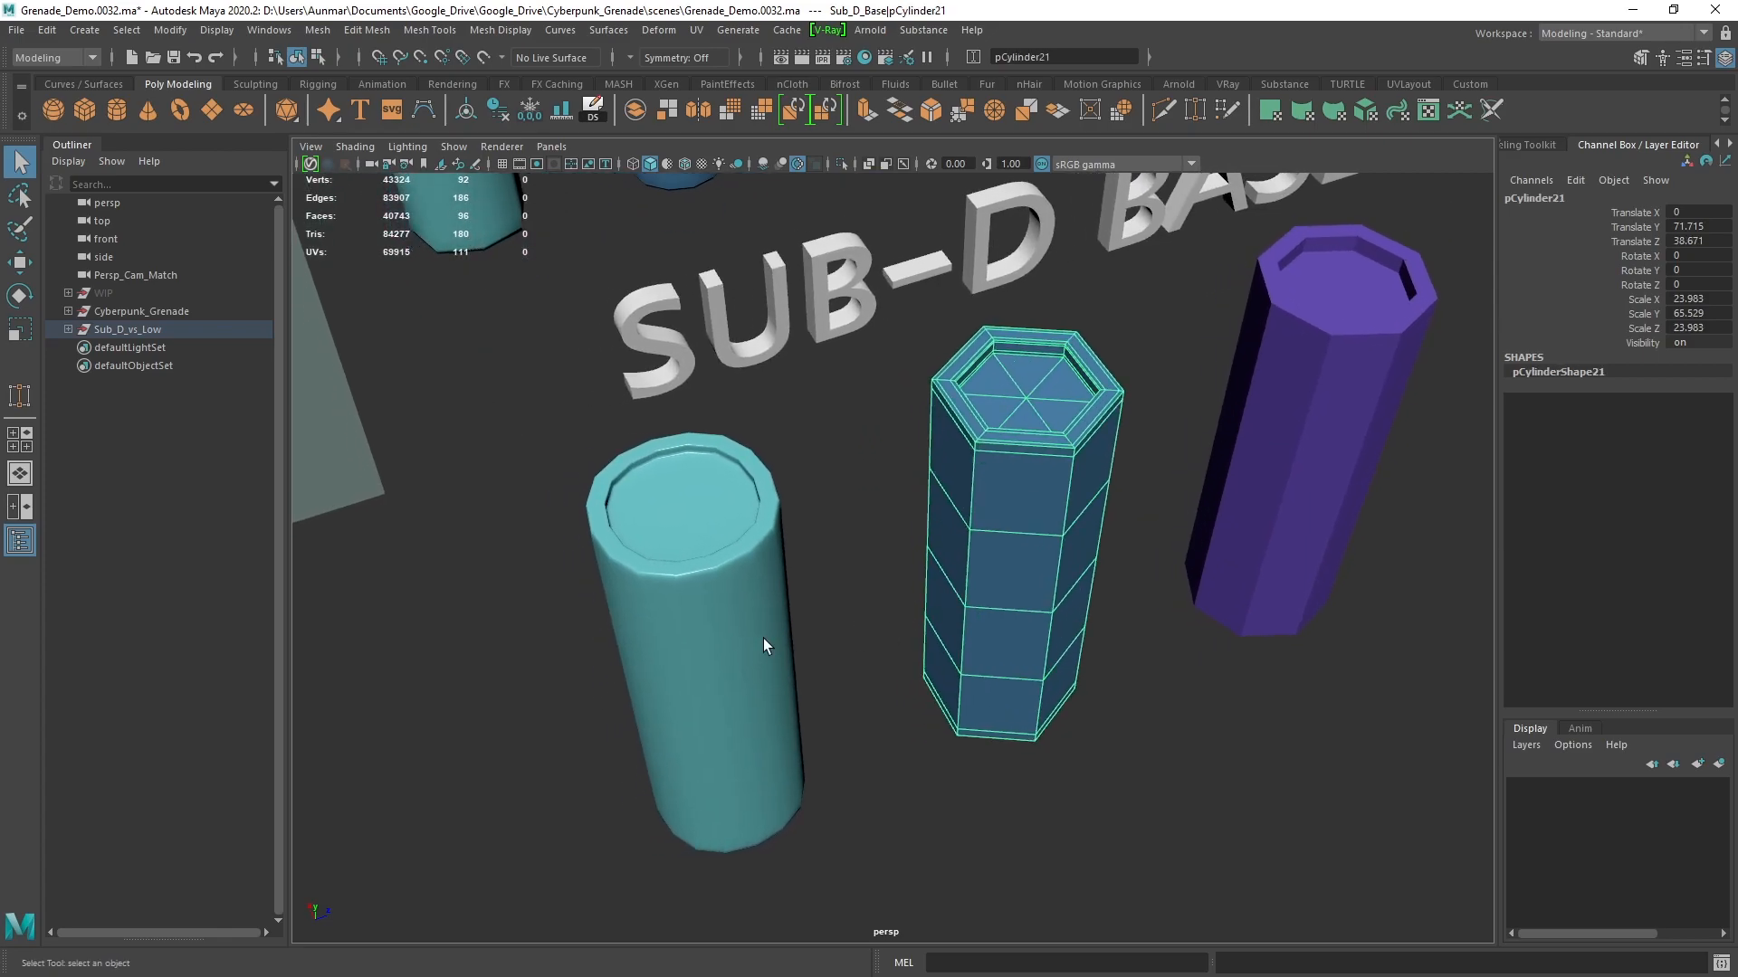
pyautogui.click(1329, 444)
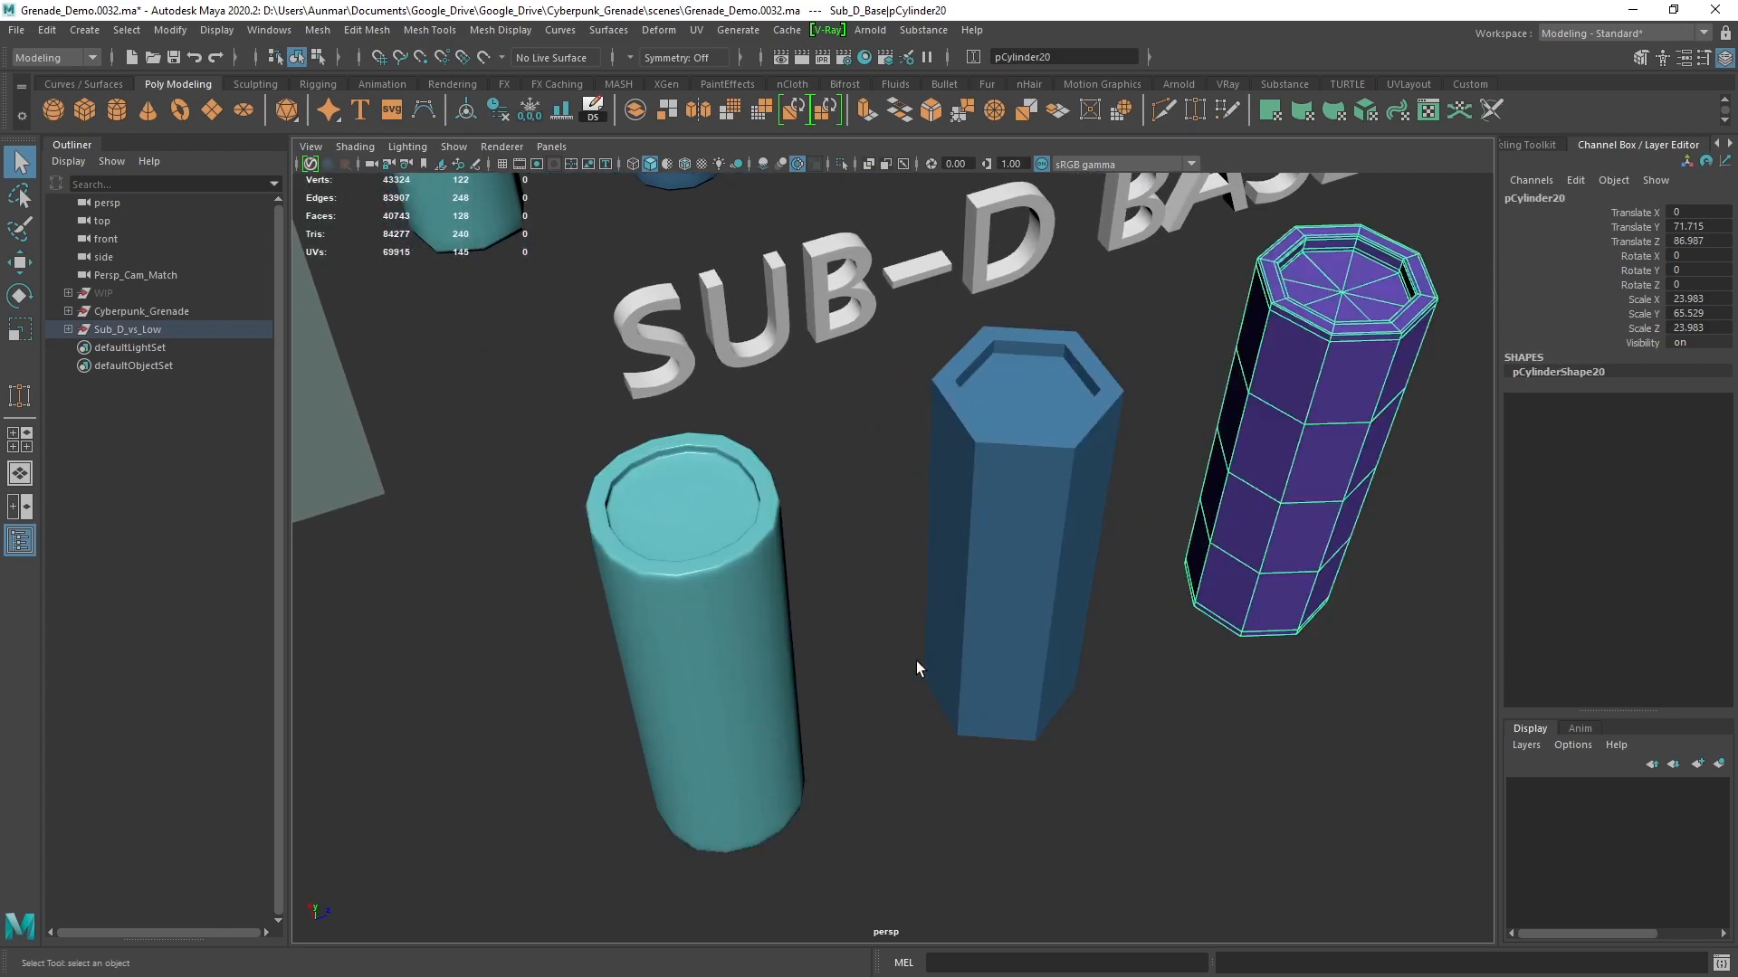
pyautogui.moveTo(762, 521)
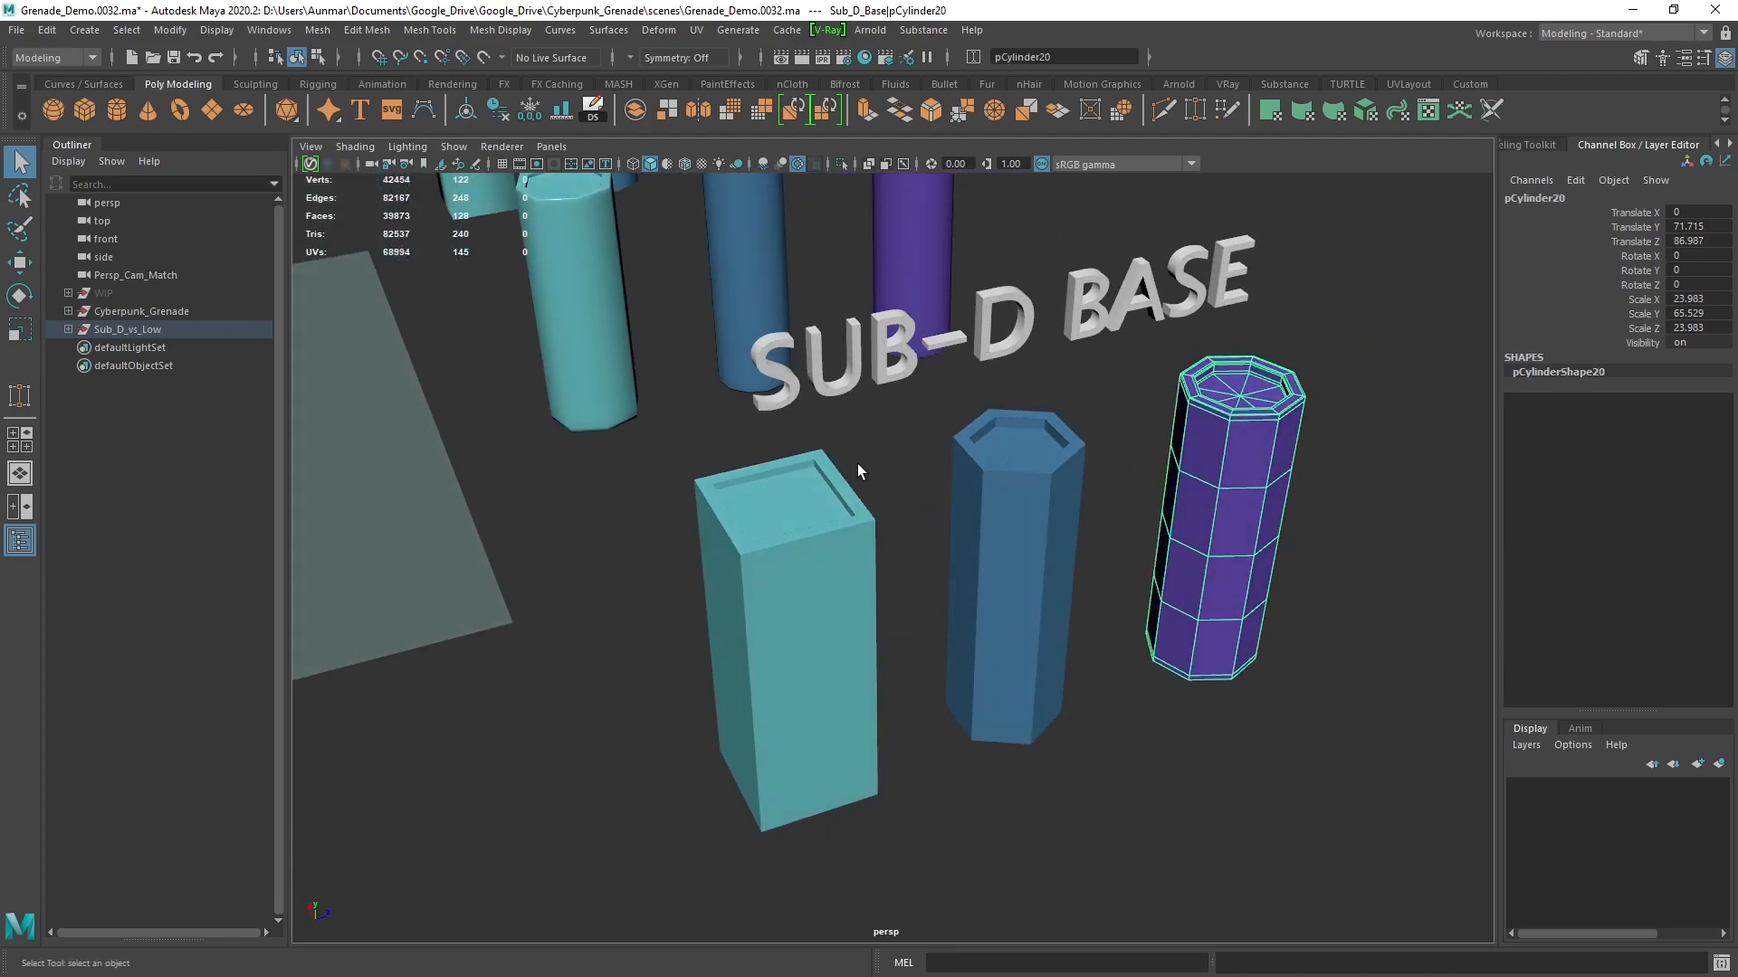
pyautogui.moveTo(956, 663)
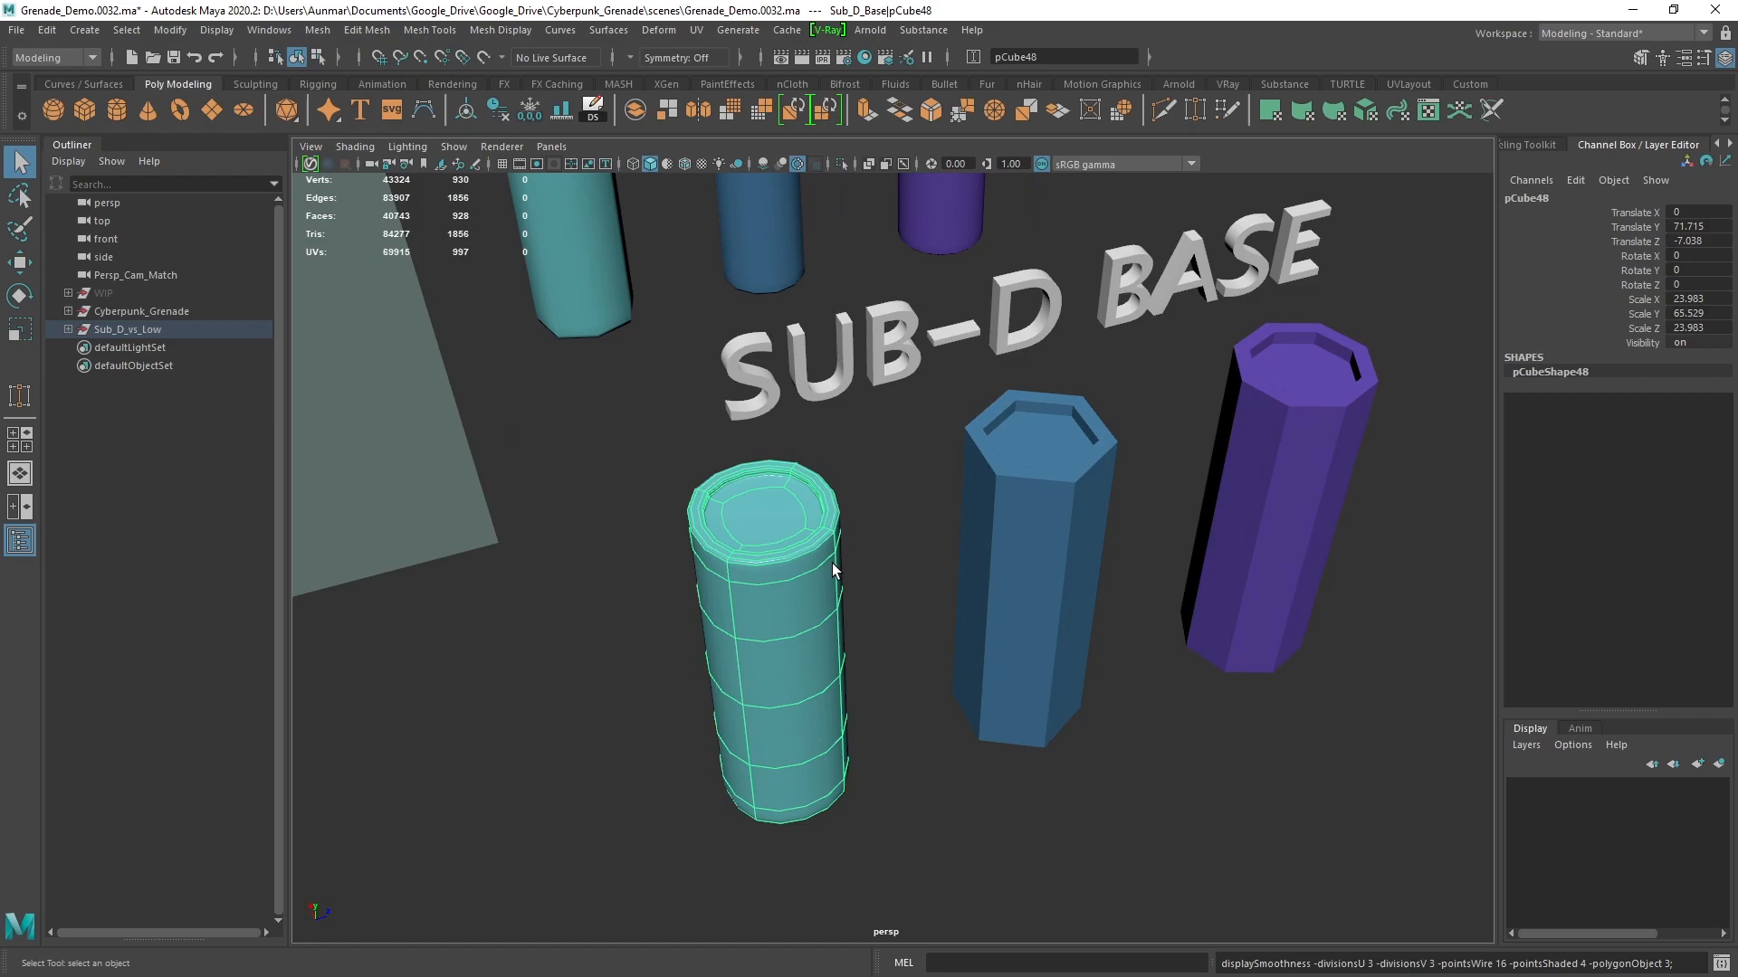
pyautogui.moveTo(666, 606)
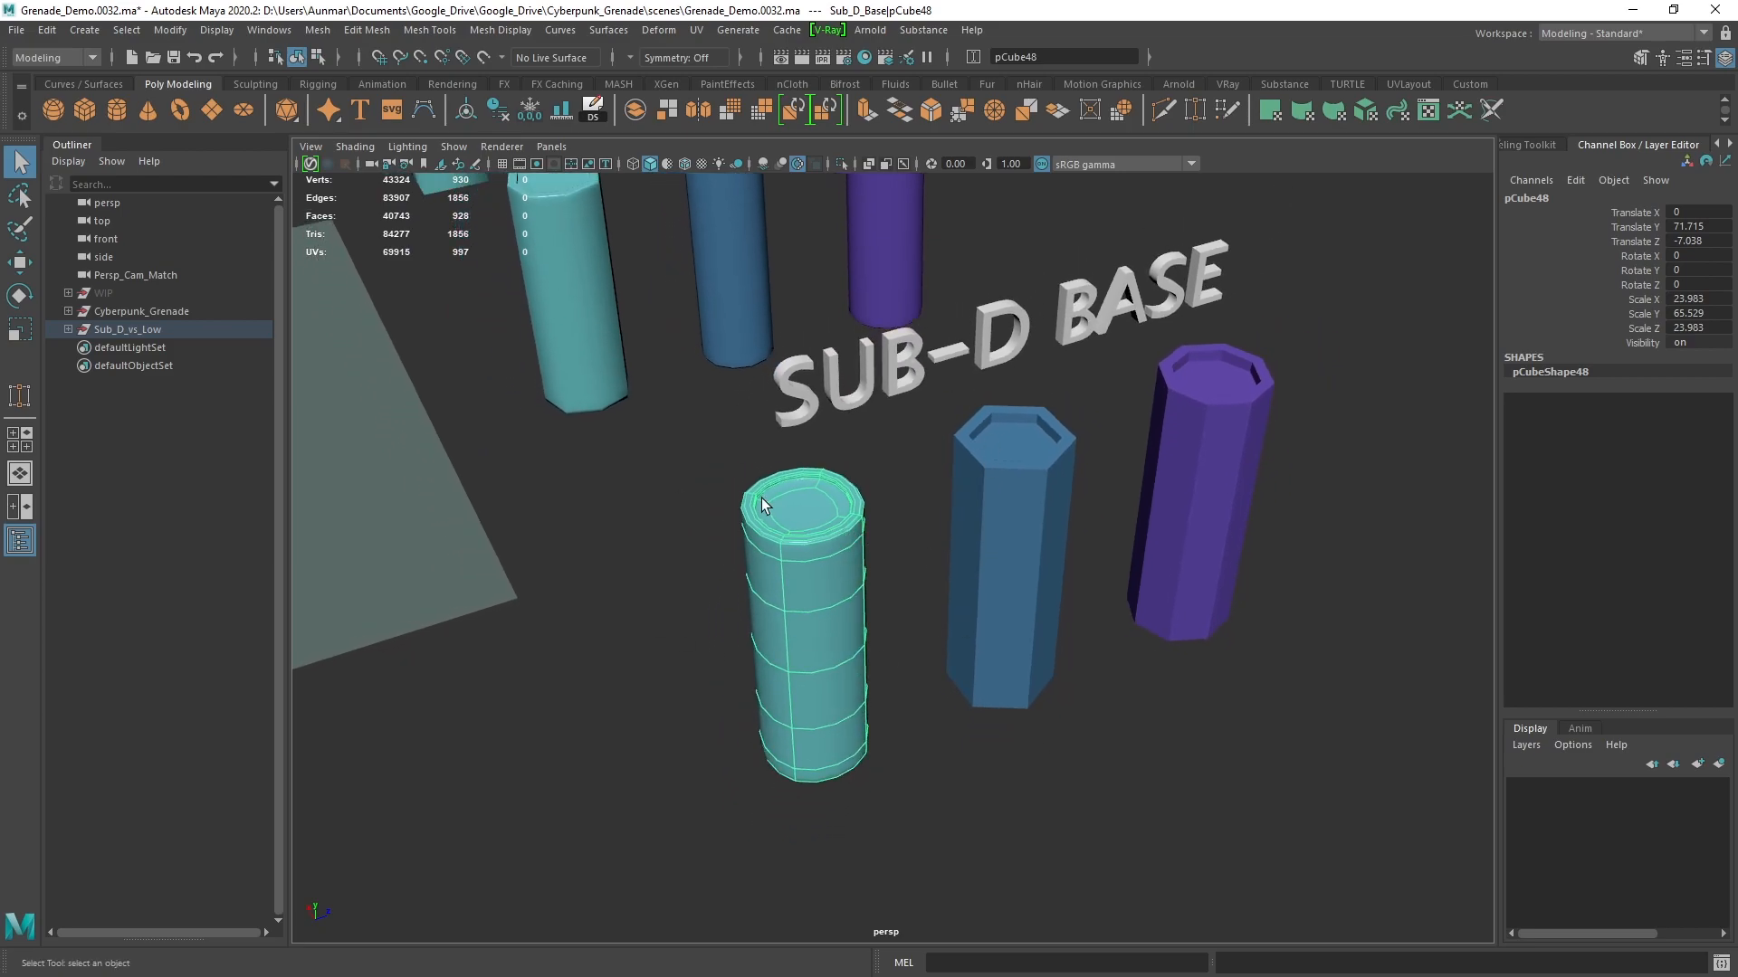
pyautogui.moveTo(784, 517)
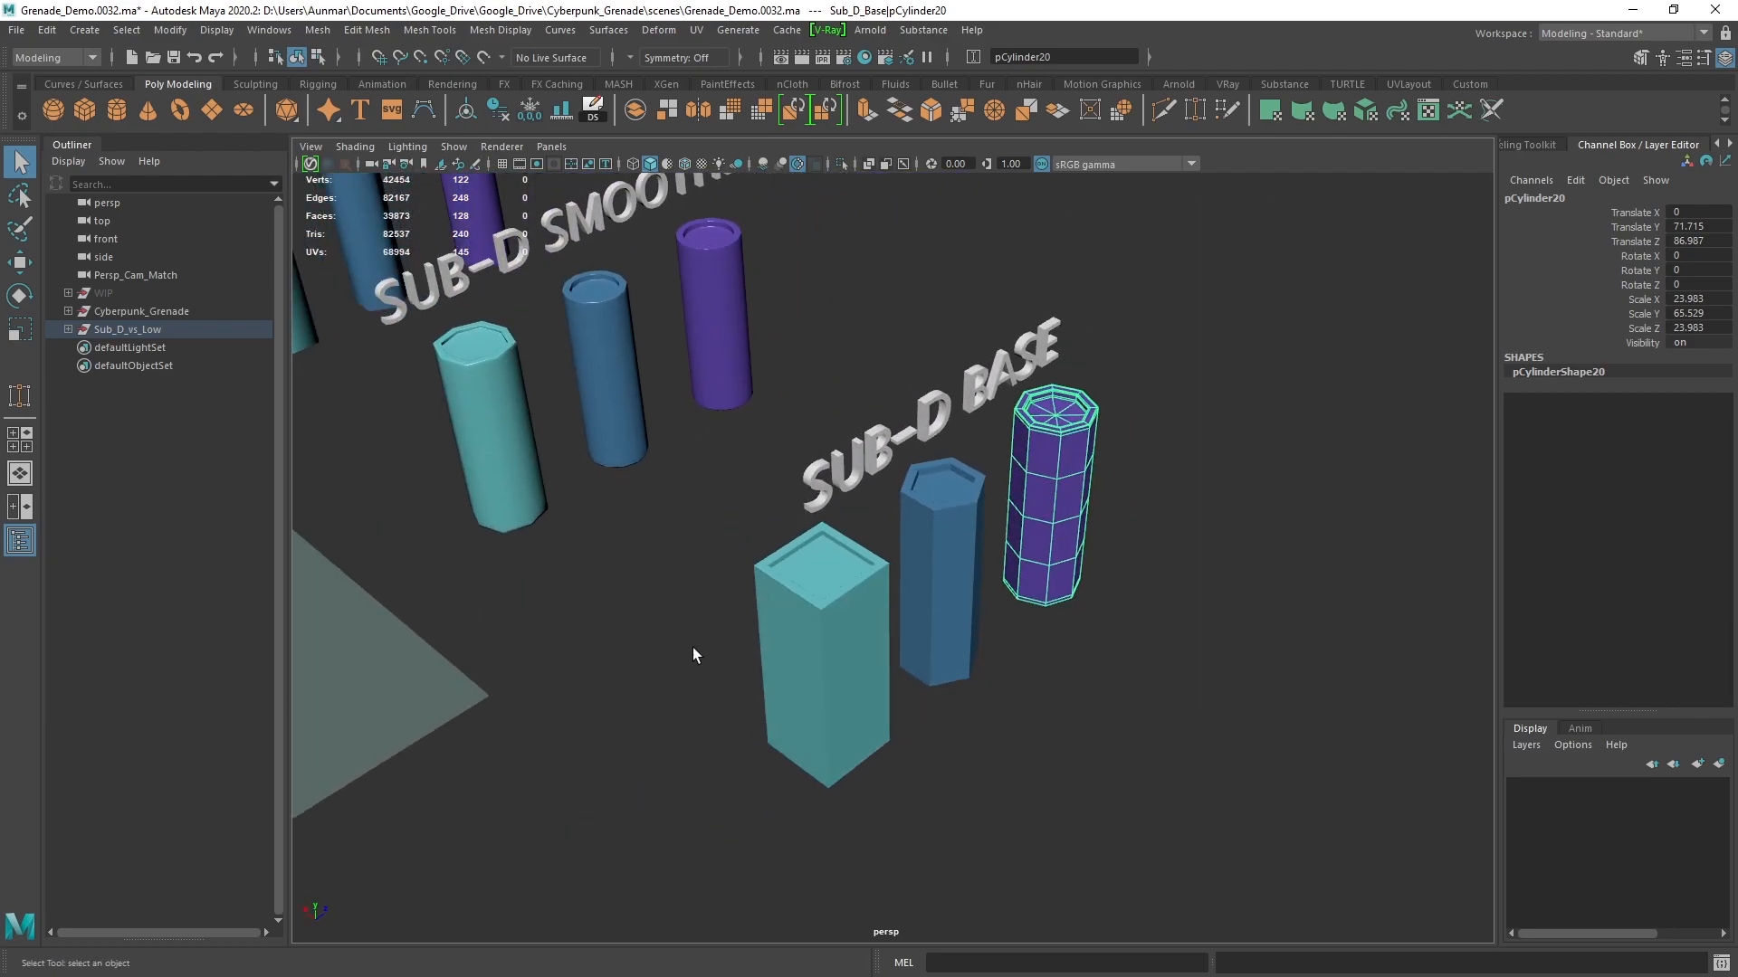
pyautogui.moveTo(962, 558)
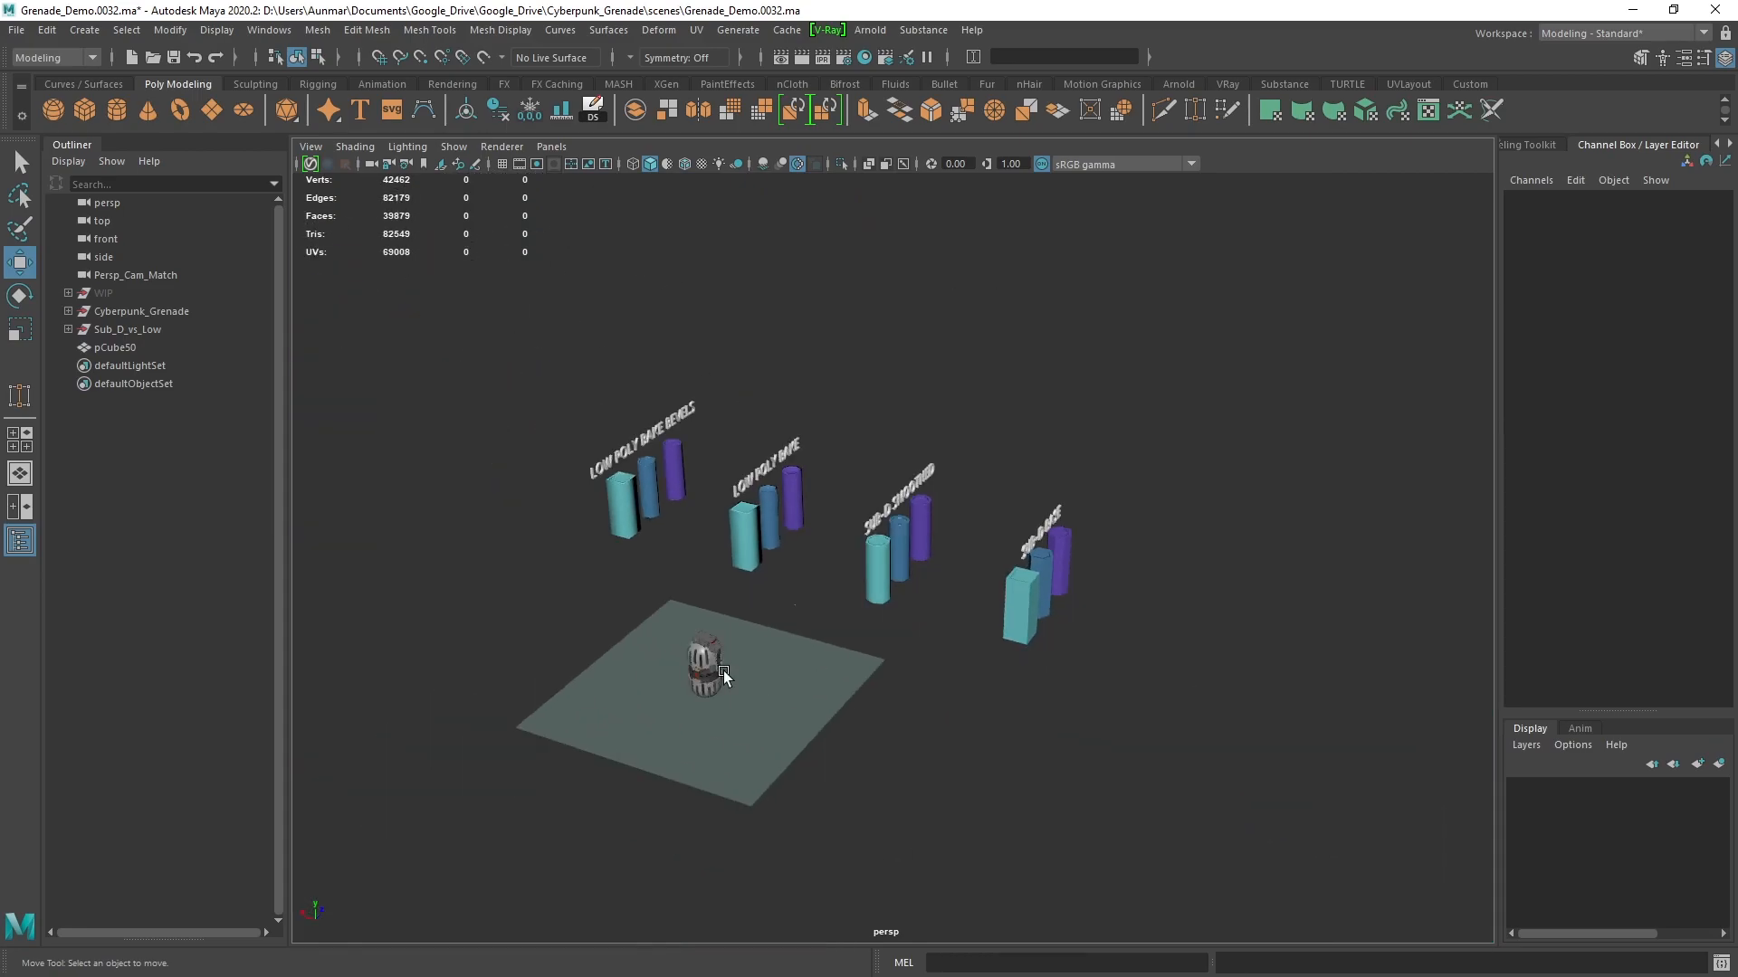
# Select test cube pCube50, then remove the smoothed capsule test cube
pyautogui.click(761, 521)
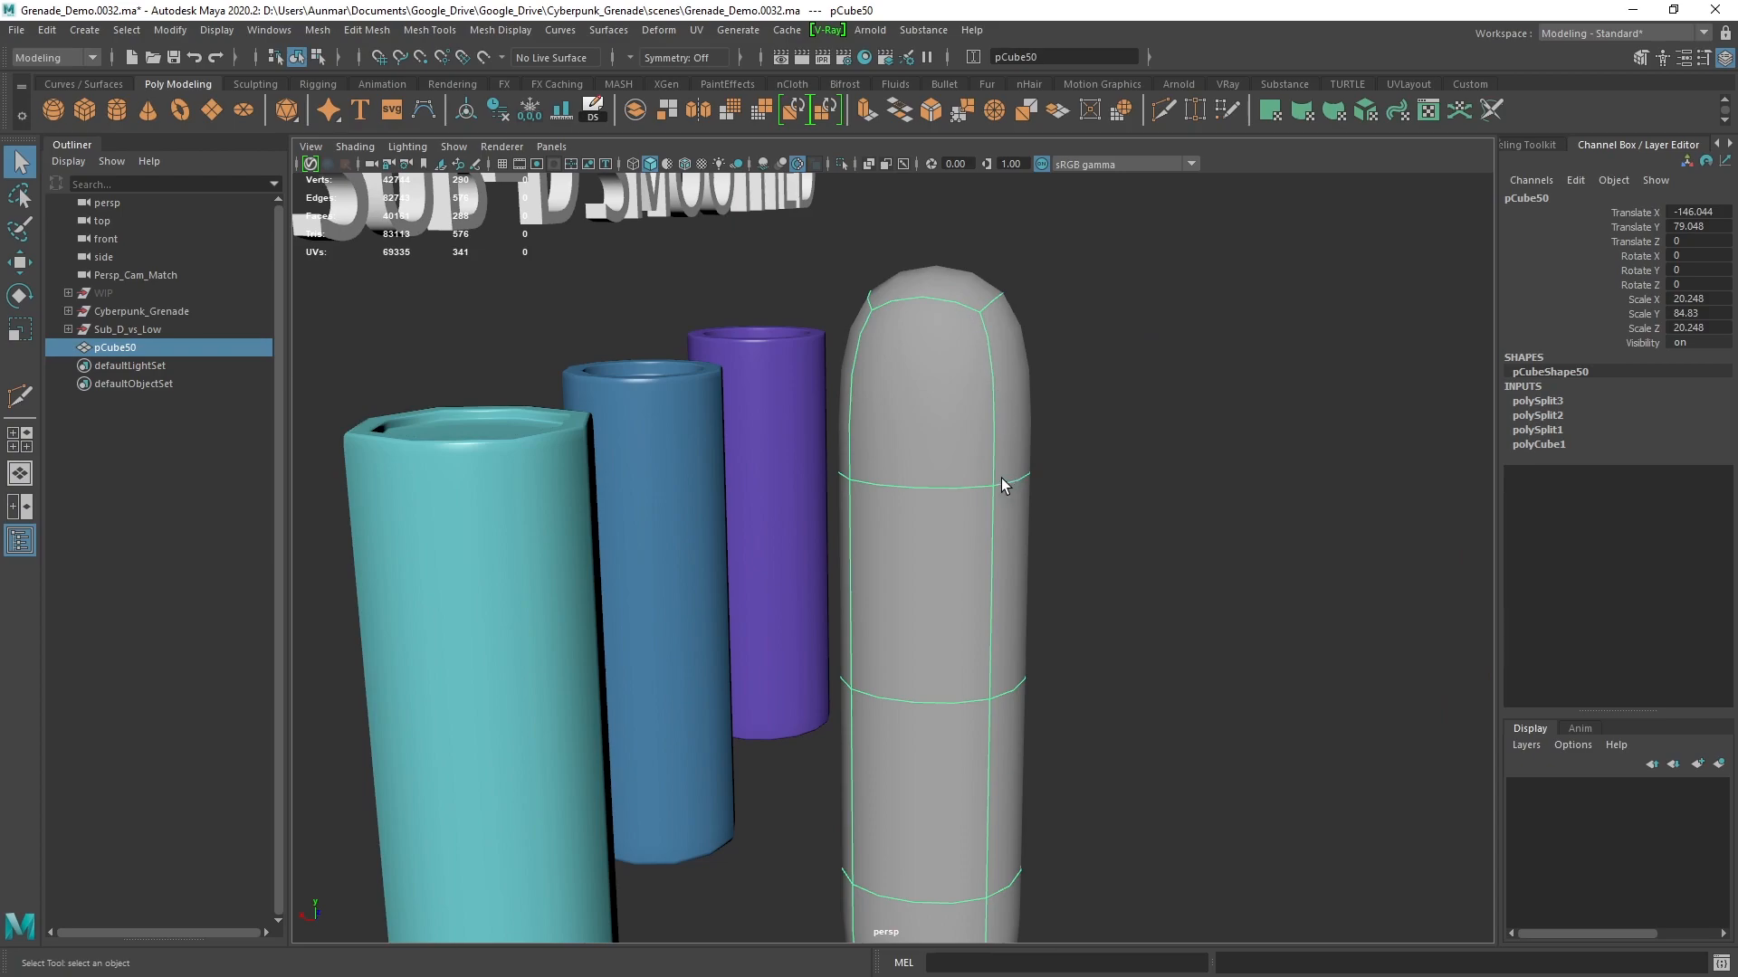
pyautogui.moveTo(907, 541)
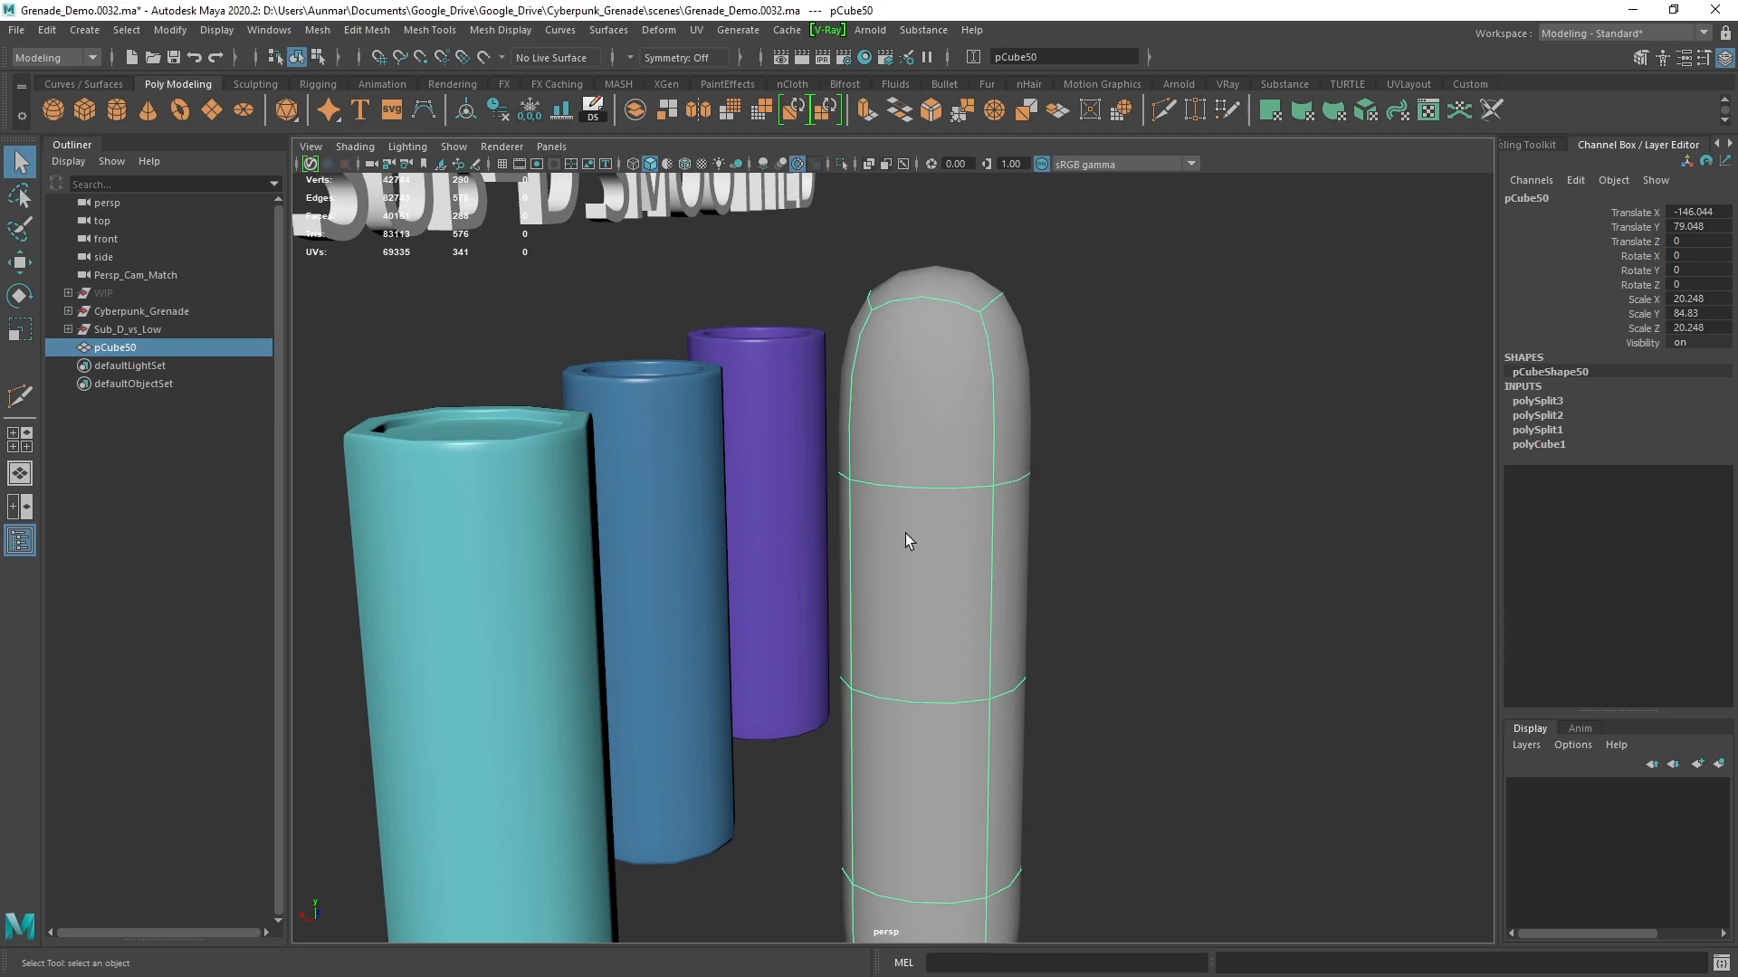
pyautogui.press('1')
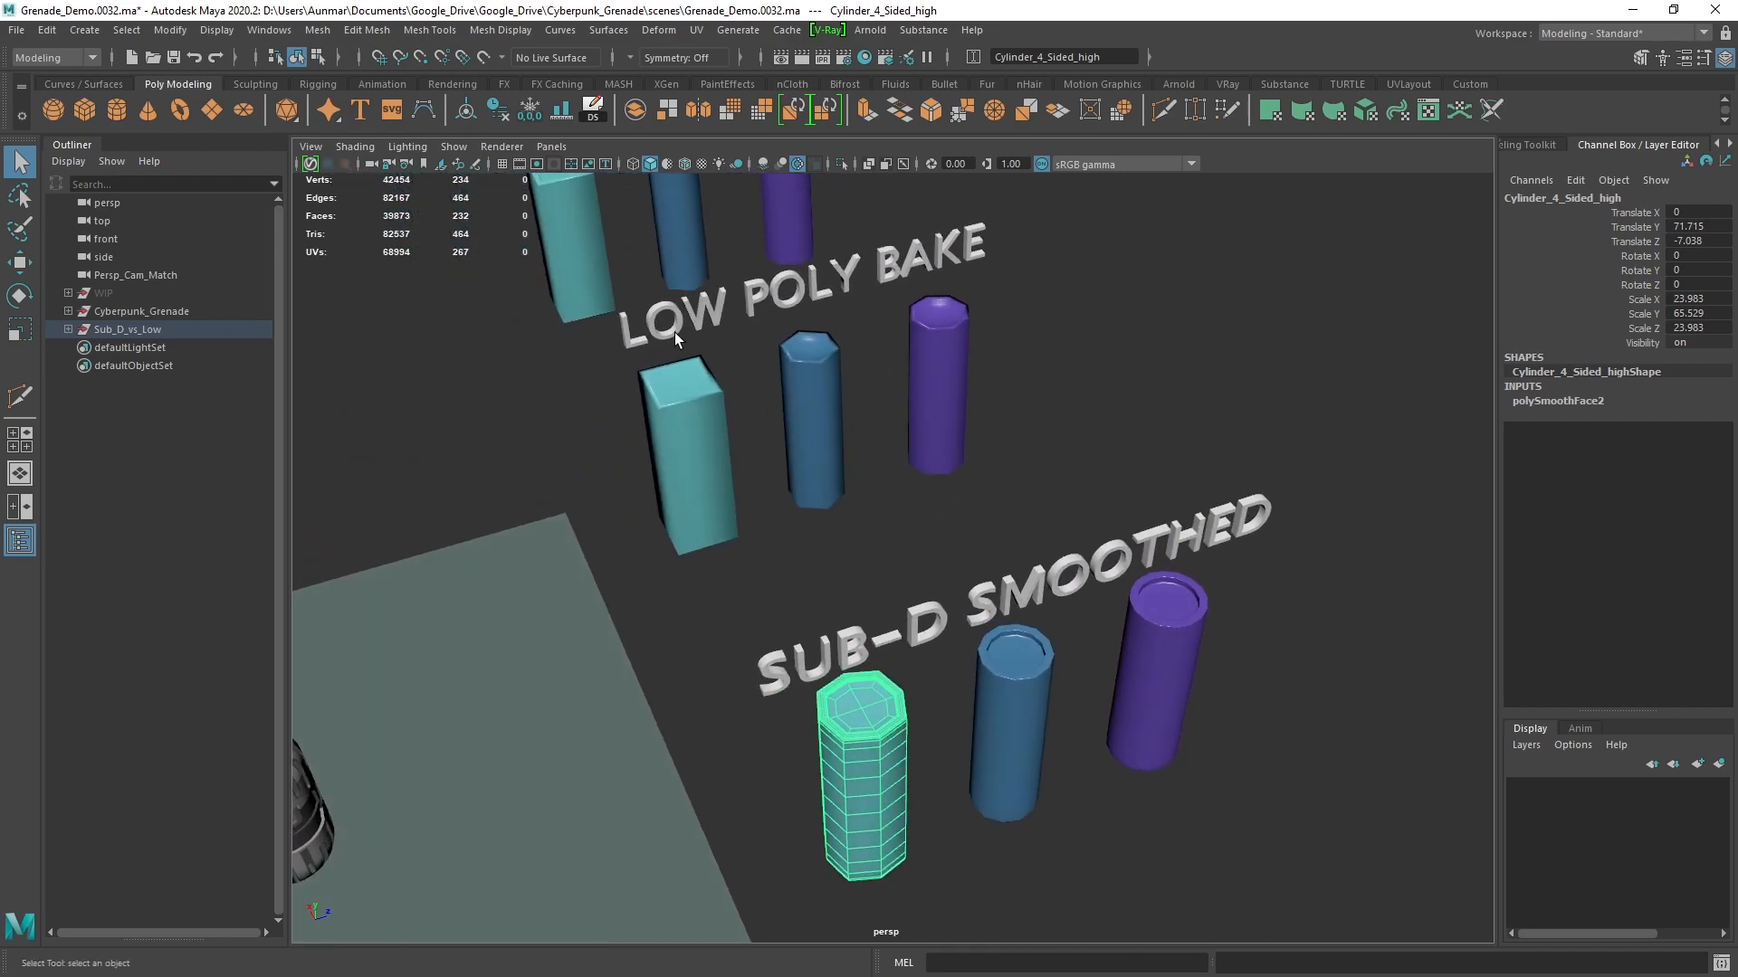
pyautogui.click(682, 454)
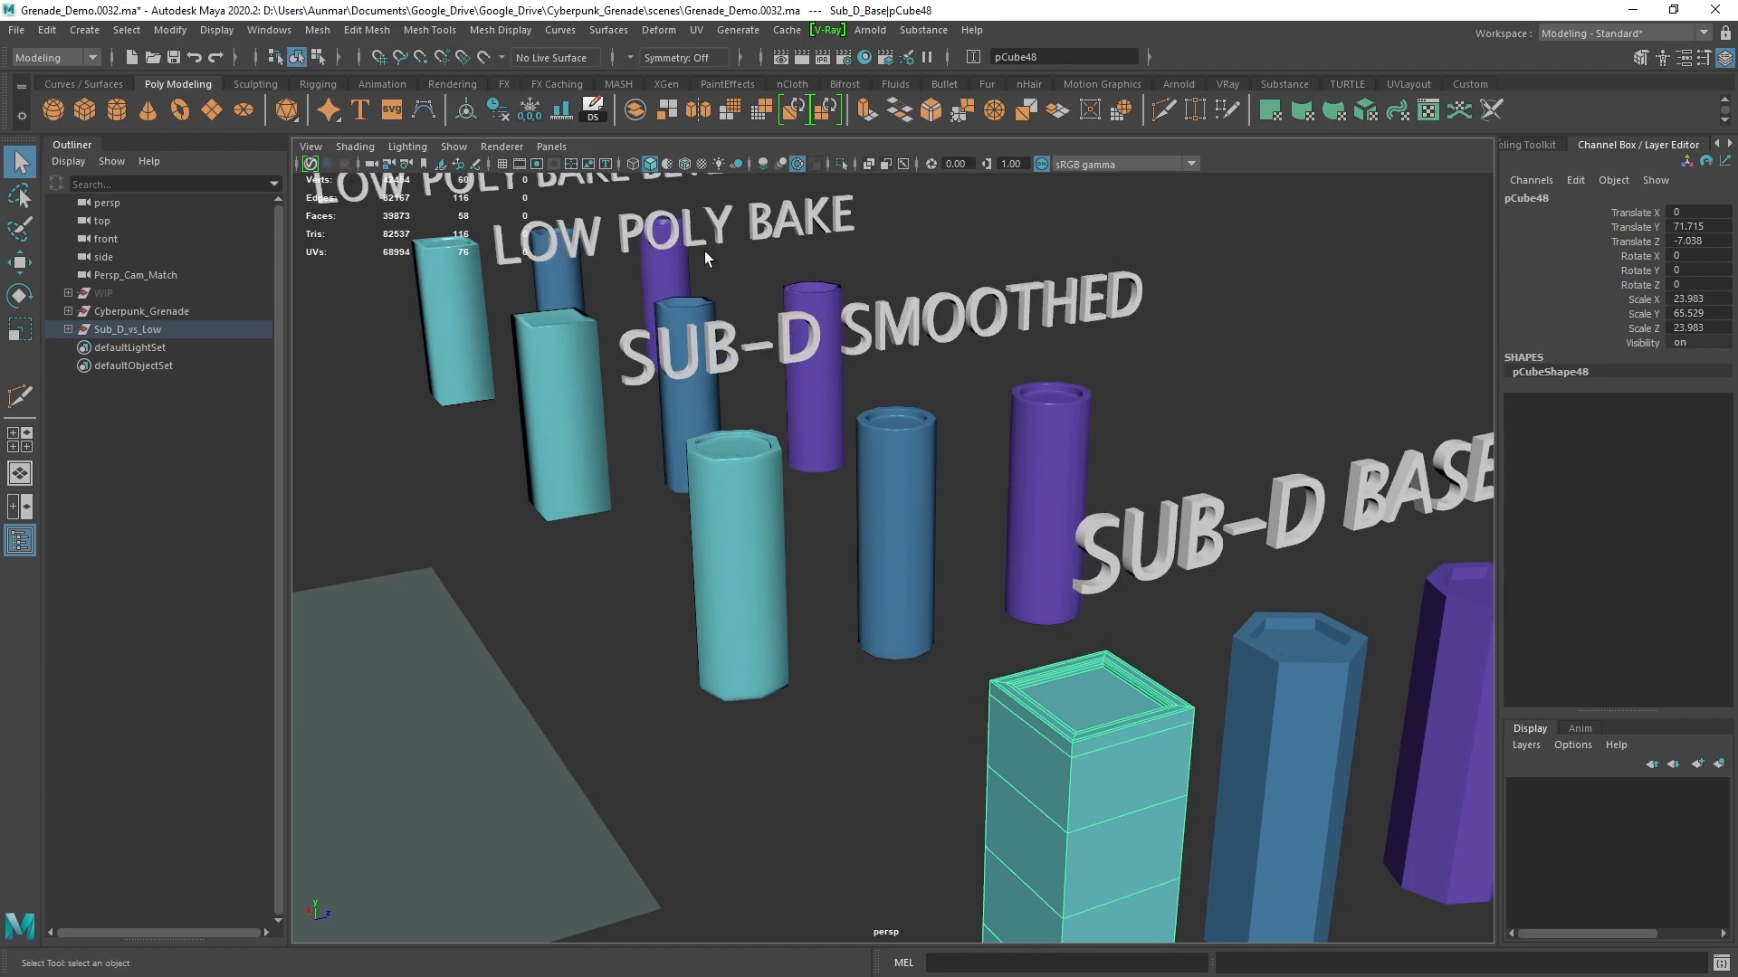
pyautogui.click(571, 410)
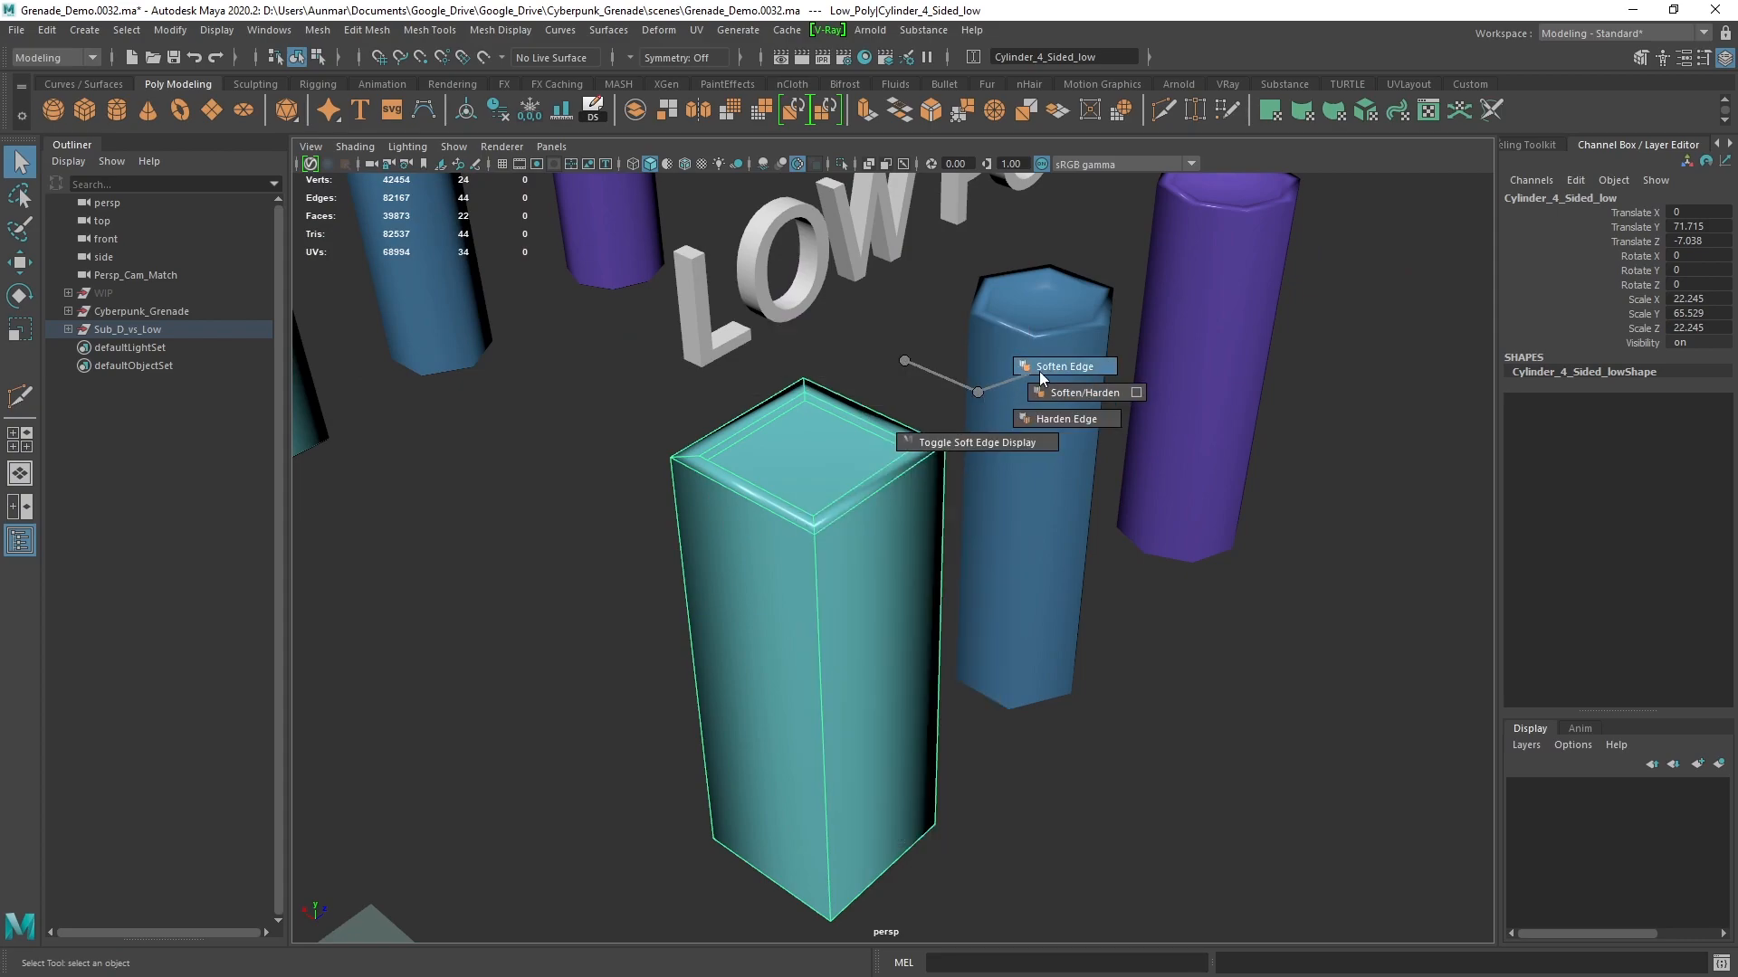
# Harden the four-sided cylinder's edges with the Soften/Harden marking menu entry
pyautogui.click(1062, 366)
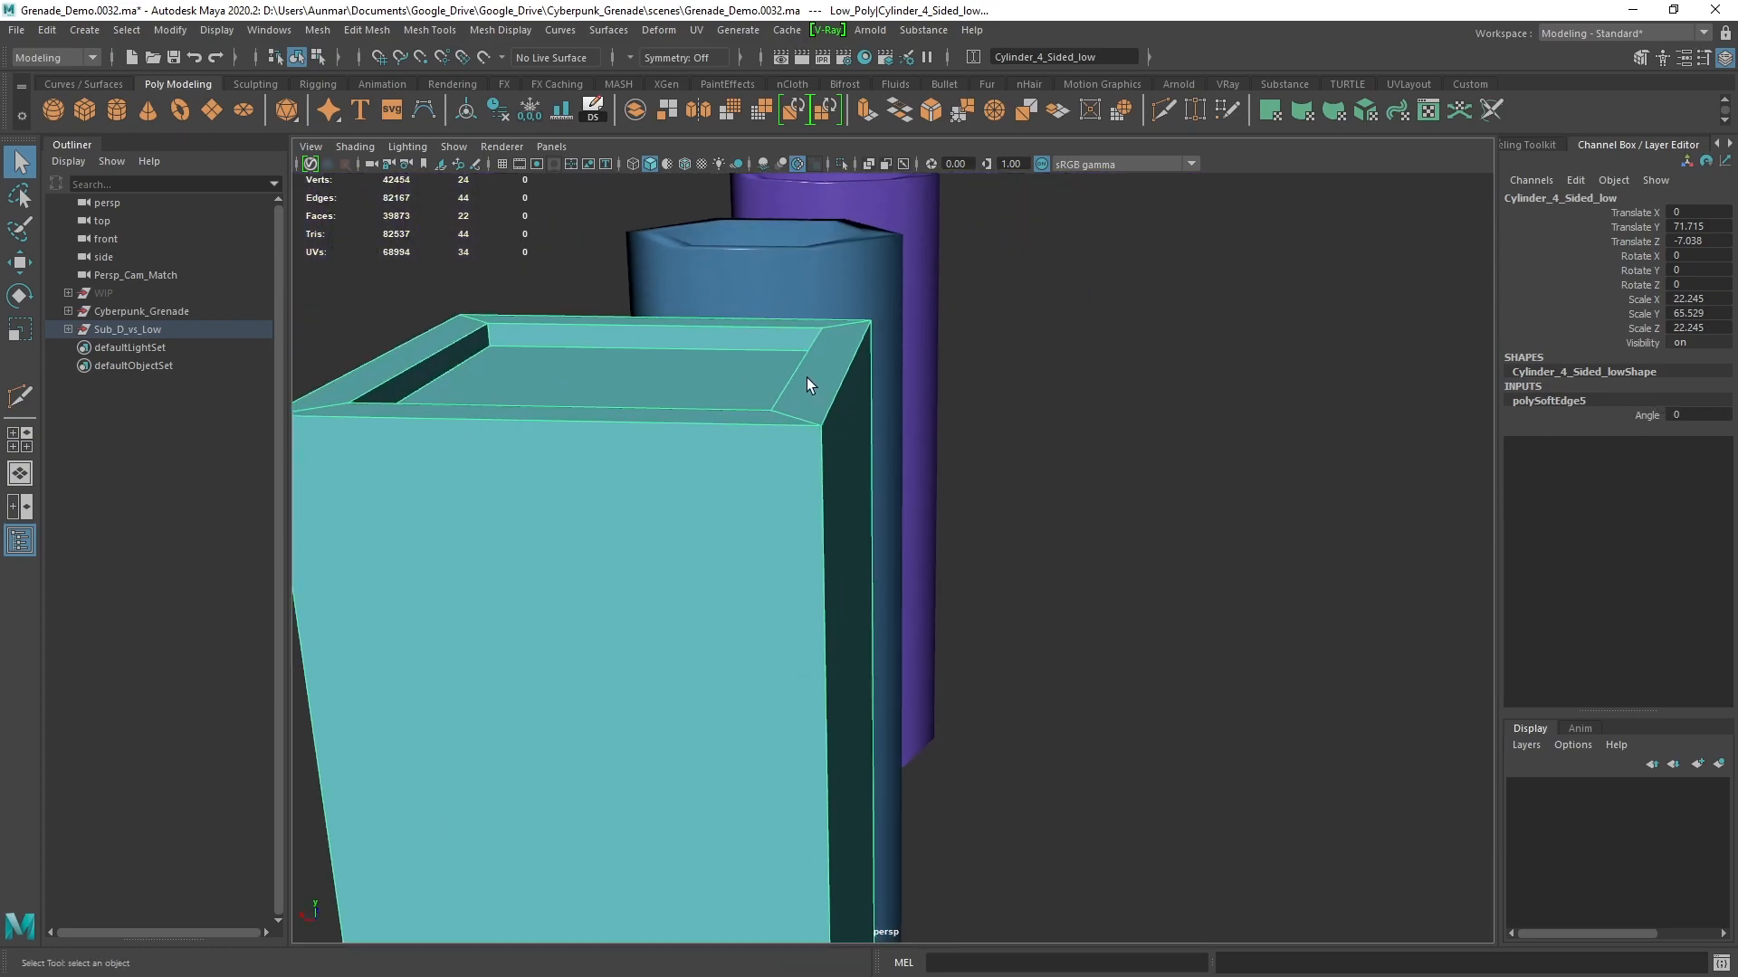
pyautogui.click(843, 365)
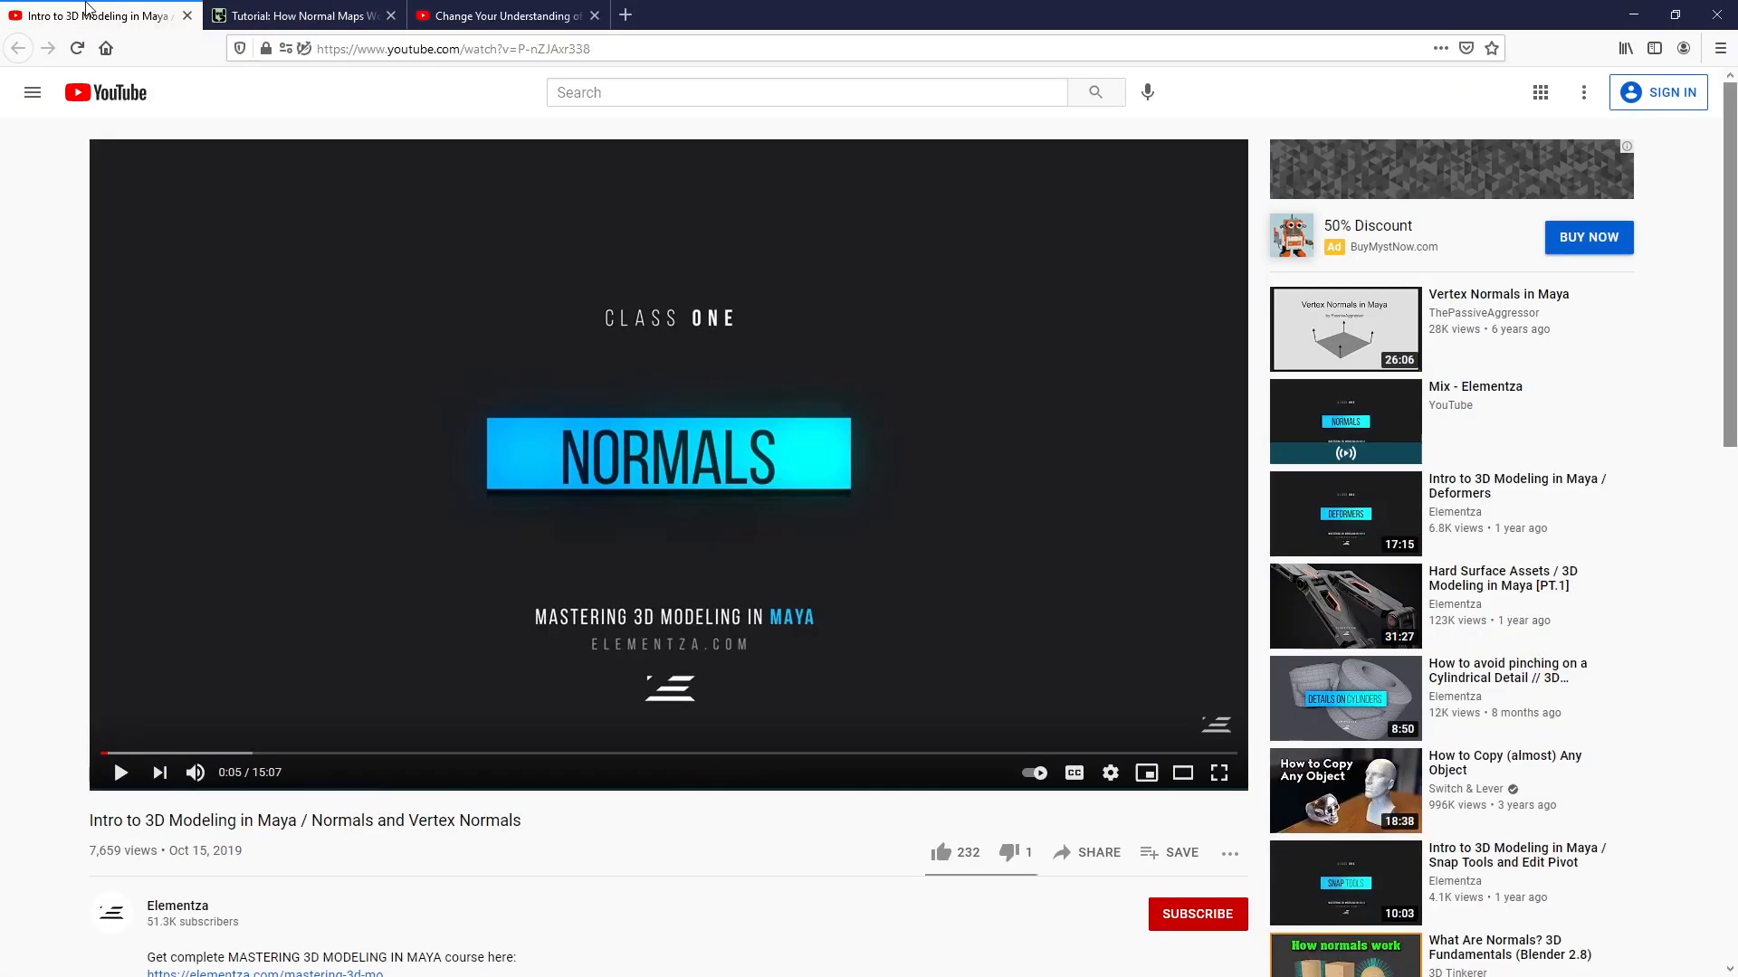
pyautogui.moveTo(254, 858)
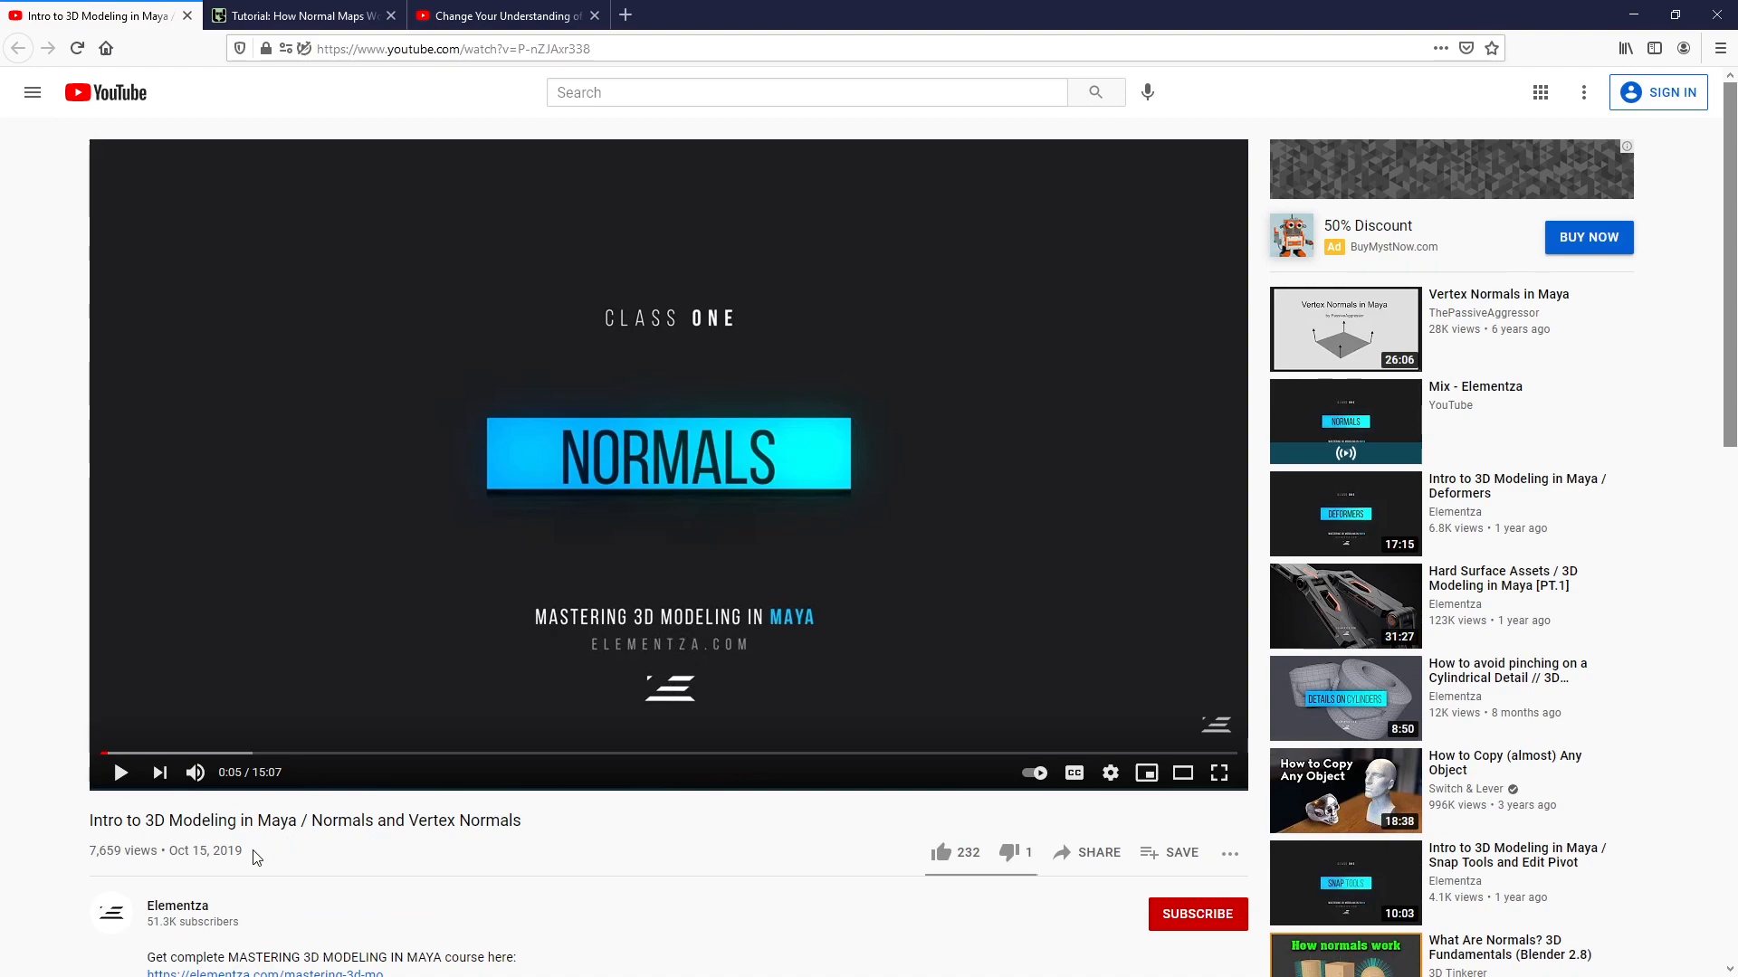
pyautogui.moveTo(443, 845)
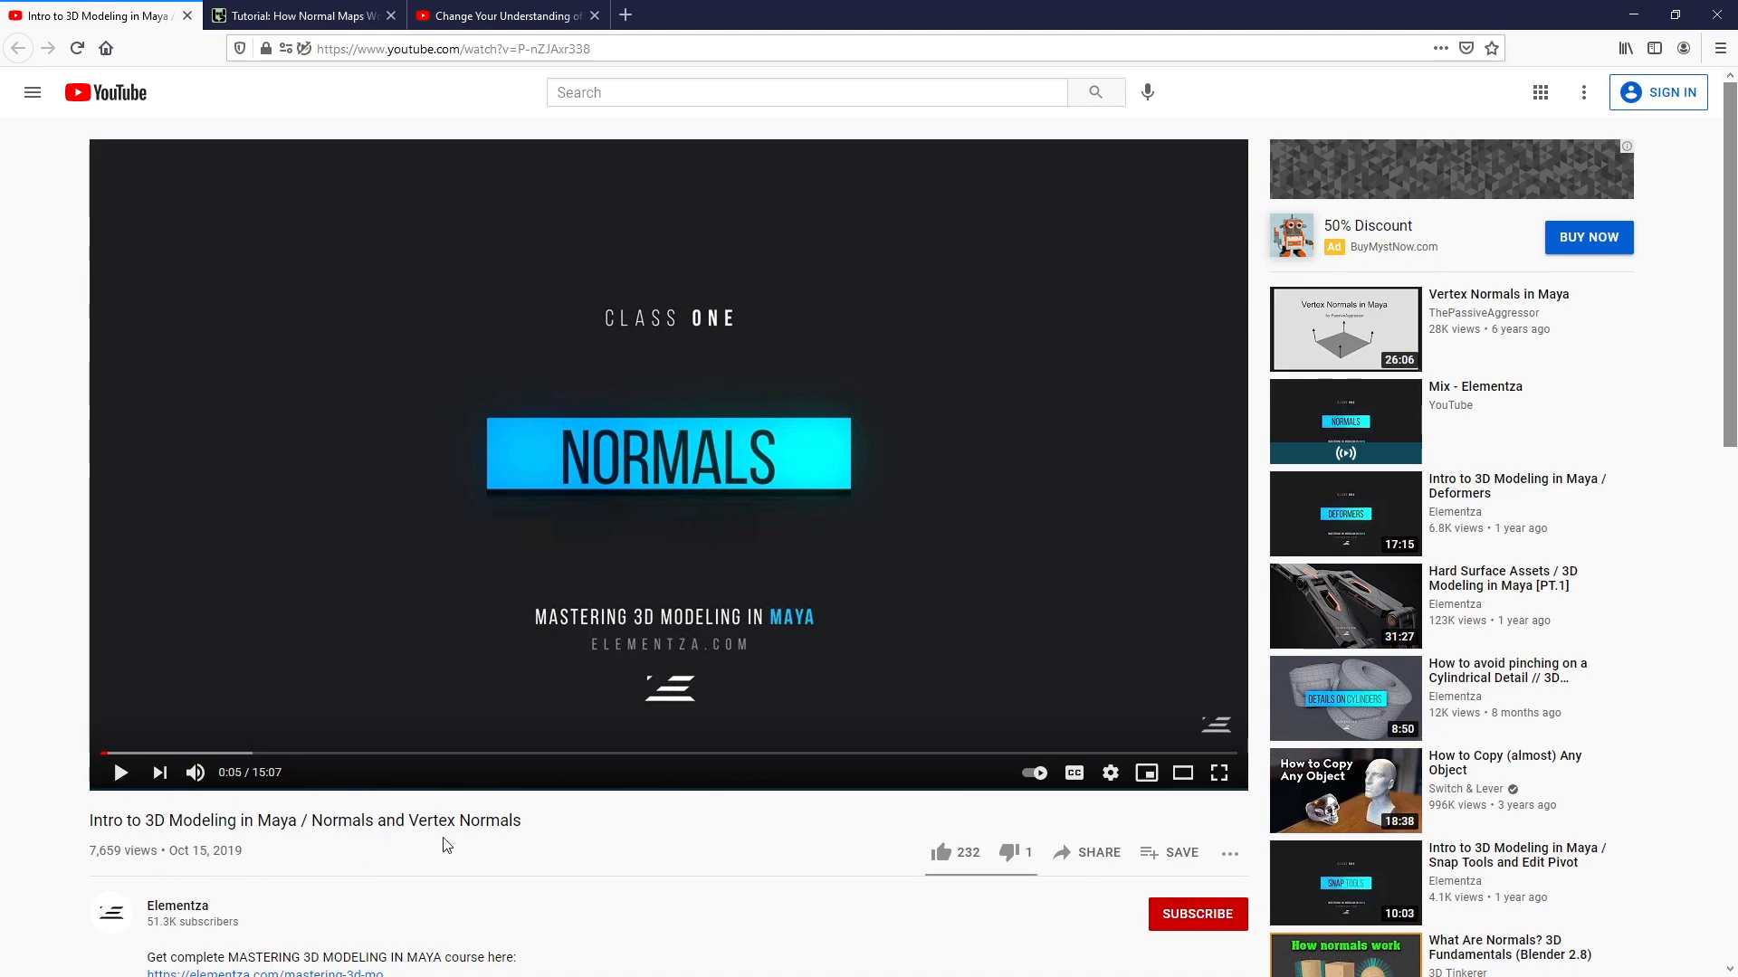
# Switch to the 80.lv 'Tutorial: How Normal Maps Work & Baking Process' article
pyautogui.click(300, 15)
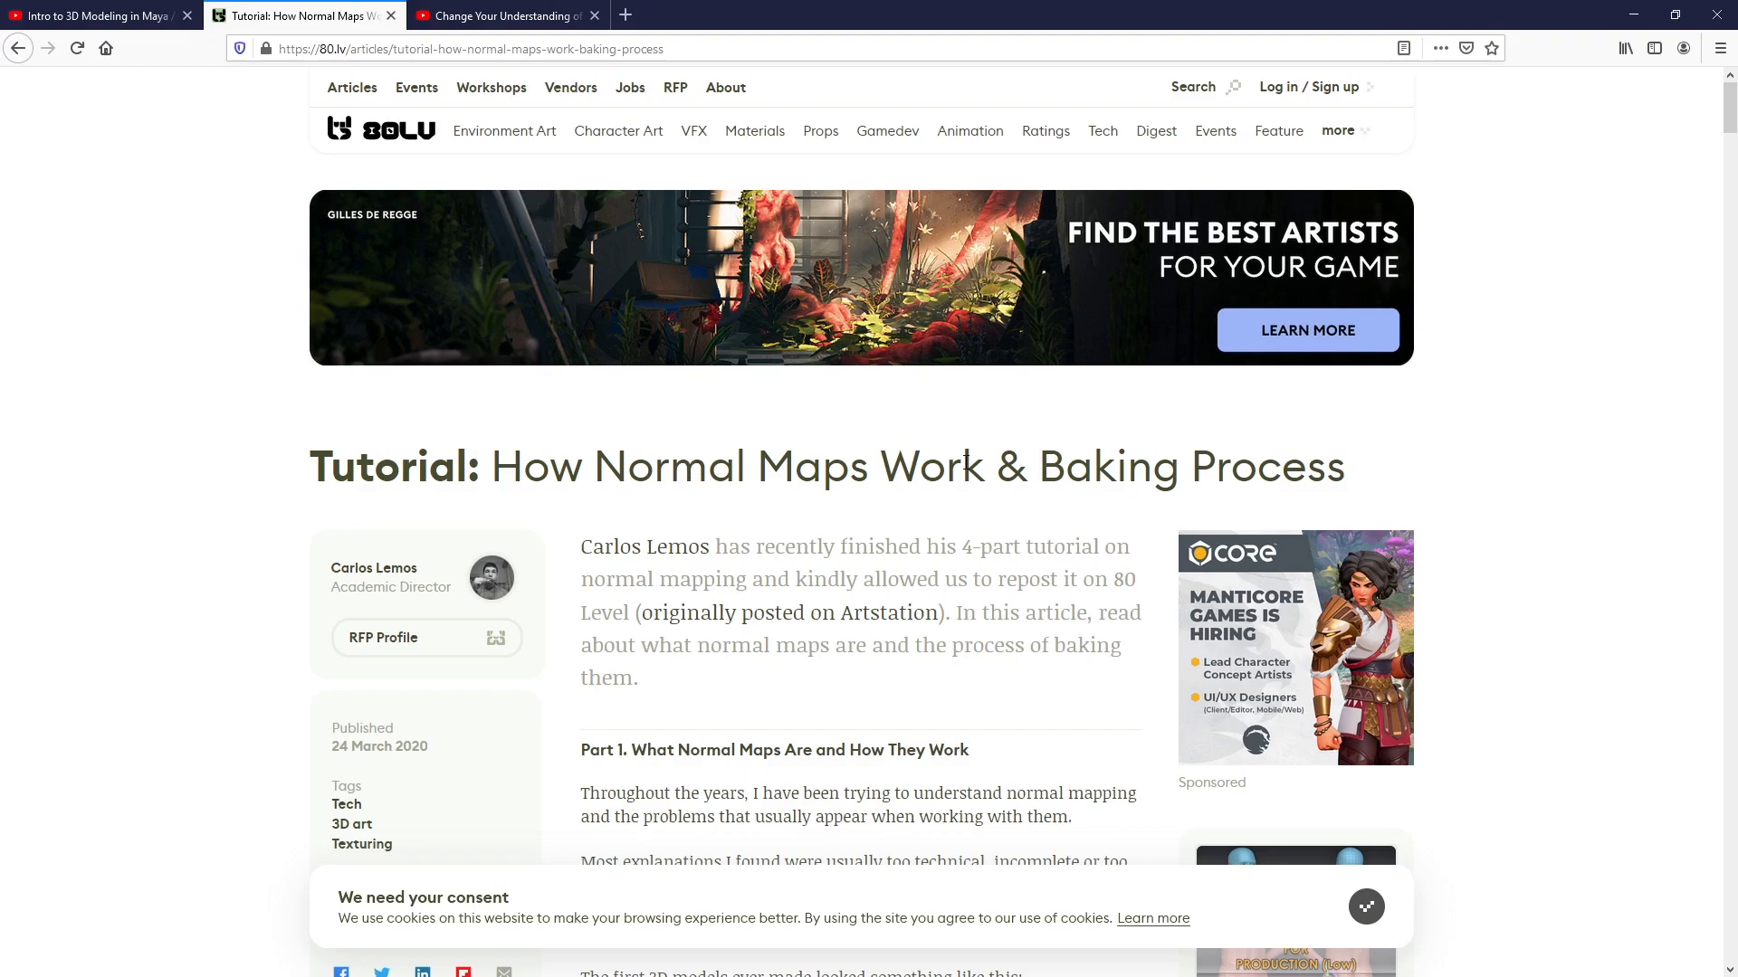
pyautogui.moveTo(1131, 518)
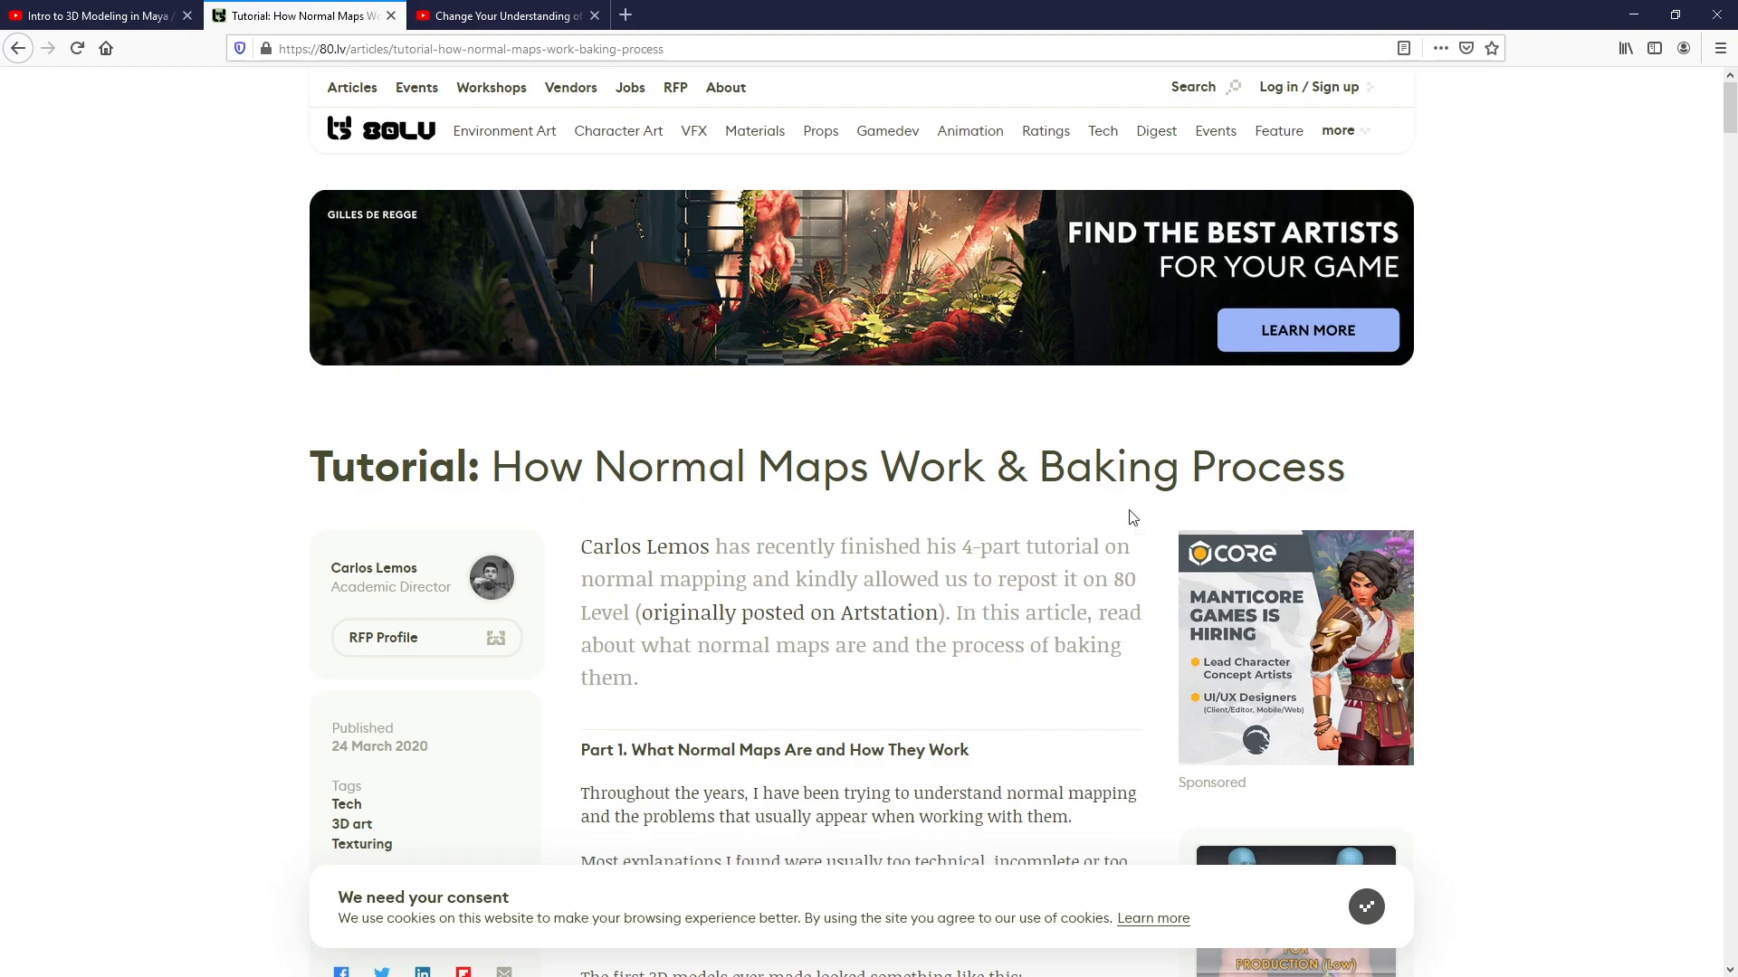
# Visit the tutorial author's portfolio page, then return to the 80.lv article
pyautogui.scroll(-3)
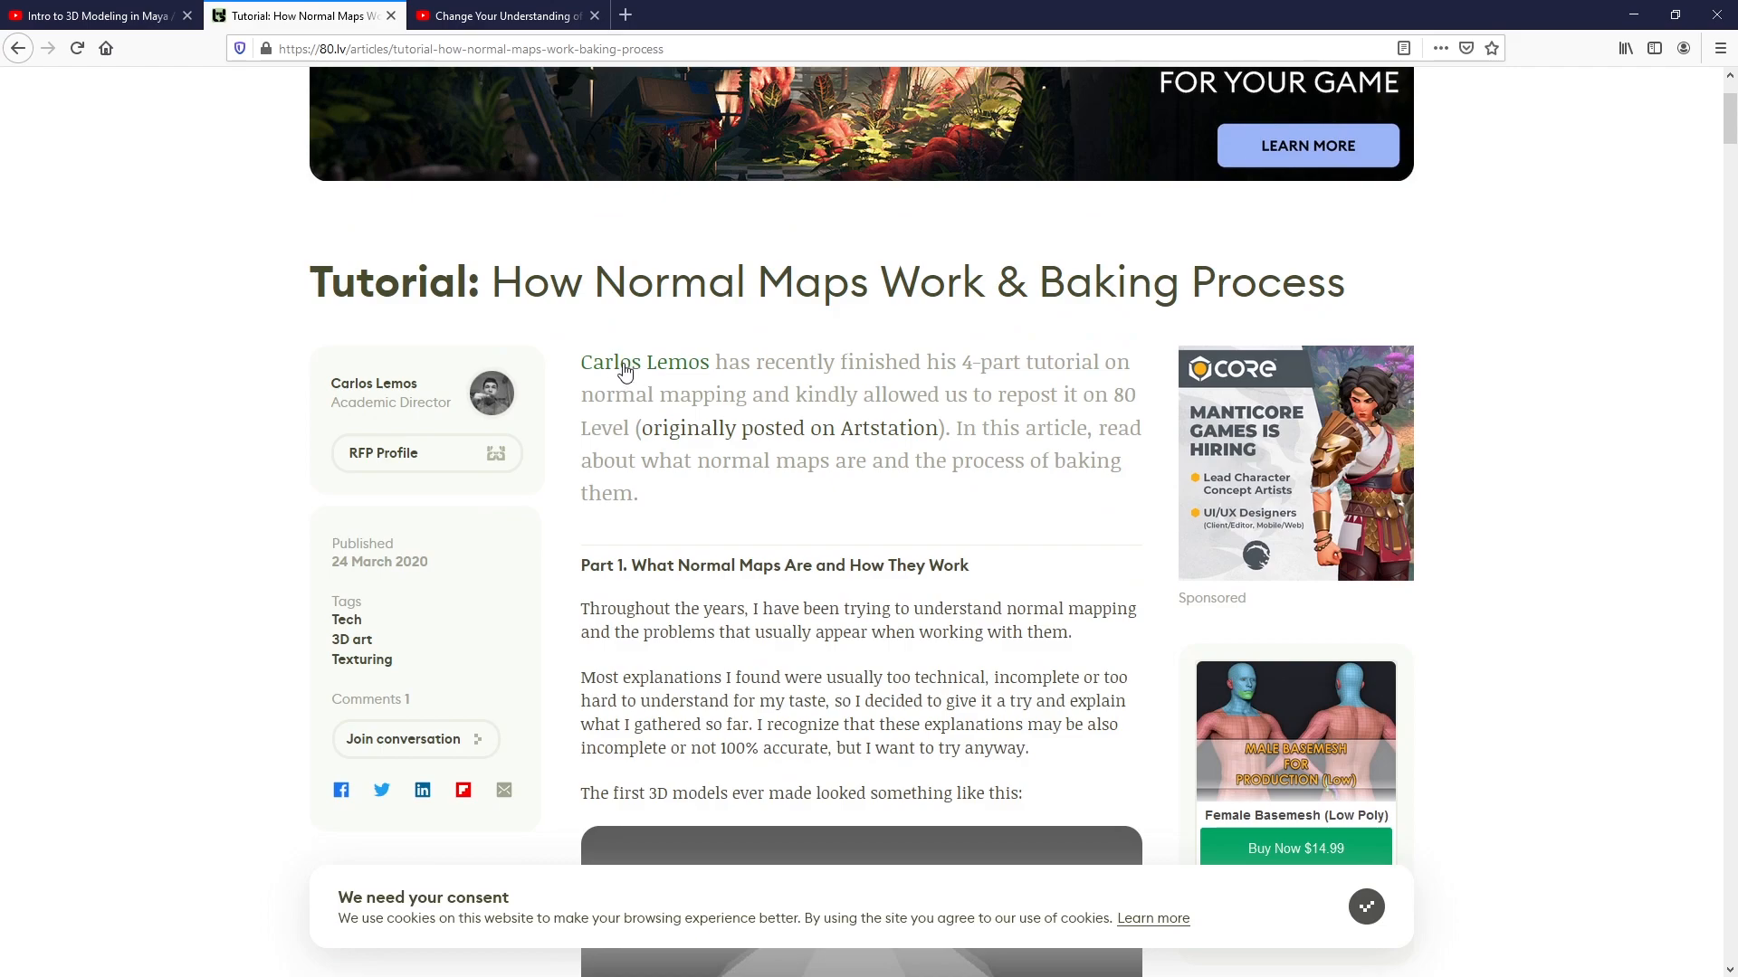
pyautogui.moveTo(628, 374)
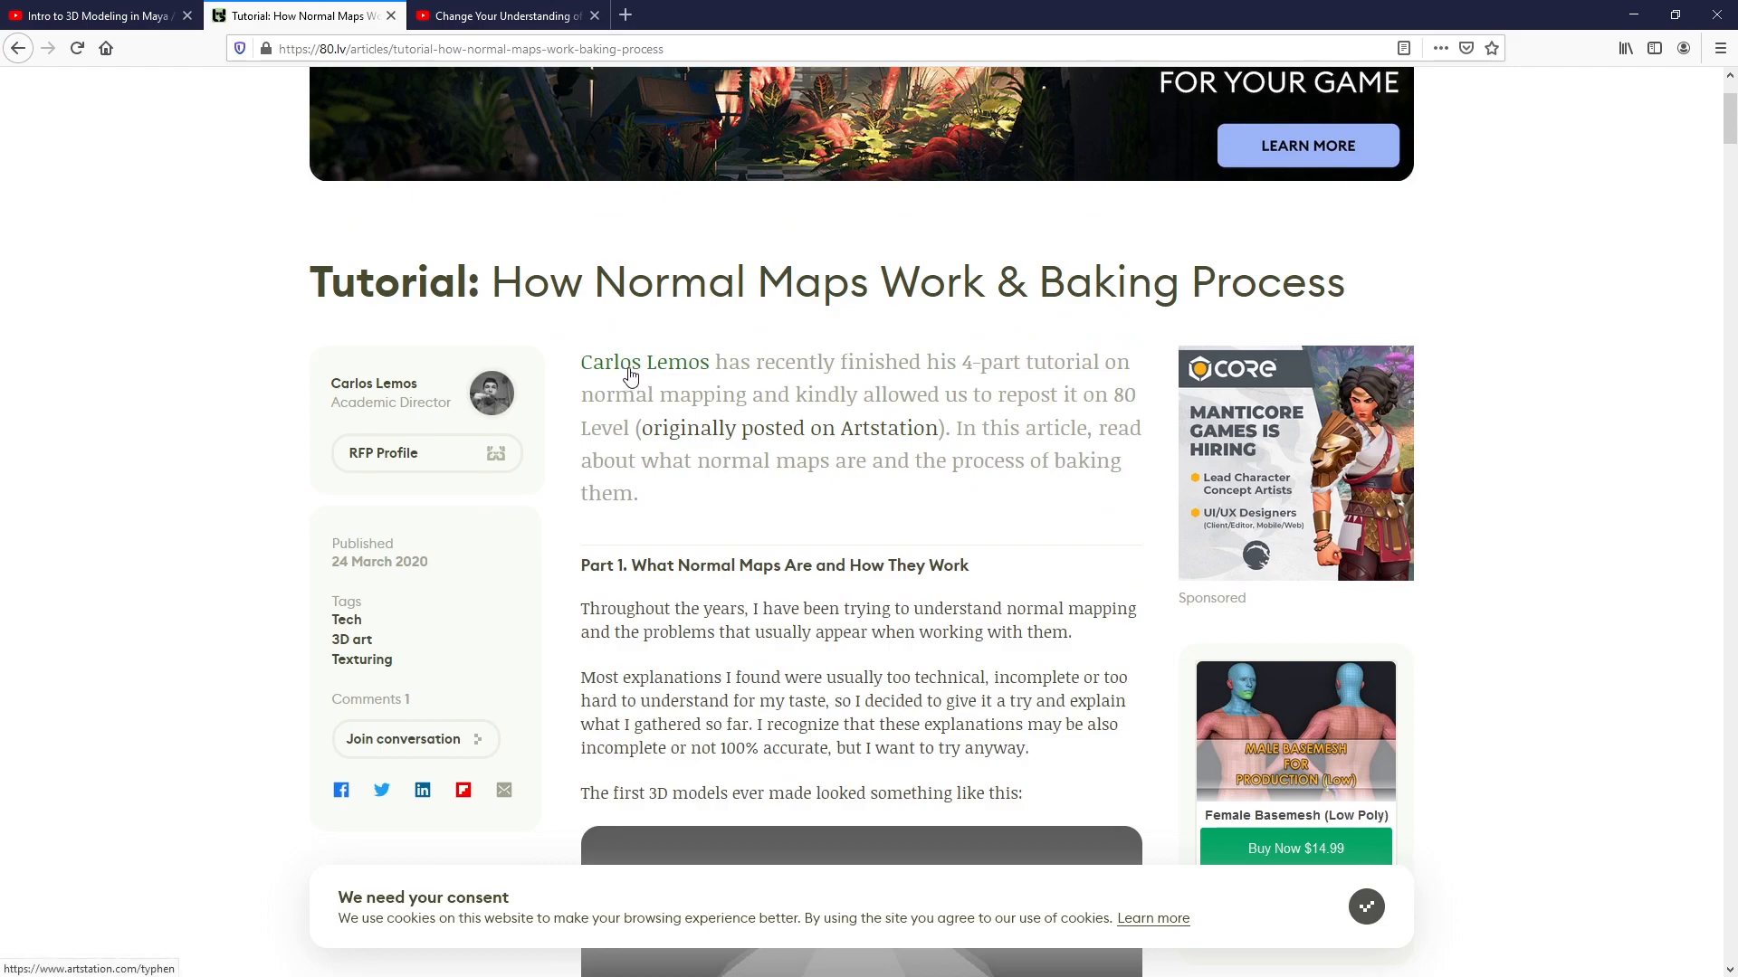
pyautogui.click(643, 362)
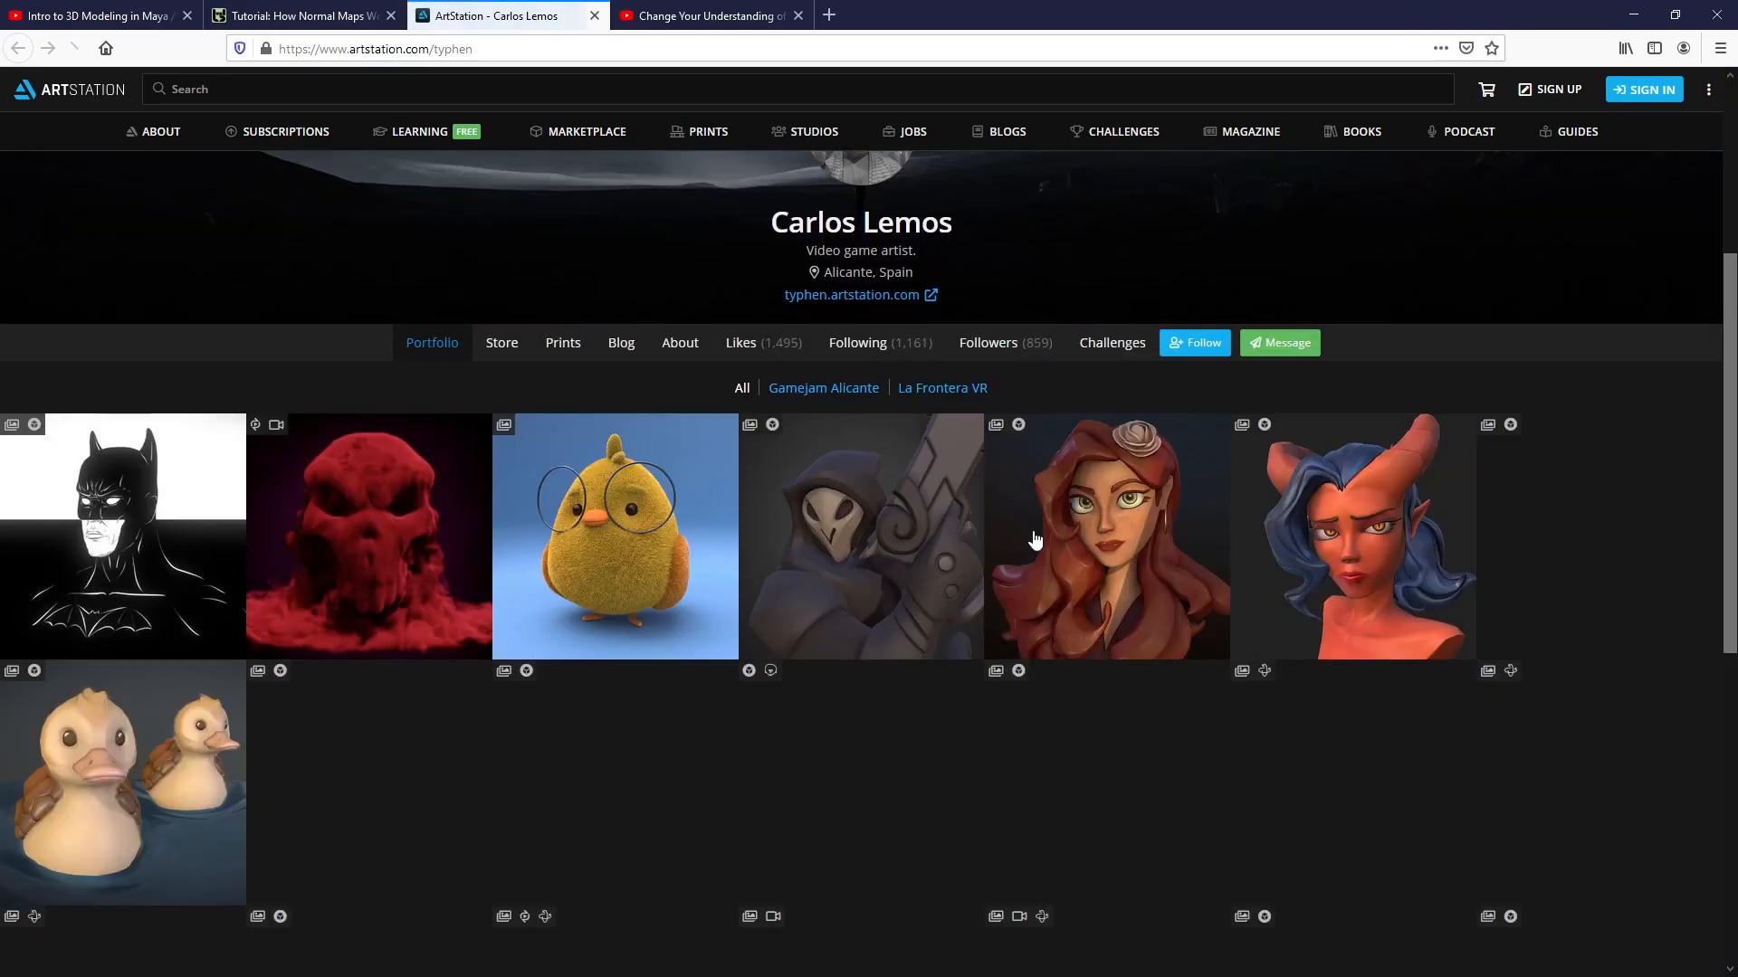
pyautogui.click(299, 15)
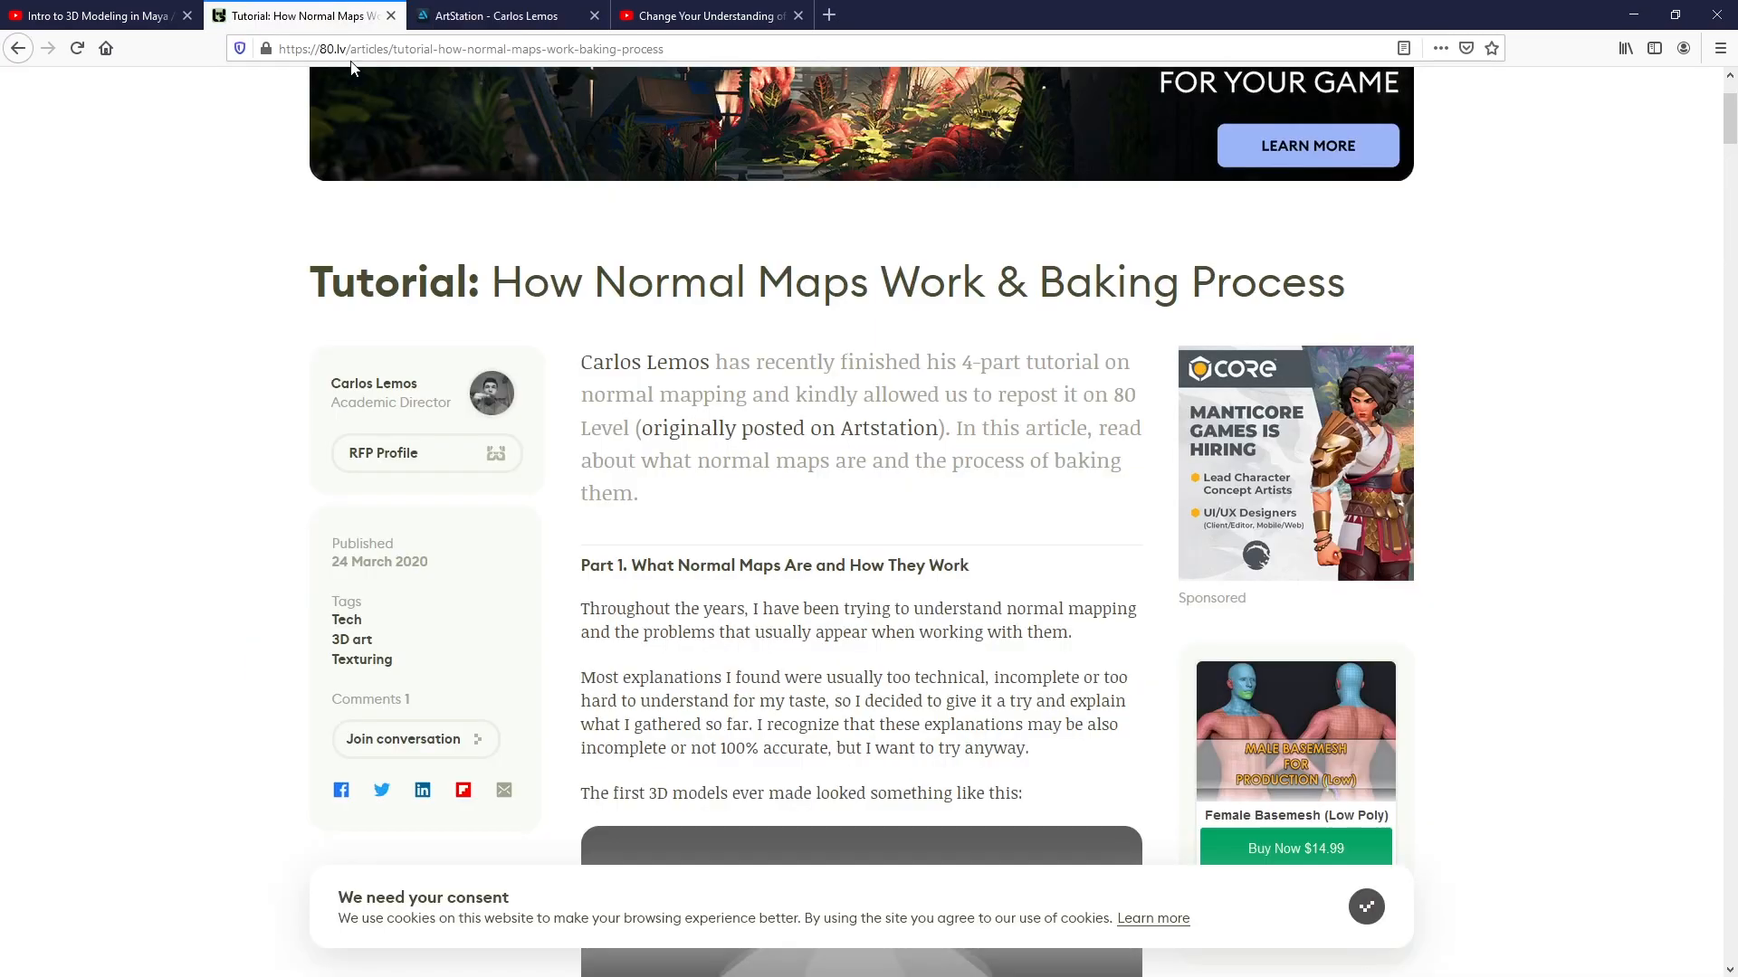
# Open the original ArtStation post and skim its smoothed versus split vertex normals explanation
pyautogui.scroll(-3)
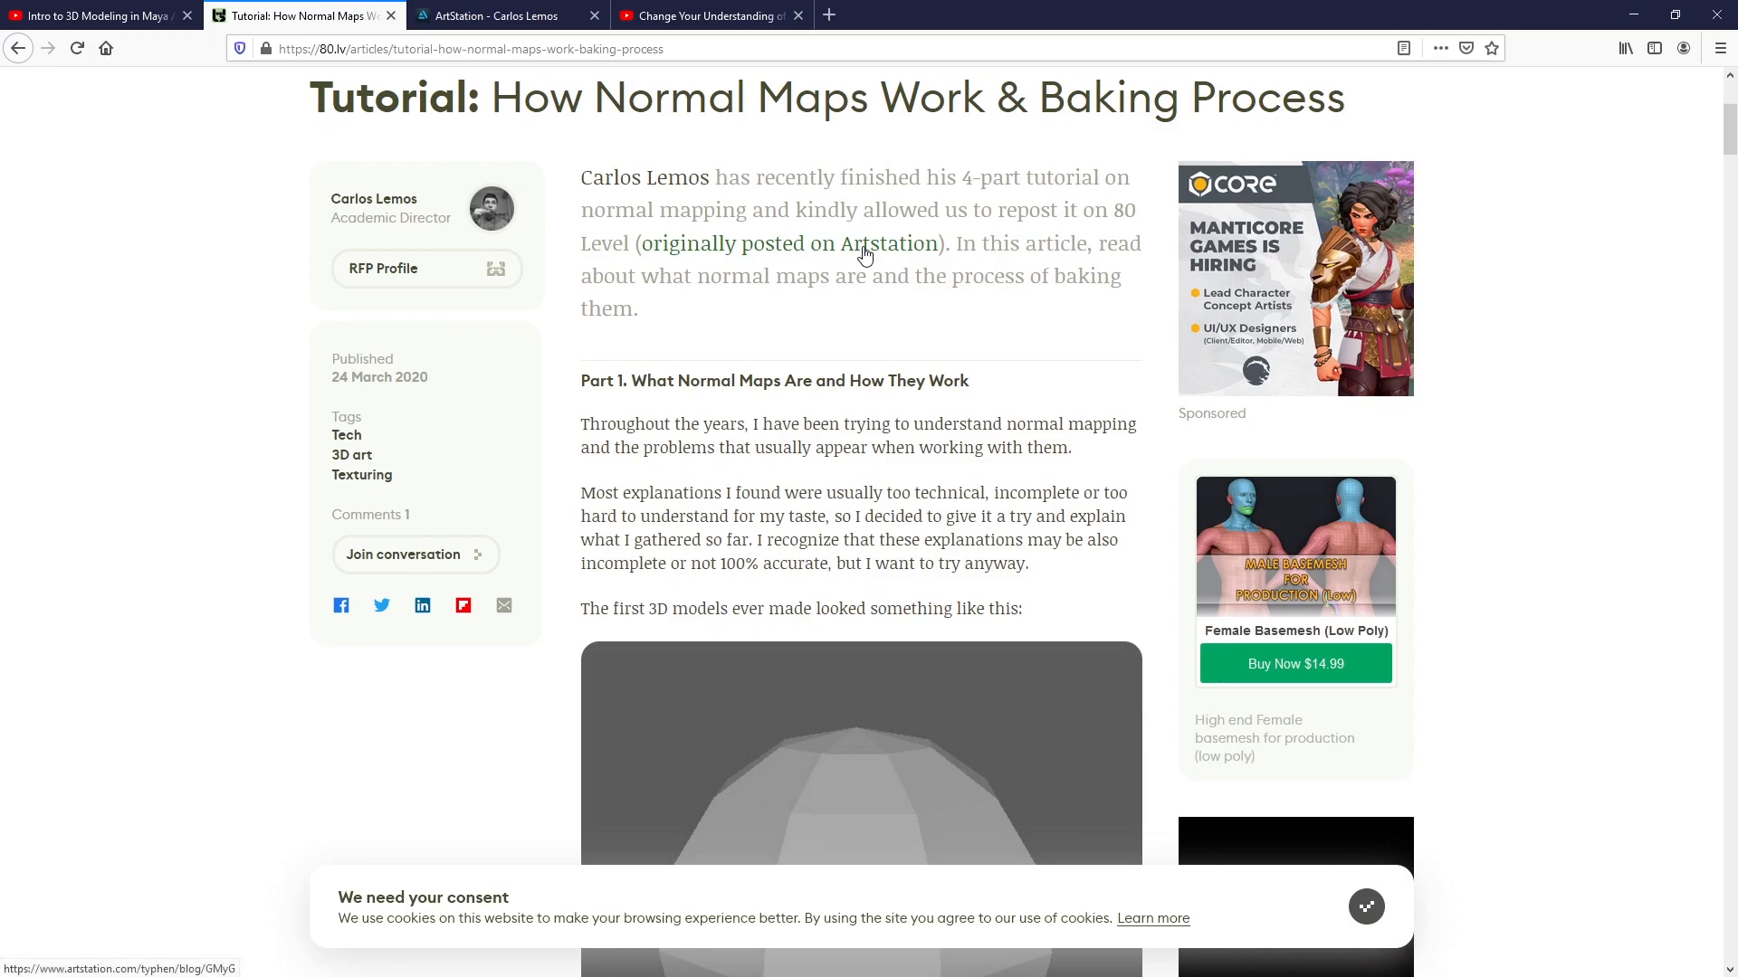
pyautogui.click(878, 243)
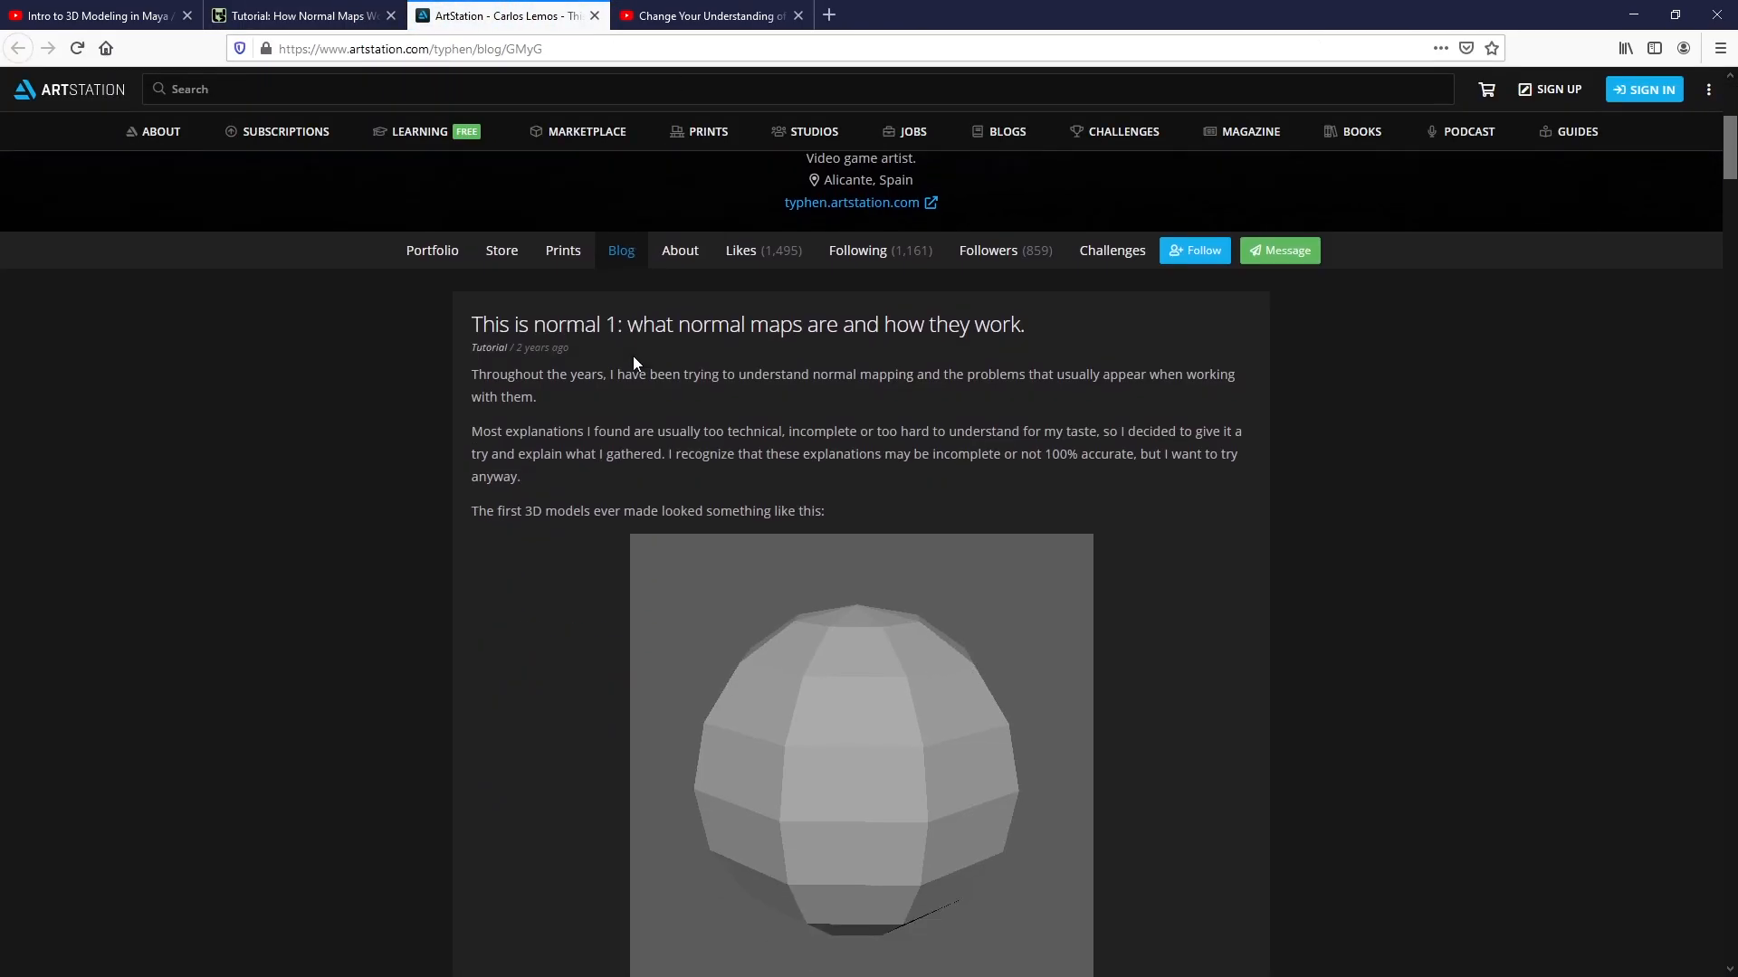
pyautogui.scroll(-3)
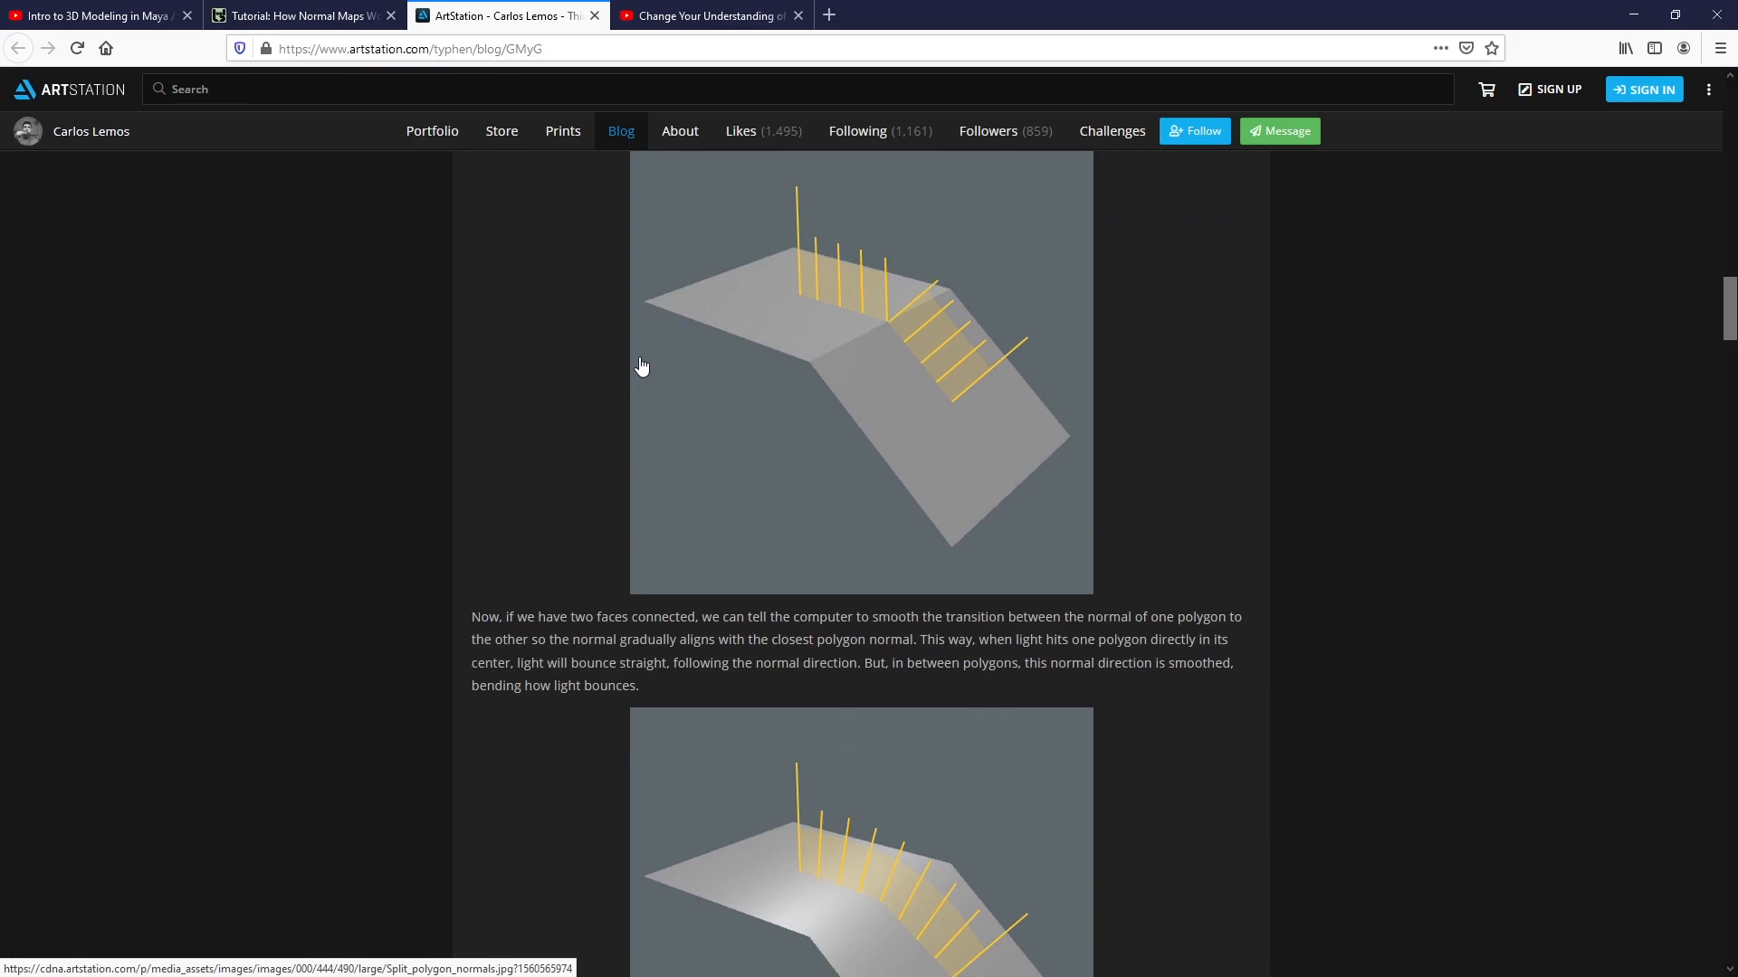
pyautogui.scroll(-3)
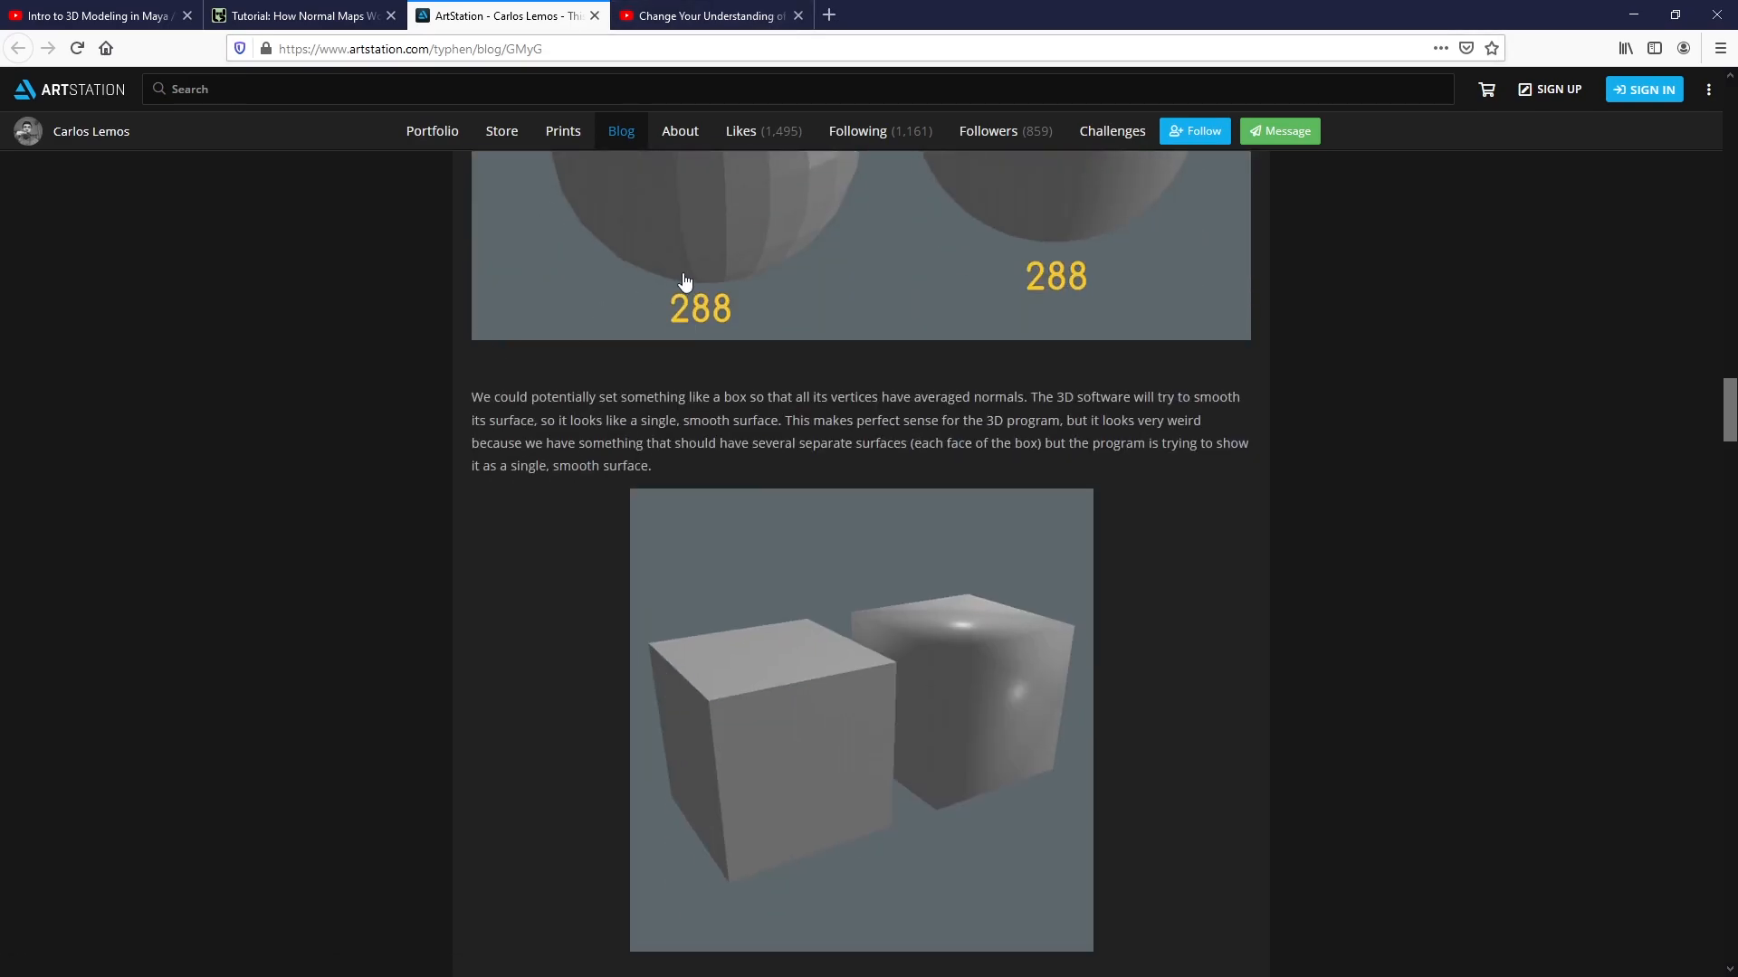
pyautogui.scroll(-3)
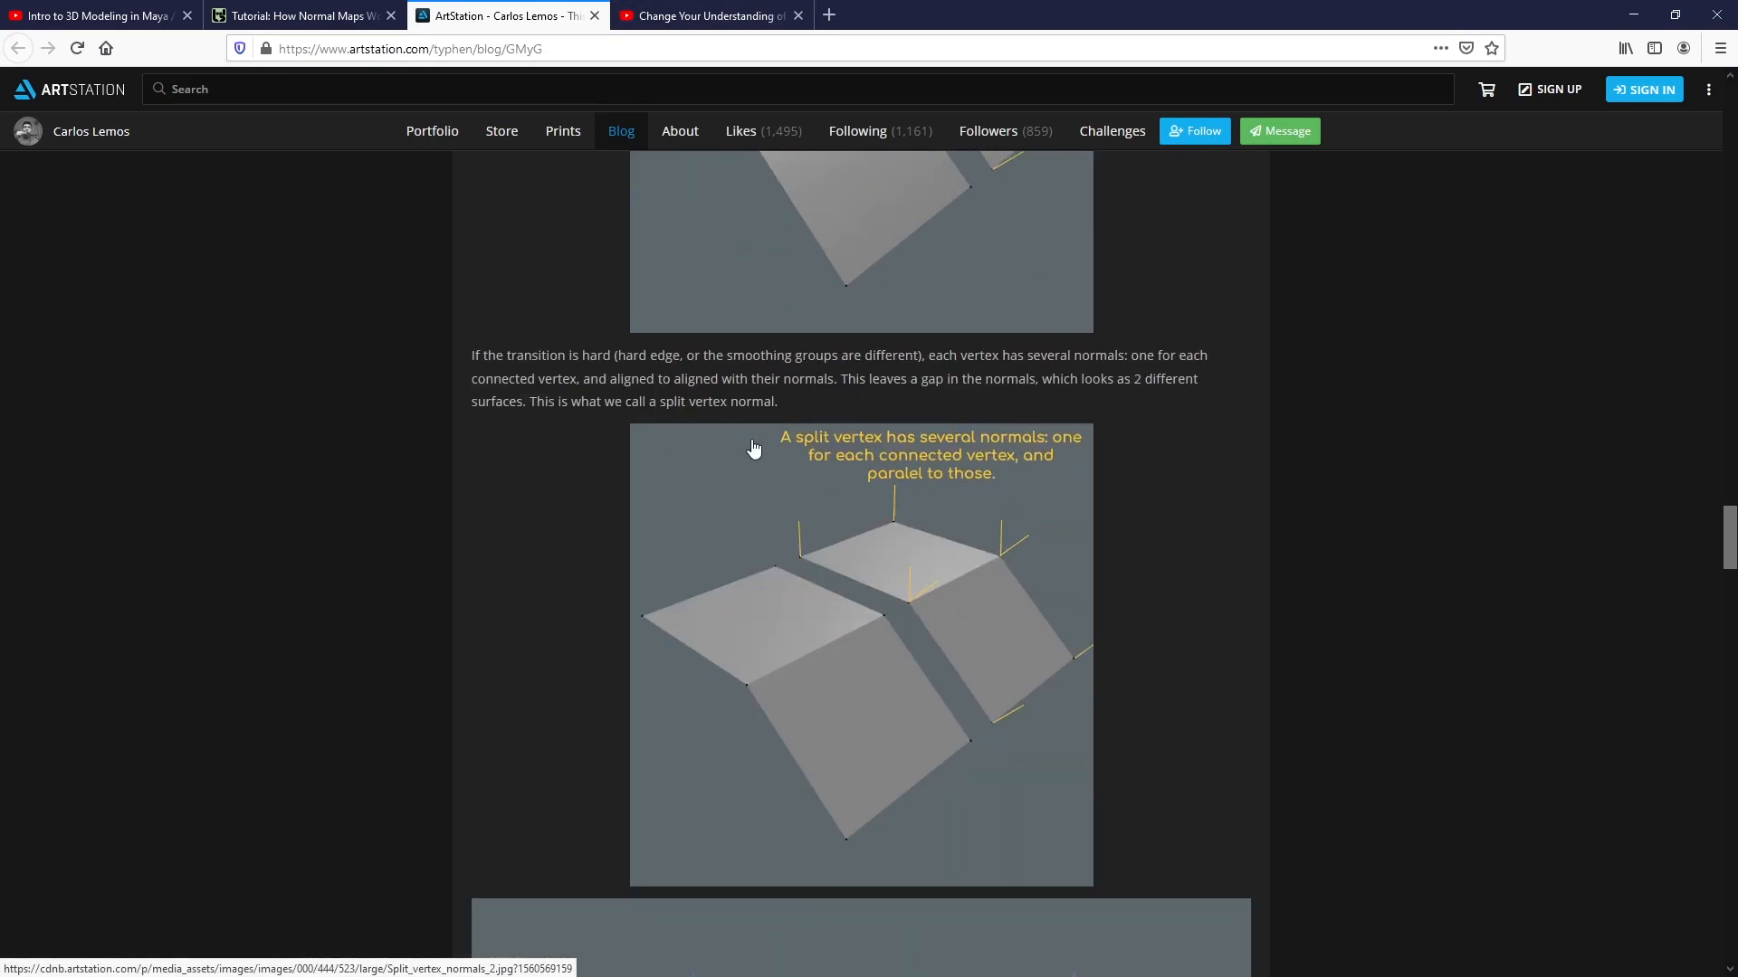
pyautogui.click(710, 15)
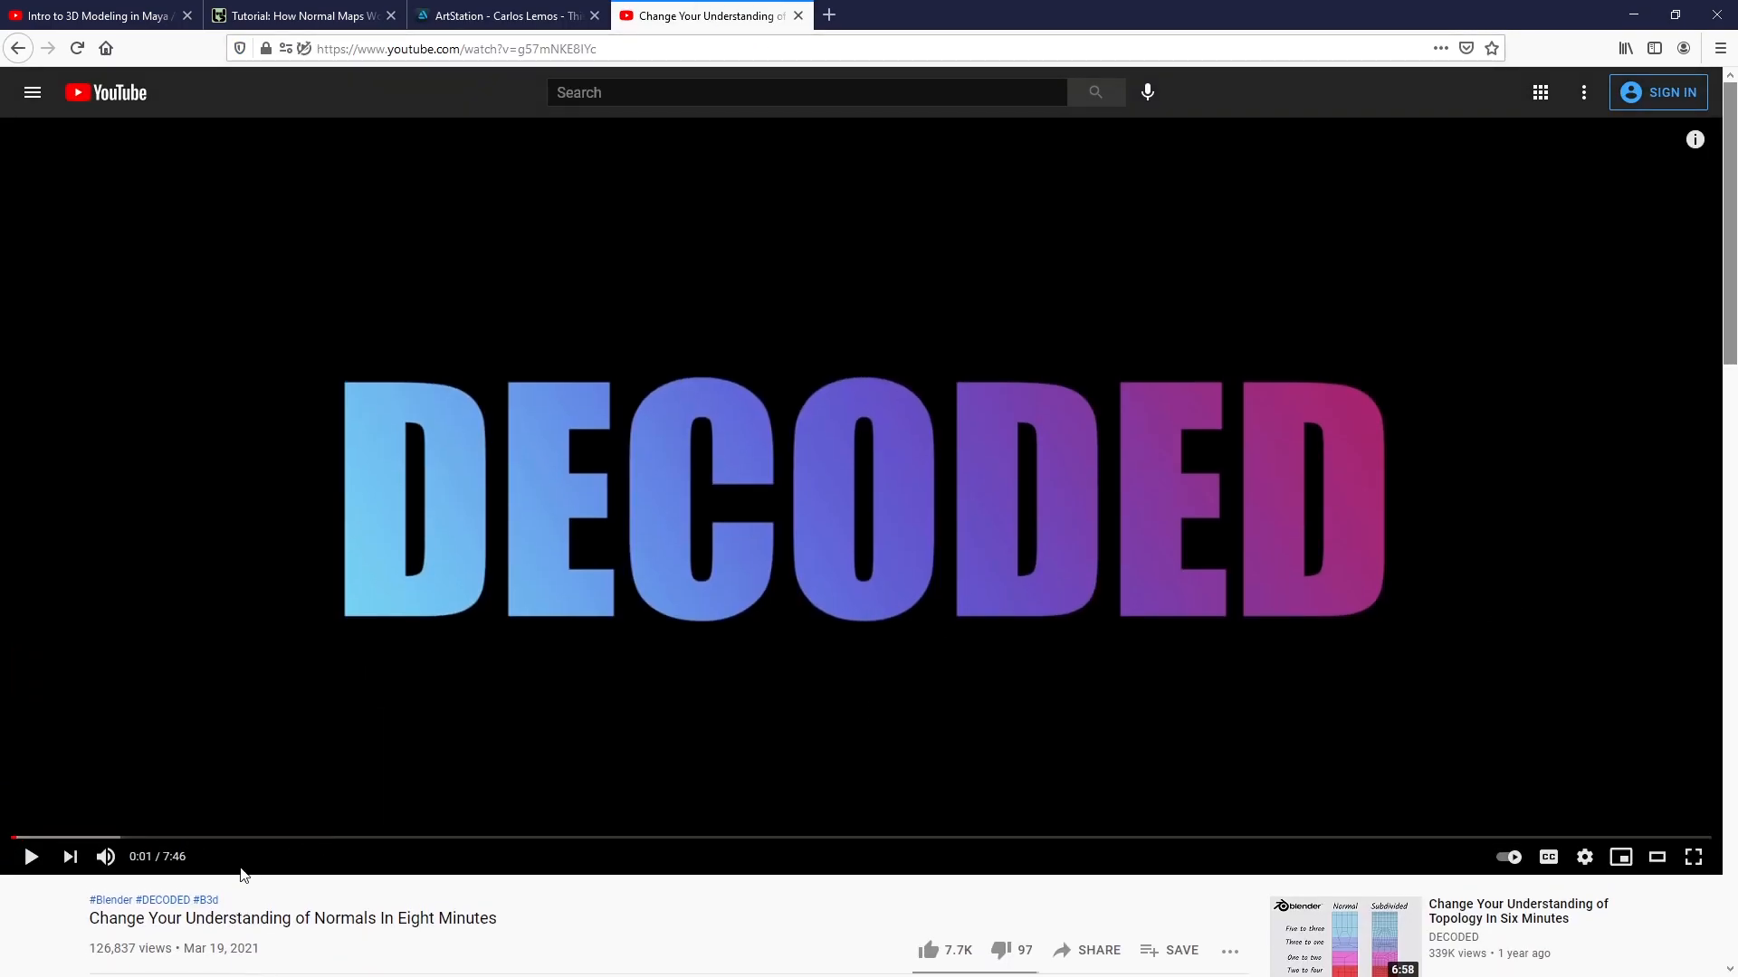
# Seek the normals video to the smooth sphere demo near 2:28, then minimize the browser
pyautogui.click(288, 839)
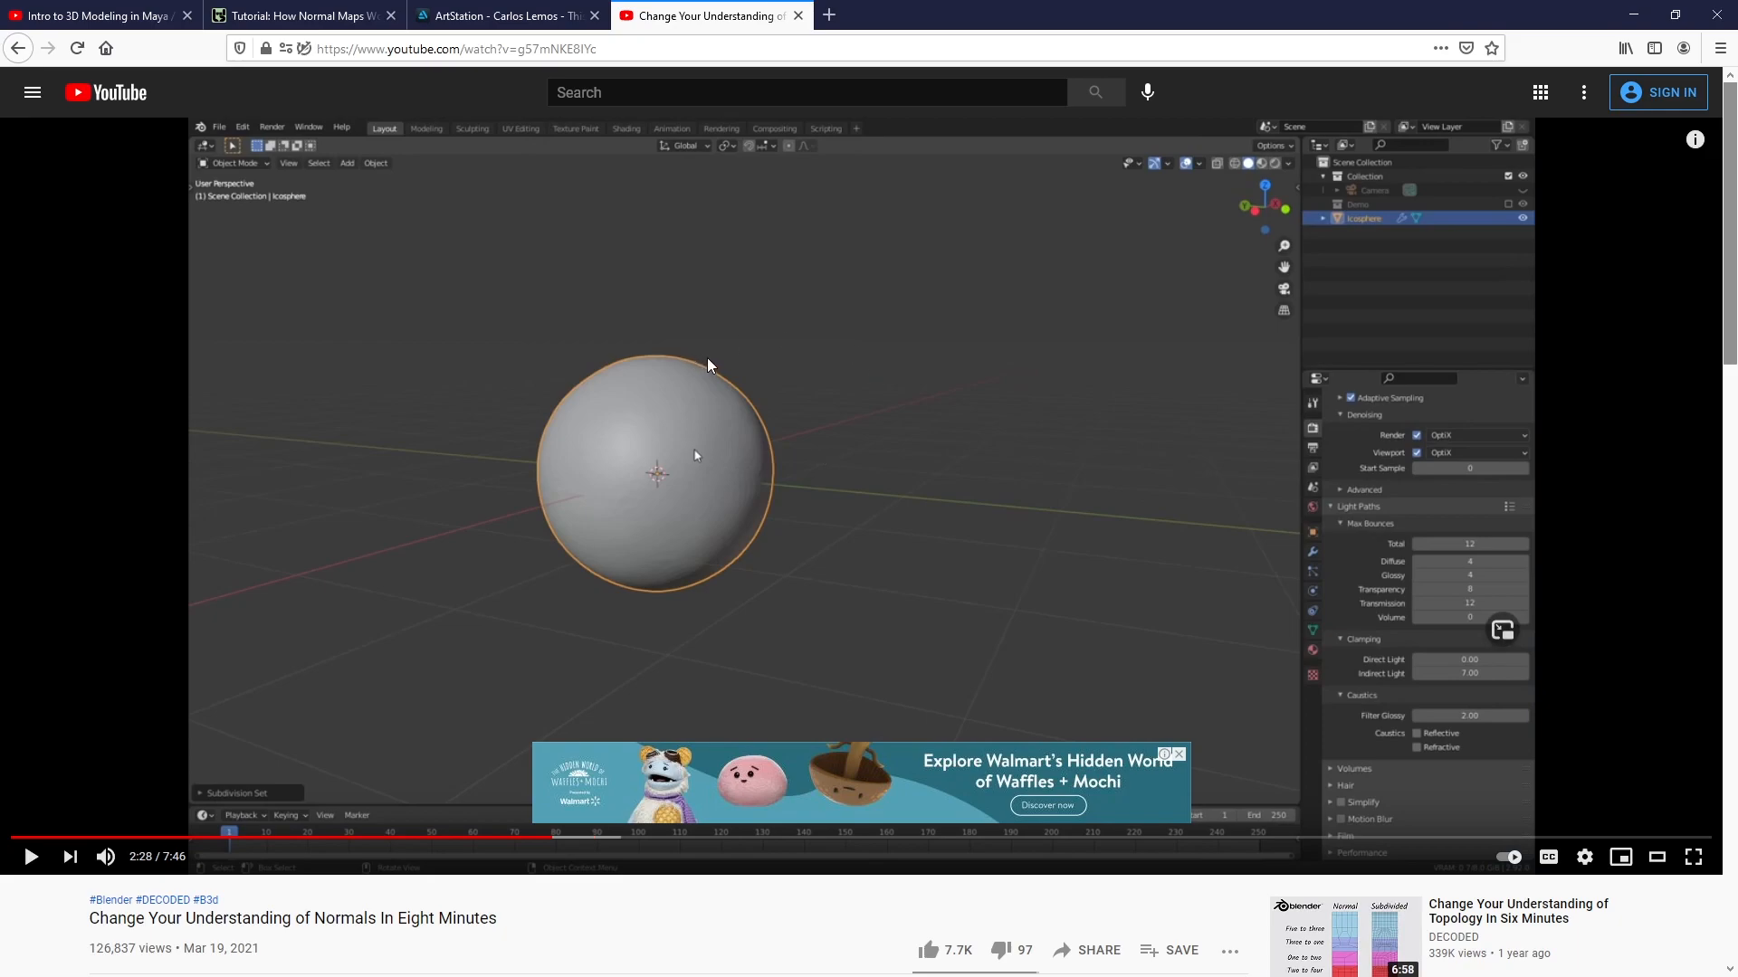
pyautogui.moveTo(1540, 48)
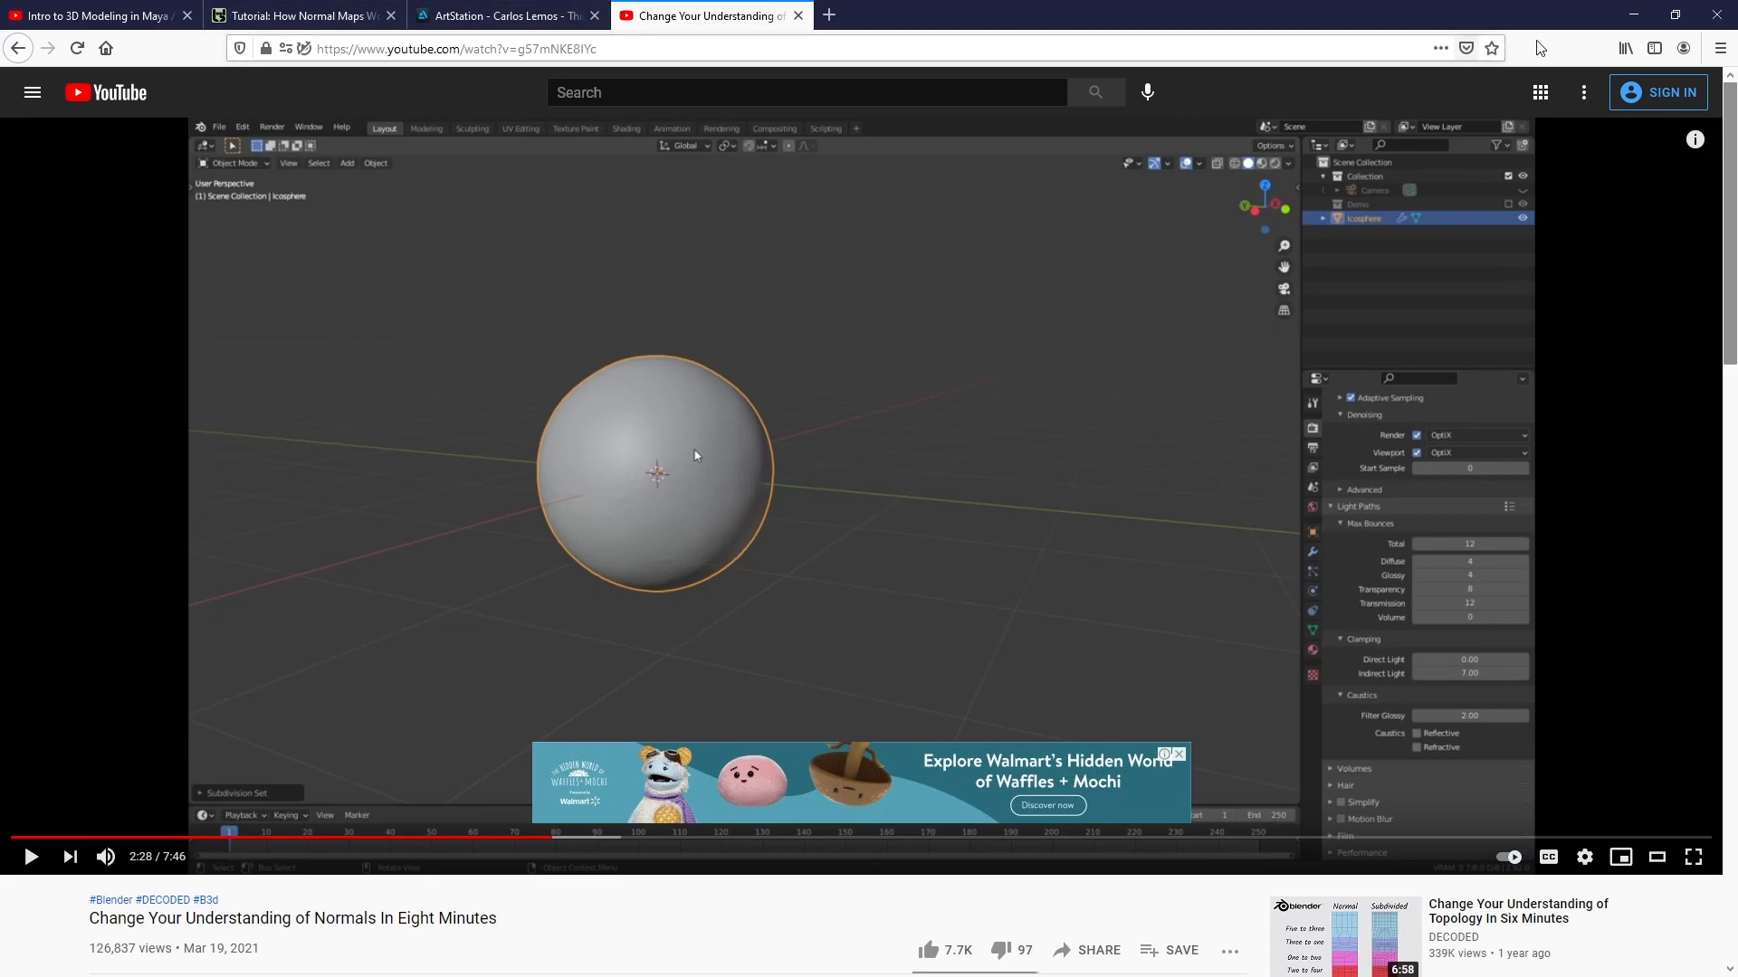
pyautogui.moveTo(1635, 18)
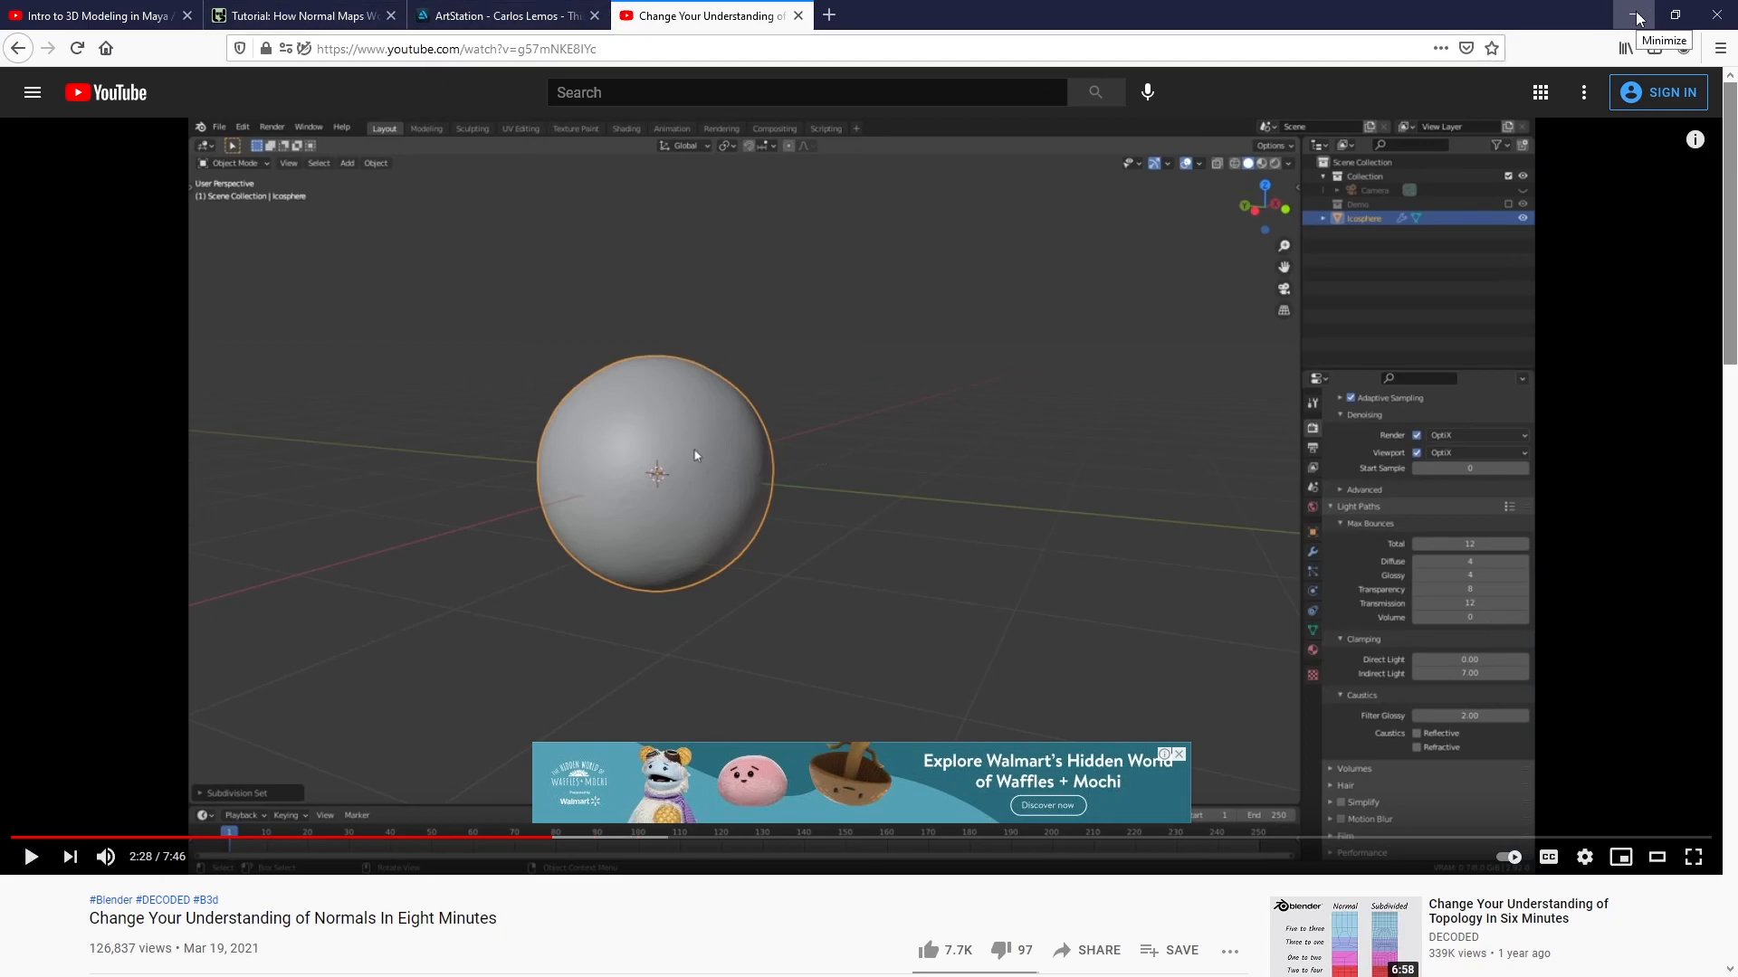
pyautogui.click(1634, 19)
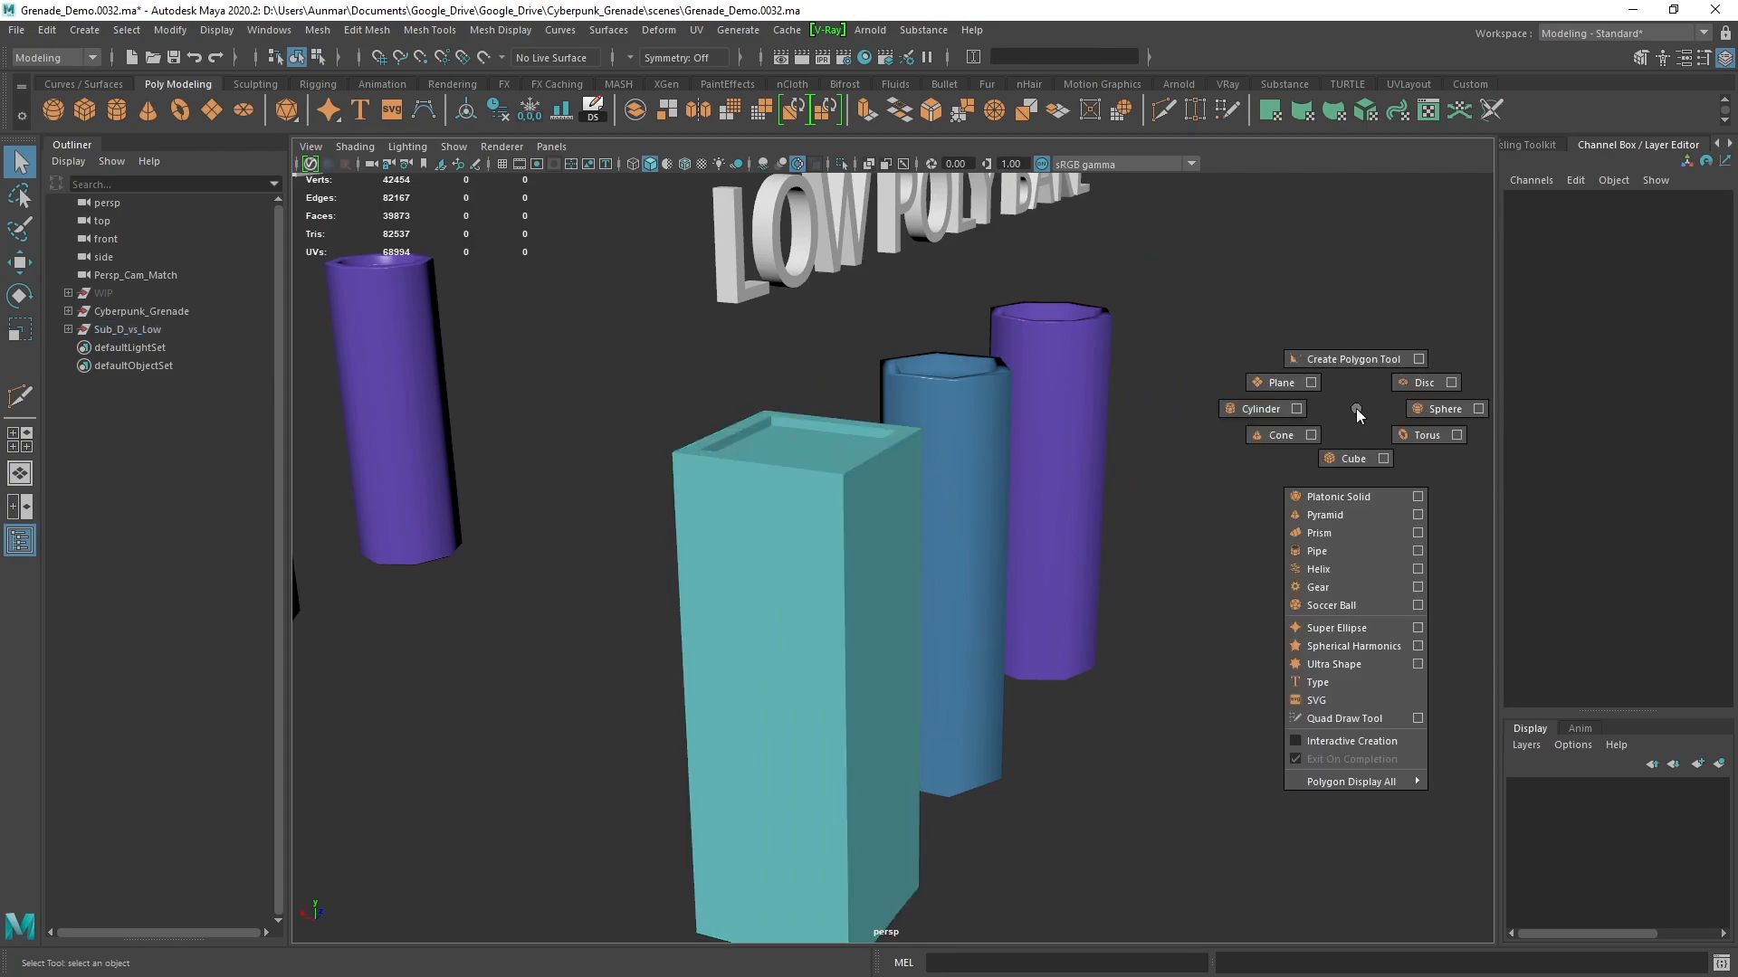
# Create a low-poly polygon sphere and inspect its polySoftEdge history node
pyautogui.click(1444, 408)
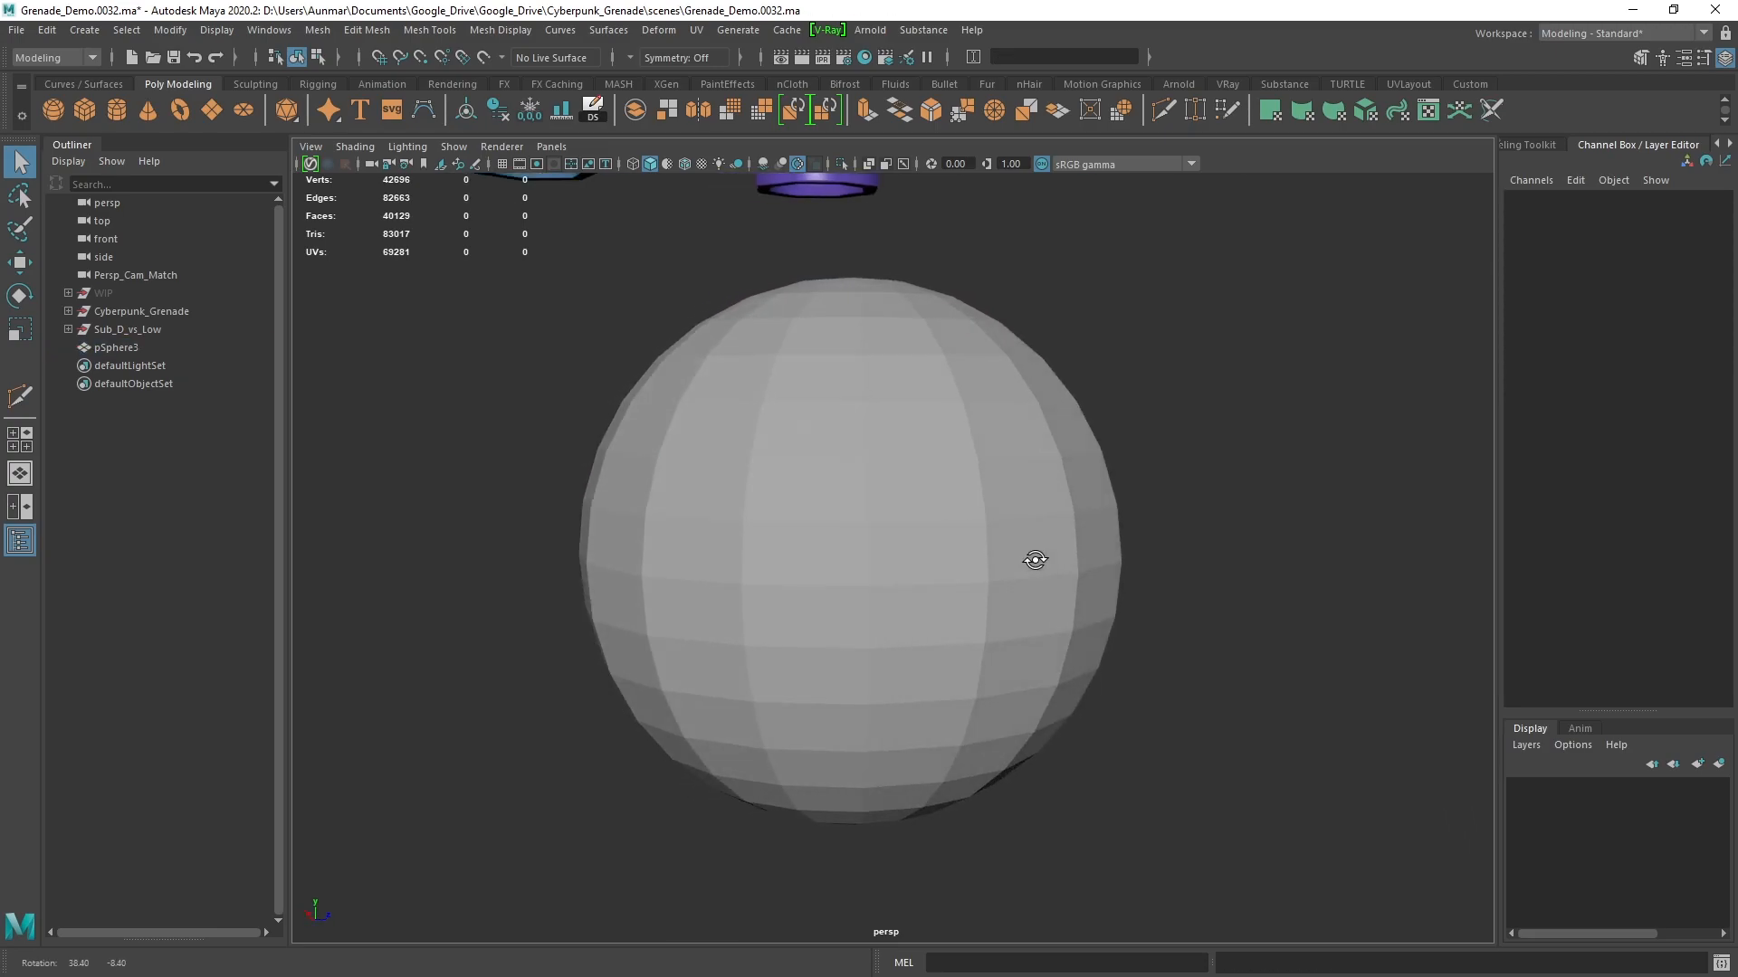
pyautogui.click(831, 543)
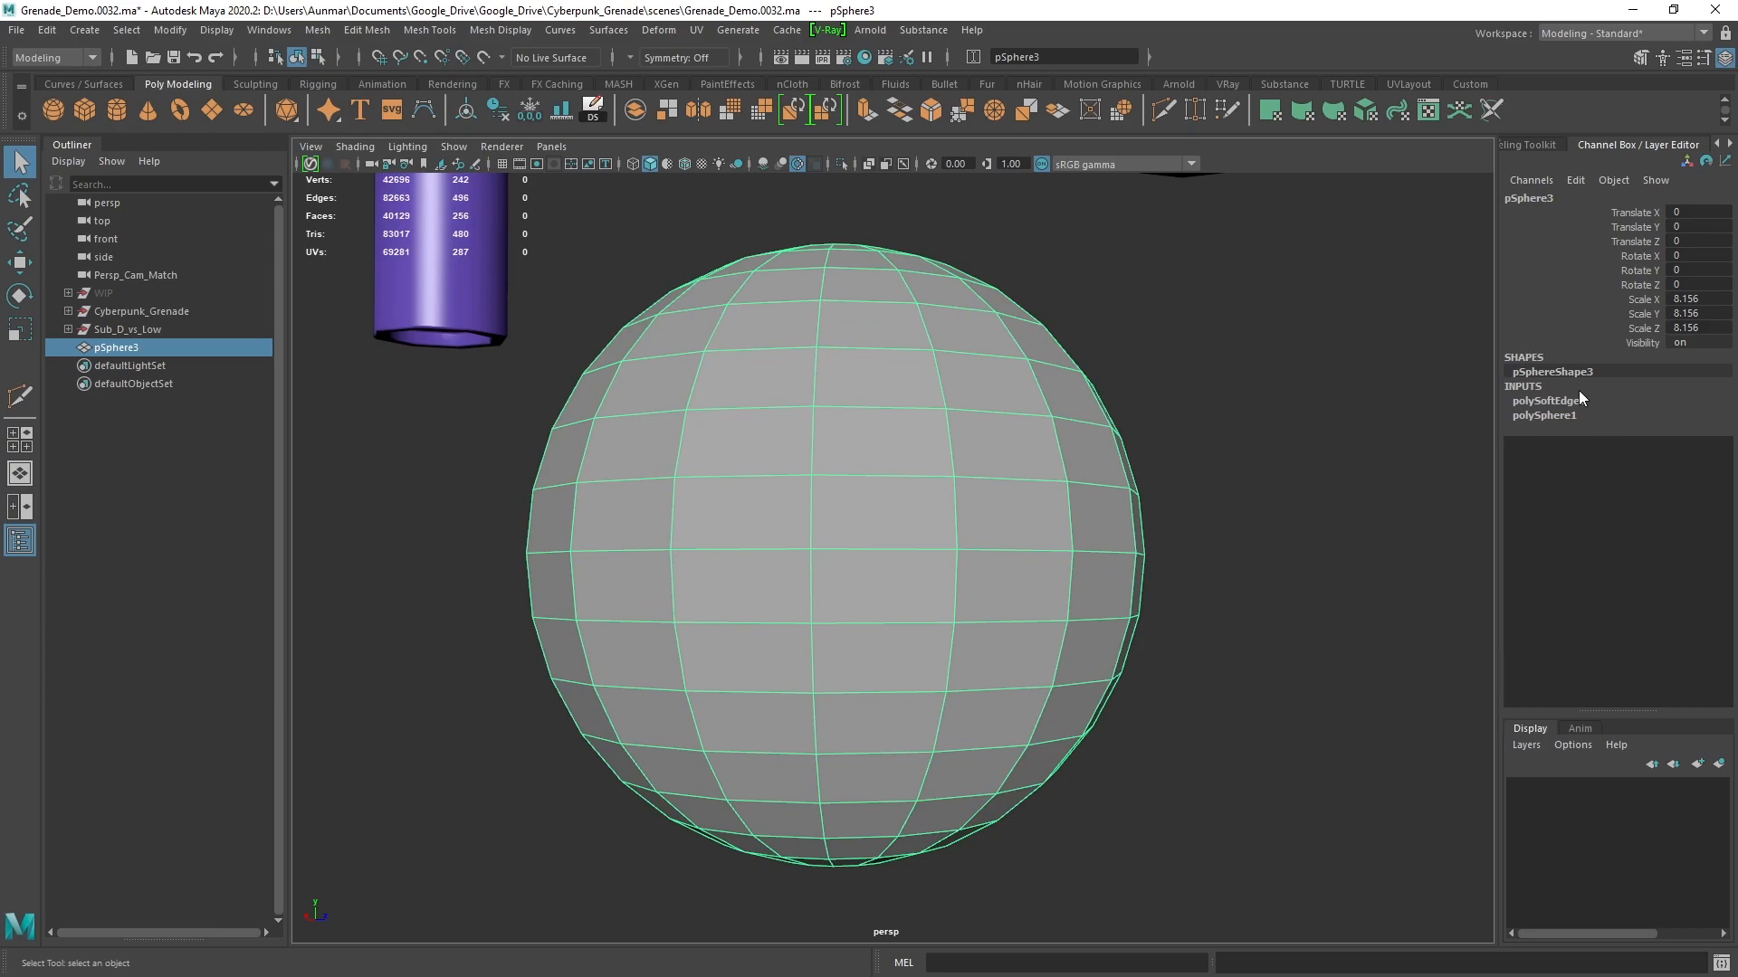
pyautogui.click(1546, 400)
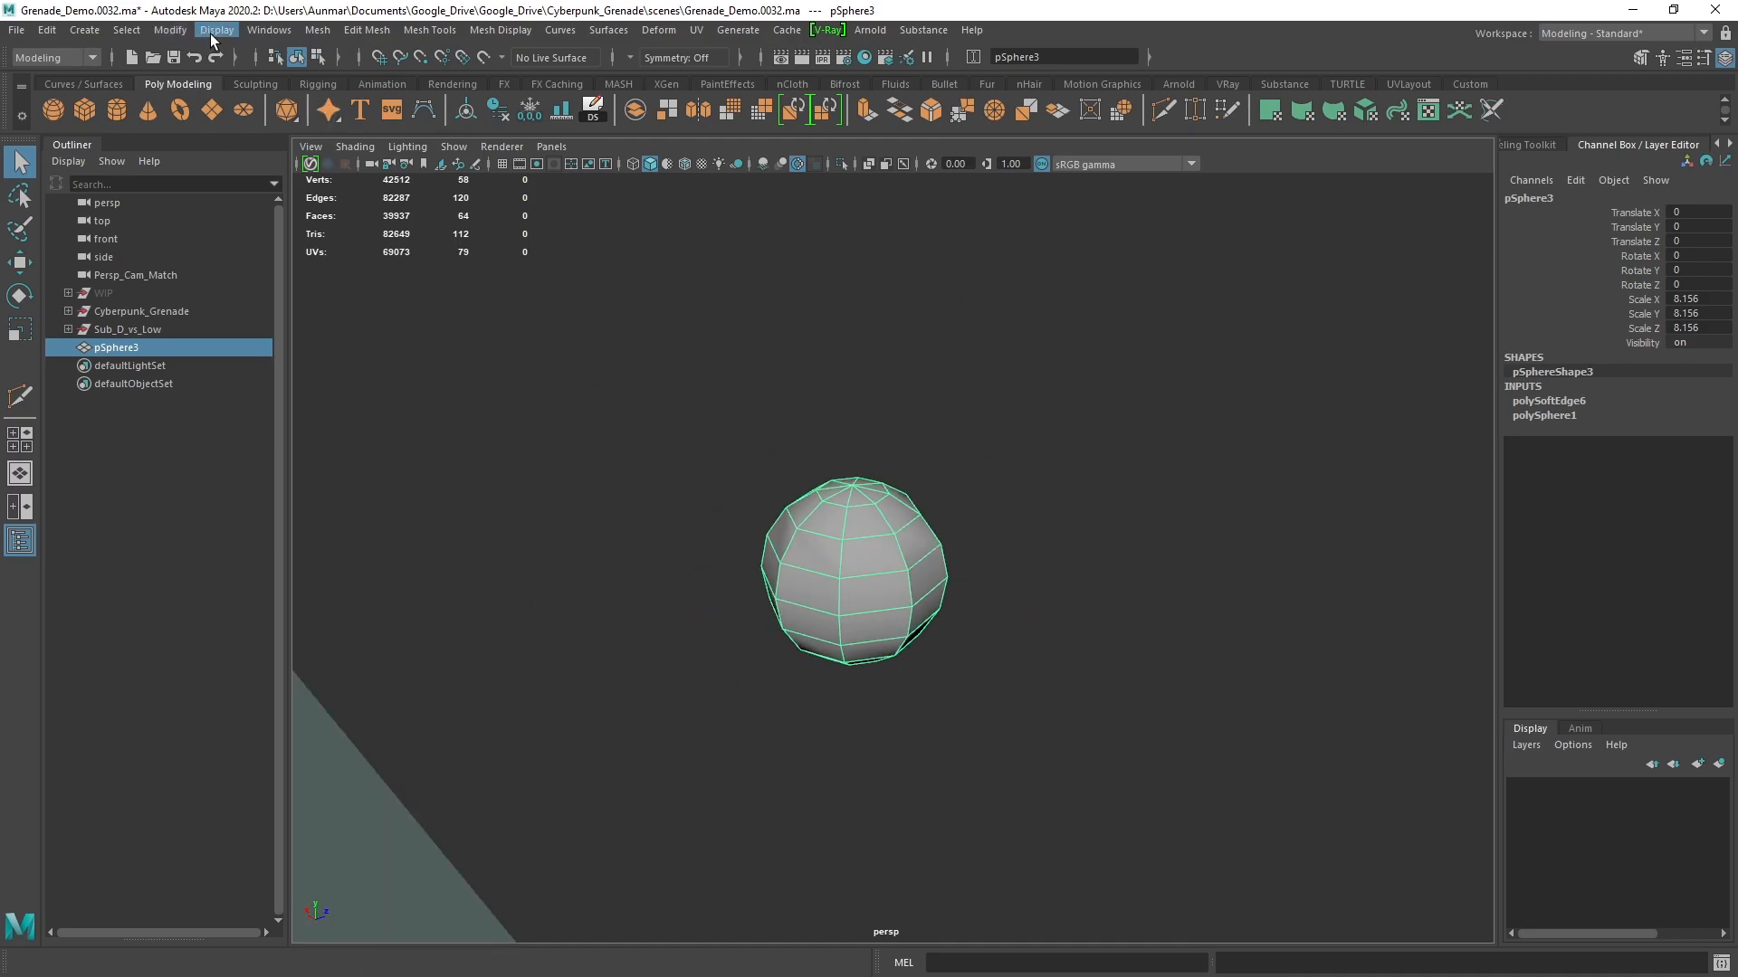
# Display the sphere's face normals and bring up the polygon display options for vertex normals
pyautogui.click(217, 29)
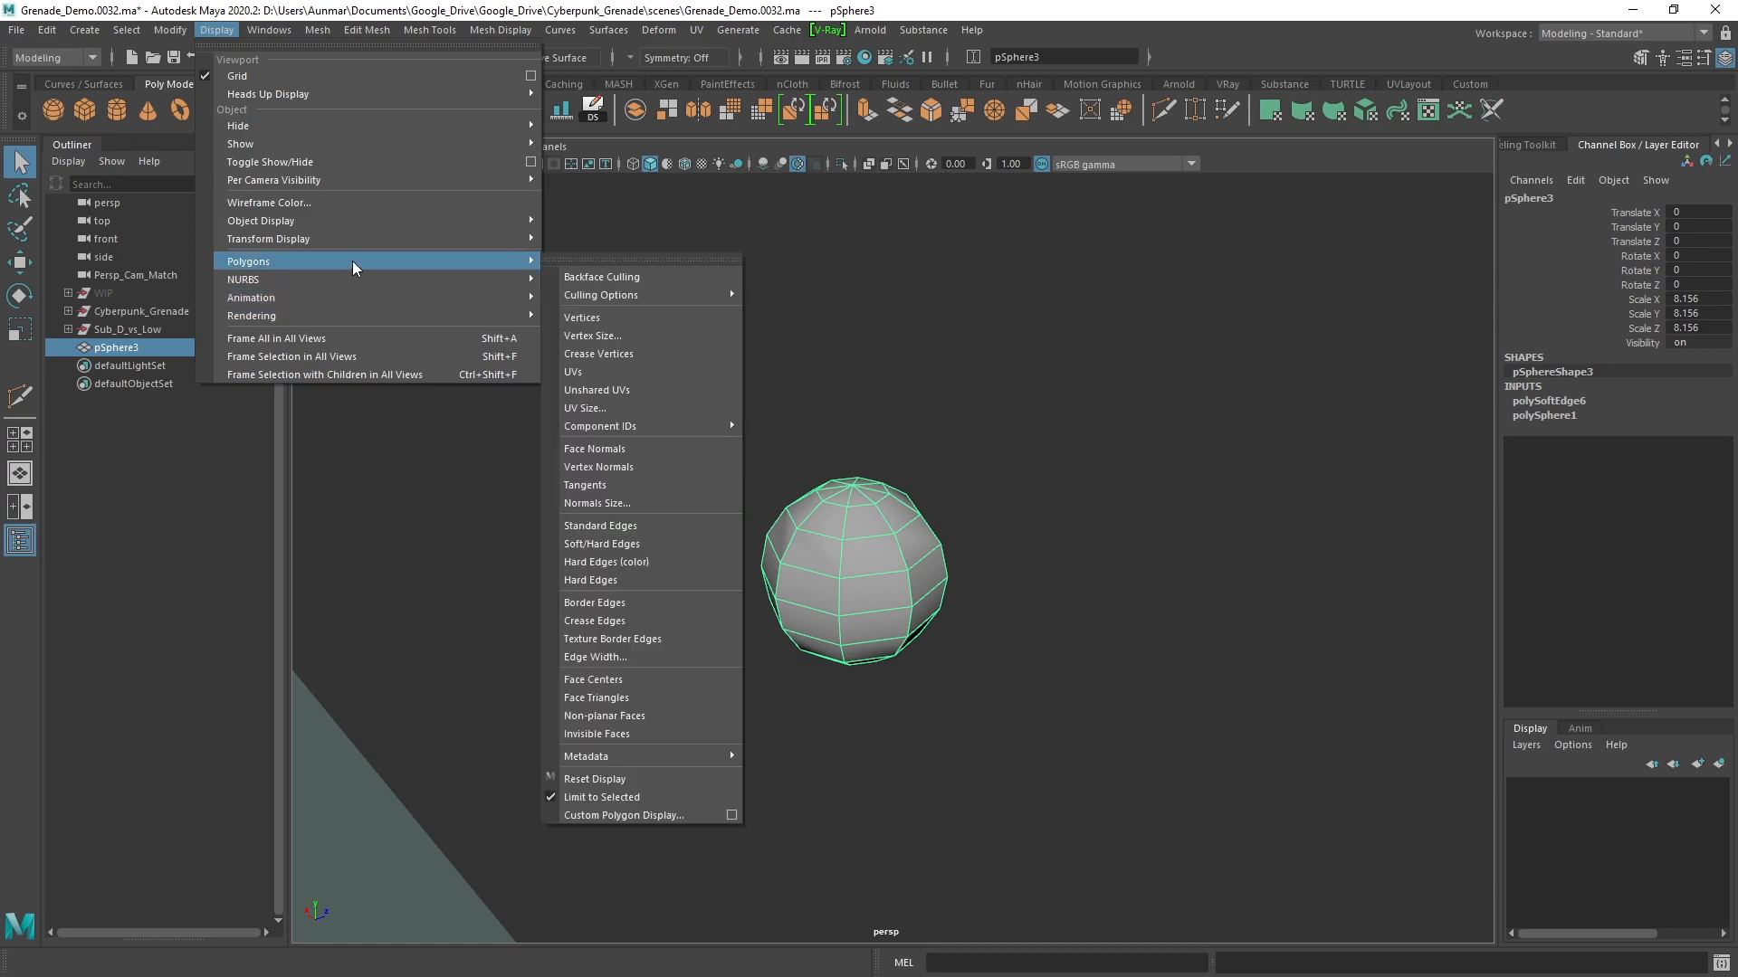
pyautogui.moveTo(648, 449)
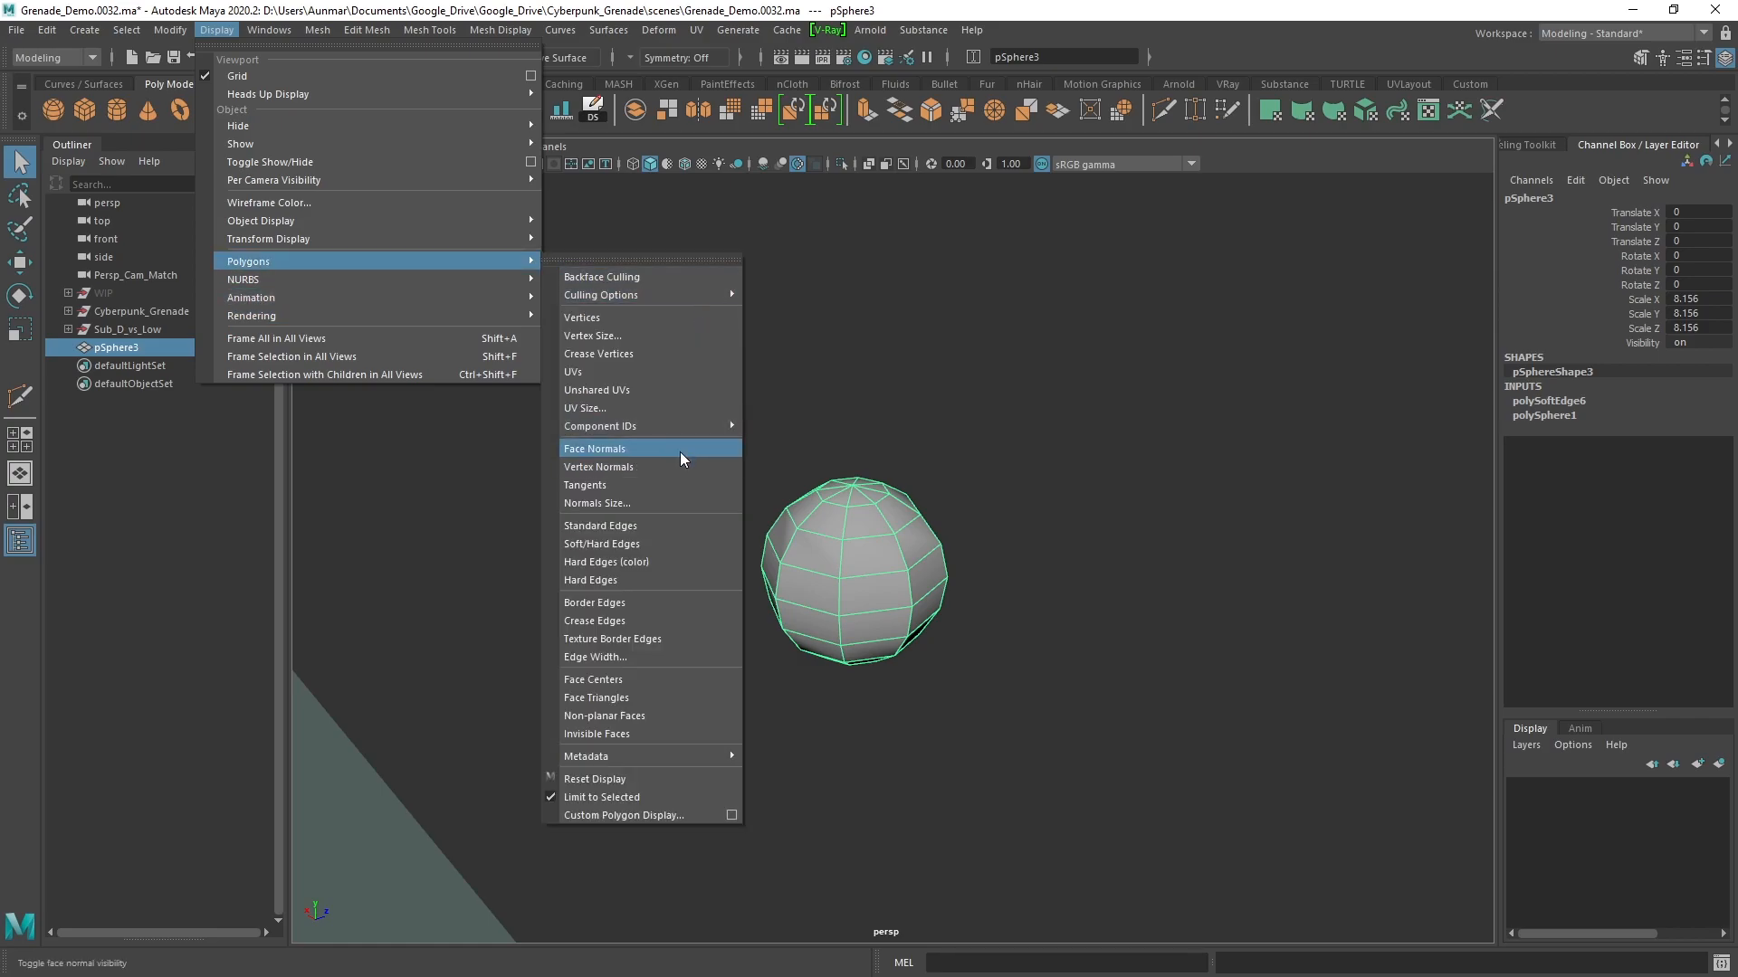
pyautogui.click(596, 448)
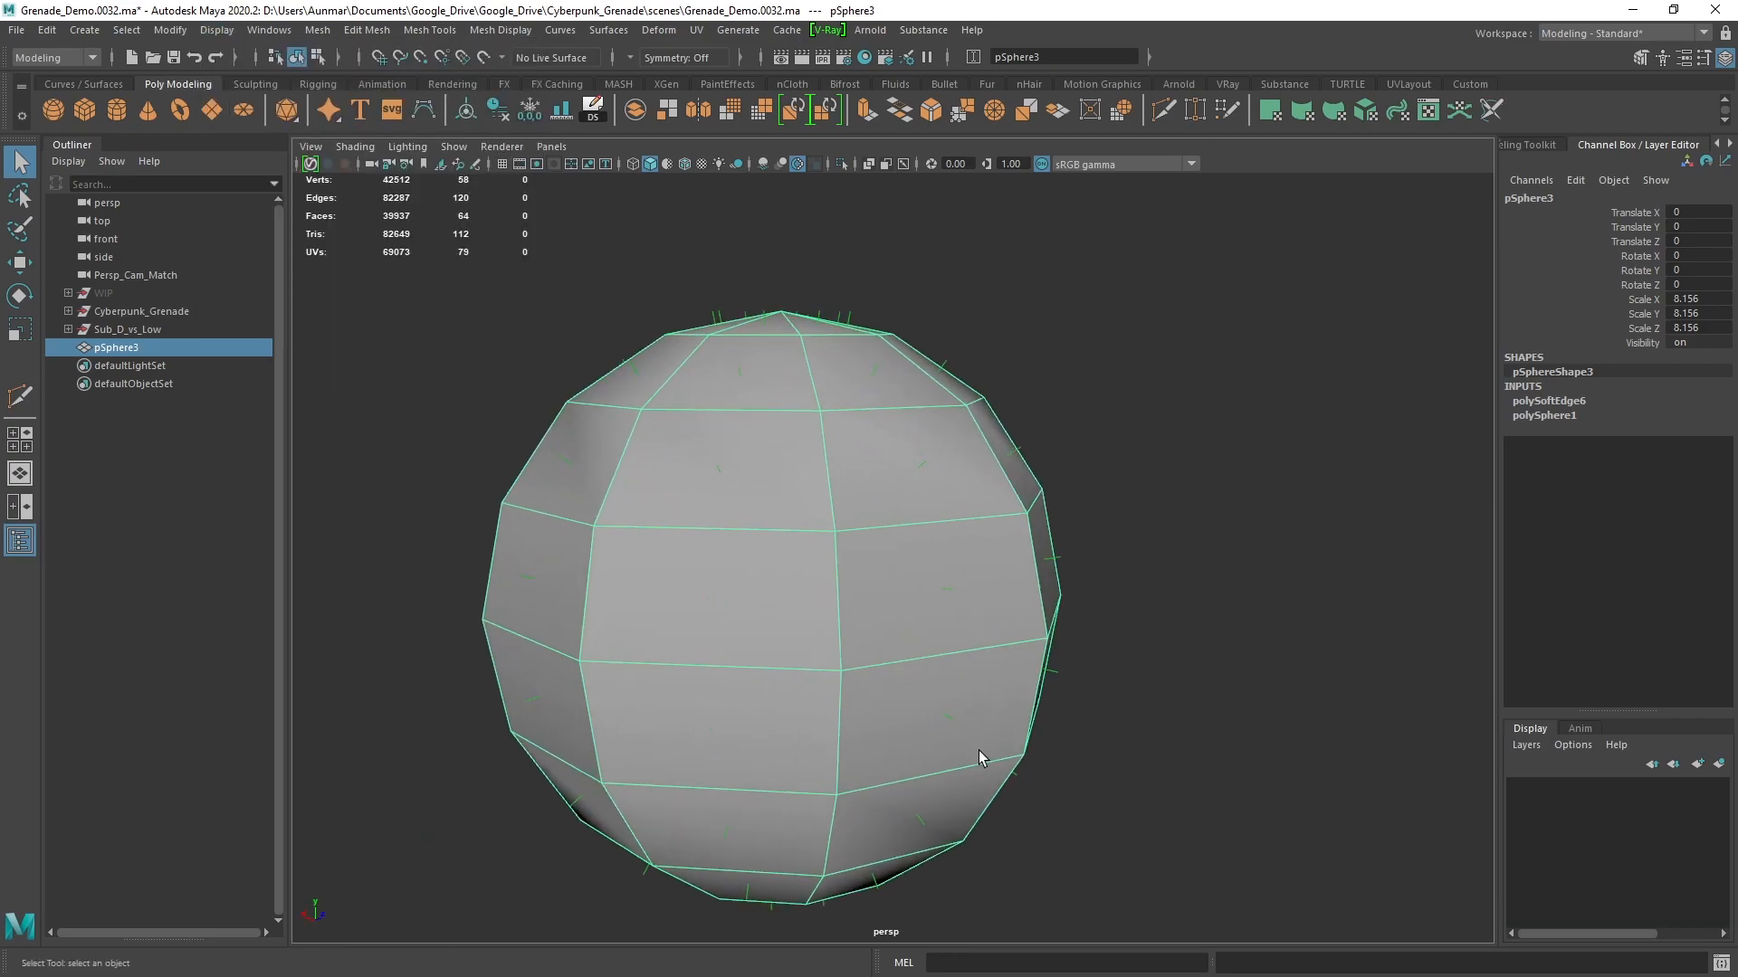
pyautogui.click(216, 29)
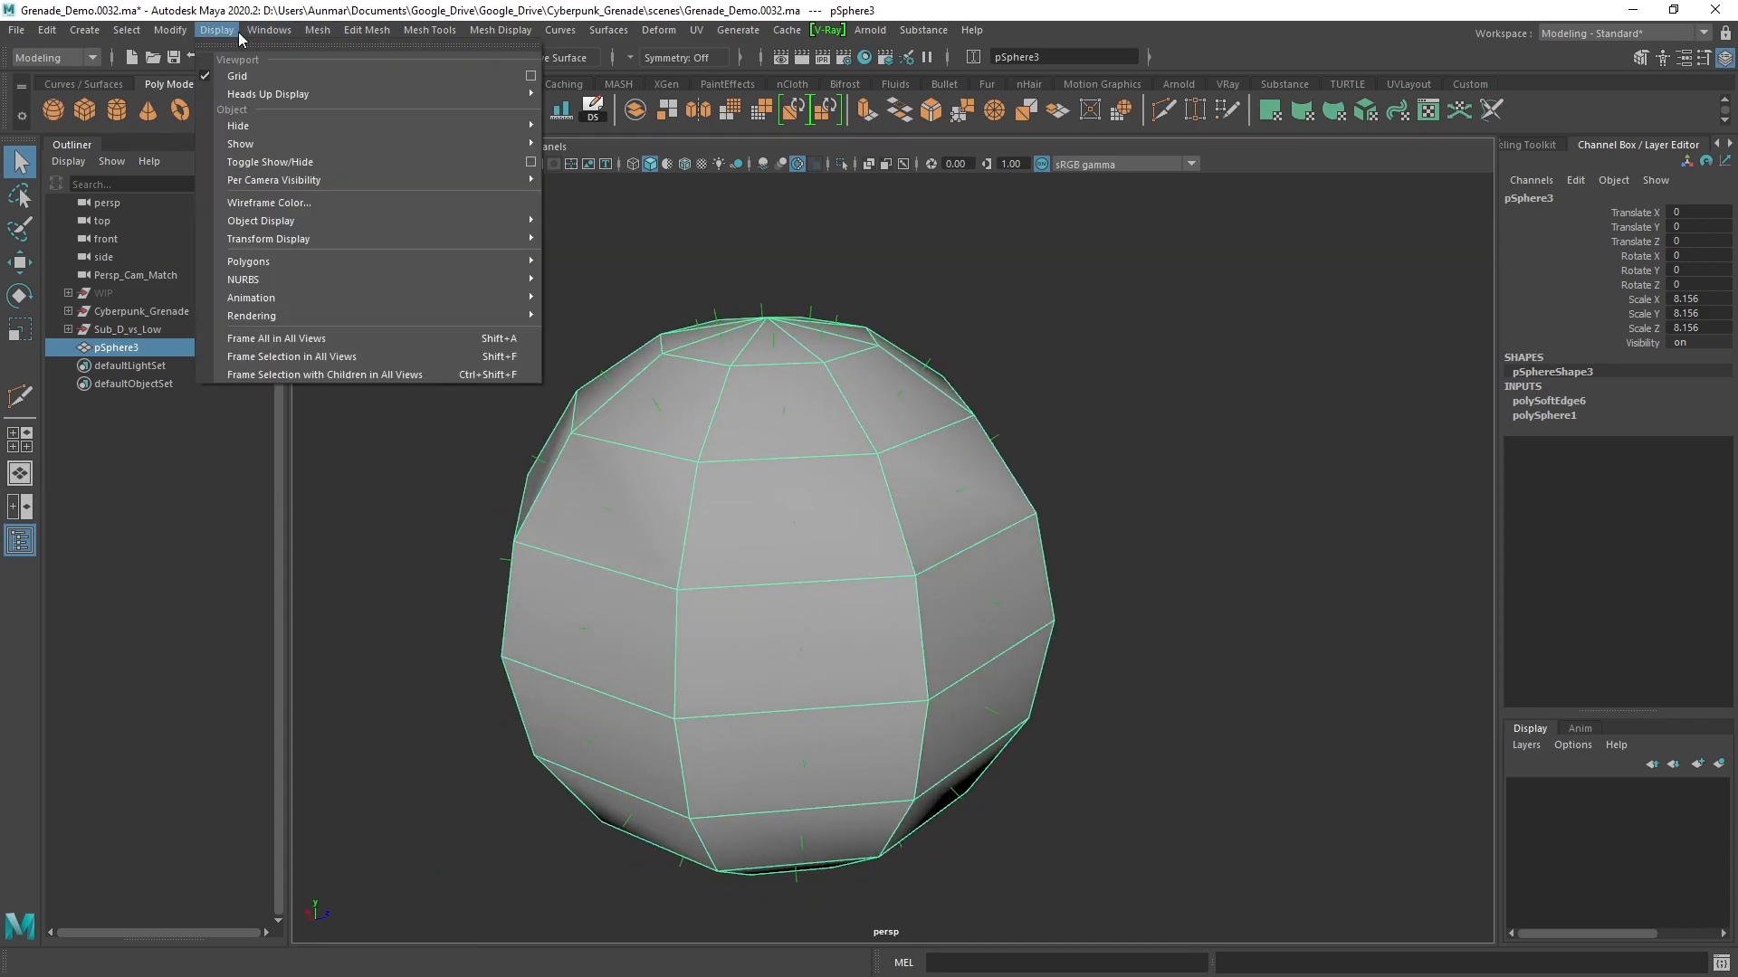
pyautogui.click(248, 260)
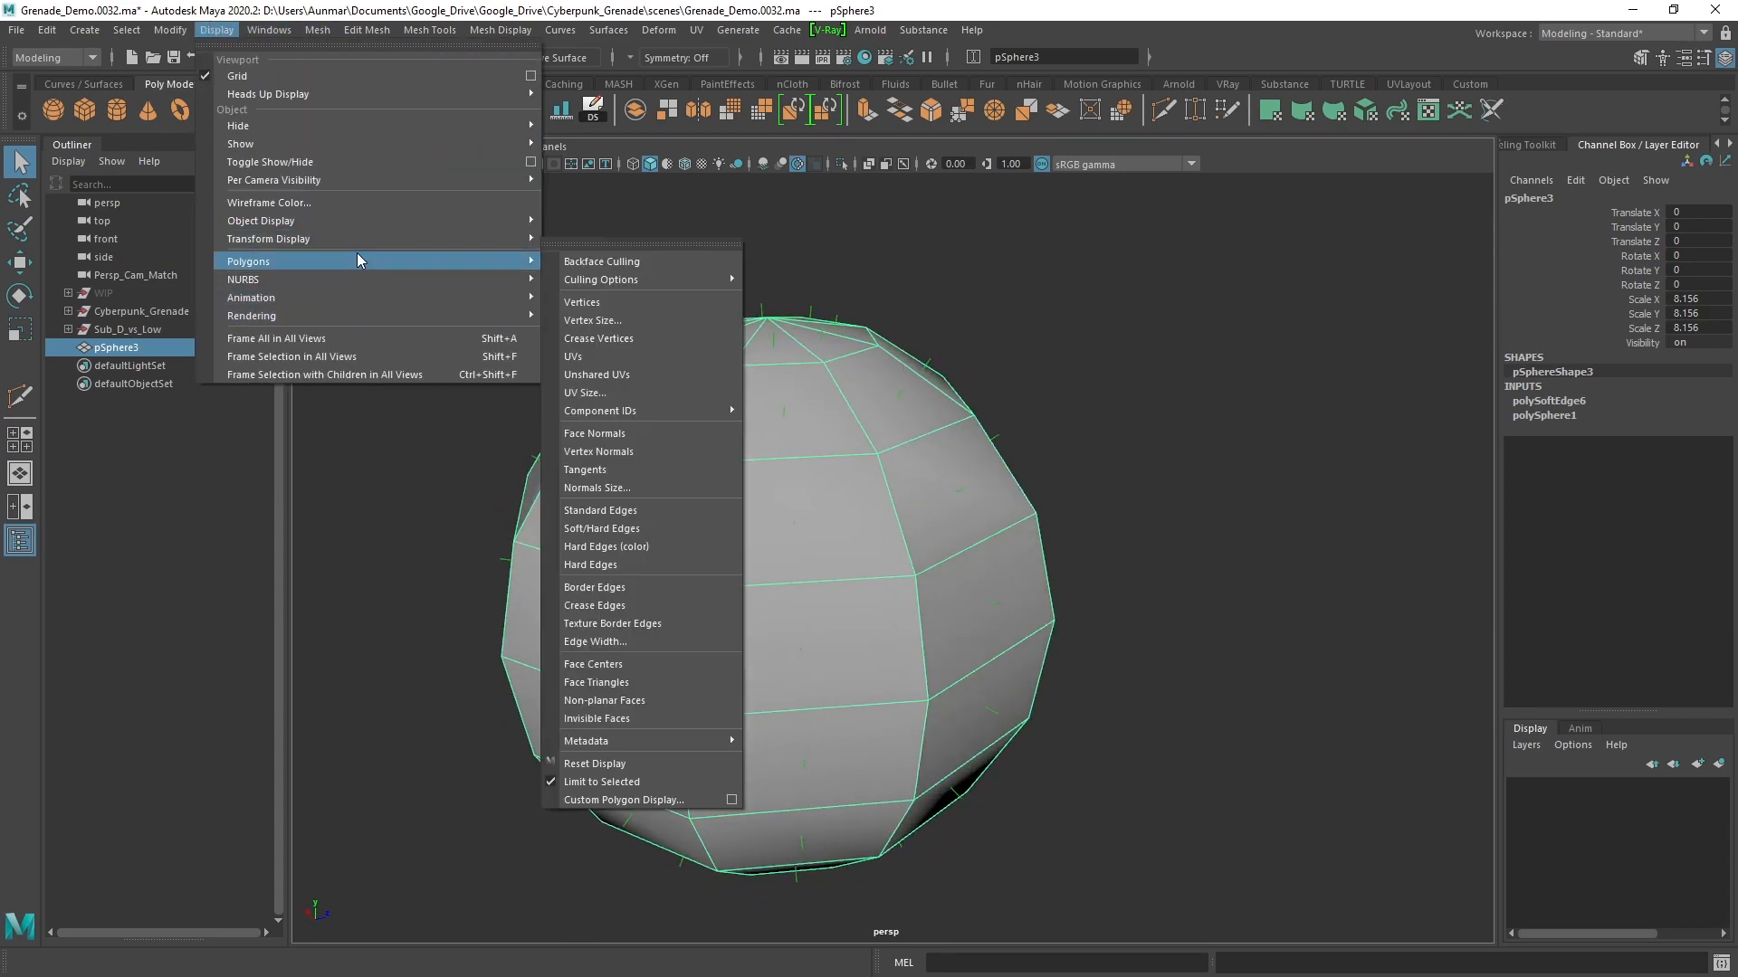
pyautogui.moveTo(599, 451)
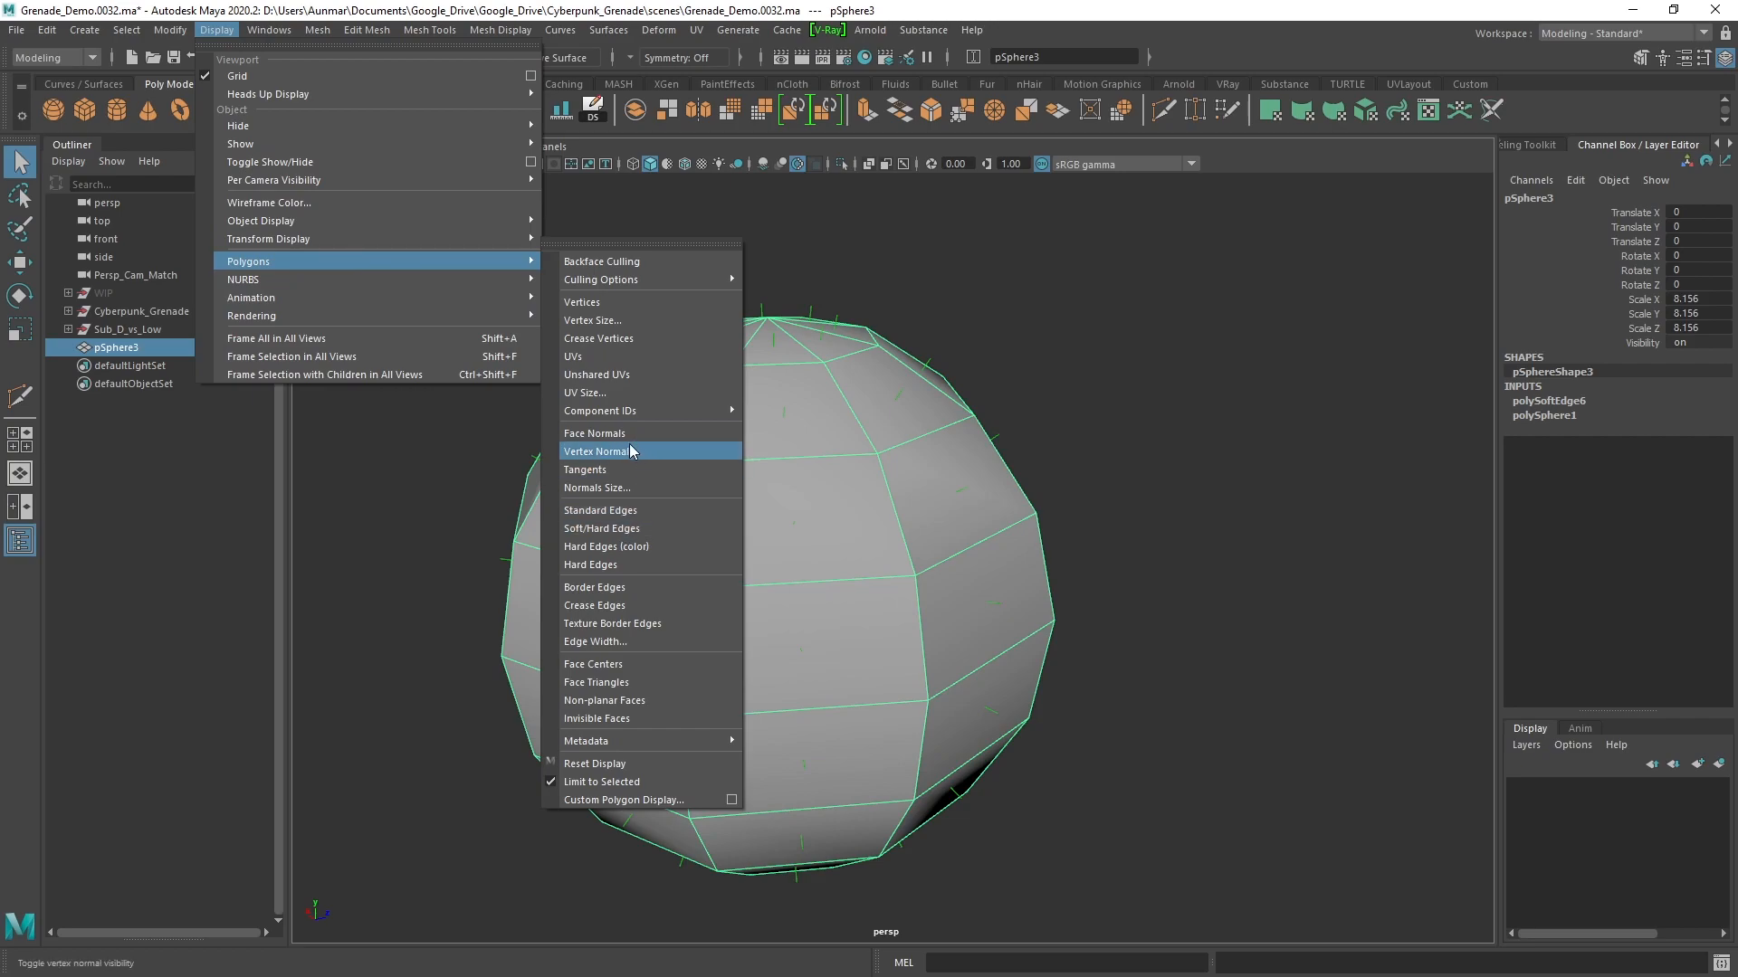
pyautogui.moveTo(596, 433)
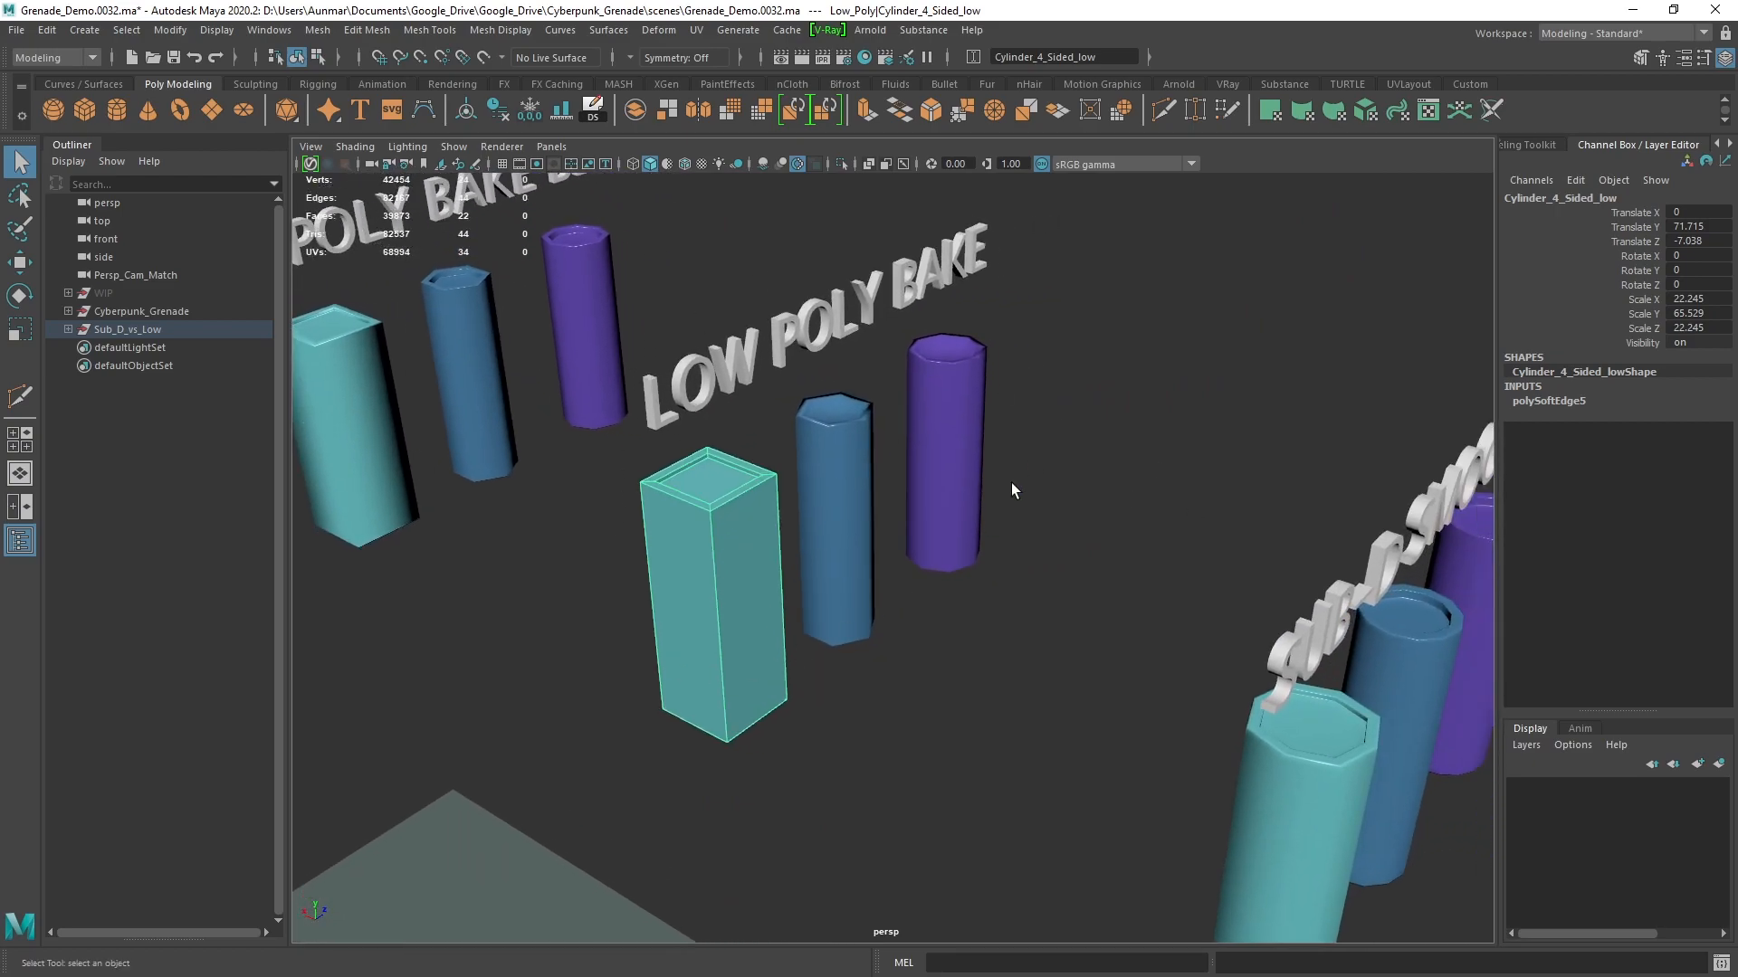
pyautogui.moveTo(1115, 440)
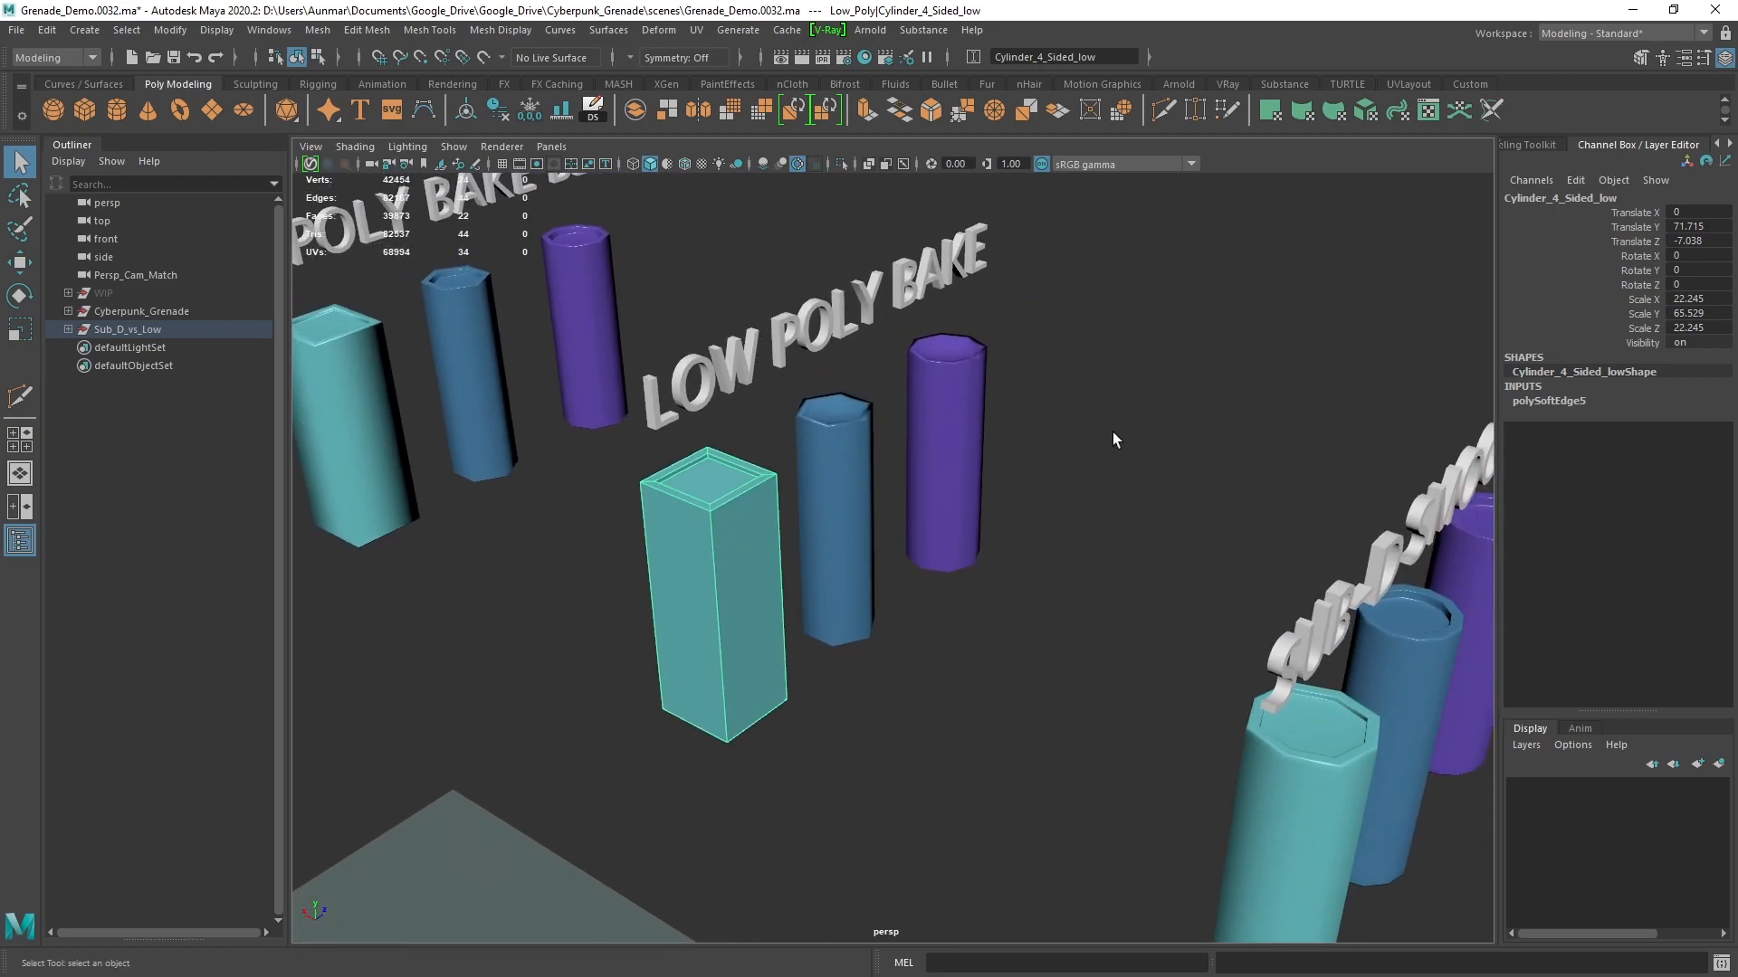
pyautogui.moveTo(997, 471)
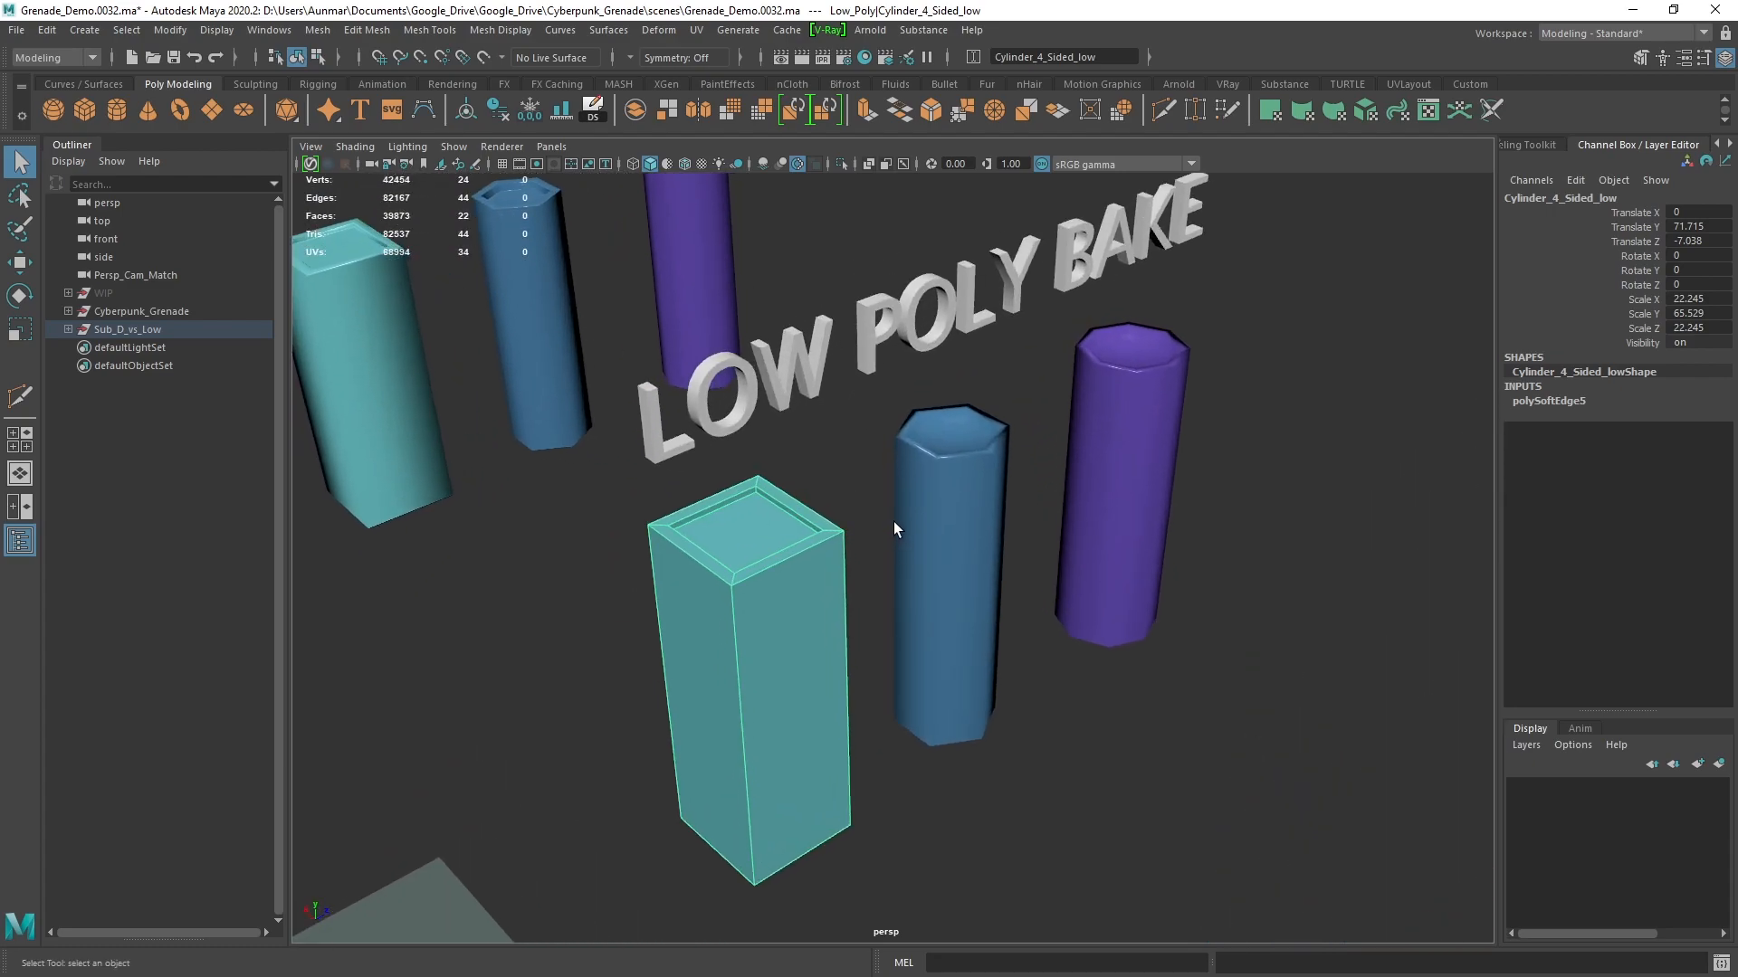
pyautogui.moveTo(700, 177)
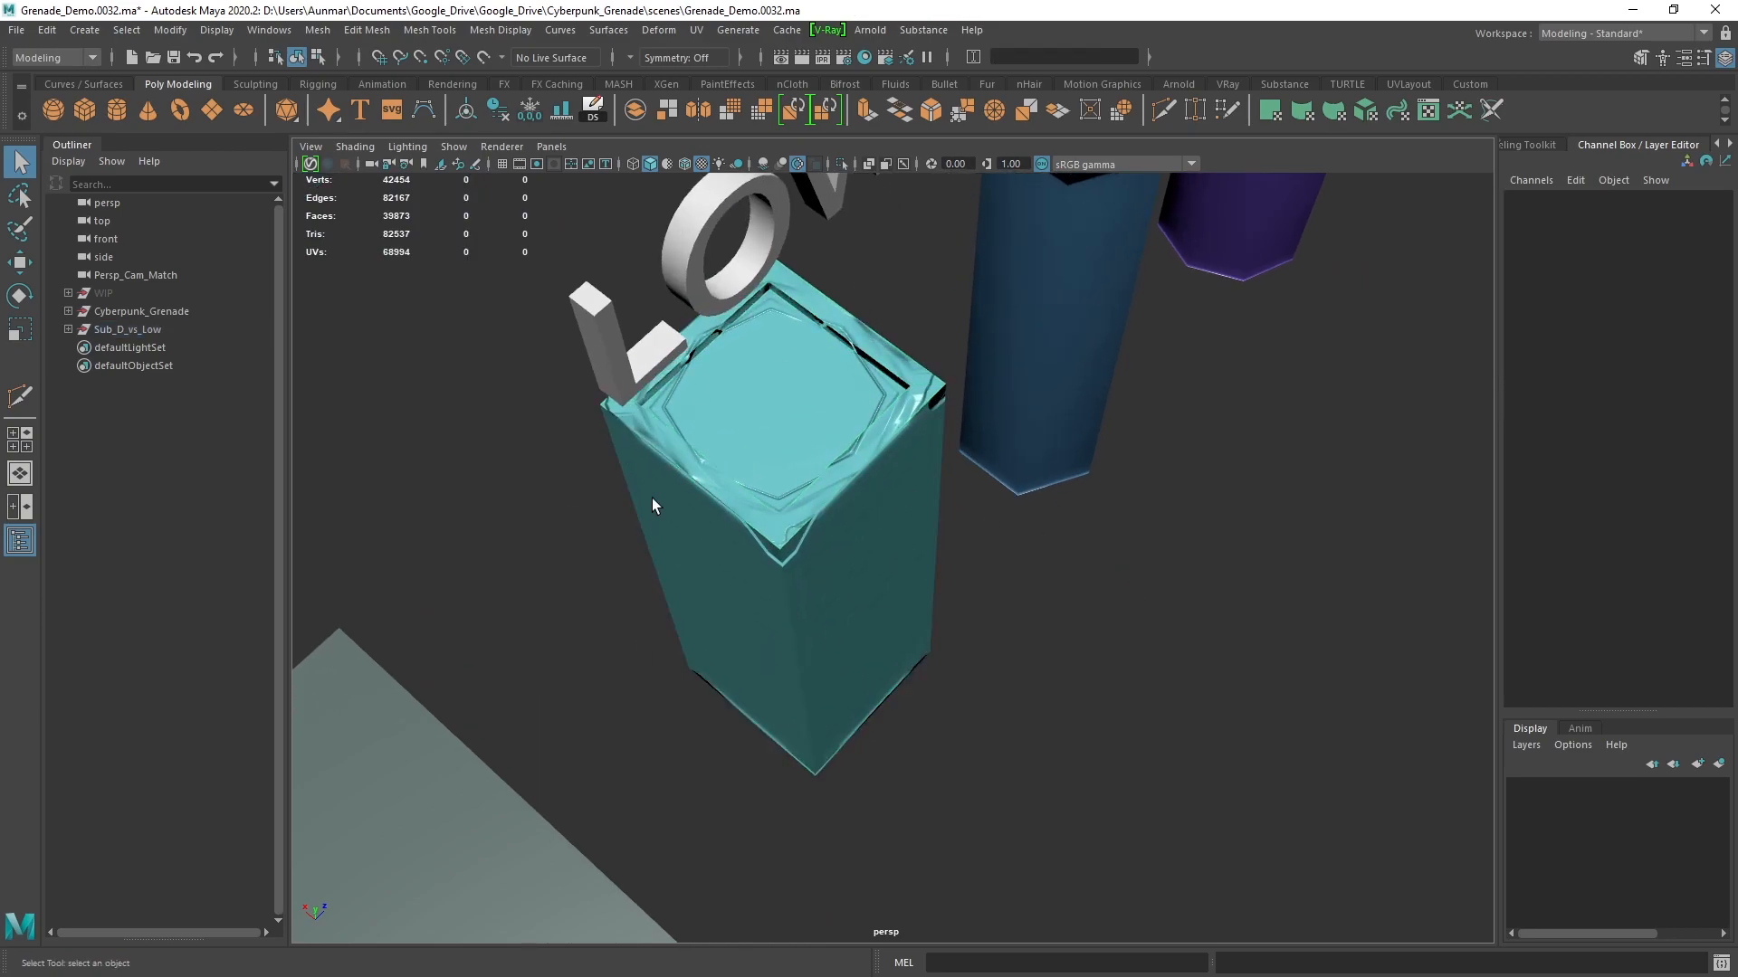
# Select the four-sided low-poly cylinder from the Low Poly Bevels group
pyautogui.click(998, 488)
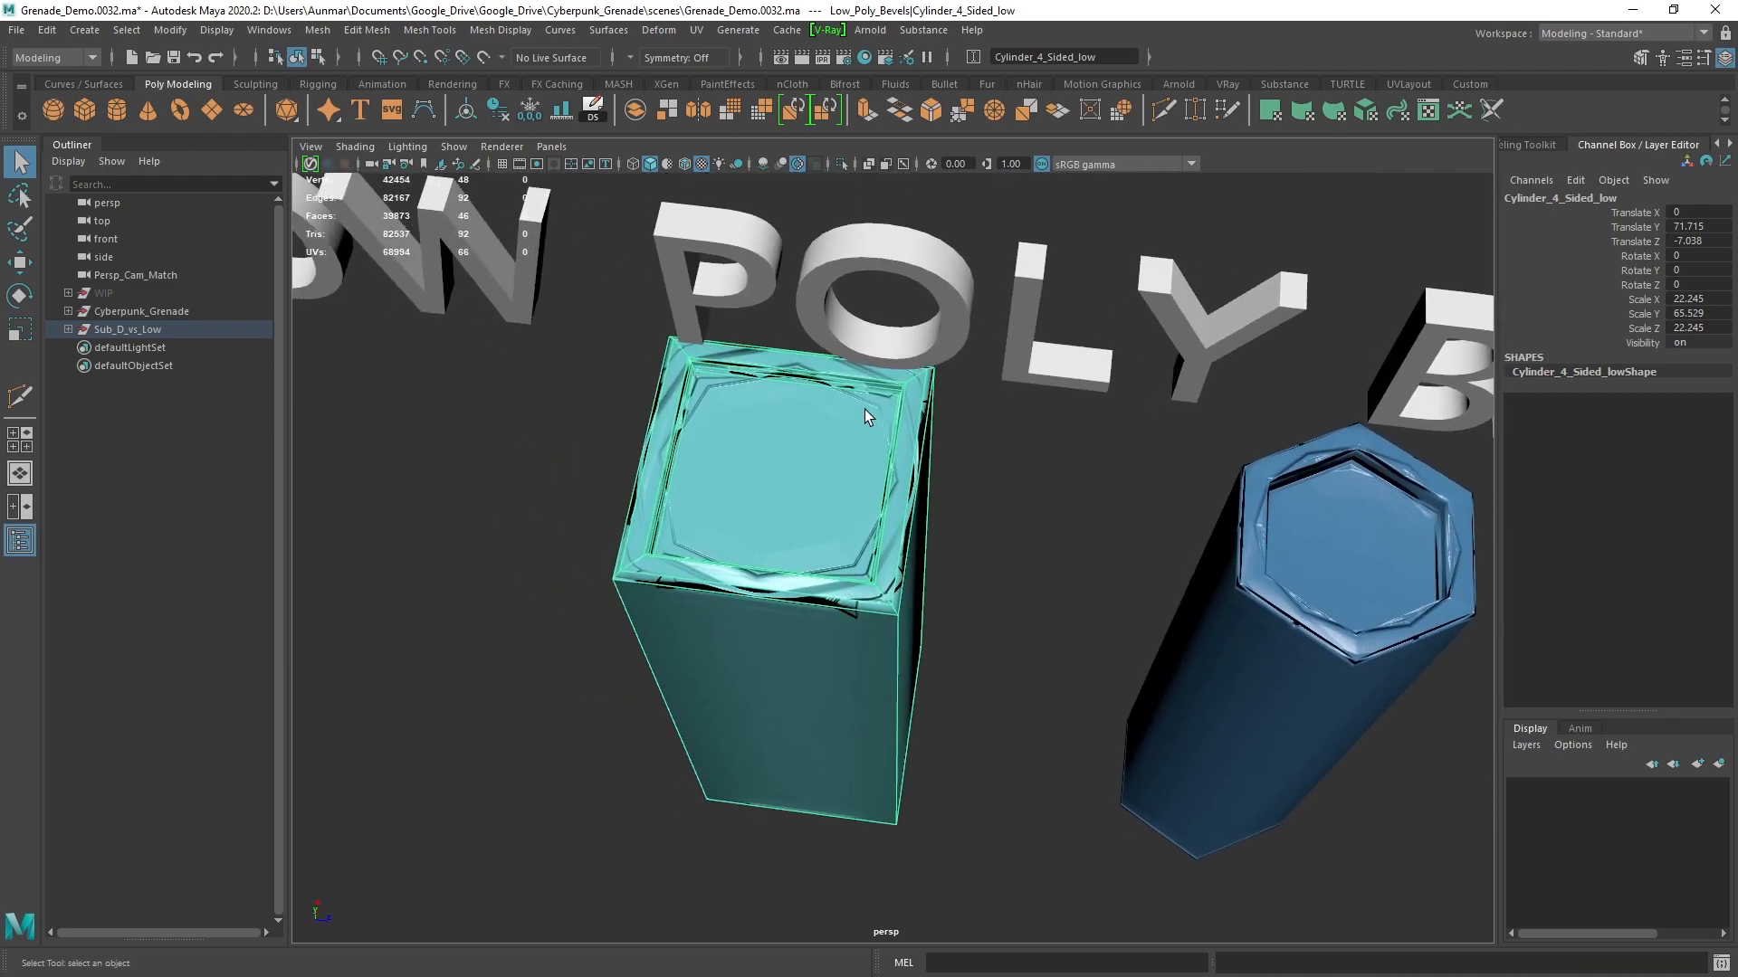
pyautogui.press('3')
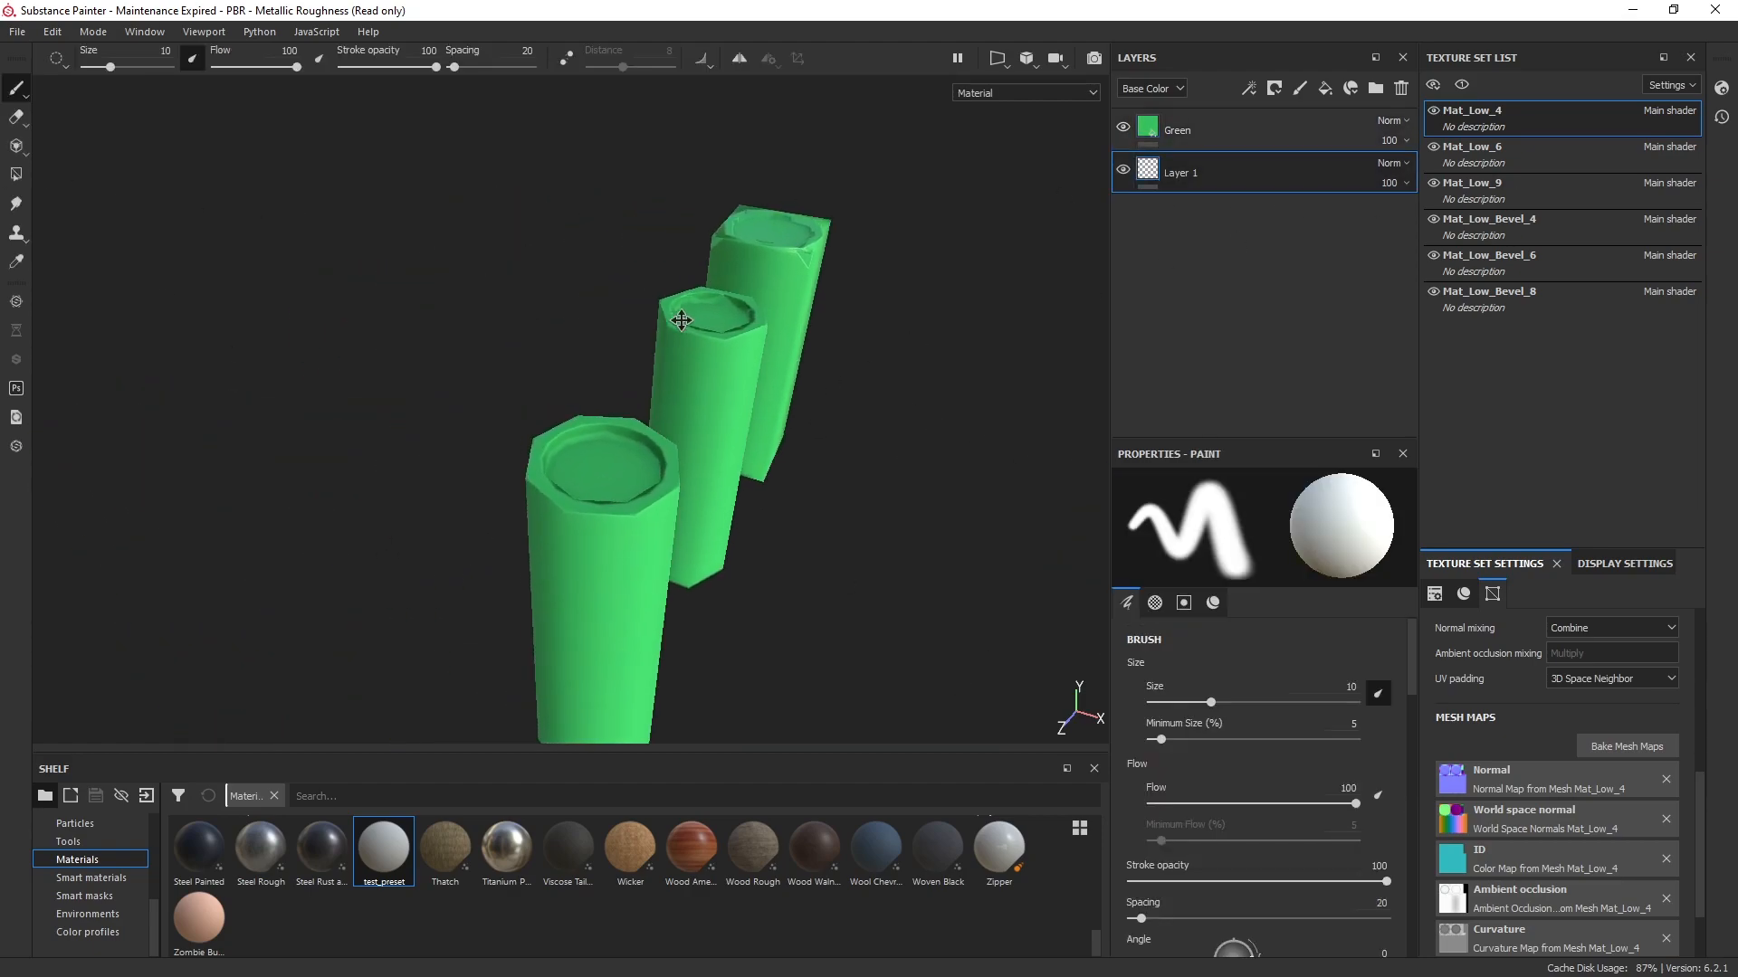
# Use the Polygon Fill tool and orbit around the green octagonal and blue cylinders
pyautogui.click(17, 173)
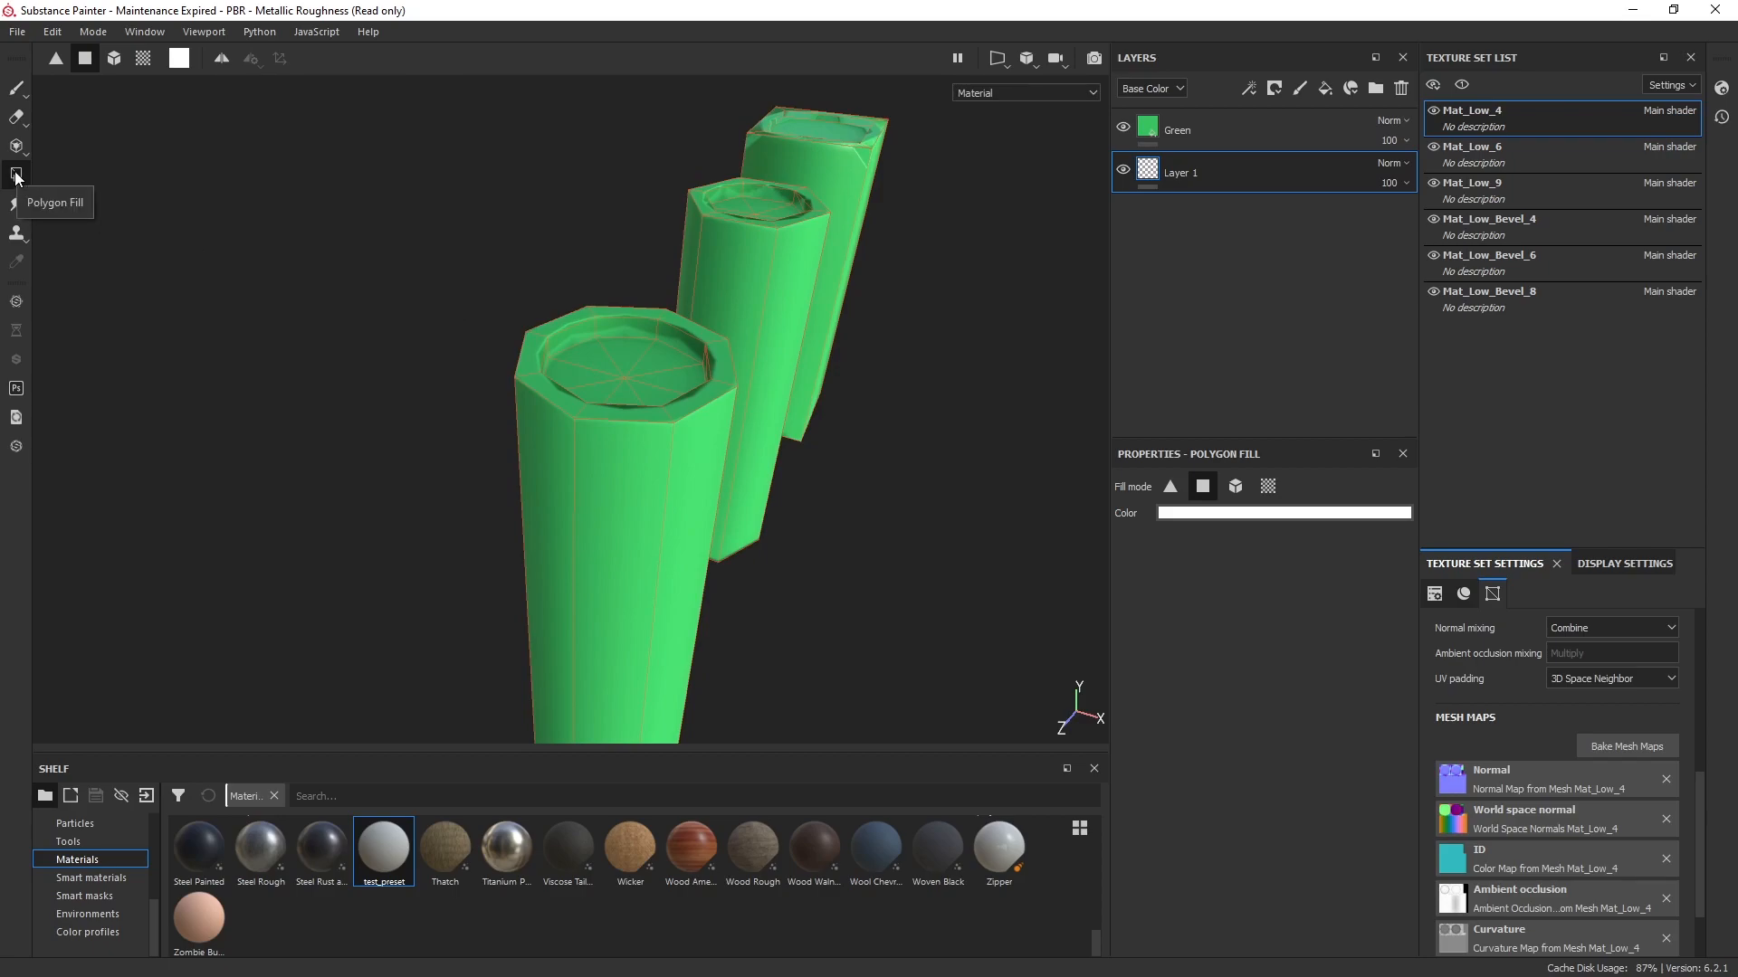
pyautogui.moveTo(665, 389); pyautogui.dragTo(465, 310)
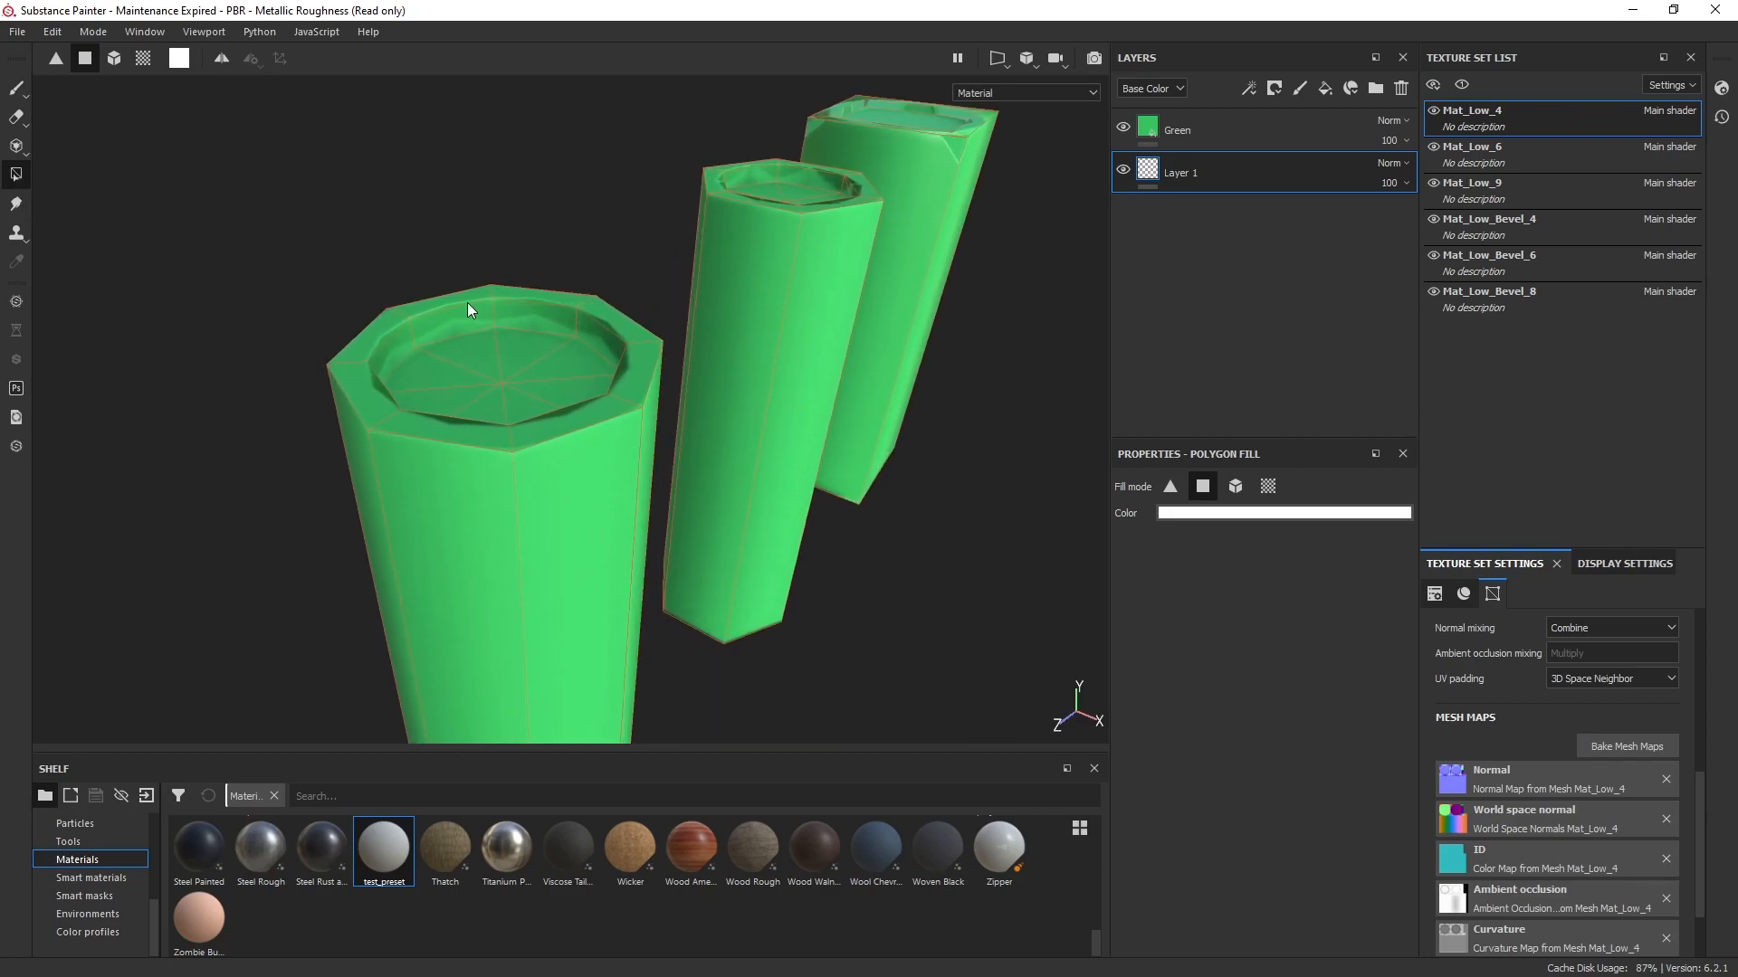
pyautogui.moveTo(465, 310); pyautogui.dragTo(642, 355)
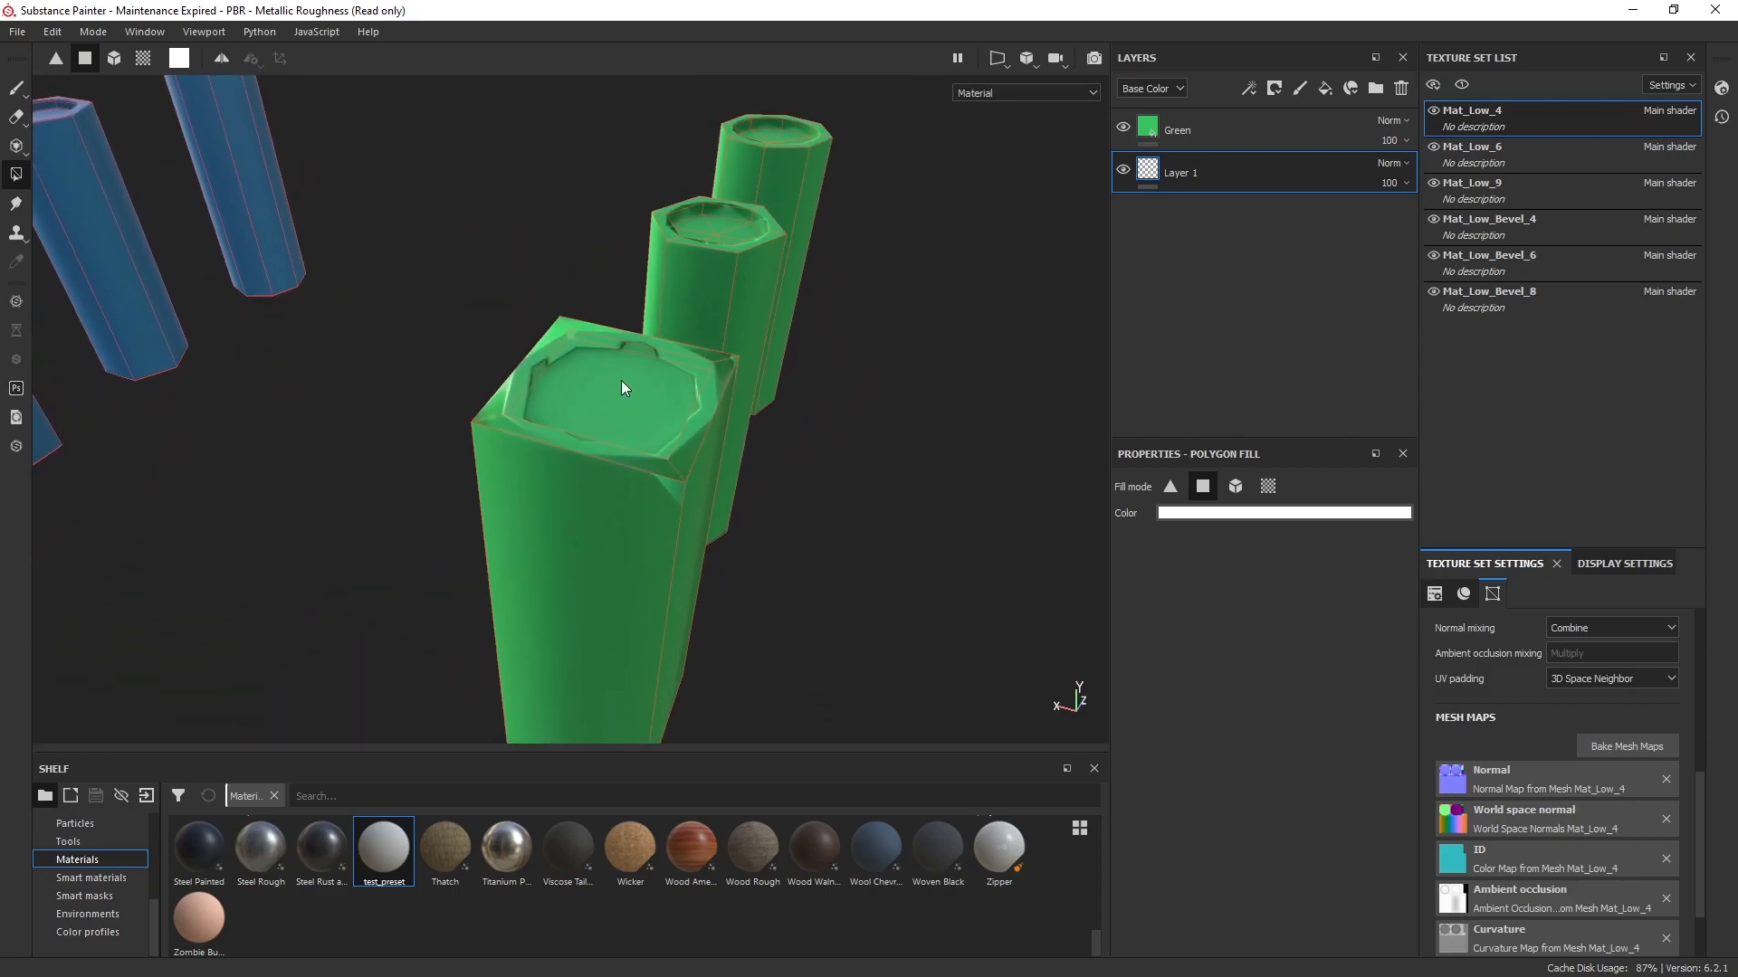
pyautogui.moveTo(468, 430)
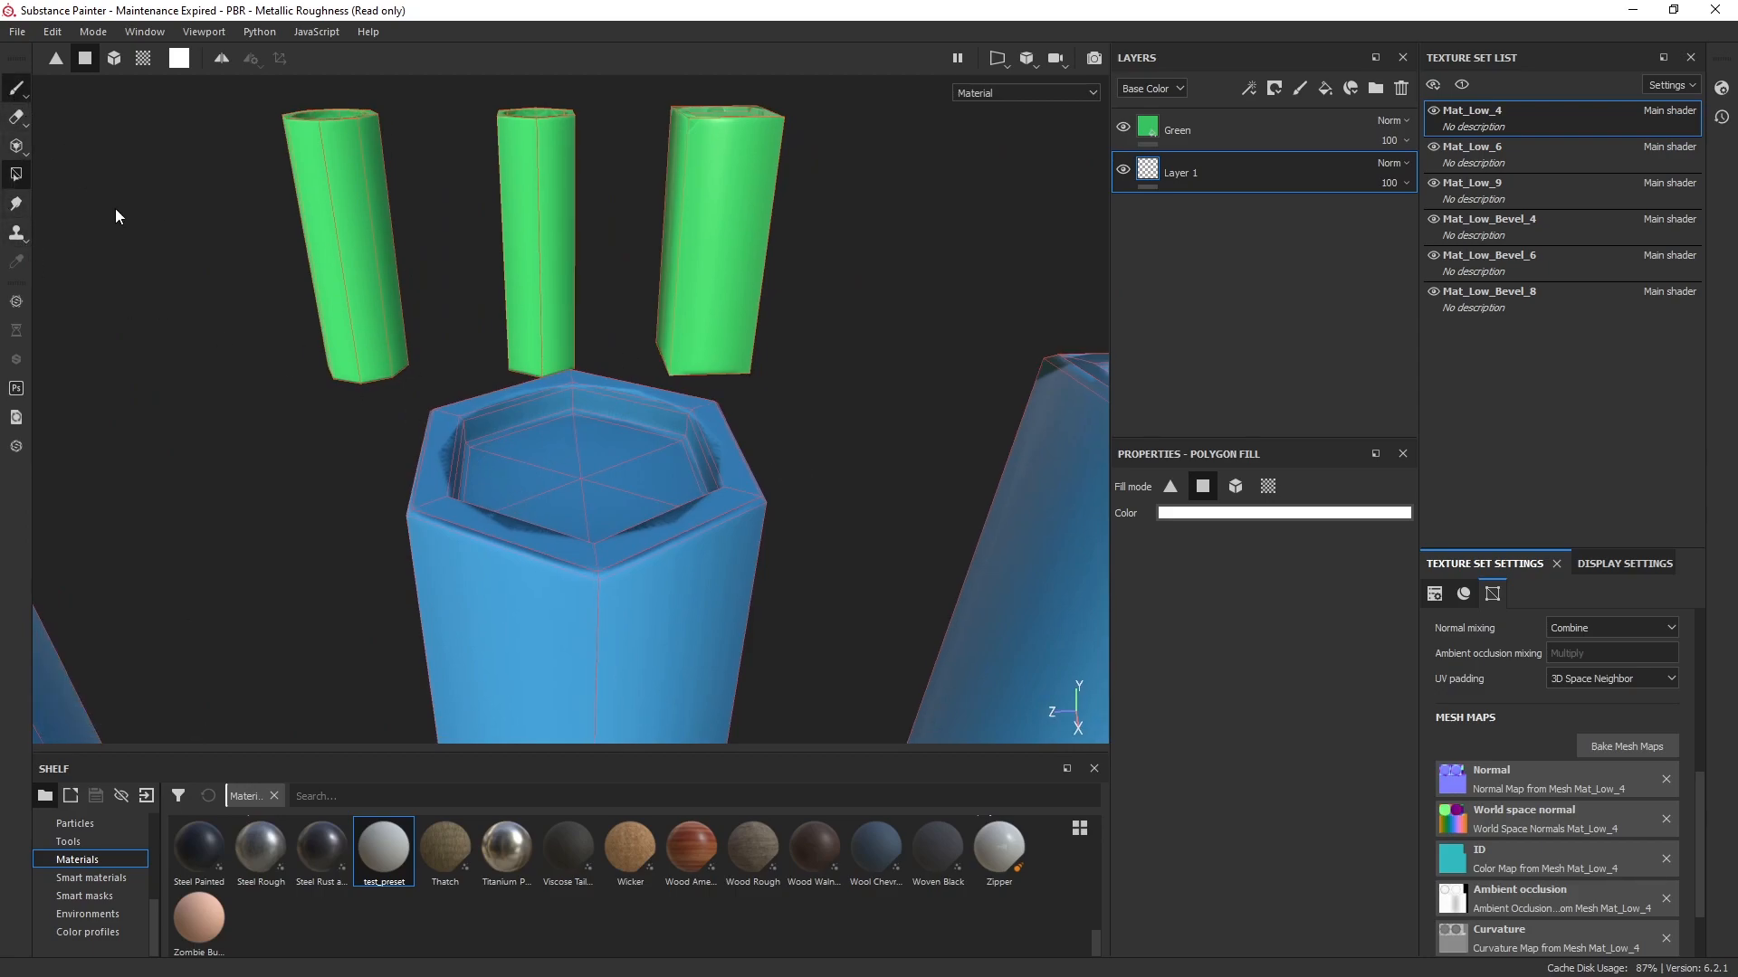
pyautogui.click(16, 89)
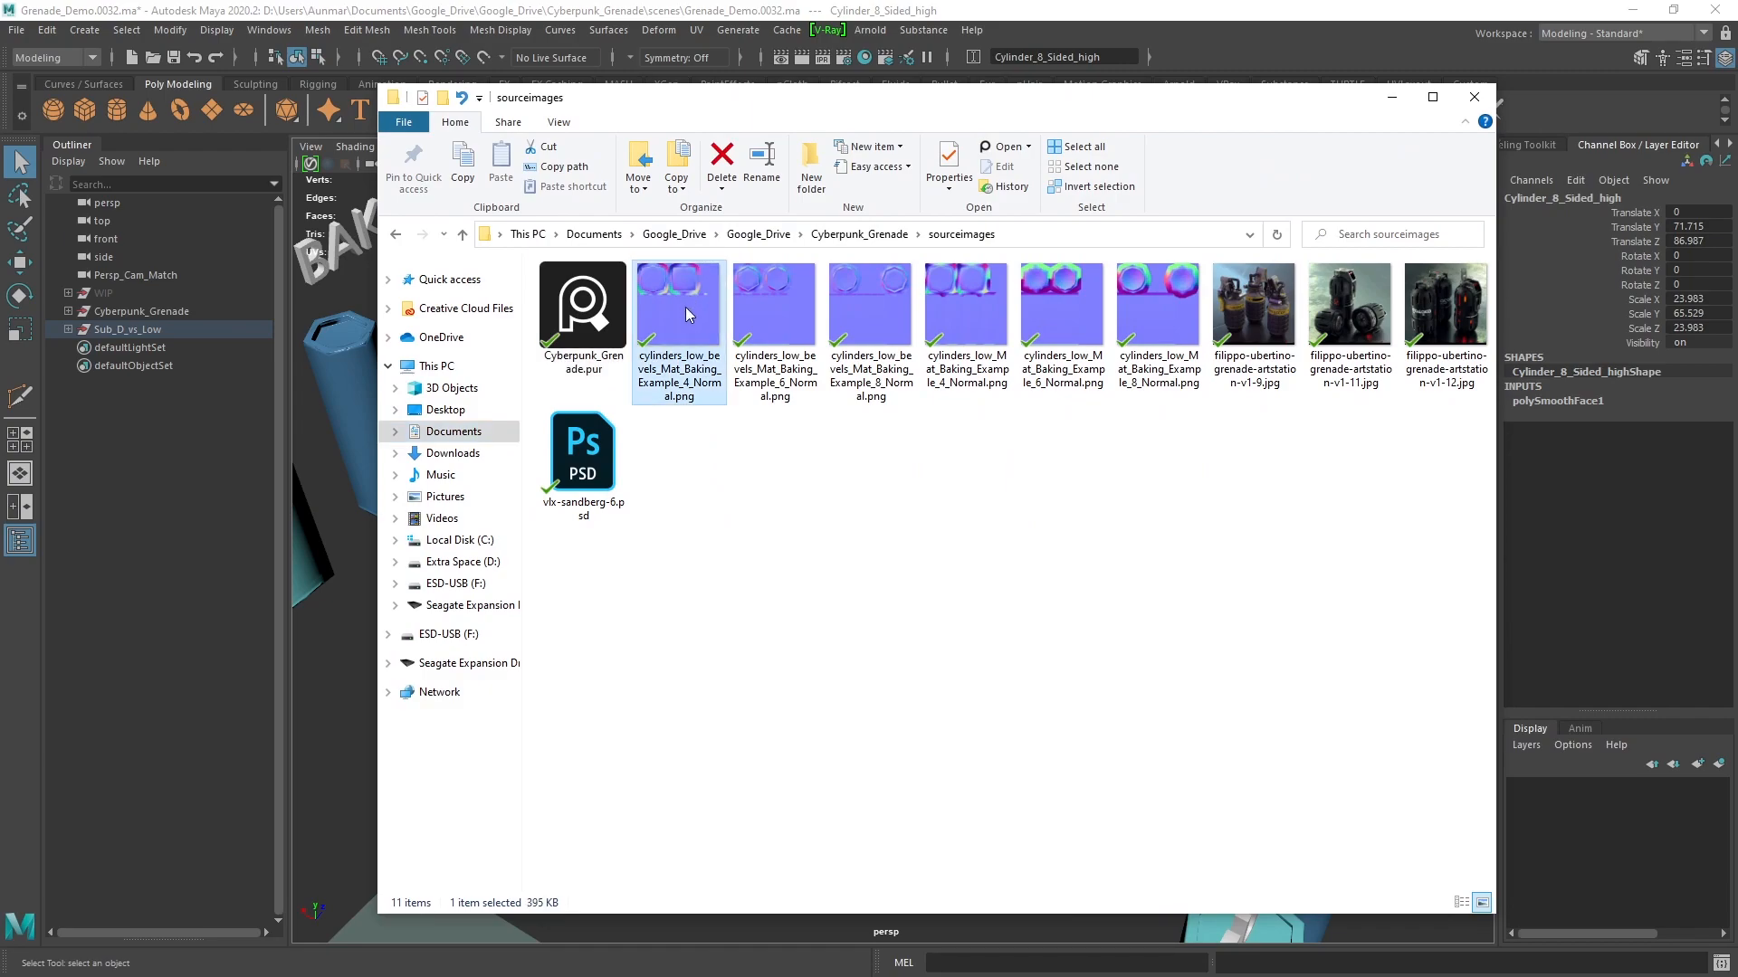
# View the bevelled four-sided cylinder's Normal.png in Photos and browse the next two normal maps
pyautogui.click(774, 296)
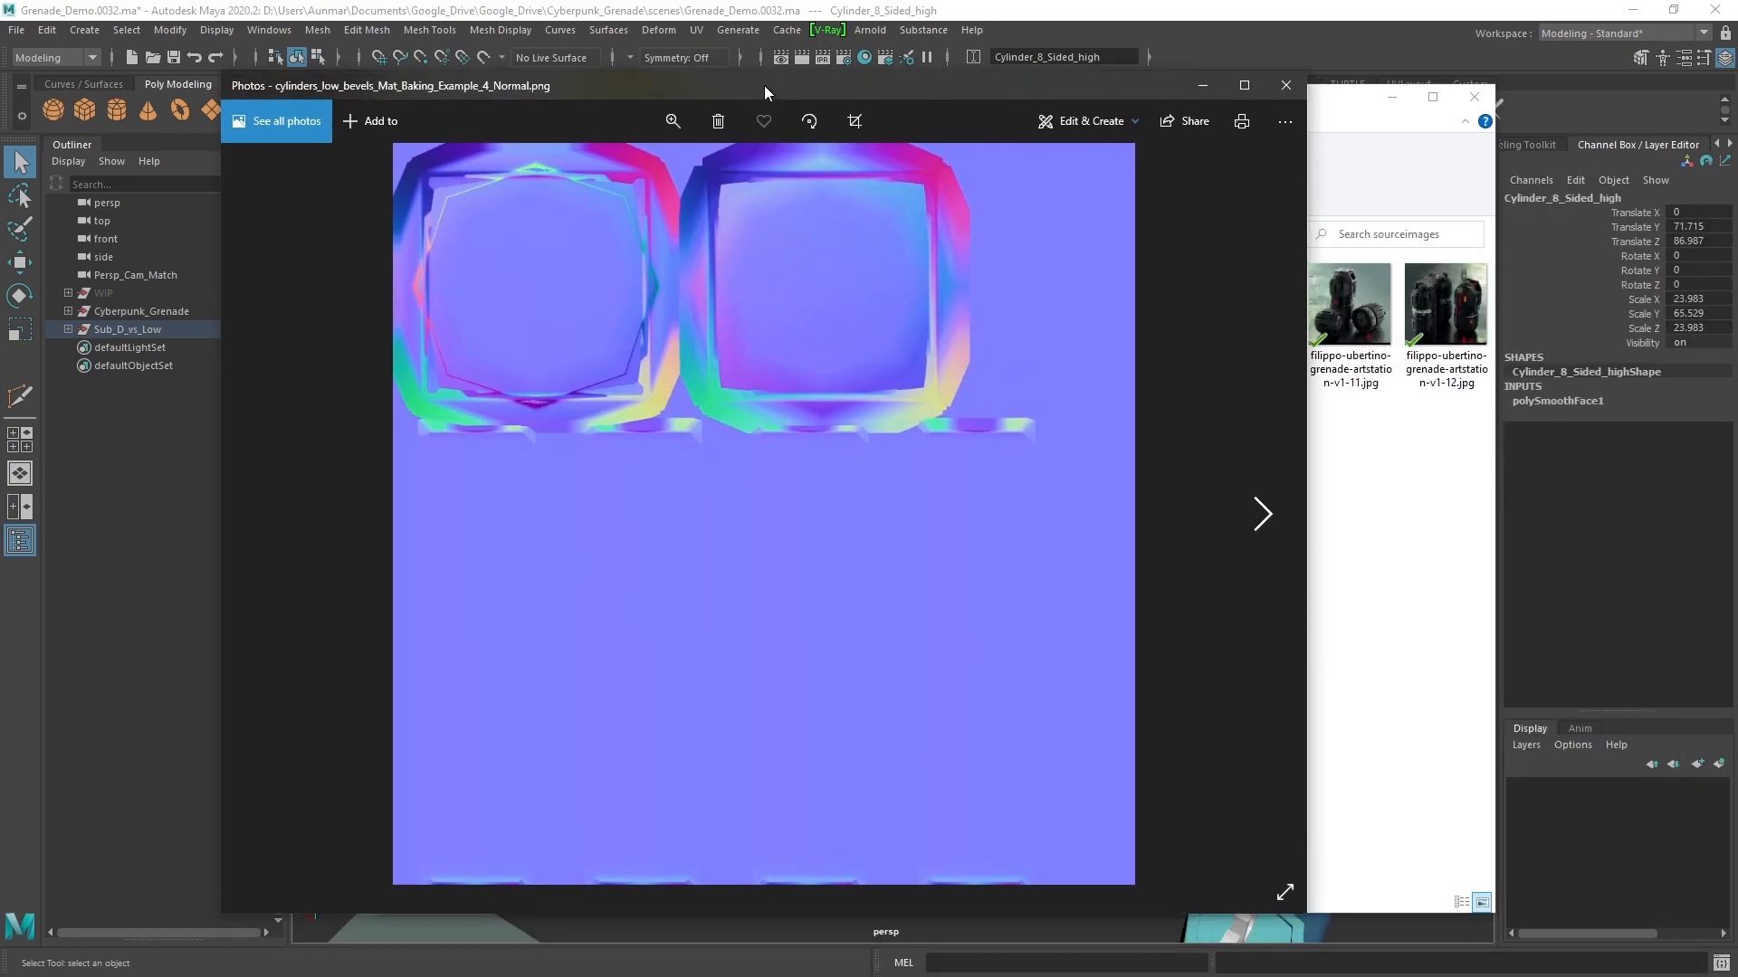
pyautogui.click(1260, 513)
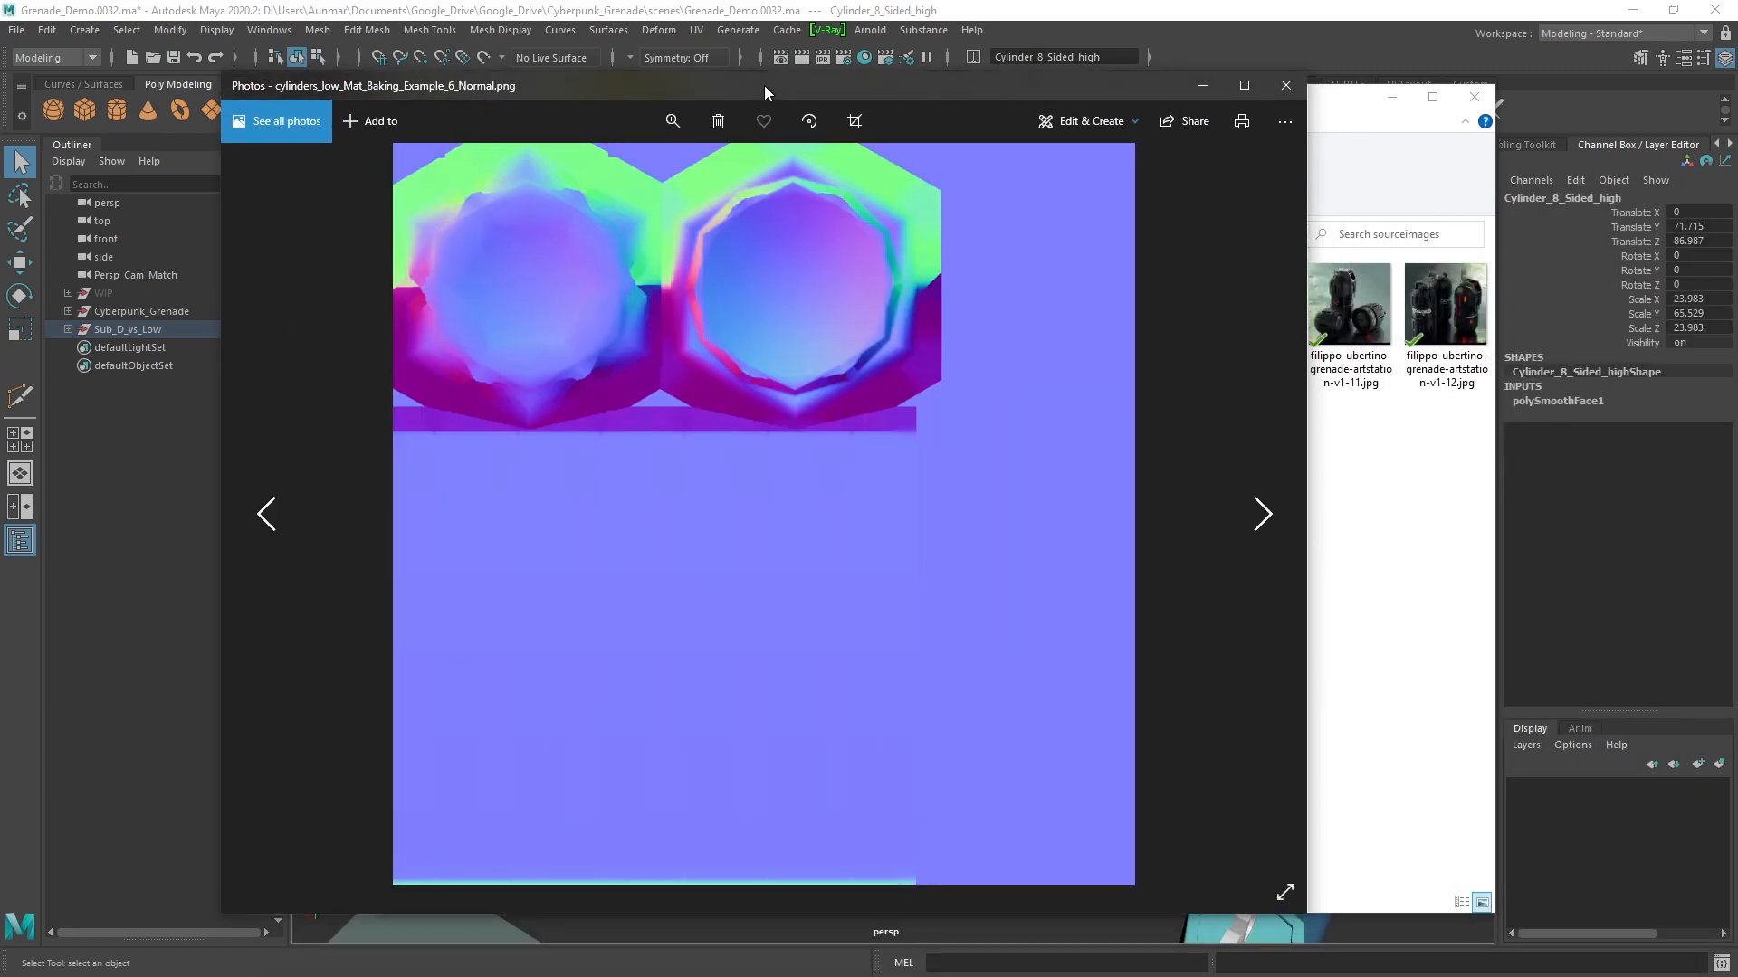
pyautogui.click(1261, 514)
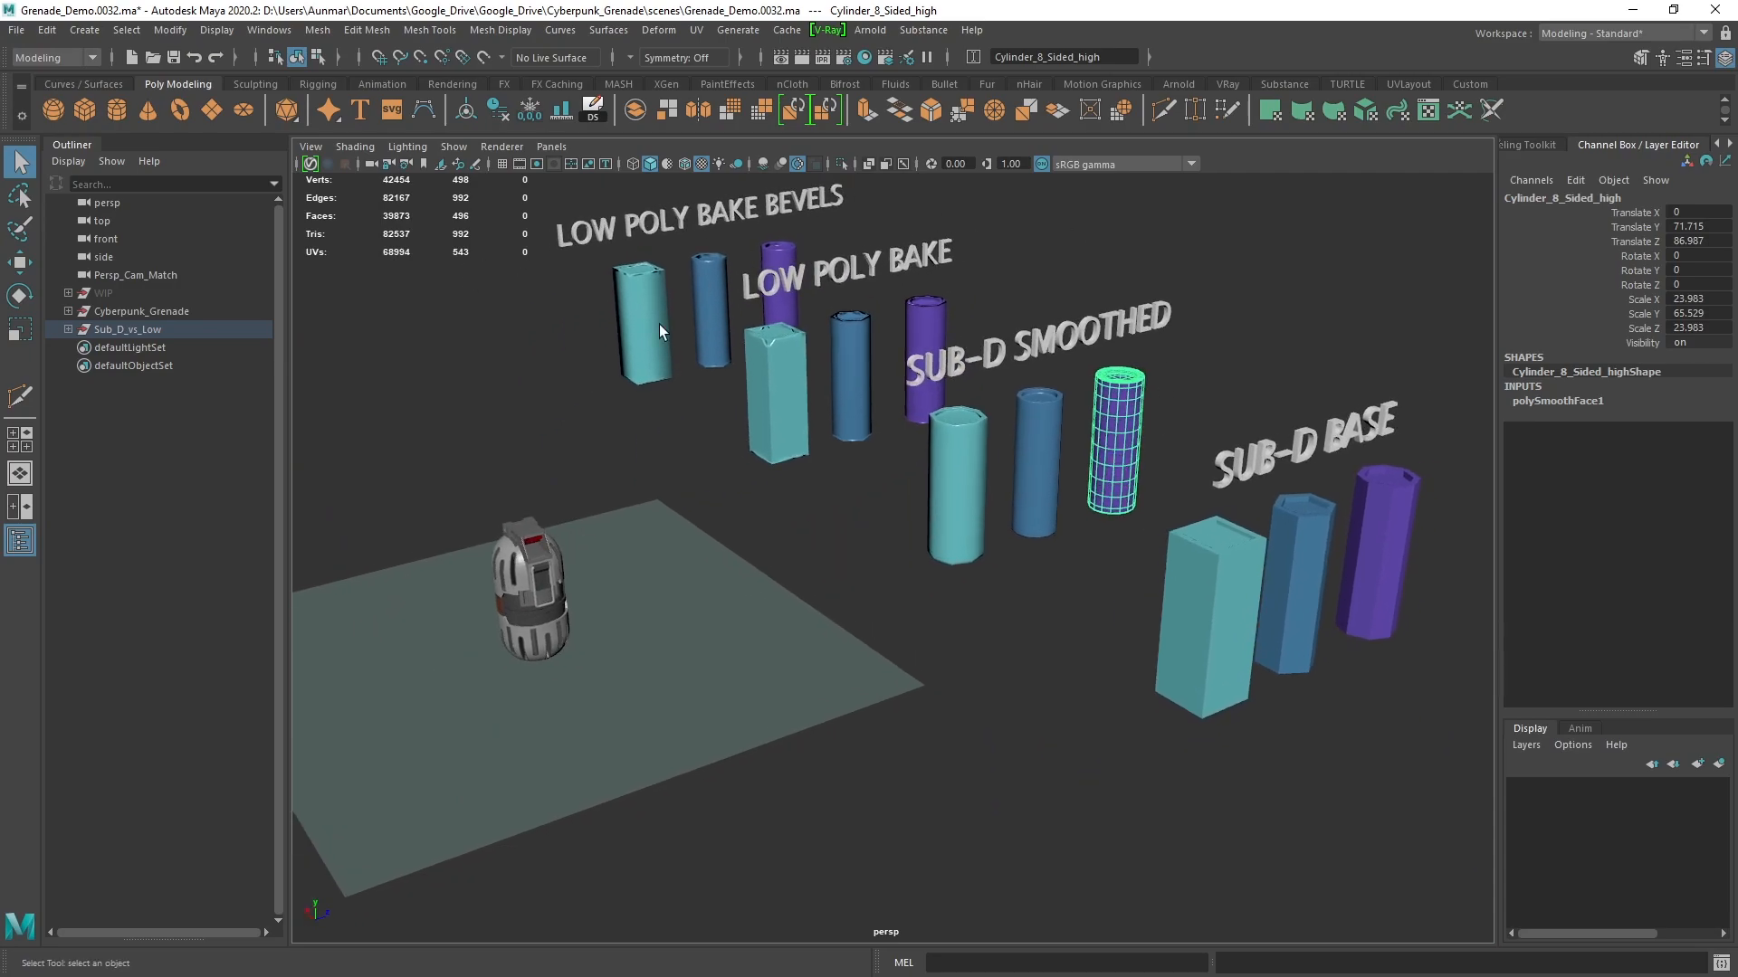
pyautogui.moveTo(689, 291)
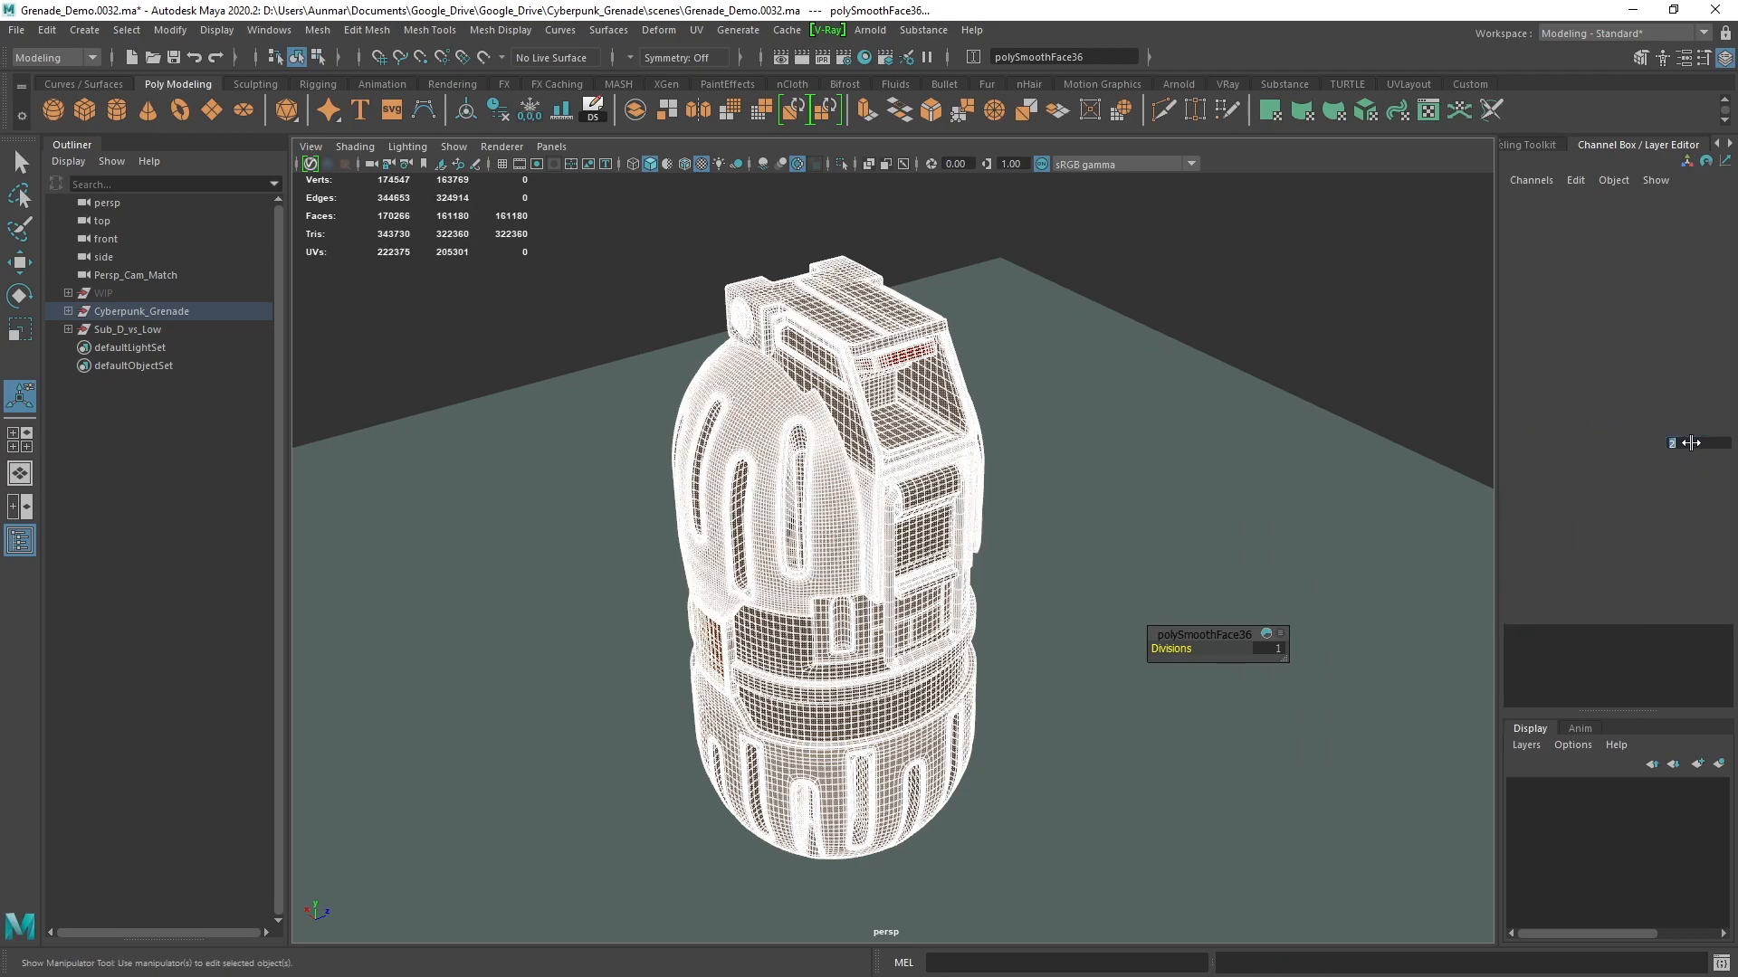
# Select the grenade's top cap pCube21 and open its polySmoothFace history
pyautogui.click(820, 321)
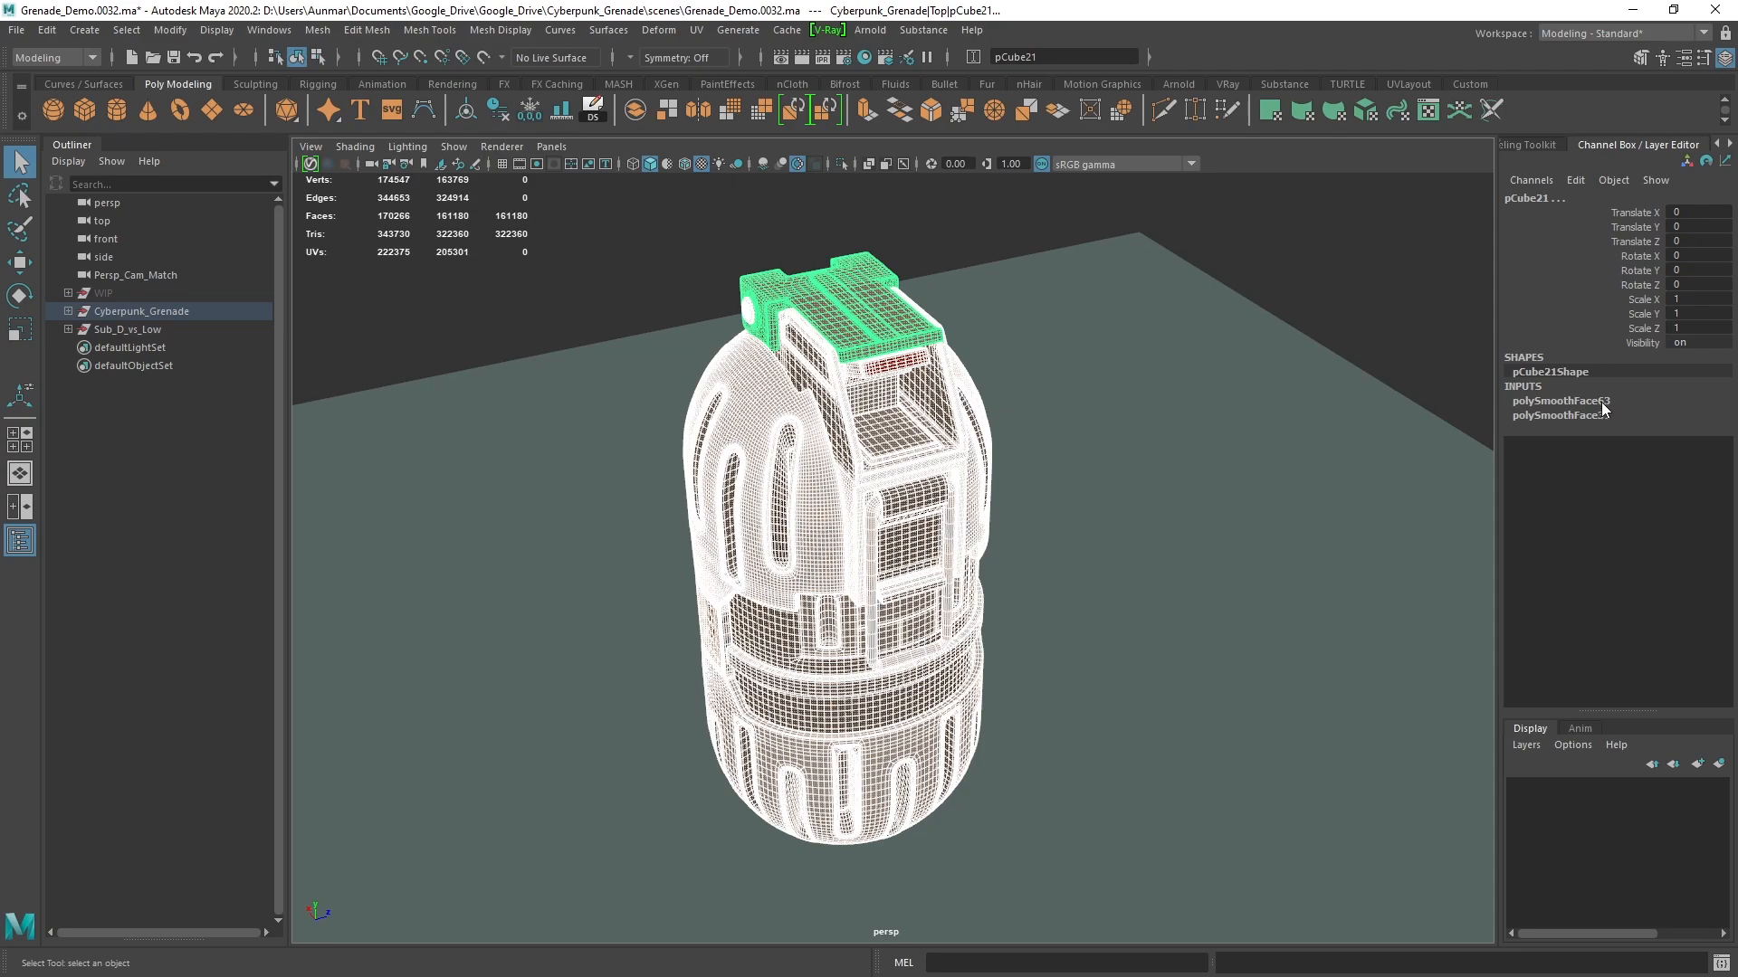
pyautogui.click(1563, 400)
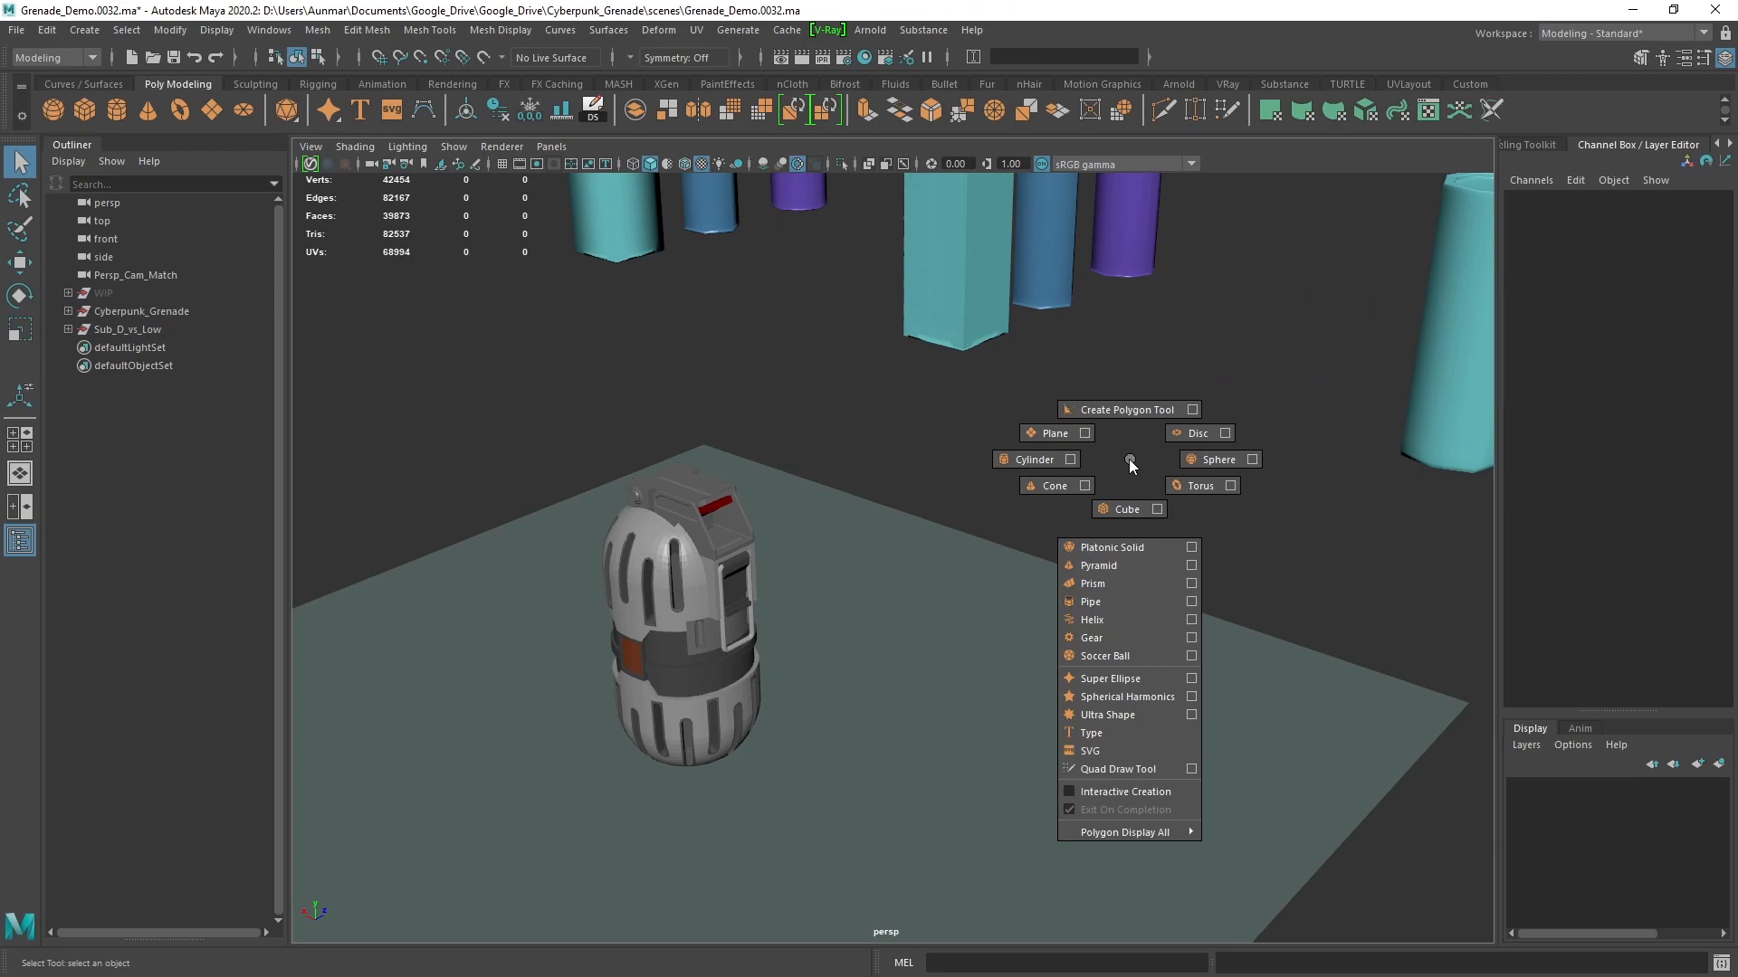
# Select the upper shell polySurface92 and zoom in on its smoothed mesh
pyautogui.click(1045, 433)
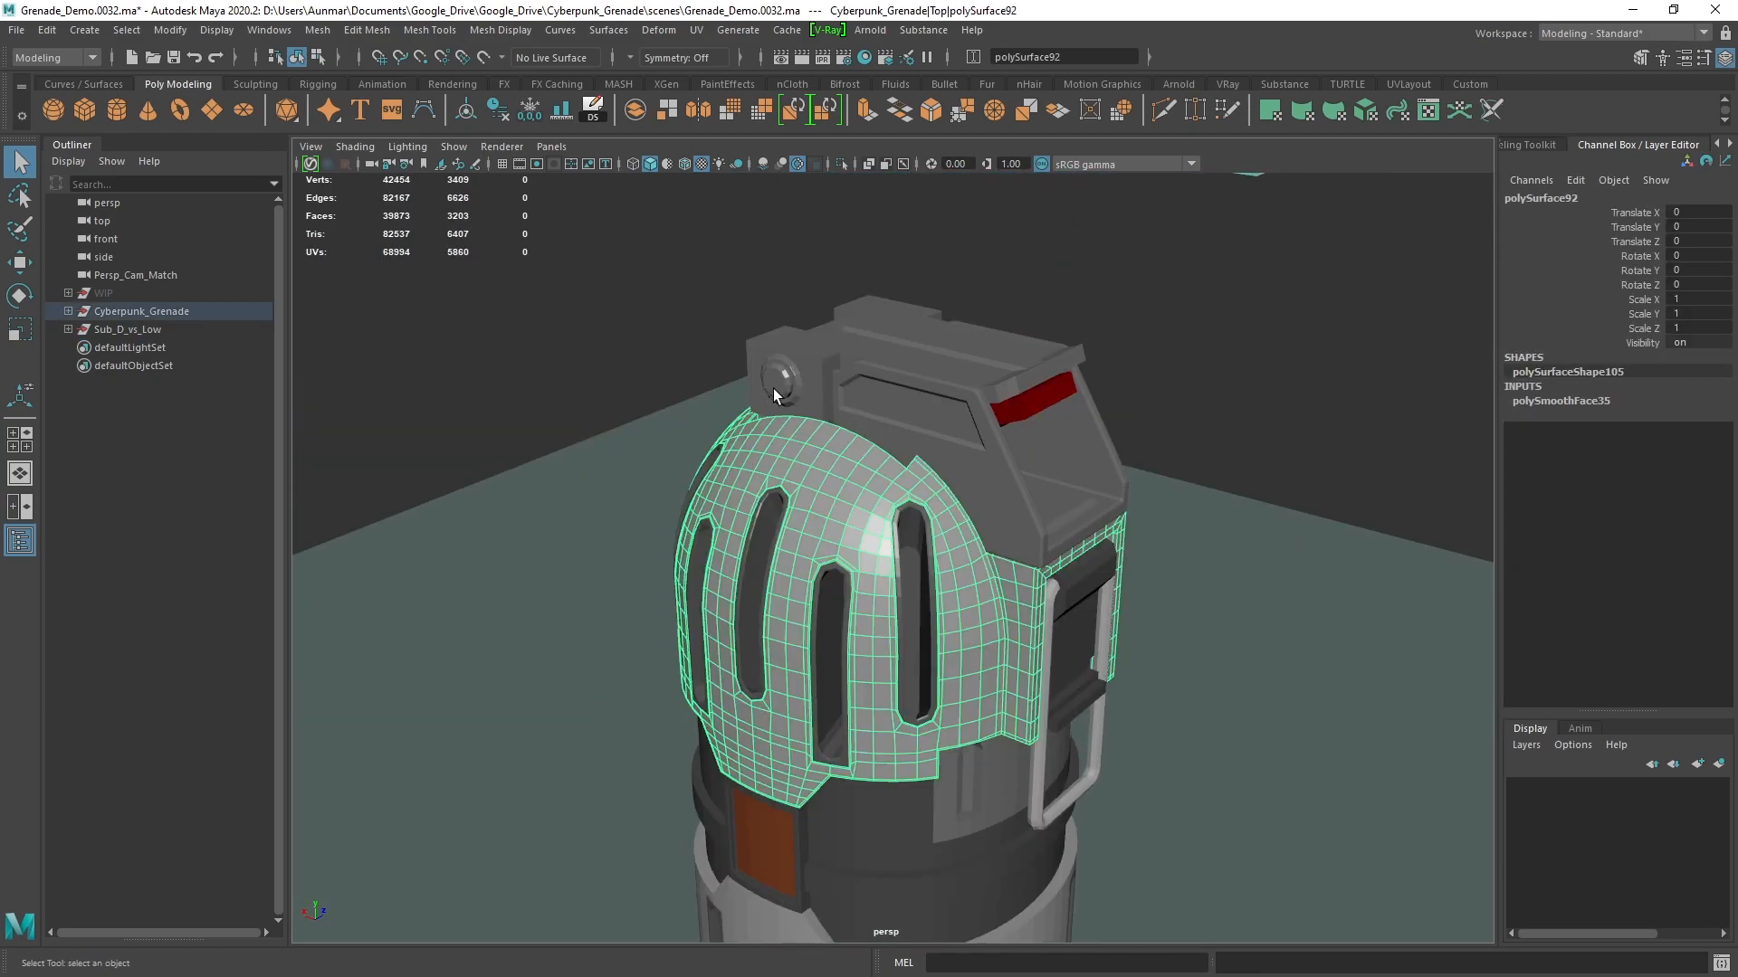
pyautogui.scroll(-3)
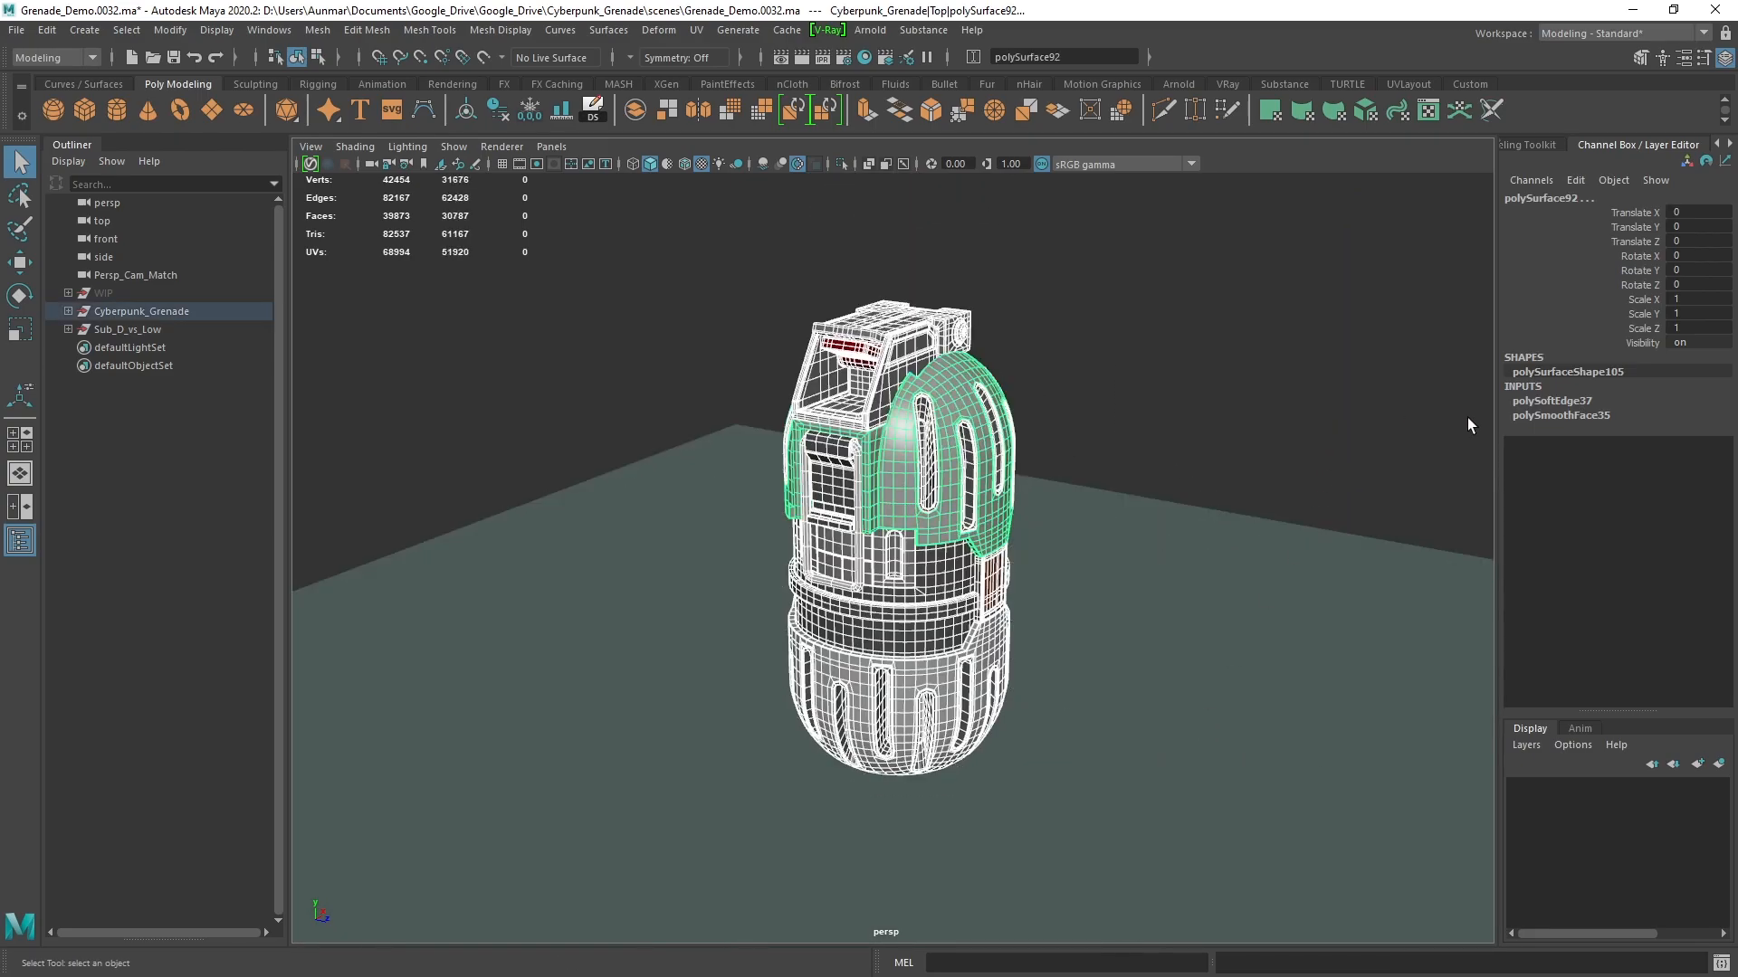
# Deselect to view the softened shell's shading, then select the duplicate grenade copy
pyautogui.click(1561, 414)
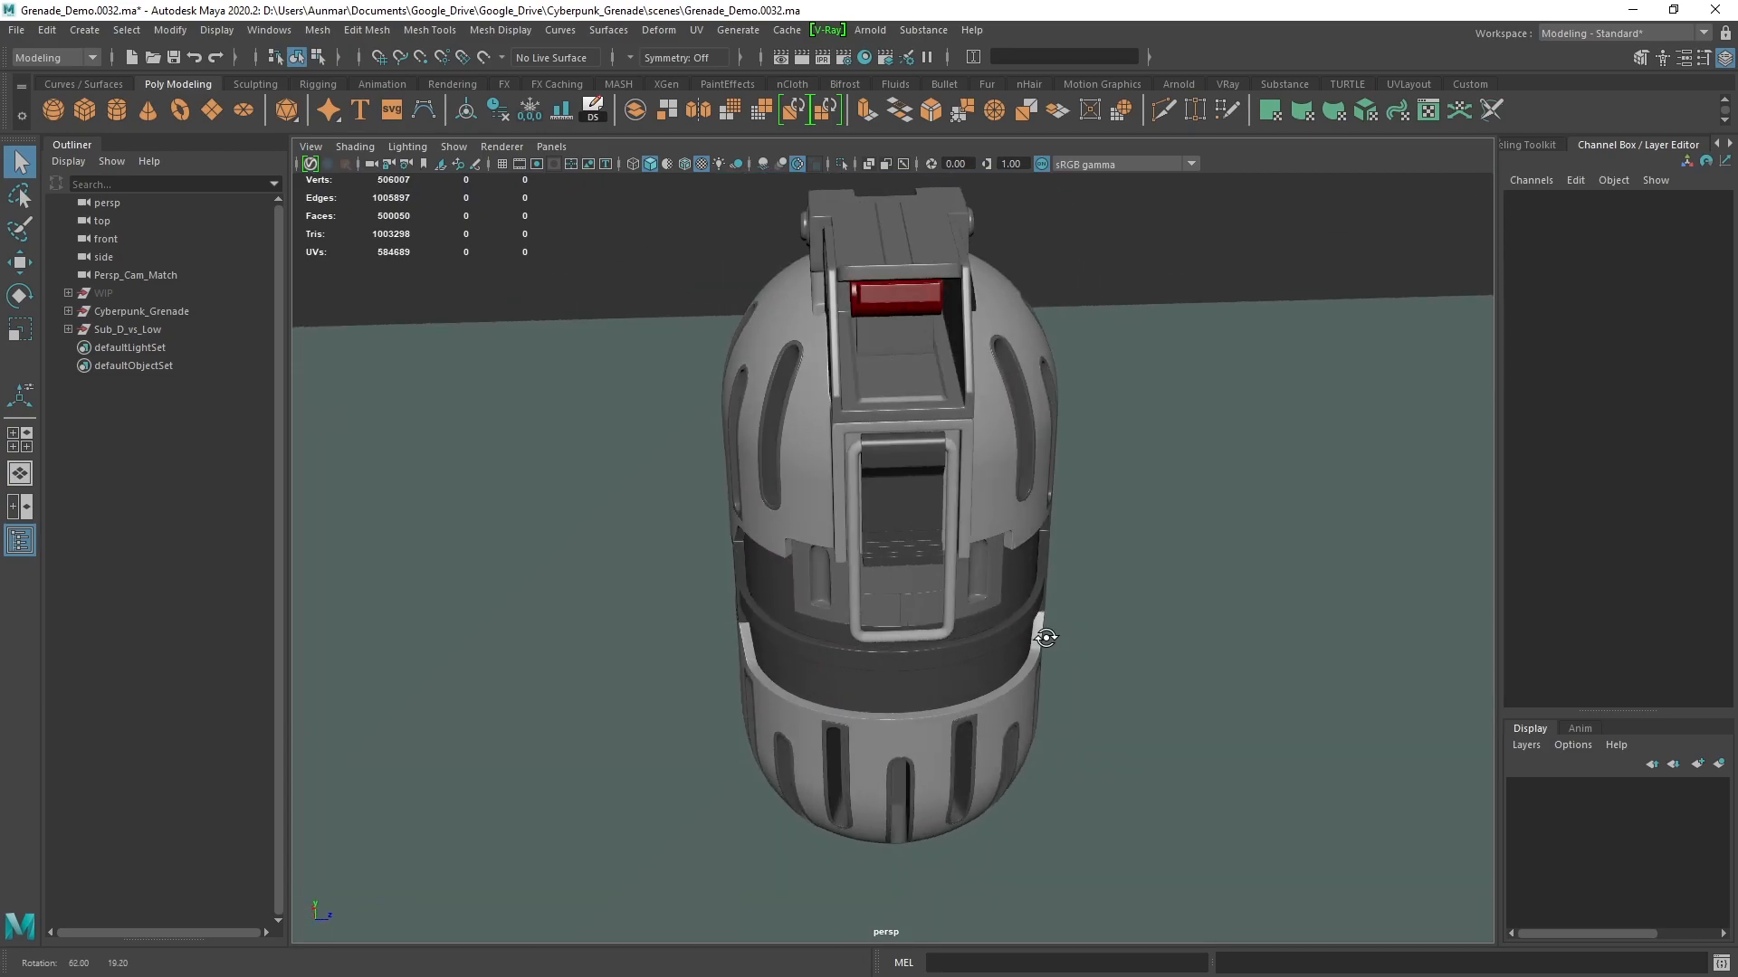
pyautogui.click(887, 499)
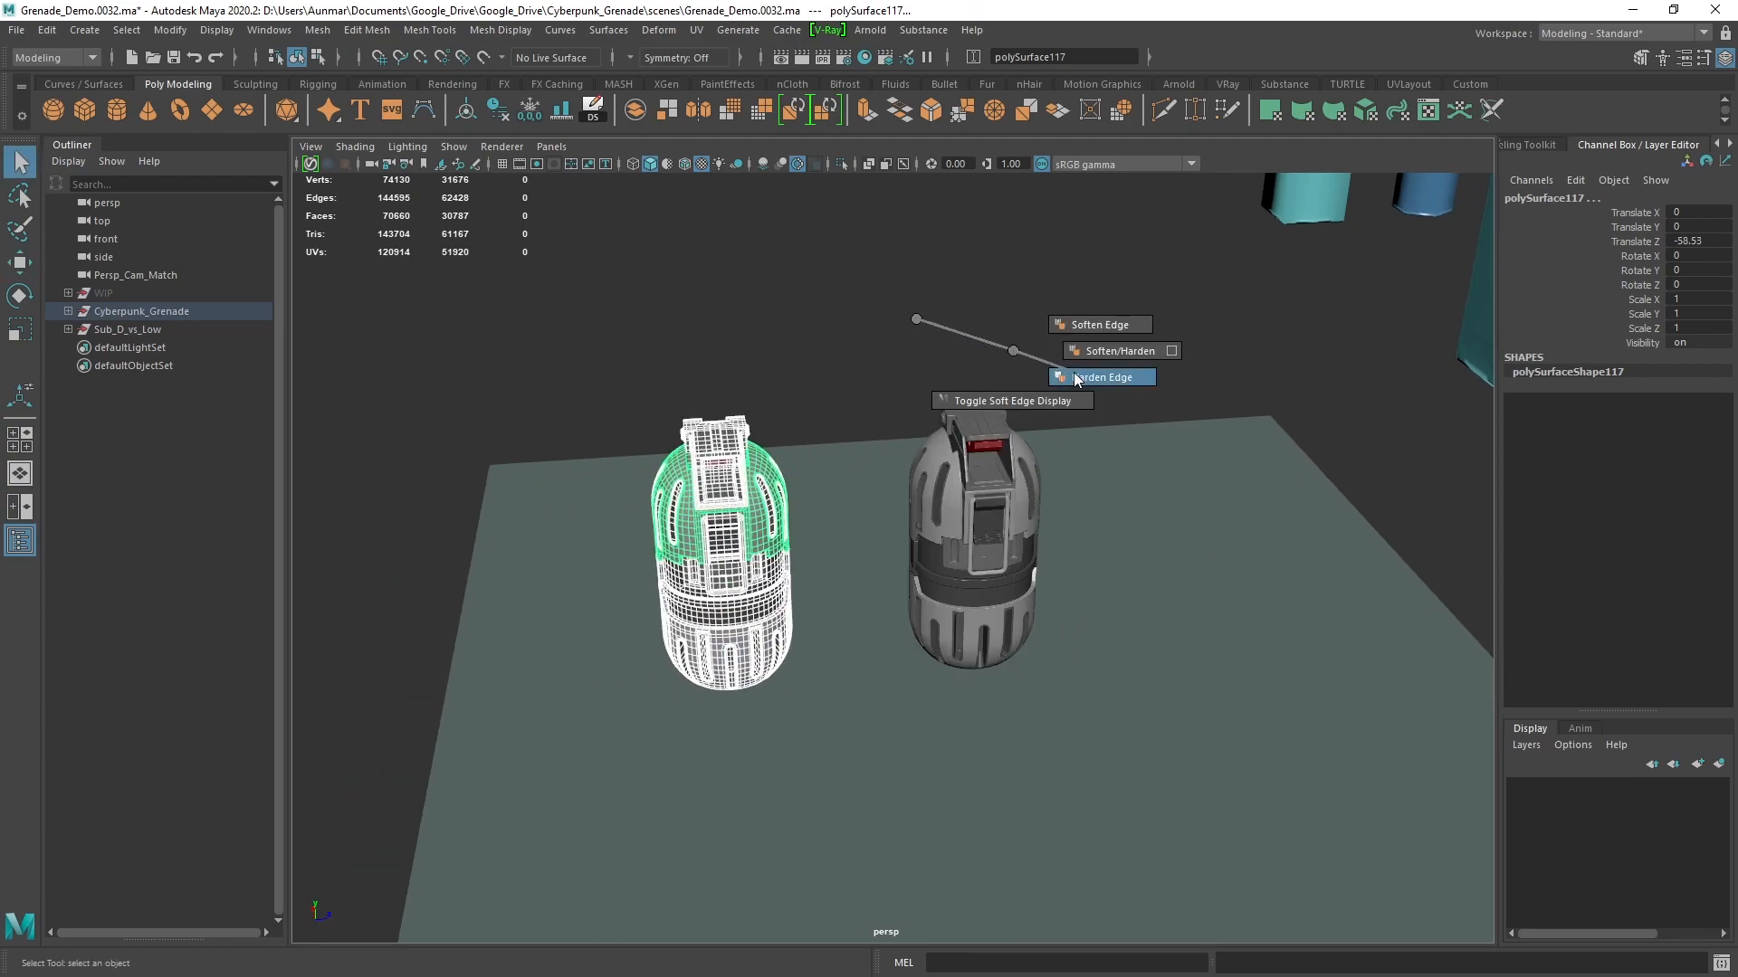
# Harden the second grenade's edges and open the shell's polySmoothFace35 settings
pyautogui.click(1102, 377)
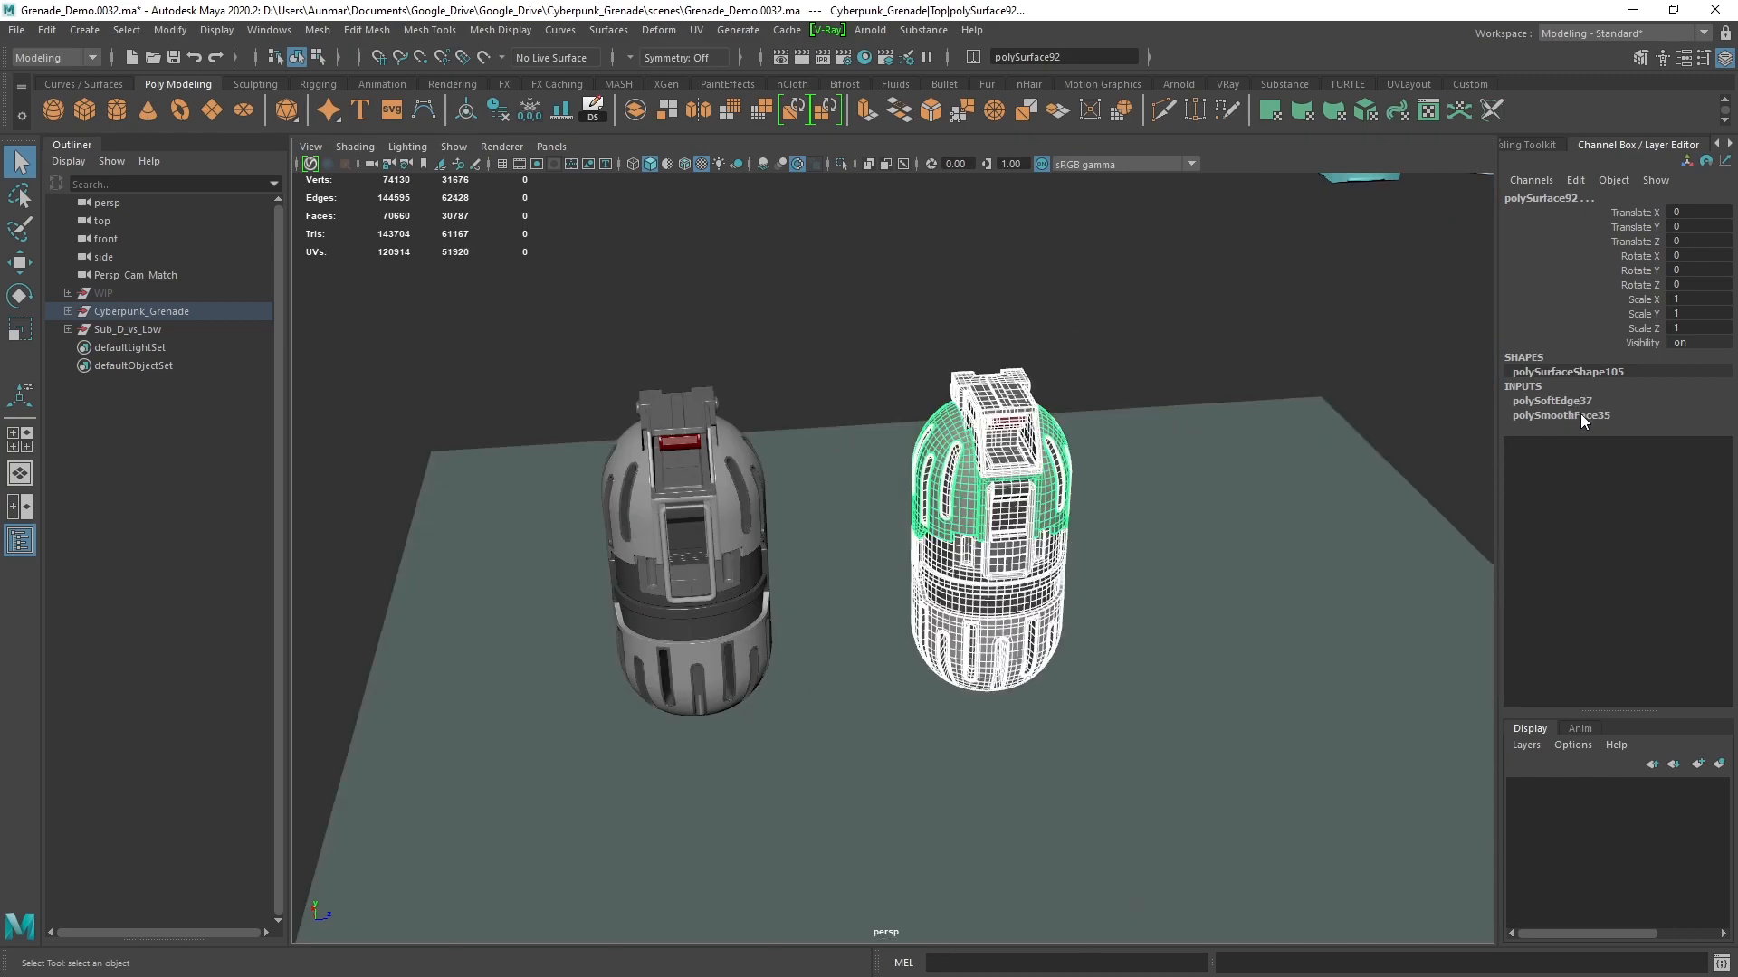
pyautogui.click(1560, 416)
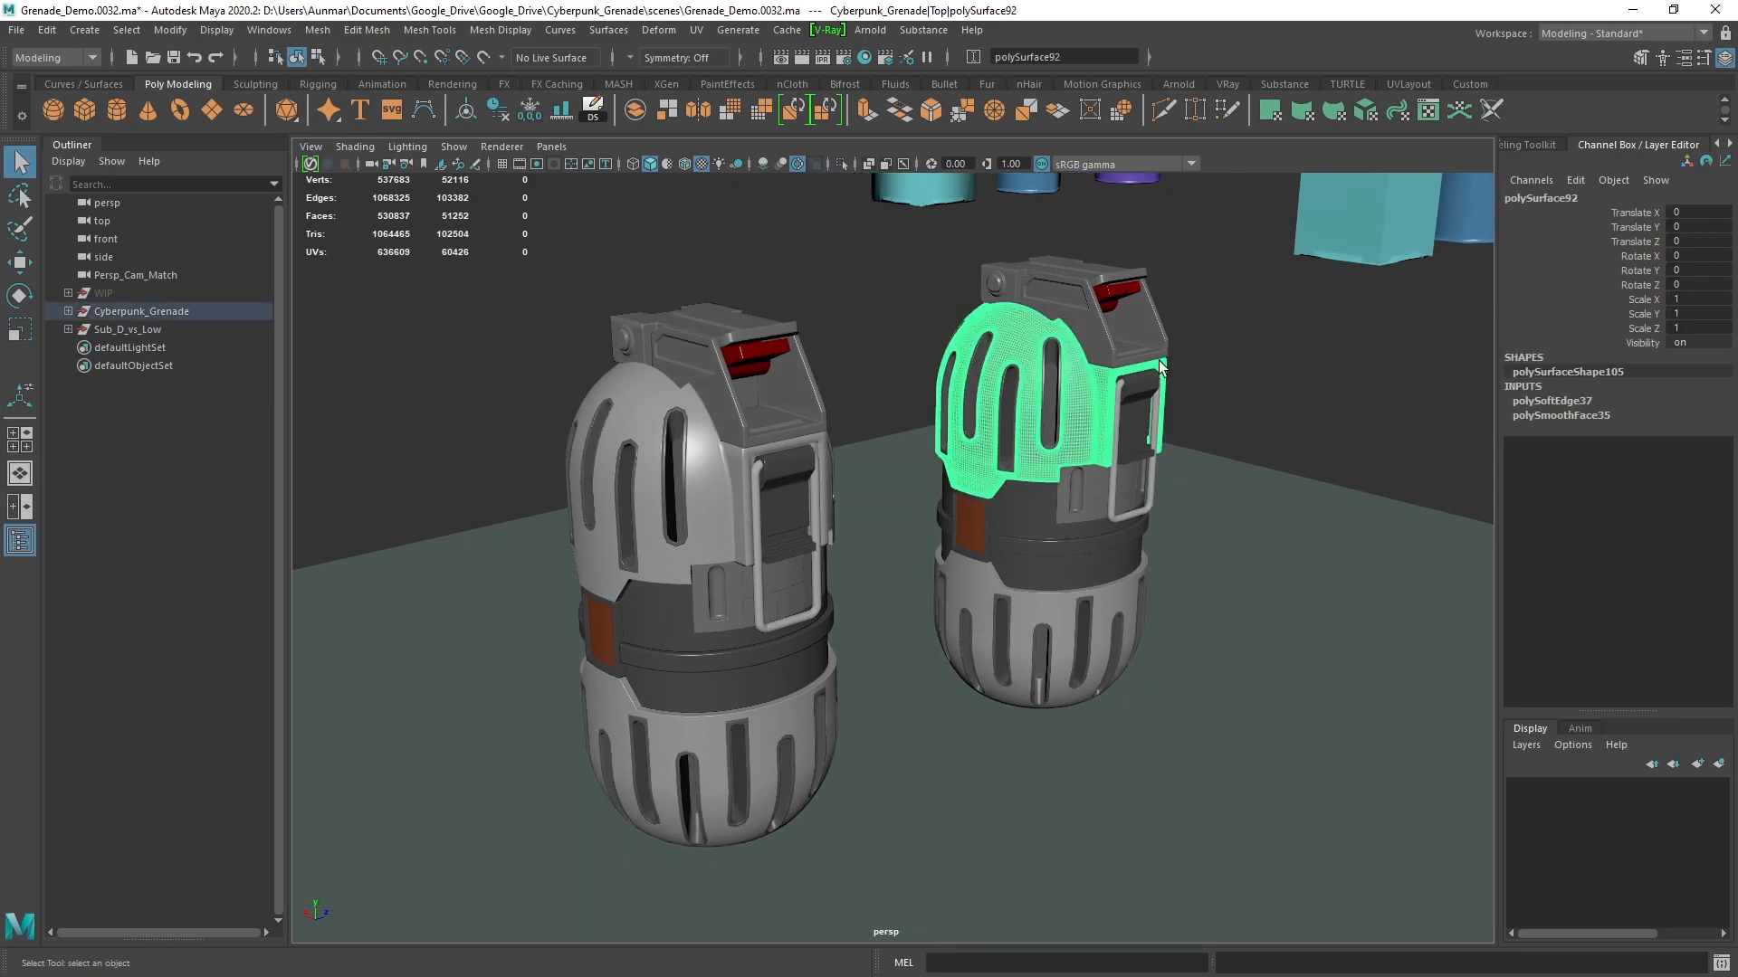
# Deselect in the viewport to view both dense grenades shaded without wireframe
pyautogui.click(956, 537)
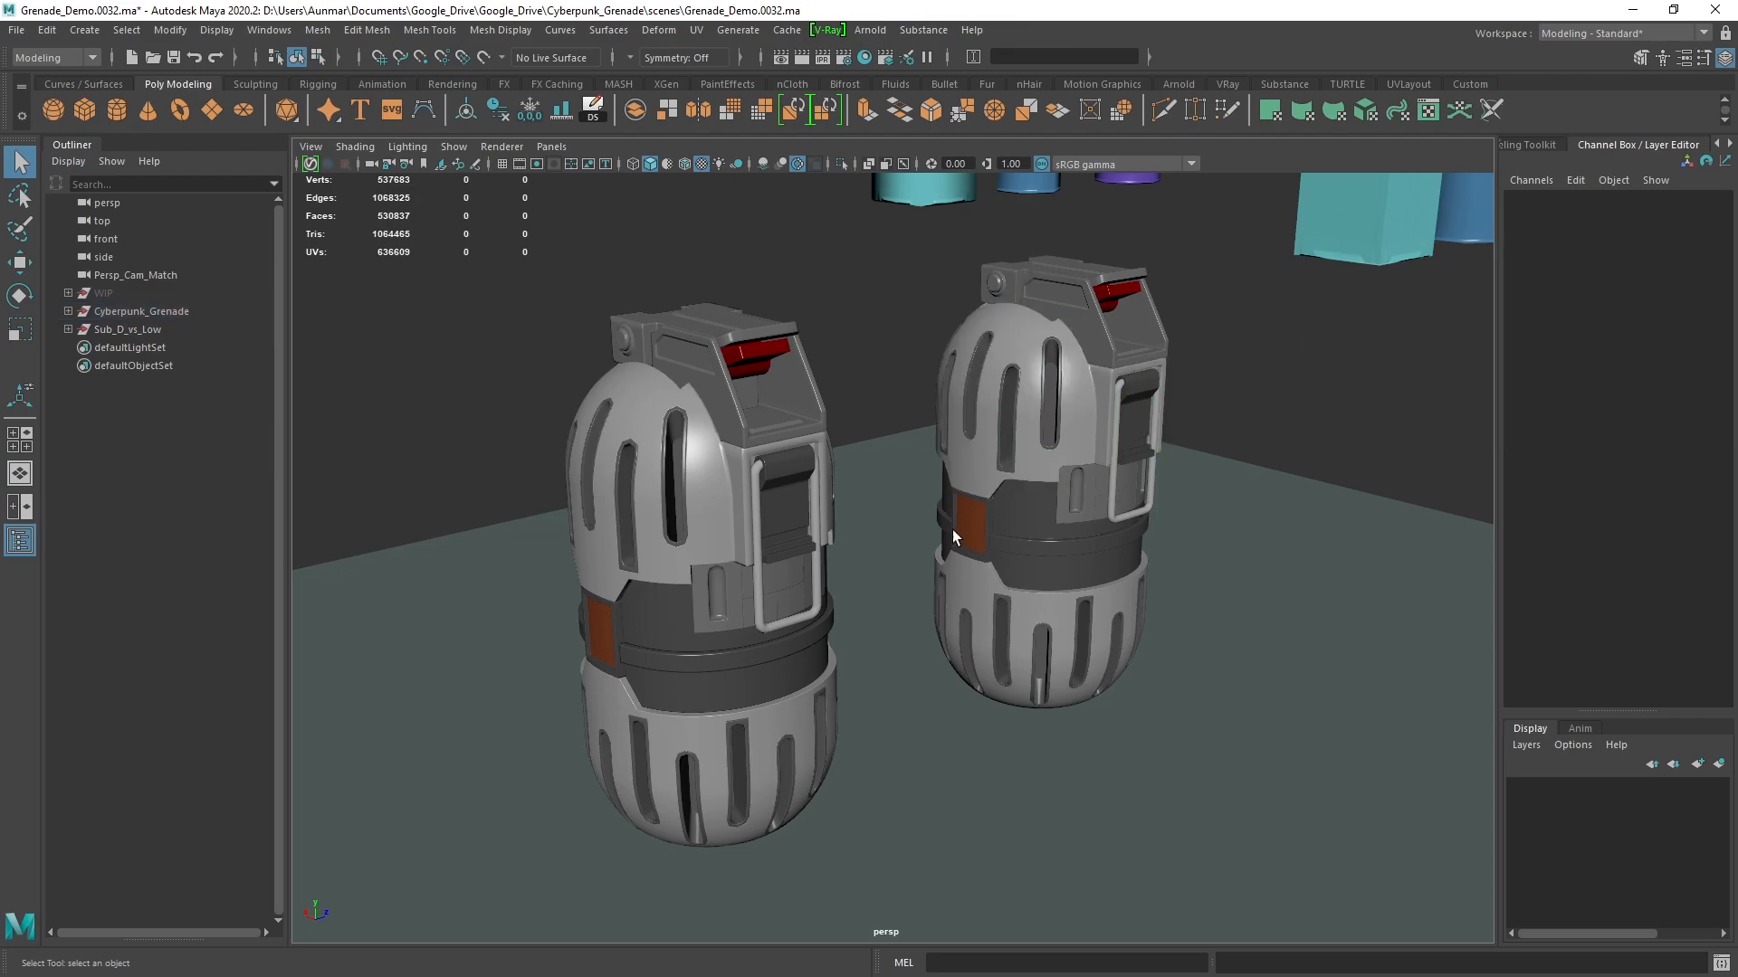
pyautogui.click(1042, 499)
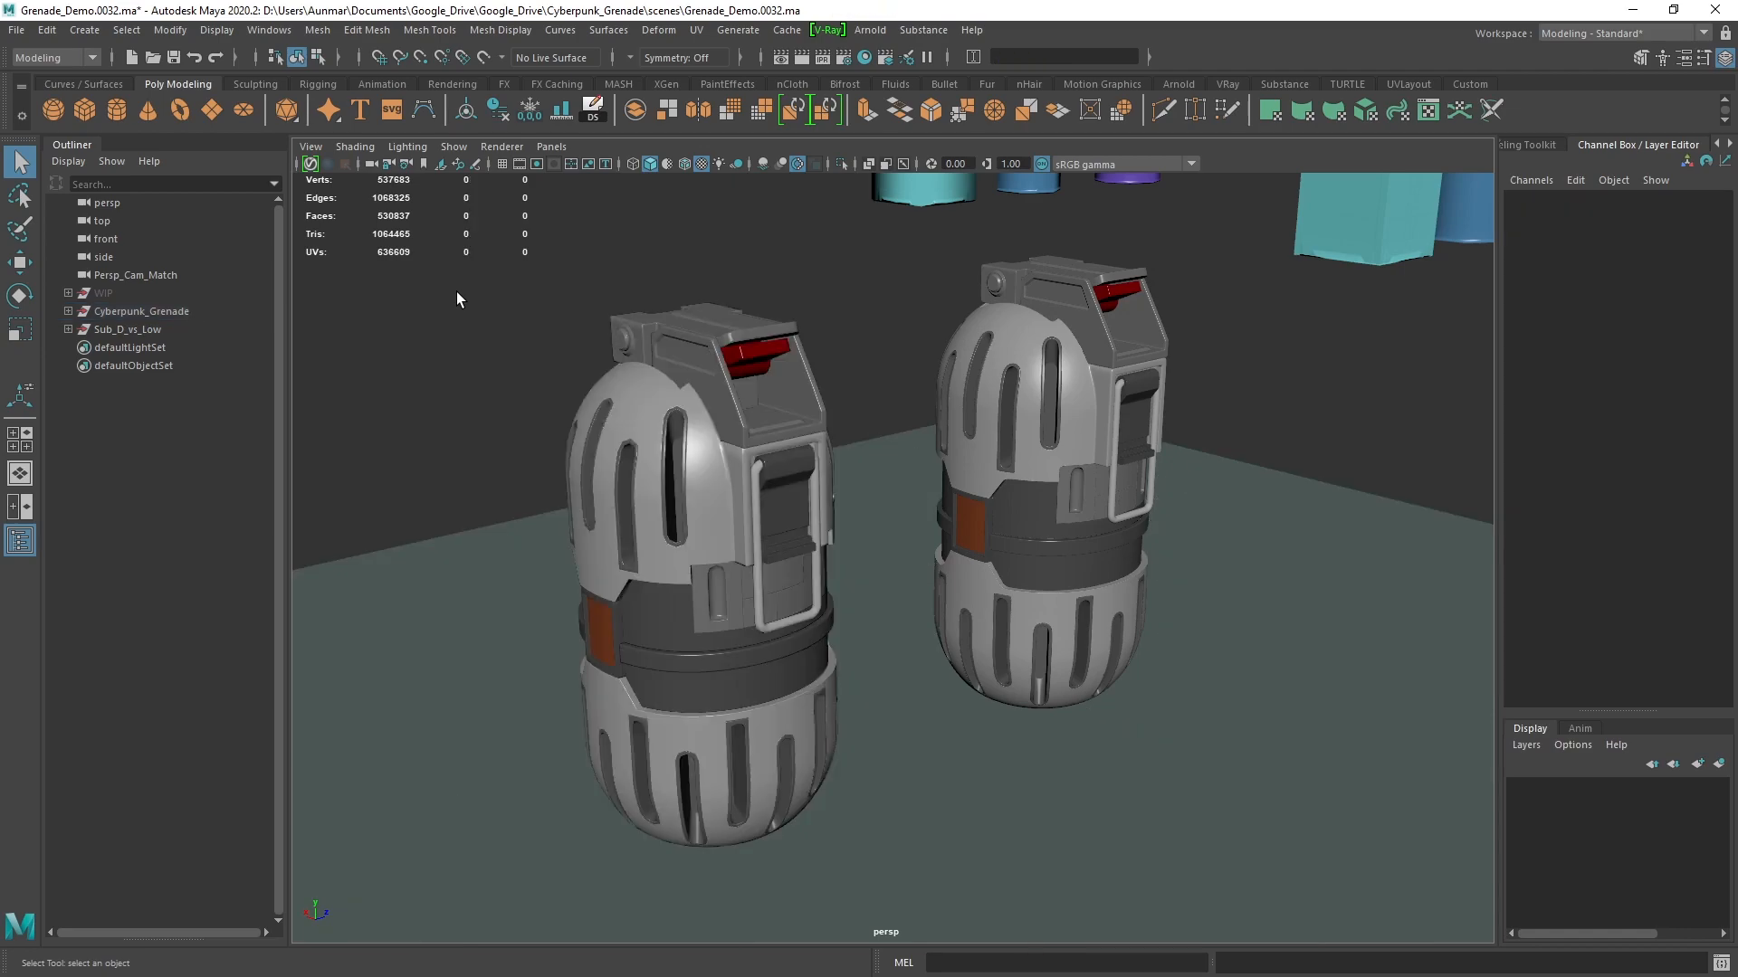
pyautogui.moveTo(652, 554)
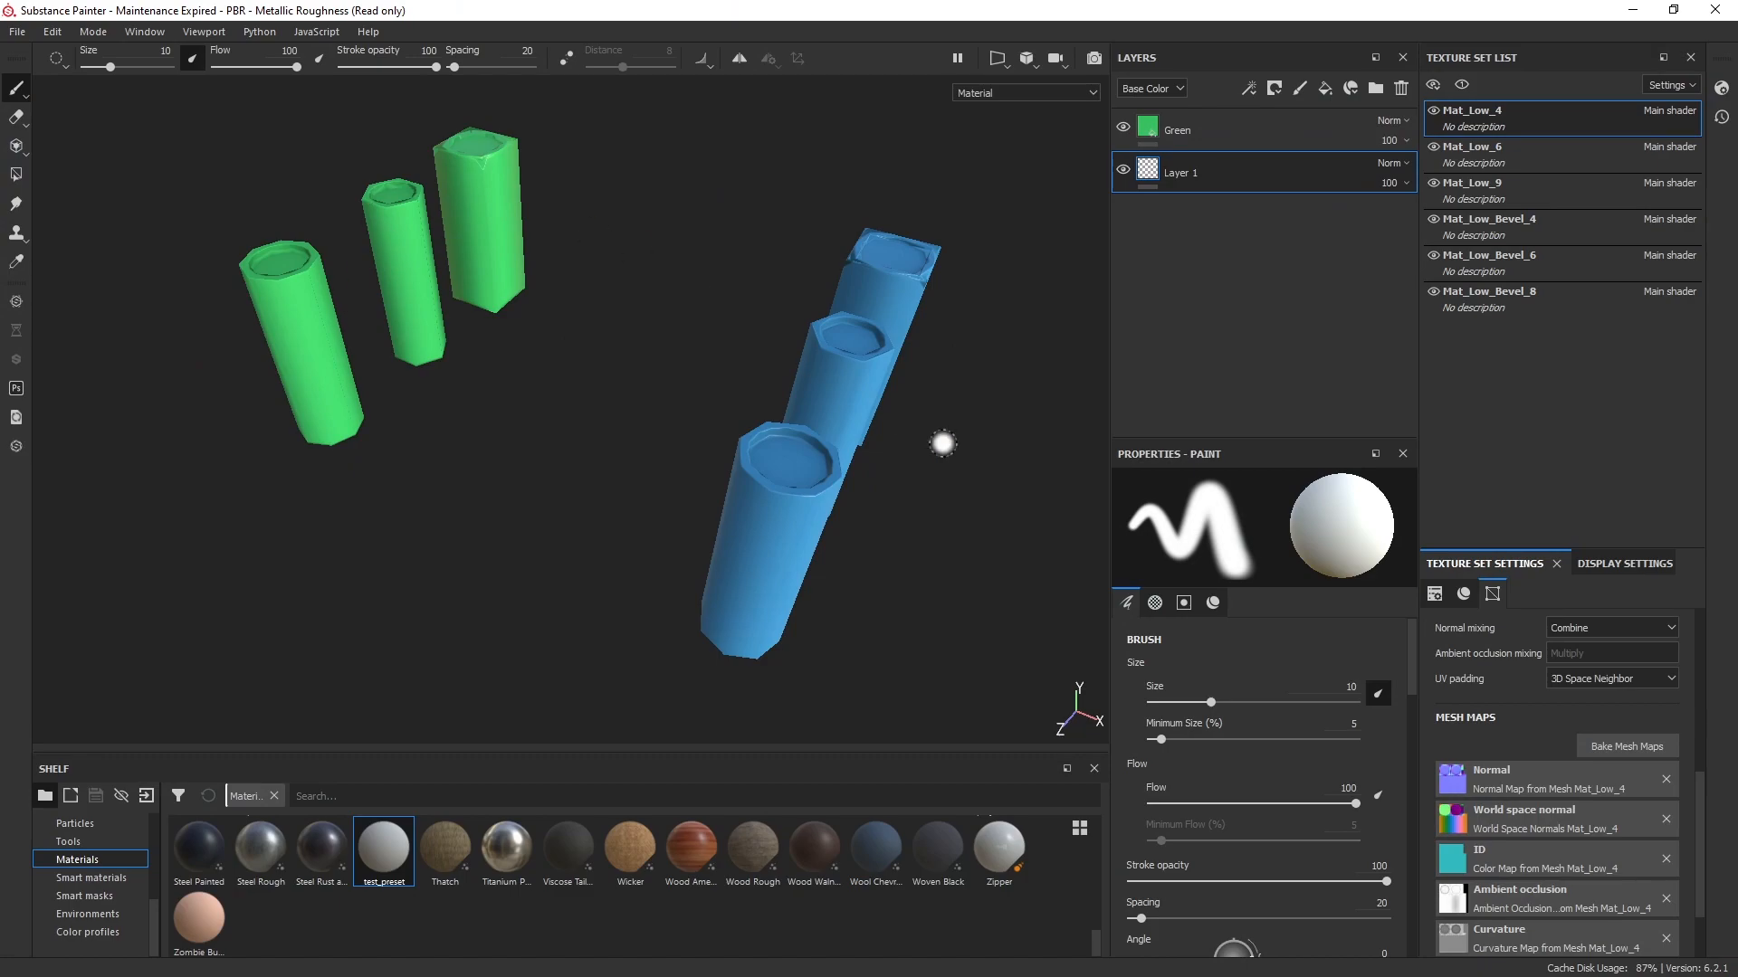
pyautogui.moveTo(848, 507)
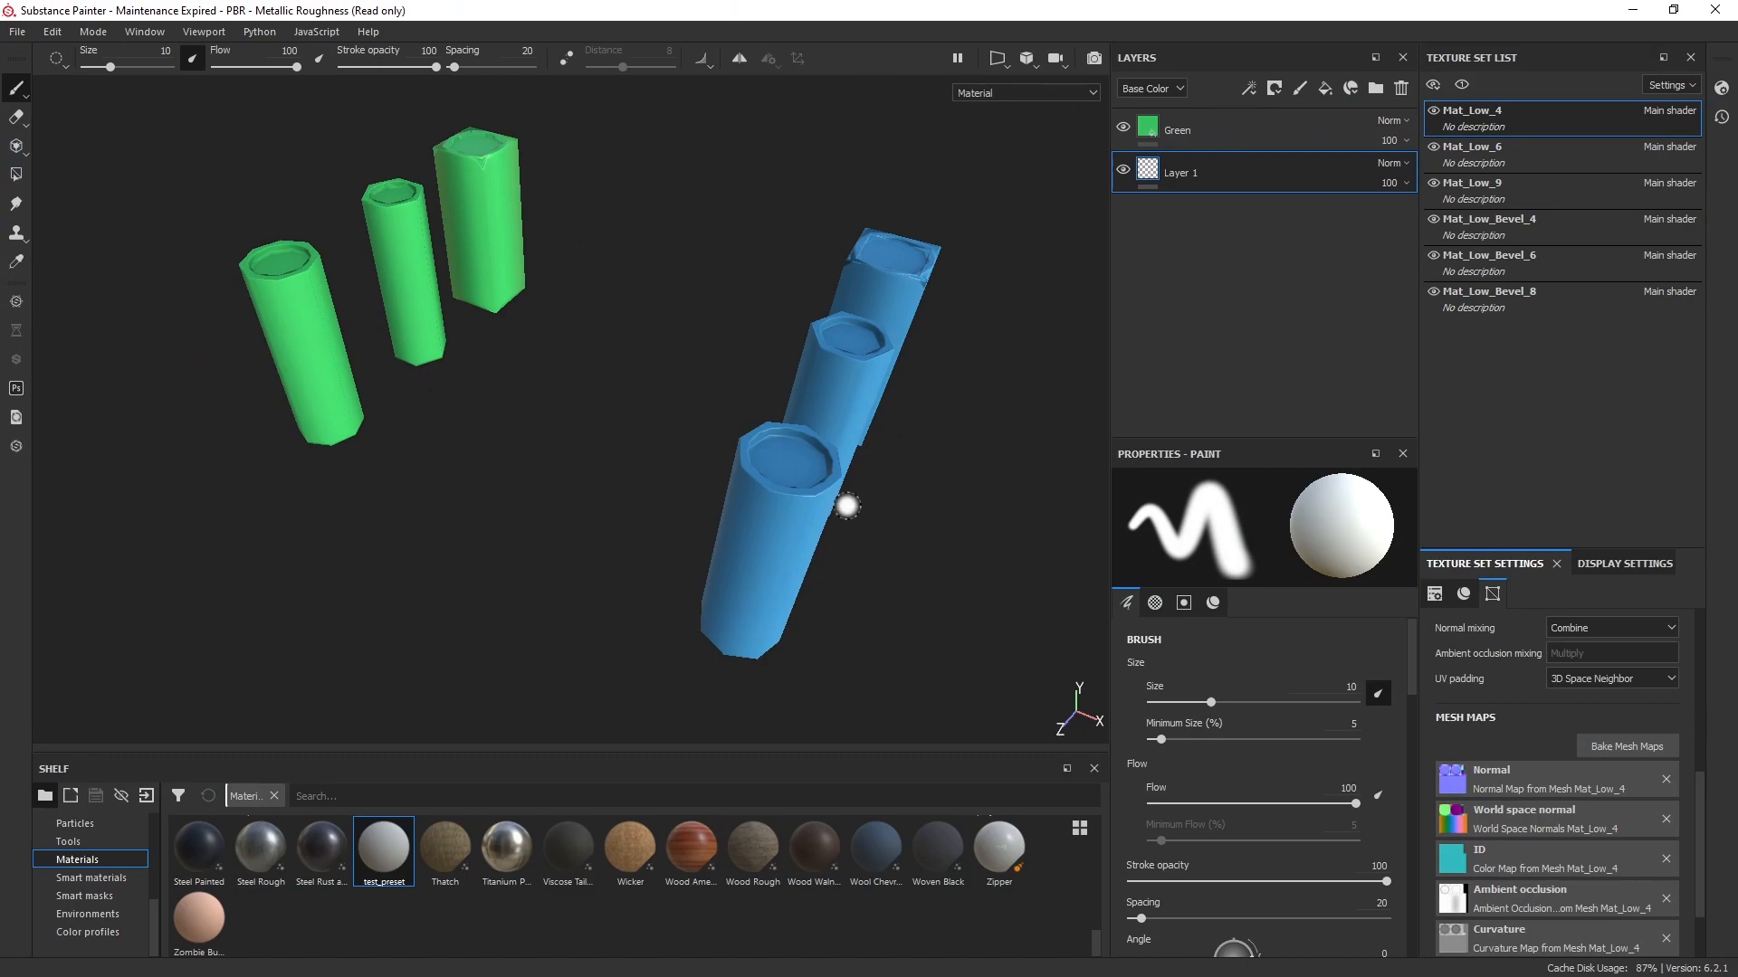